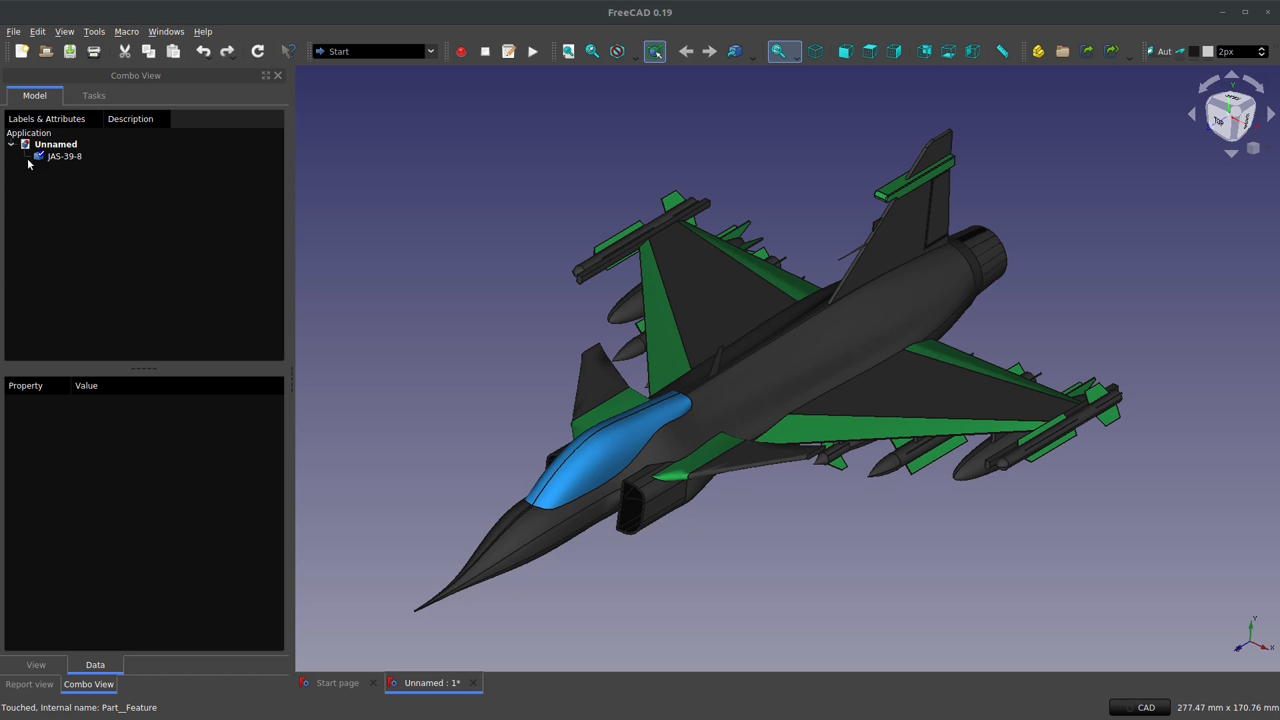
Step: Export JAS-39-8 via File > Export as an STL mesh named STL EXPORT
{"action": "left_click", "coordinate": [14, 32]}
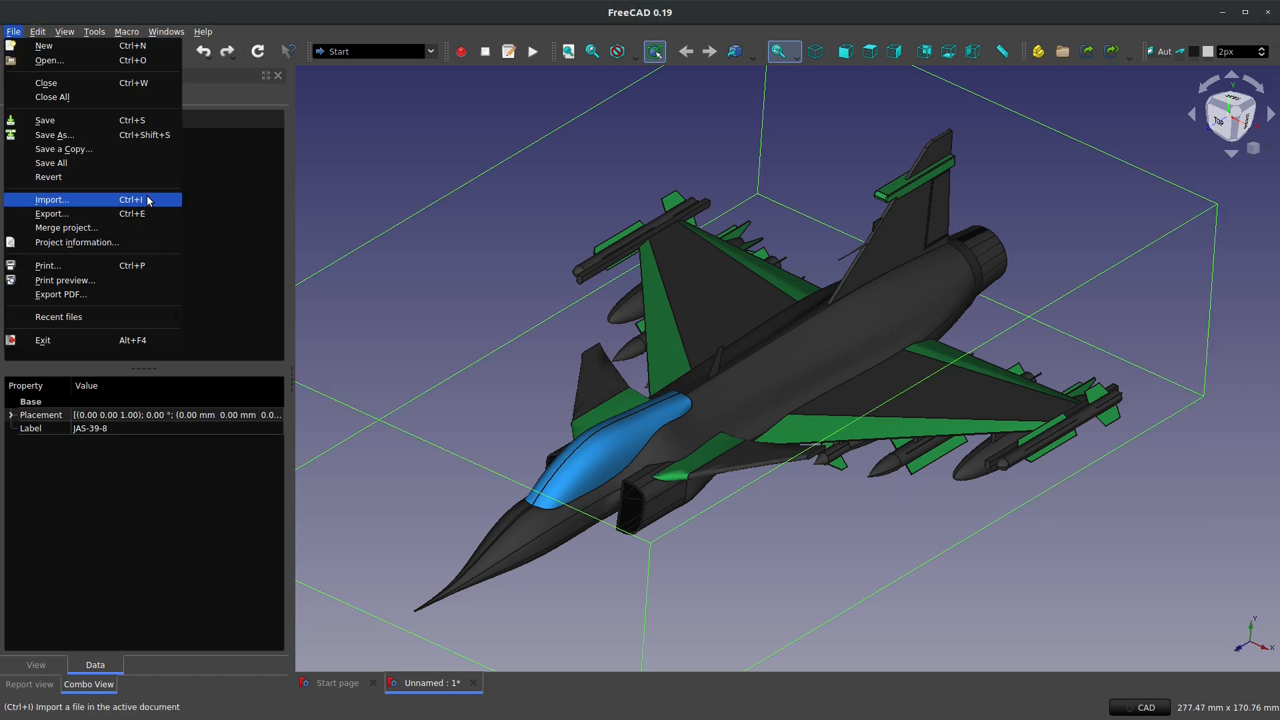
{"action": "left_click", "coordinate": [52, 214]}
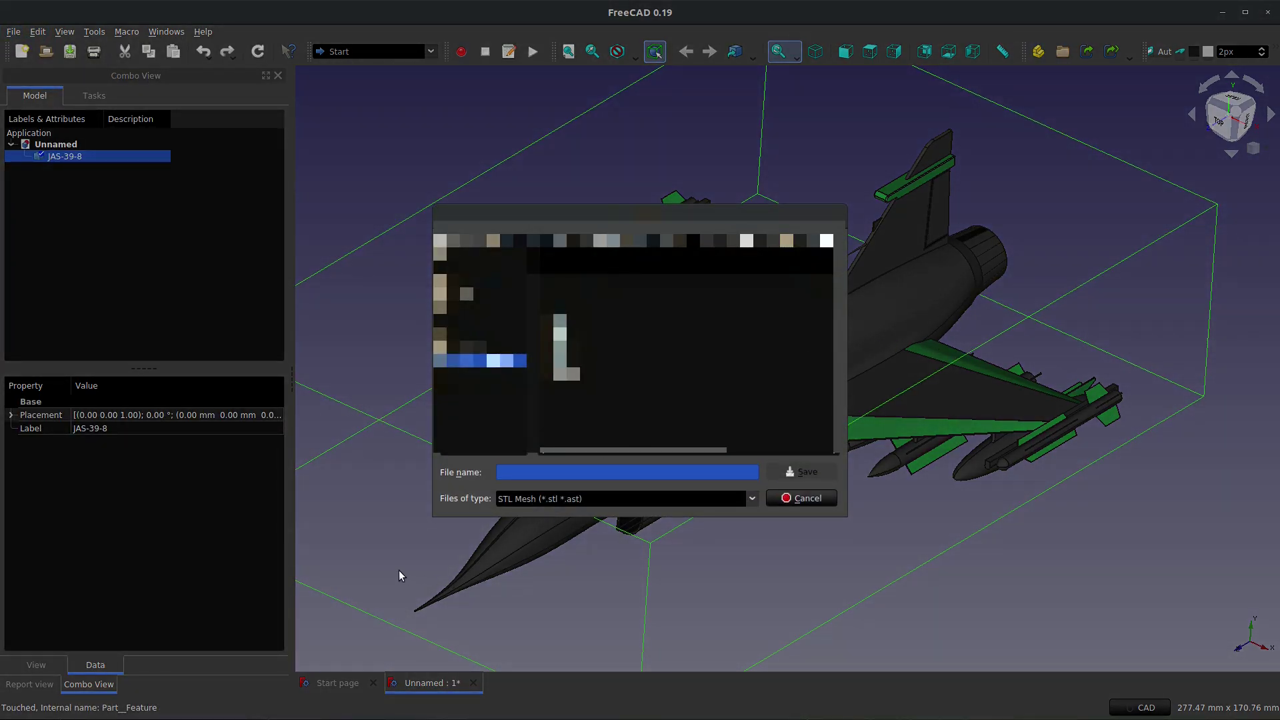
{"action": "mouse_move", "coordinate": [530, 507]}
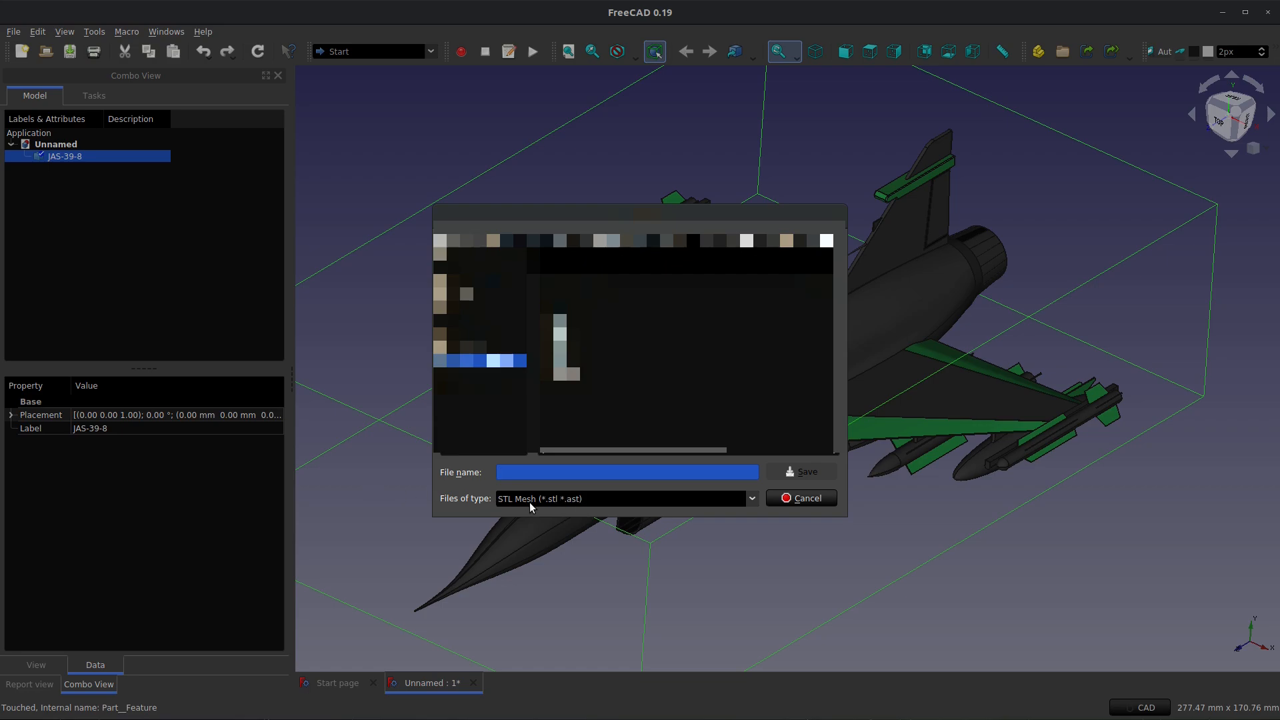
{"action": "mouse_move", "coordinate": [824, 518]}
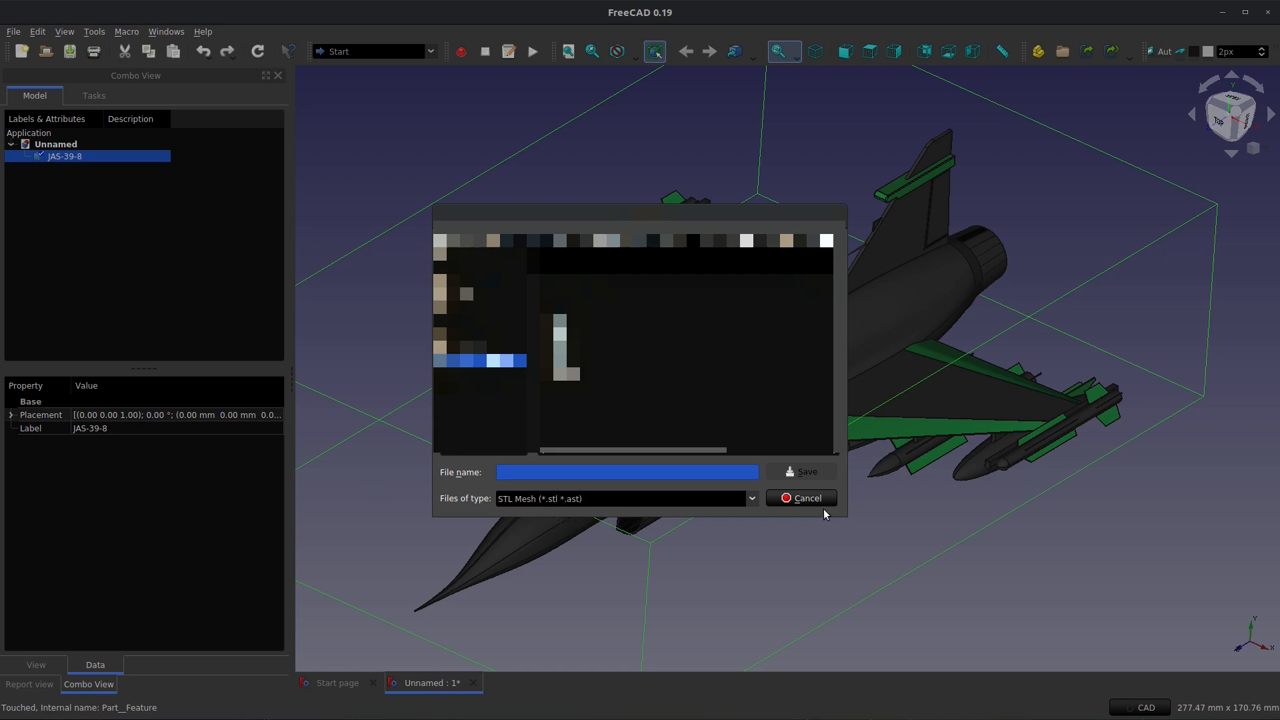
{"action": "mouse_move", "coordinate": [658, 492]}
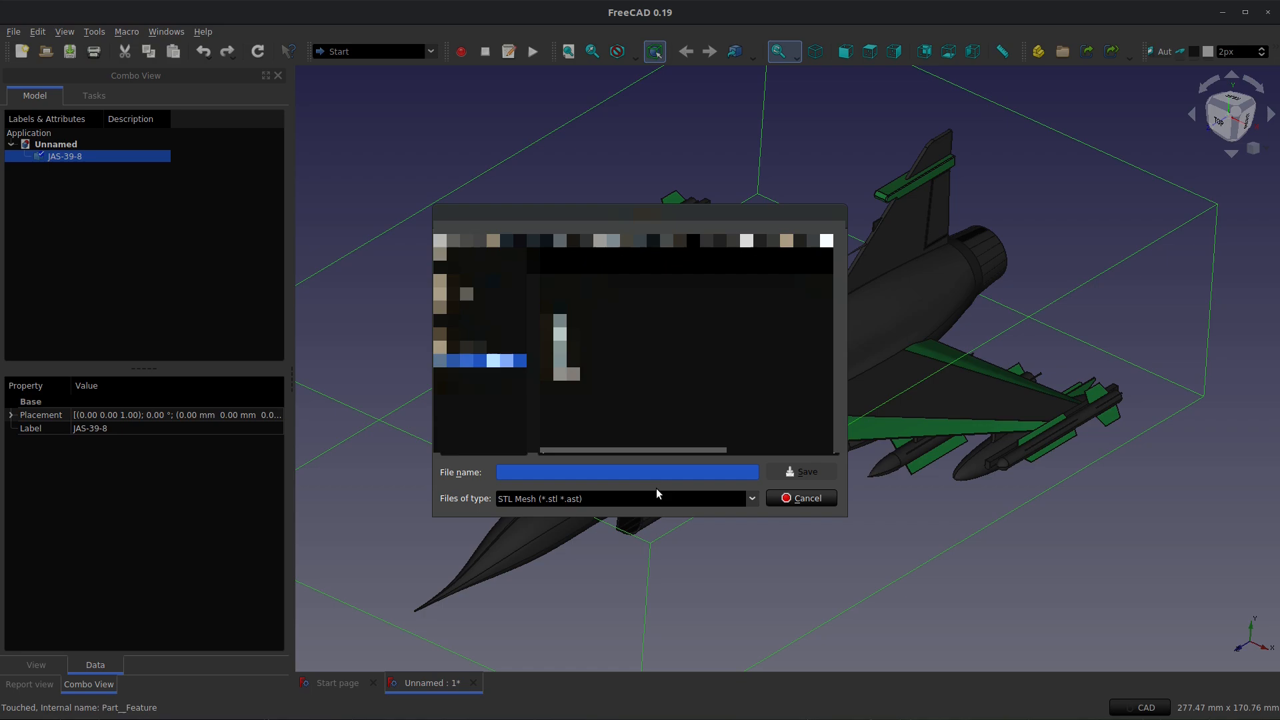
{"action": "type", "text": "STL EXPORT"}
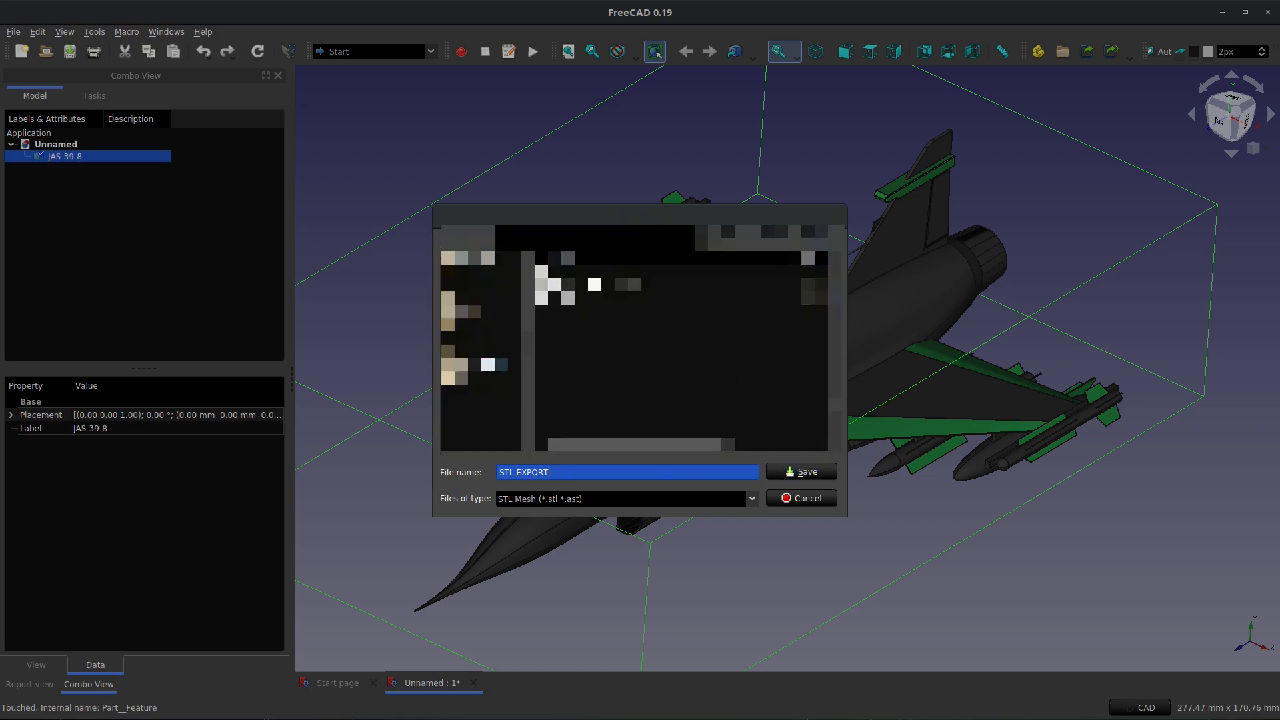
{"action": "left_click", "coordinate": [801, 472]}
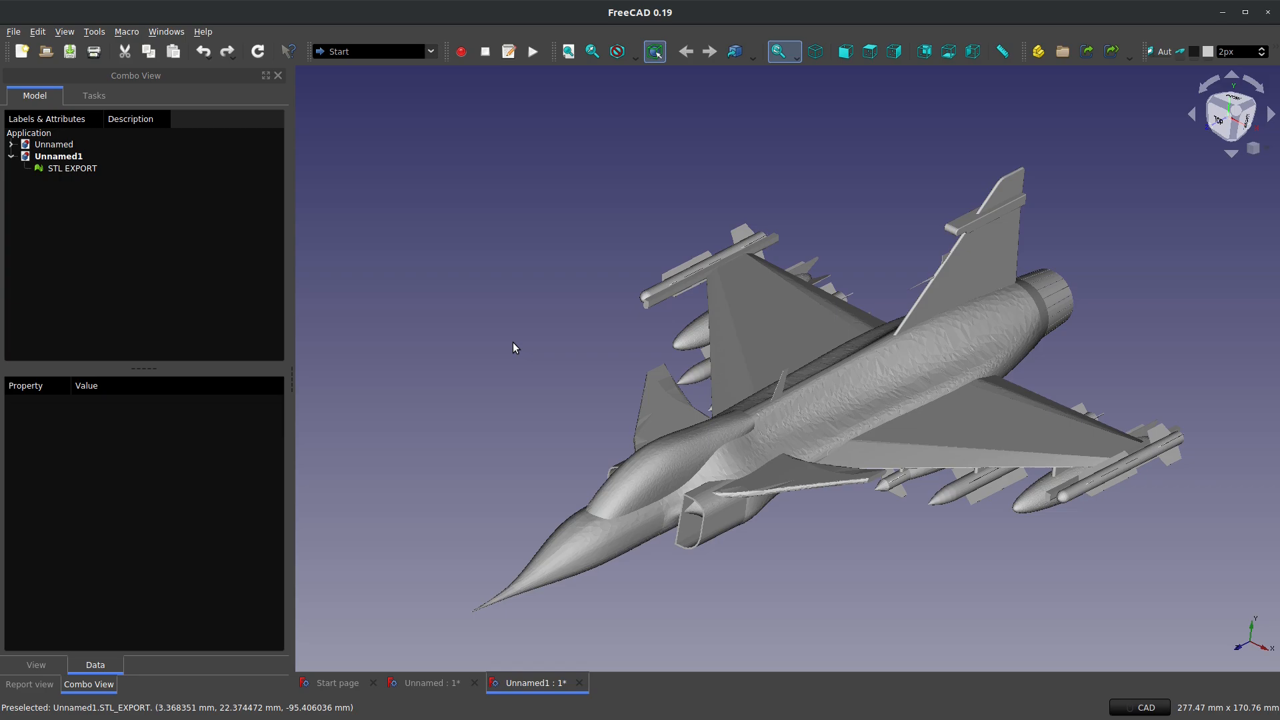
{"action": "mouse_move", "coordinate": [592, 660]}
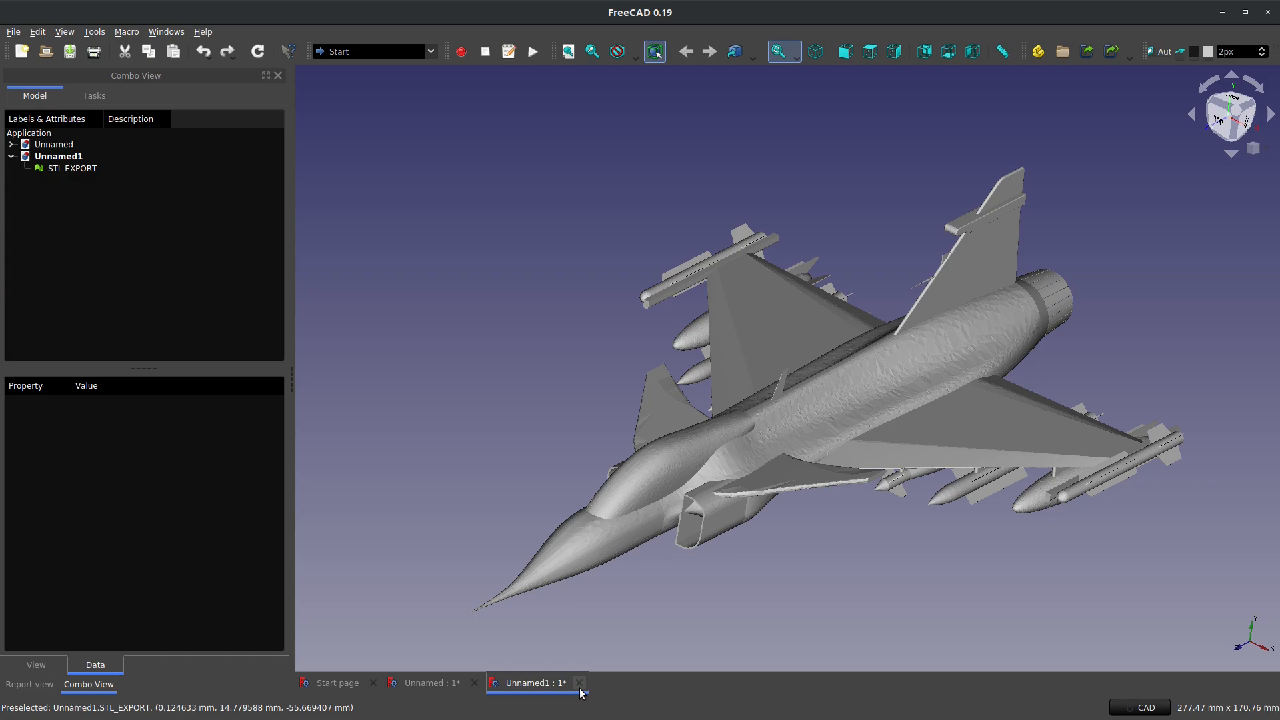
{"action": "left_click", "coordinate": [581, 683]}
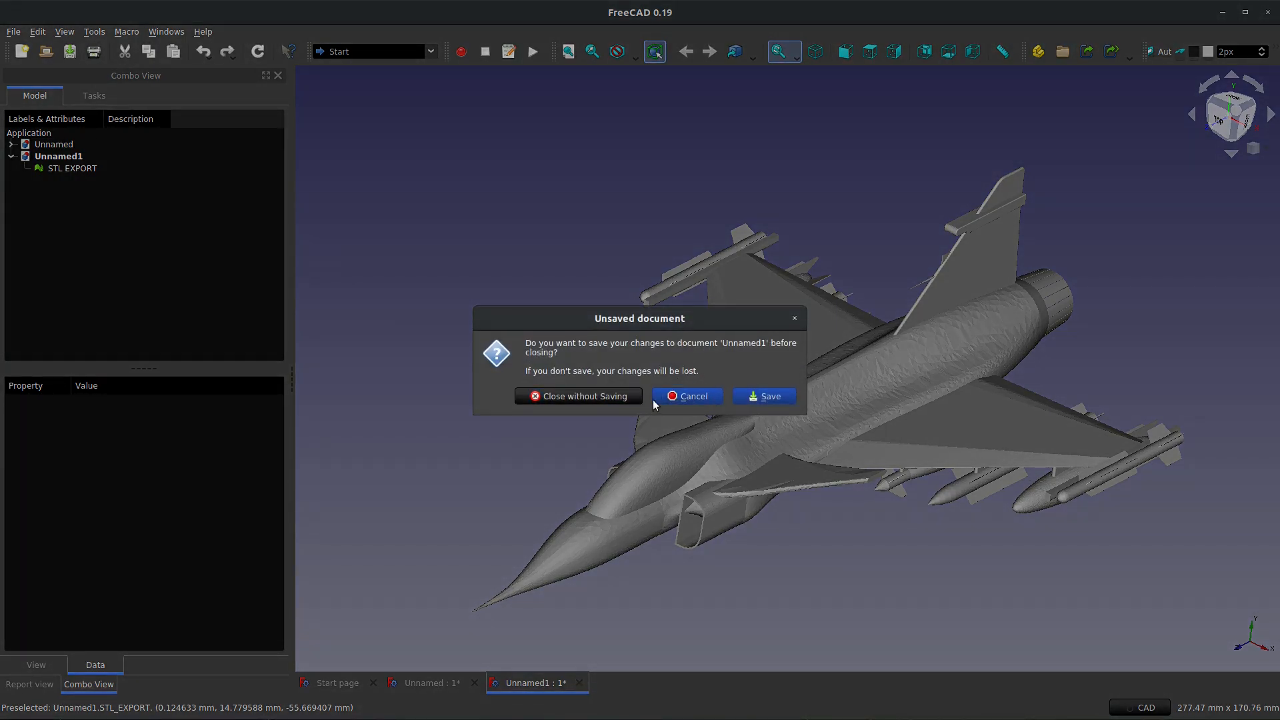
{"action": "left_click", "coordinate": [578, 396]}
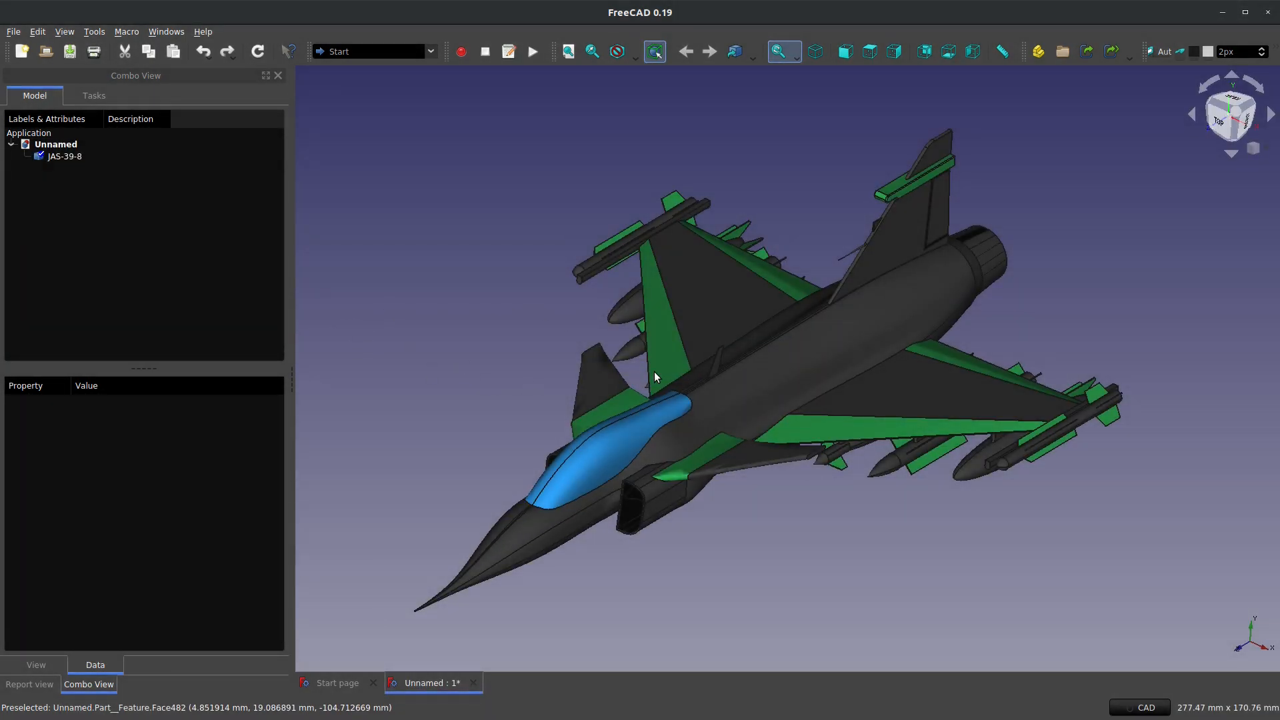
{"action": "mouse_move", "coordinate": [80, 53]}
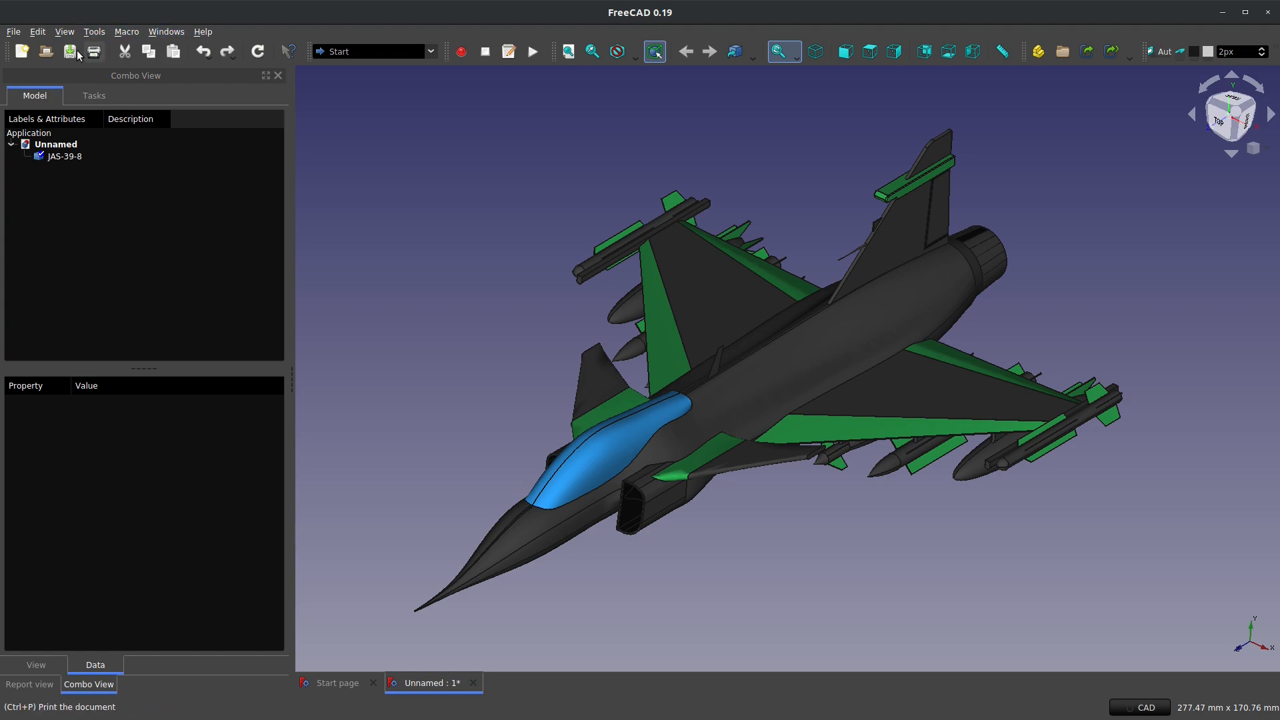
Step: In the Mesh Design workbench, start Create mesh from shape on JAS-39-8
{"action": "left_click", "coordinate": [64, 156]}
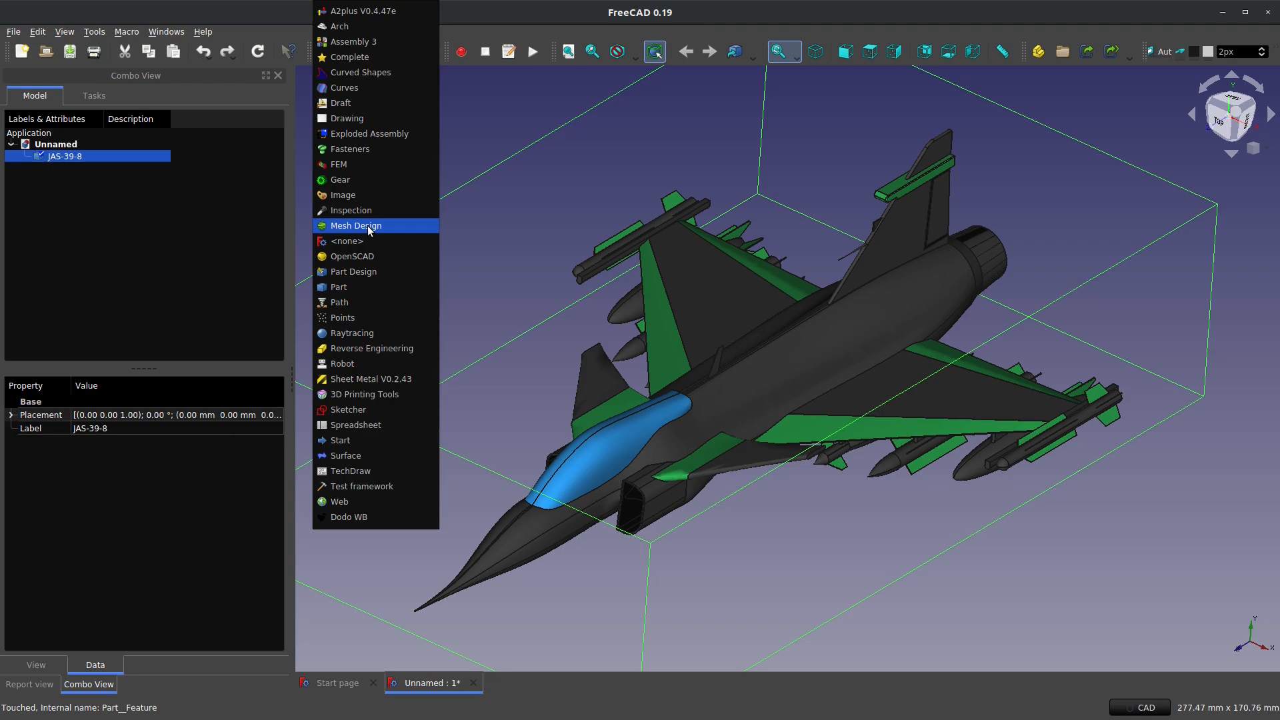
{"action": "left_click", "coordinate": [355, 225]}
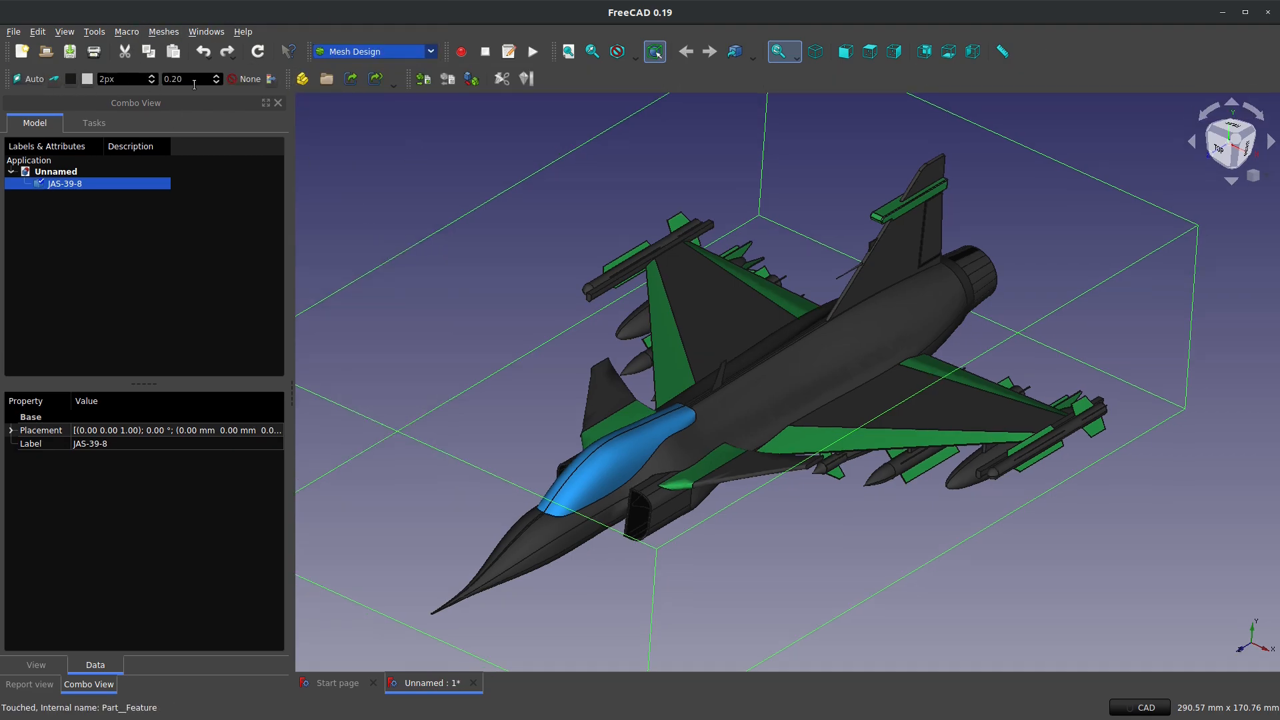
{"action": "left_click", "coordinate": [164, 32]}
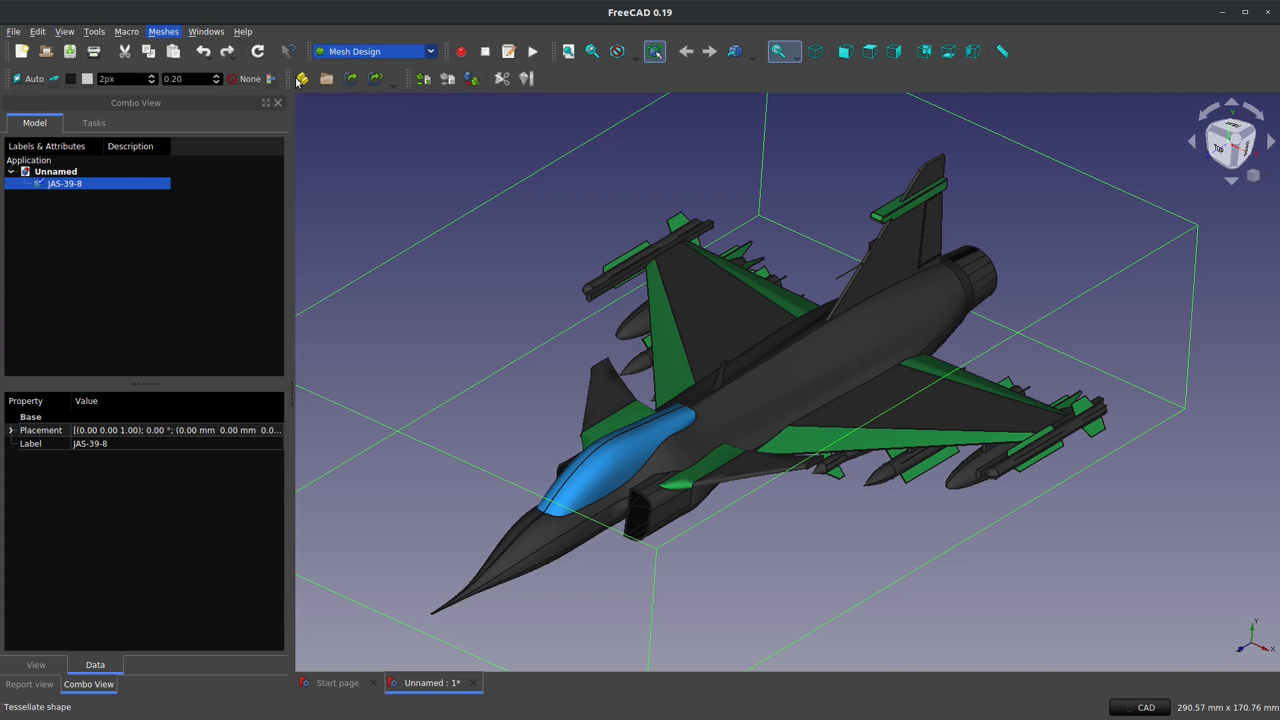
{"action": "left_click", "coordinate": [301, 78]}
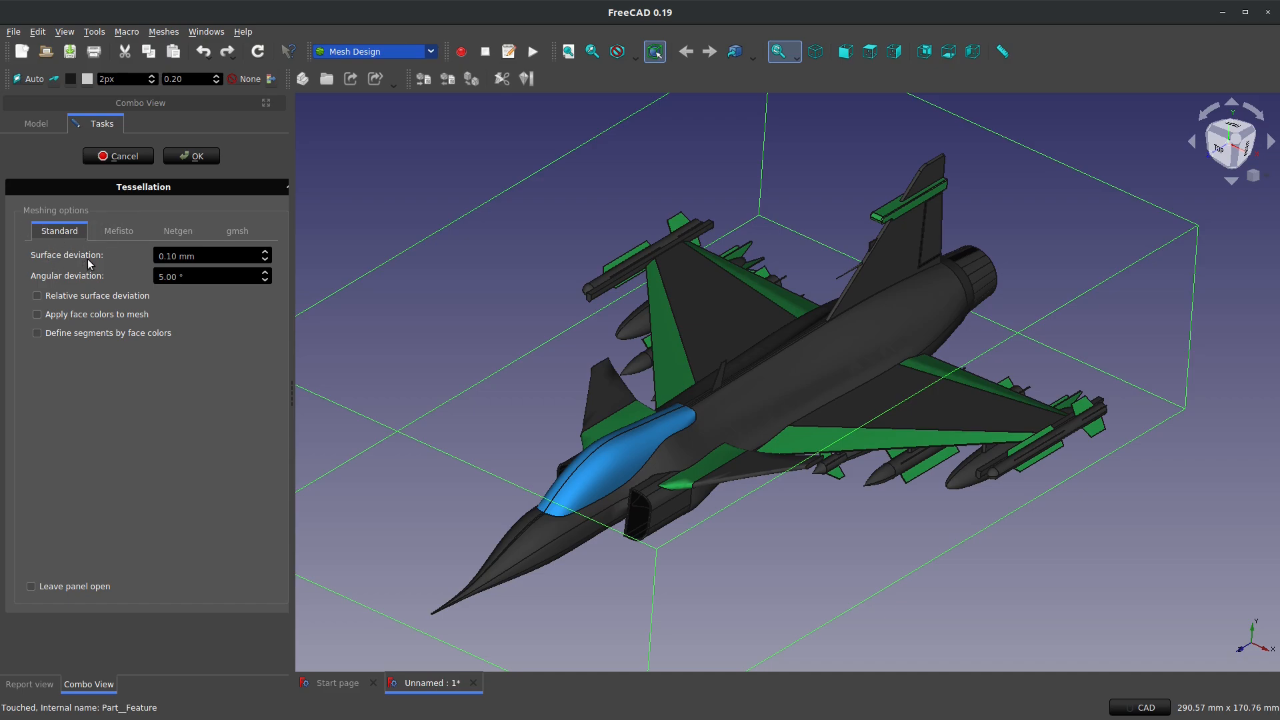
Step: Tessellate with 0.10 mm surface deviation and 10° angular deviation, confirmed with OK
{"action": "left_click", "coordinate": [207, 276]}
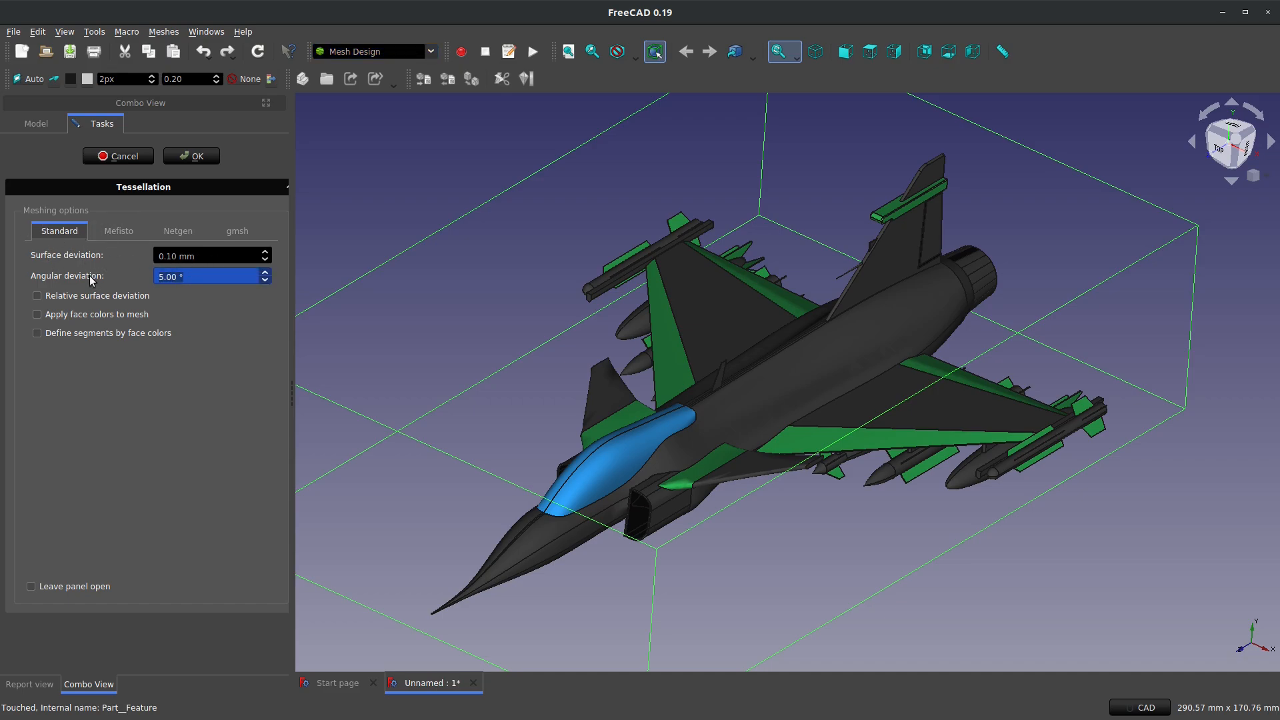
{"action": "type", "text": "10"}
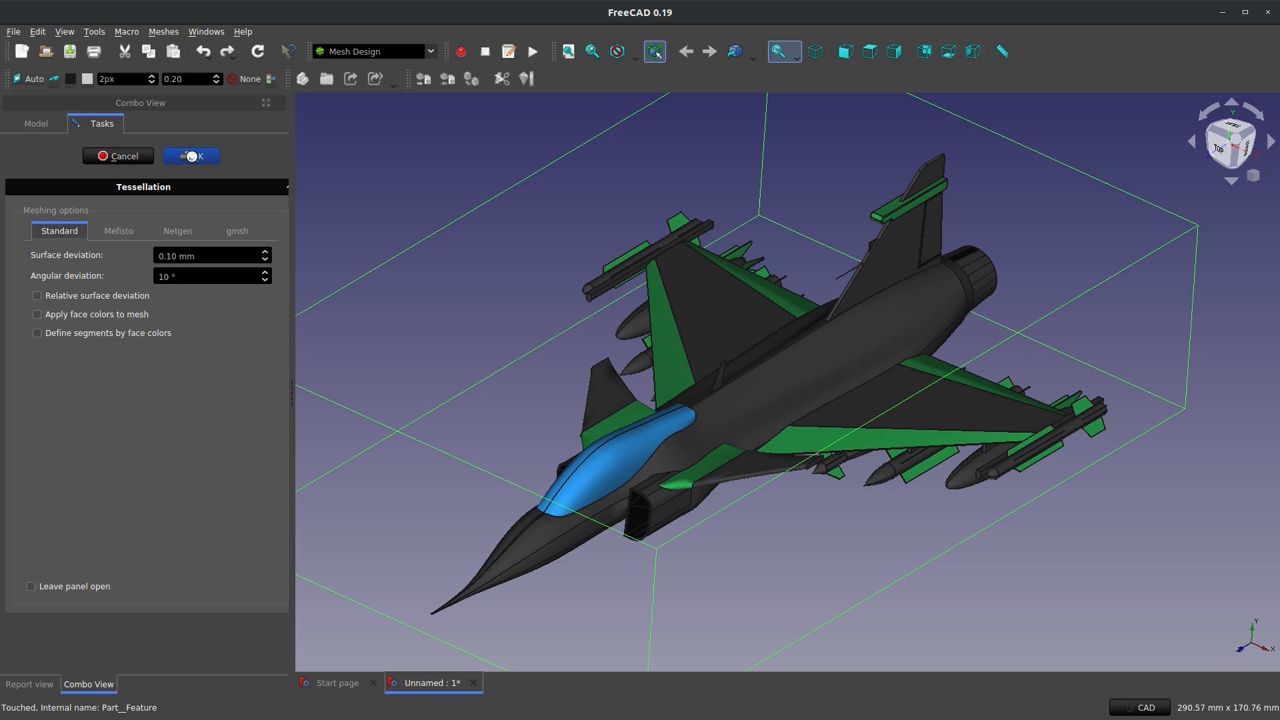
{"action": "left_click", "coordinate": [192, 156]}
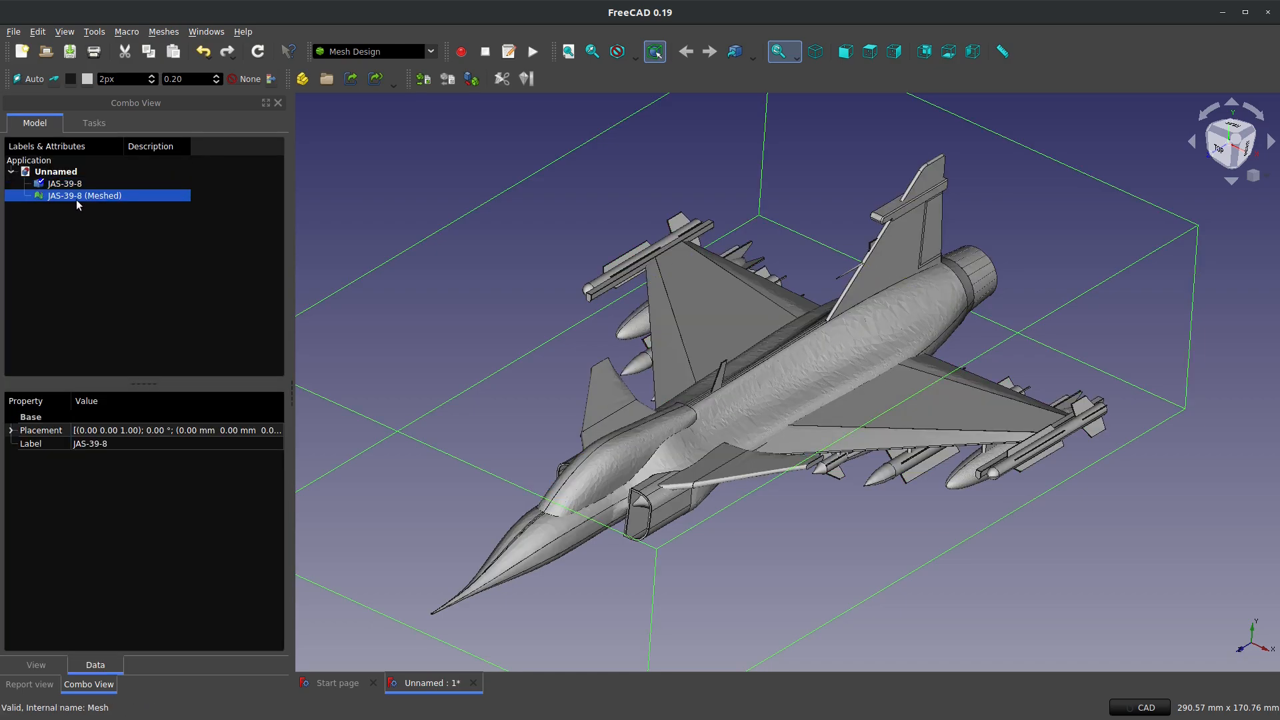
Step: Delete the meshed copy and hide the original JAS-39-8 shape
{"action": "left_click", "coordinate": [64, 183]}
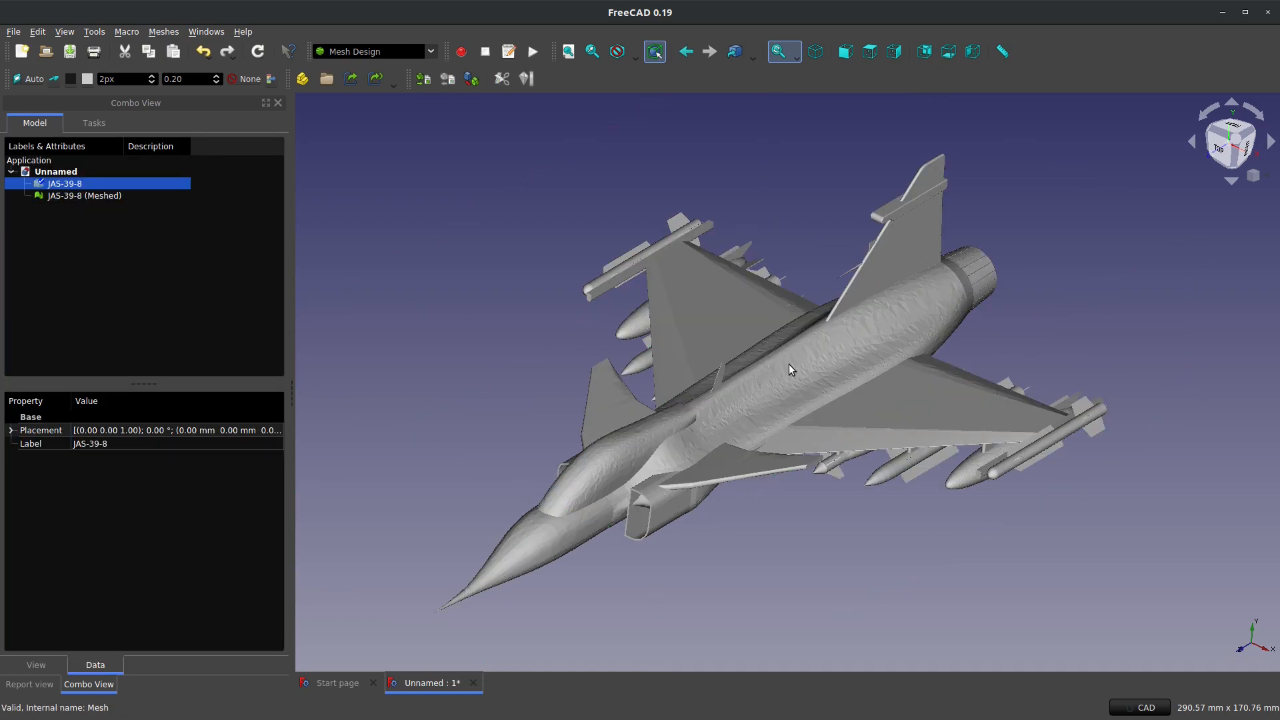
{"action": "mouse_move", "coordinate": [750, 614]}
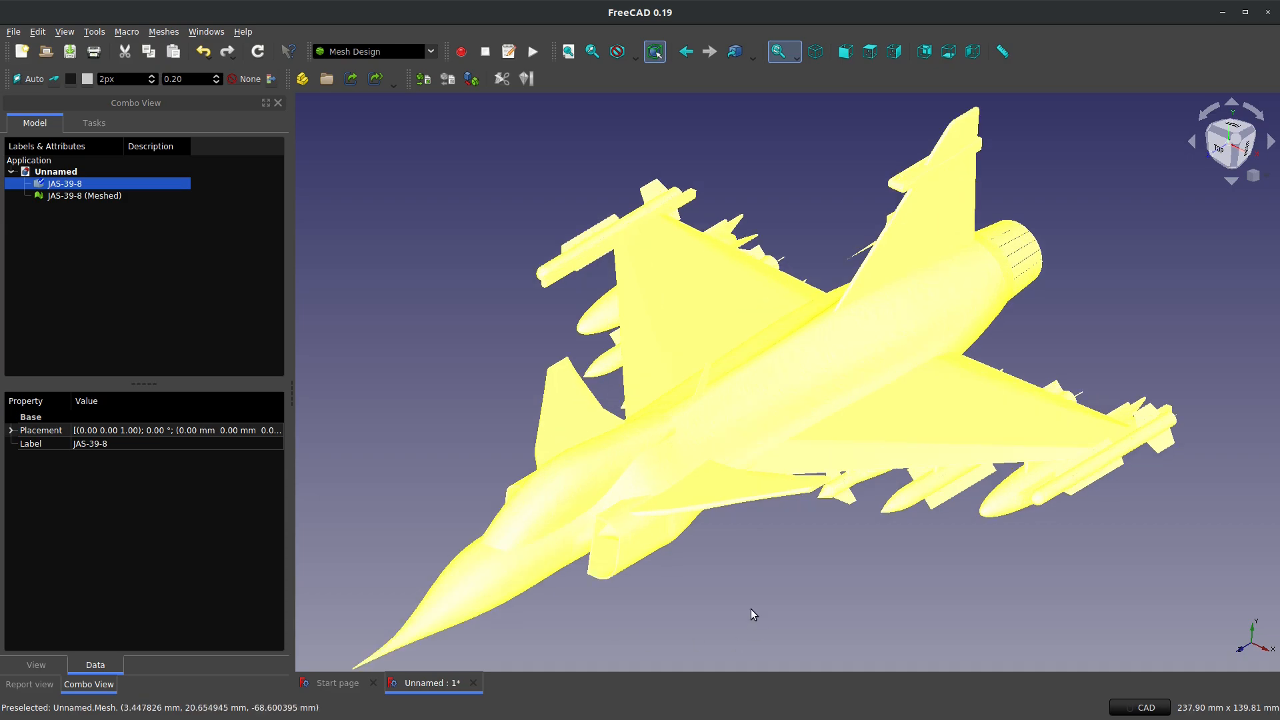
{"action": "left_click", "coordinate": [84, 195]}
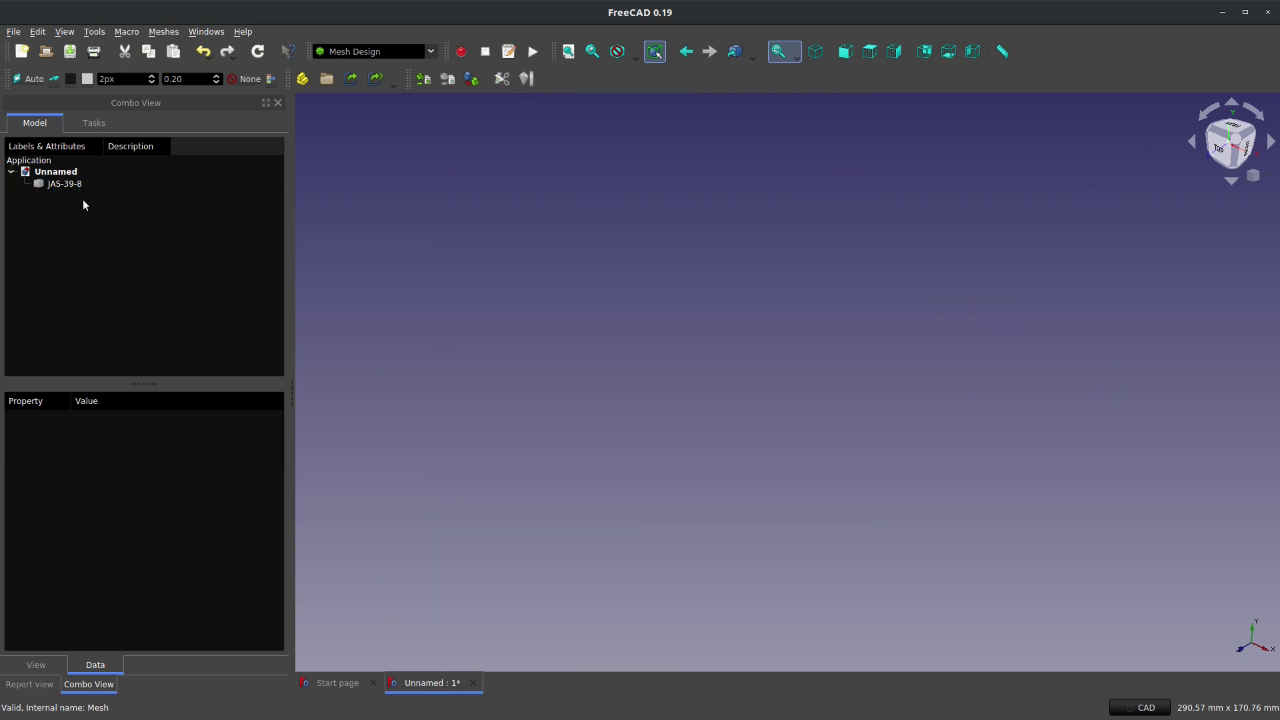
Step: Create a coarser meshed copy of JAS-39-8 with 30° angular deviation
{"action": "left_click", "coordinate": [164, 32]}
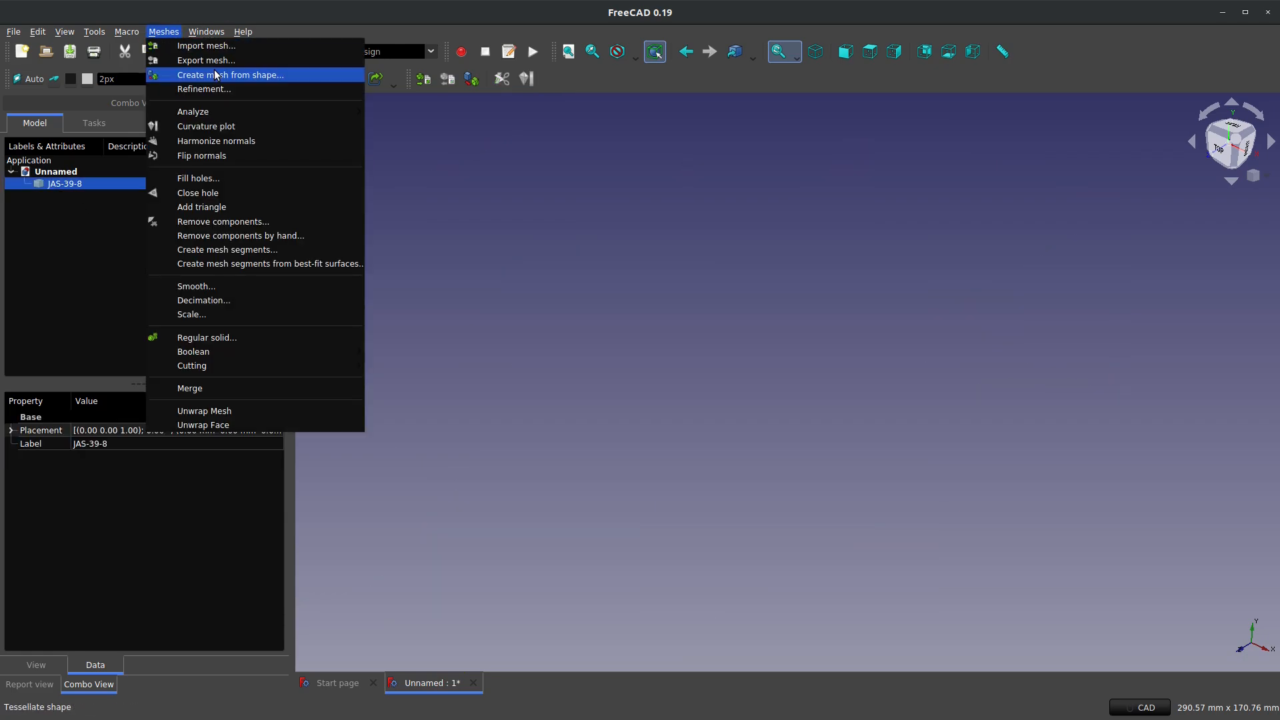
{"action": "left_click", "coordinate": [229, 74]}
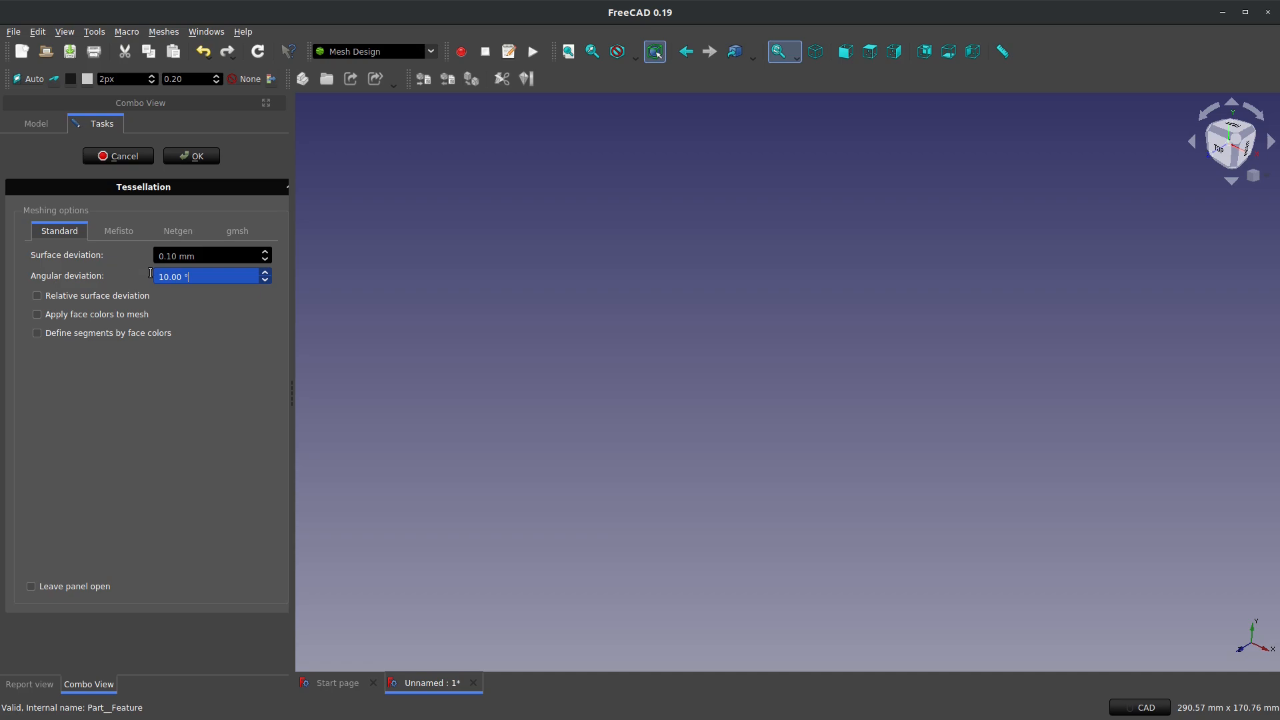
{"action": "type", "text": "30"}
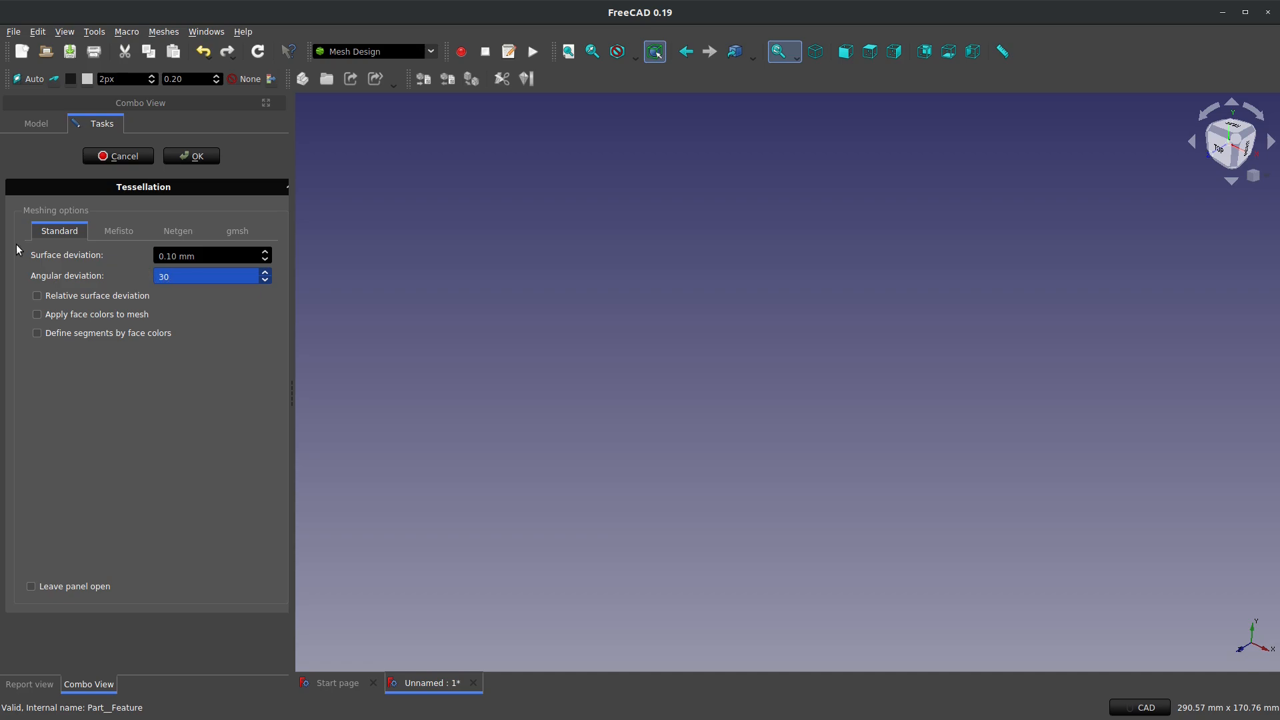
{"action": "left_click", "coordinate": [192, 155]}
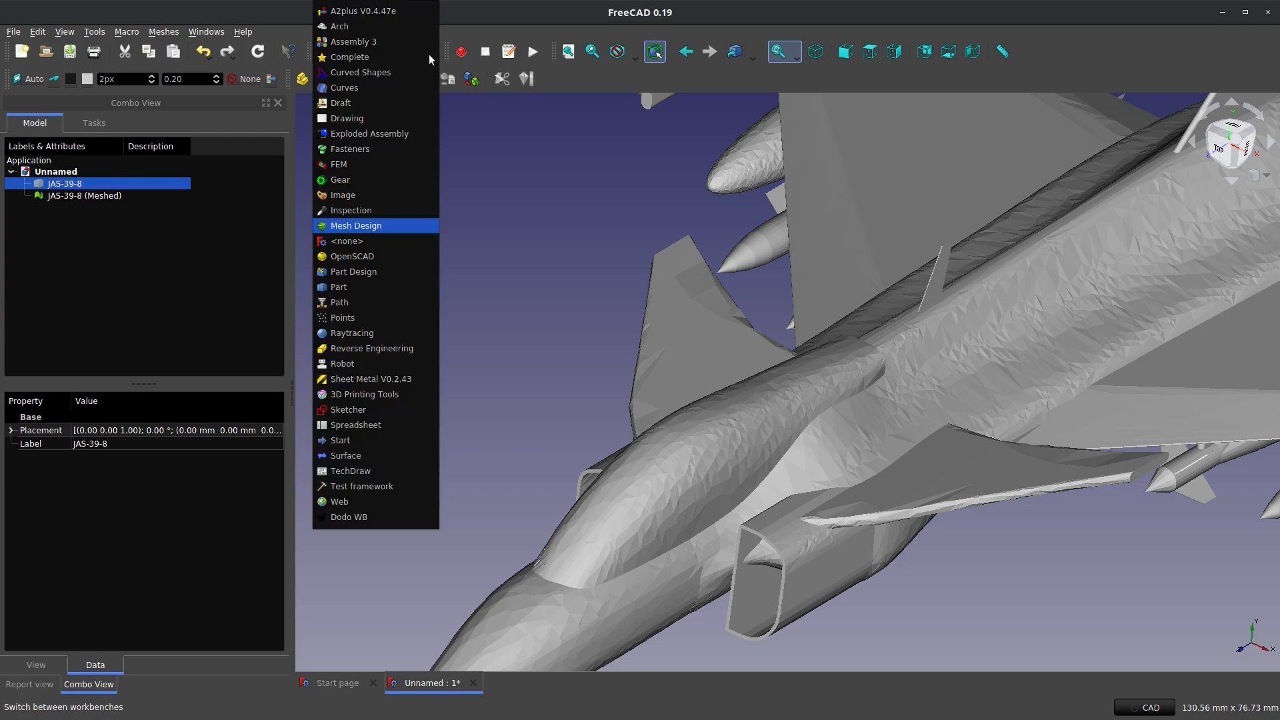
{"action": "mouse_move", "coordinate": [371, 195]}
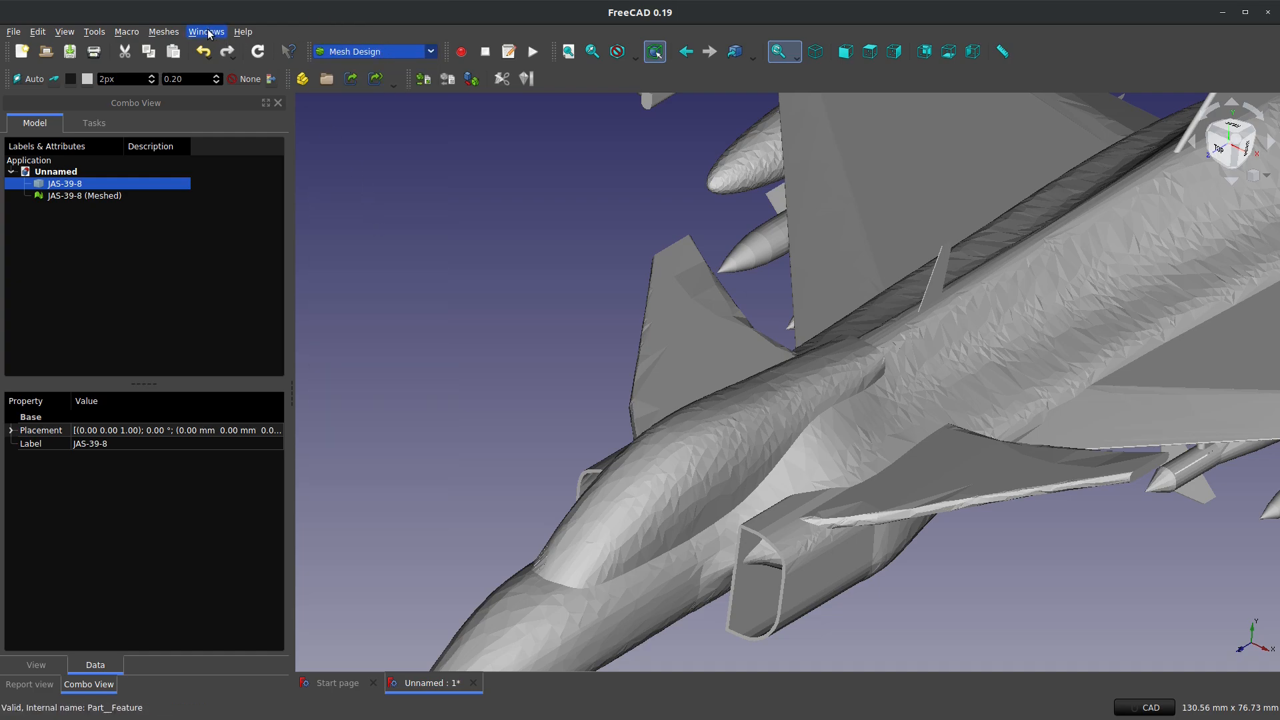
Step: Create a second, finer mesh of JAS-39-8 with 0.10 mm surface and 5° angular deviation
{"action": "left_click", "coordinate": [164, 32]}
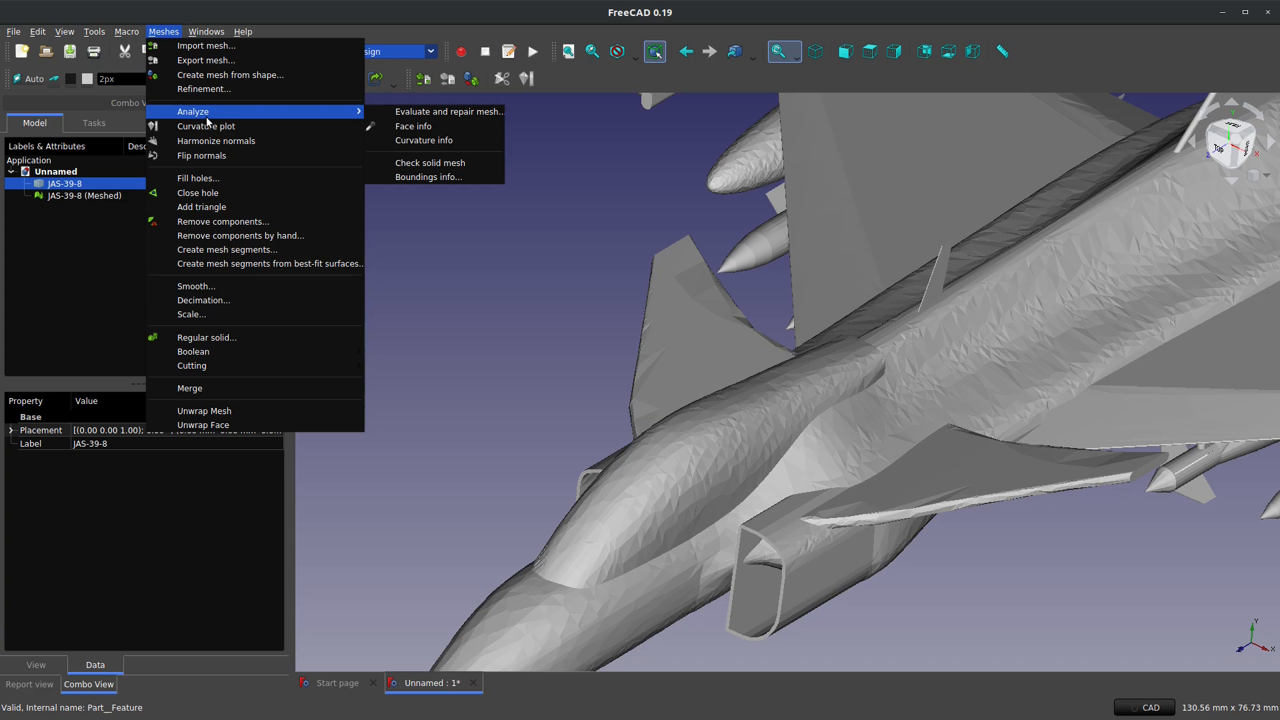
{"action": "mouse_move", "coordinate": [229, 74]}
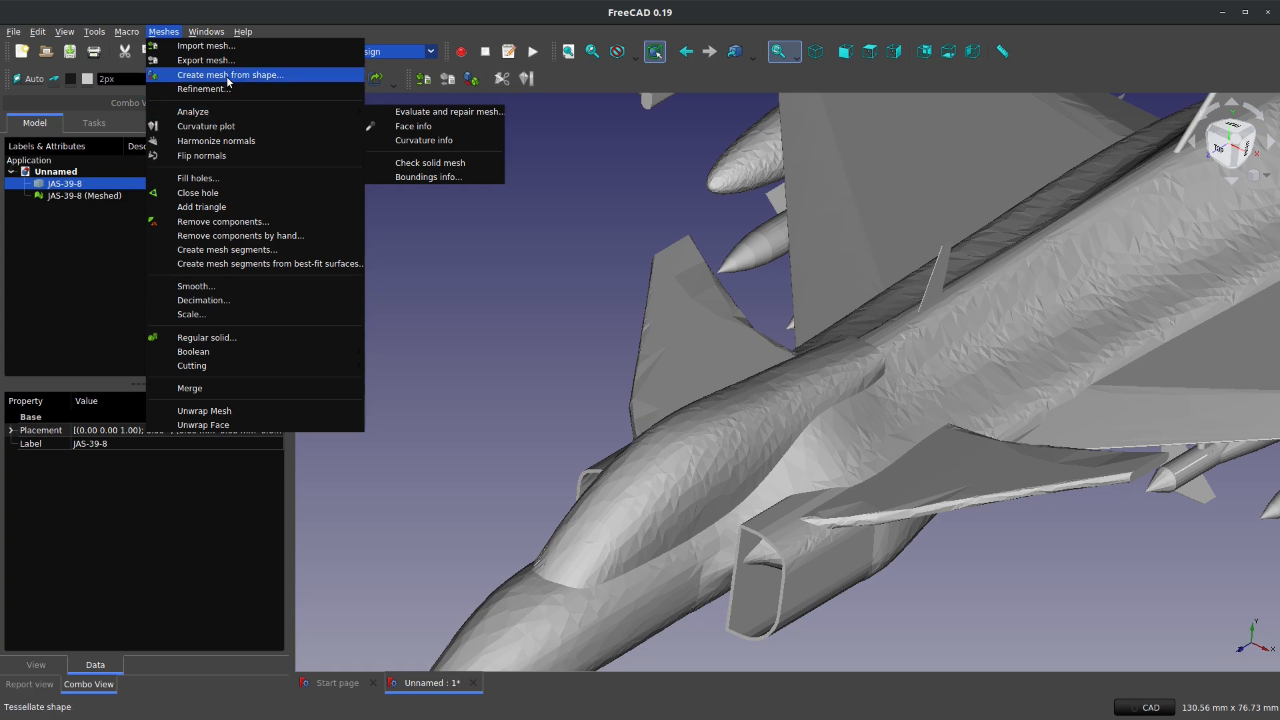
{"action": "left_click", "coordinate": [229, 74]}
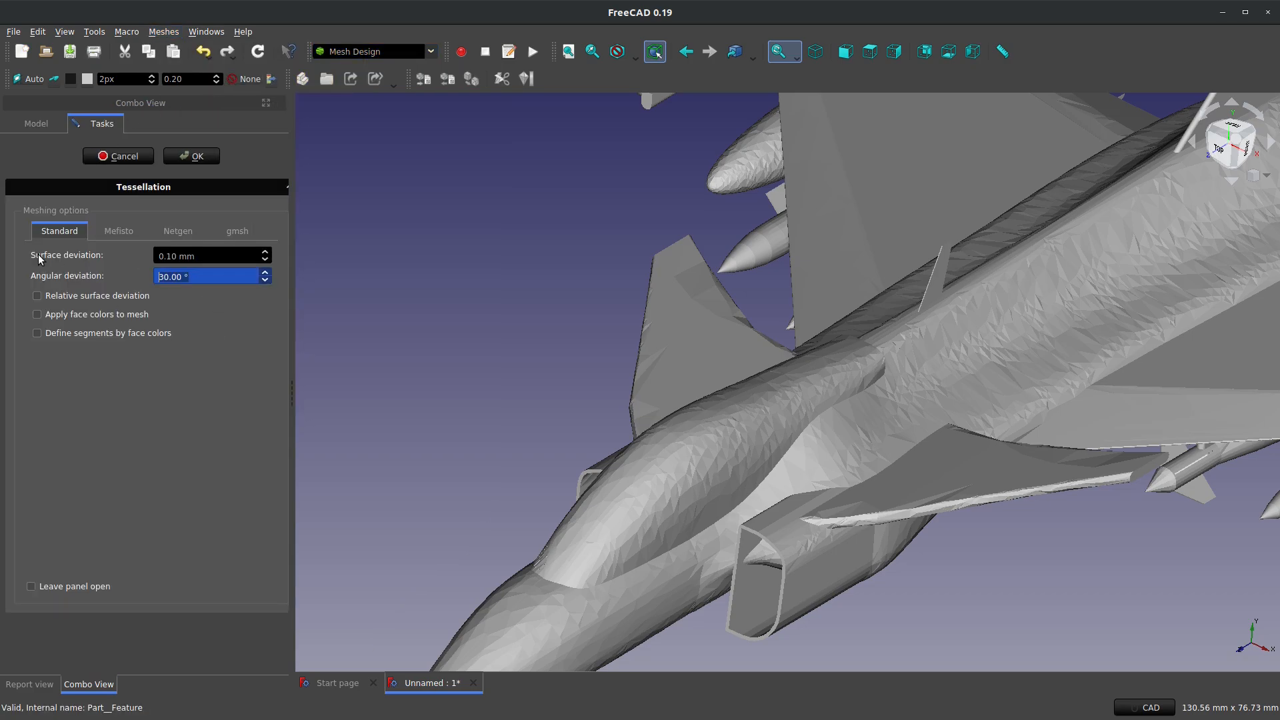
{"action": "type", "text": "5 °"}
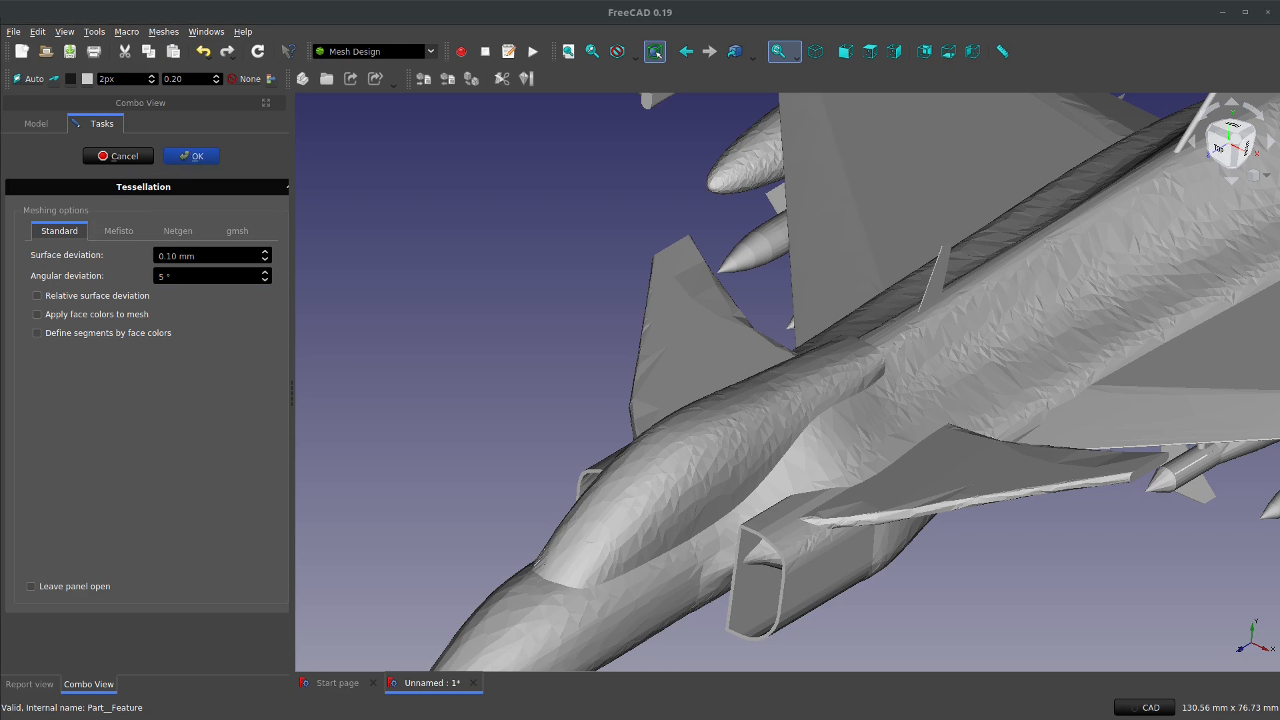
{"action": "left_click", "coordinate": [192, 156]}
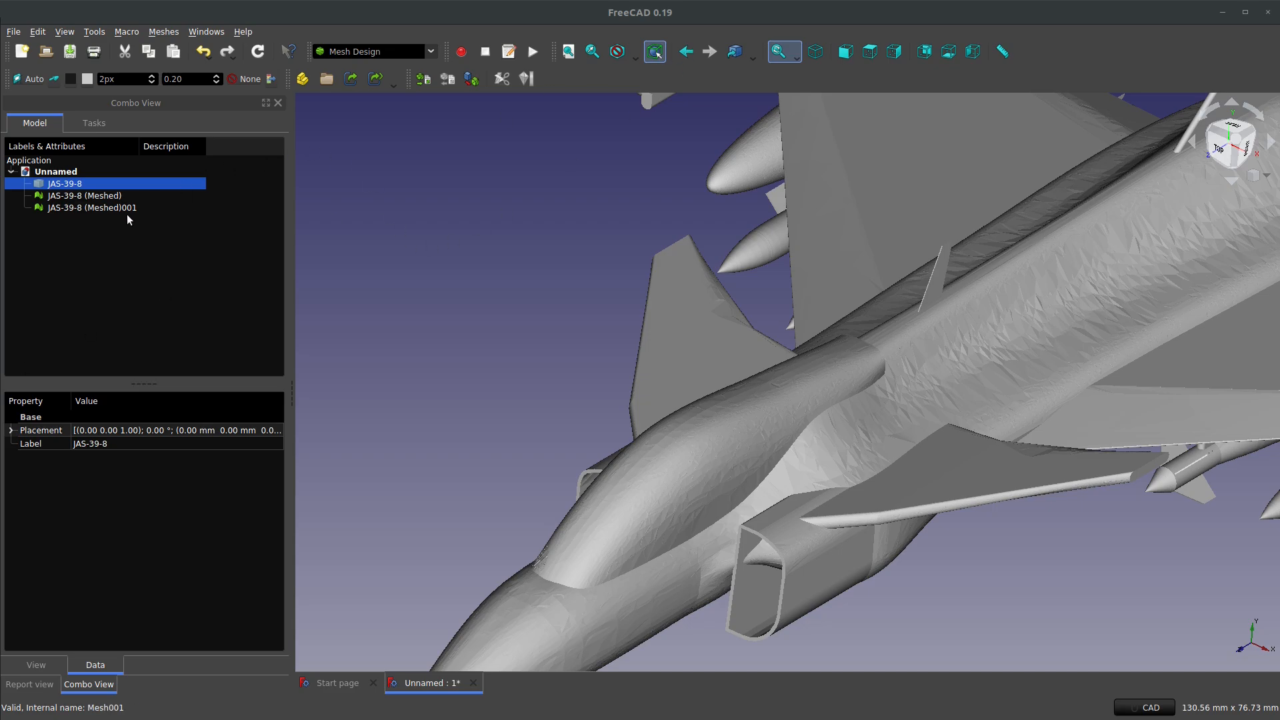
Step: Read the mesh counts in the tree: 25972 points for the coarse mesh, 1248219 for the finer one
{"action": "left_click", "coordinate": [84, 194]}
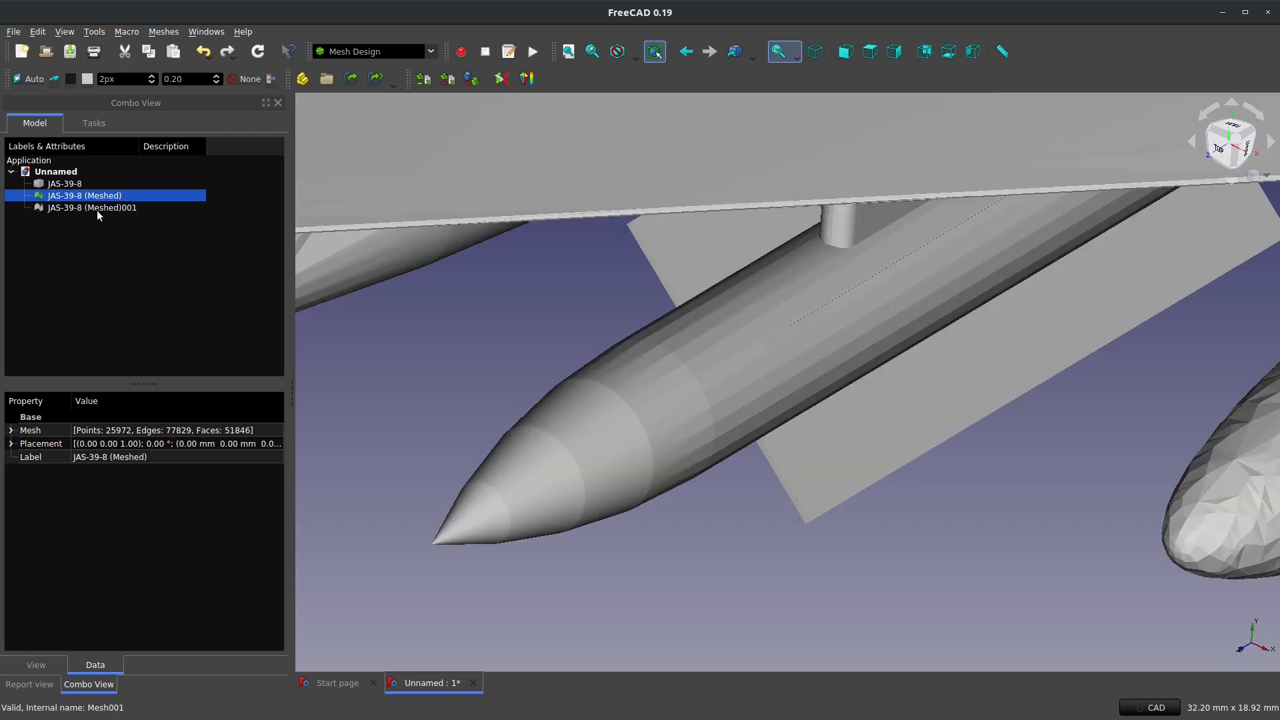
{"action": "left_click", "coordinate": [92, 207]}
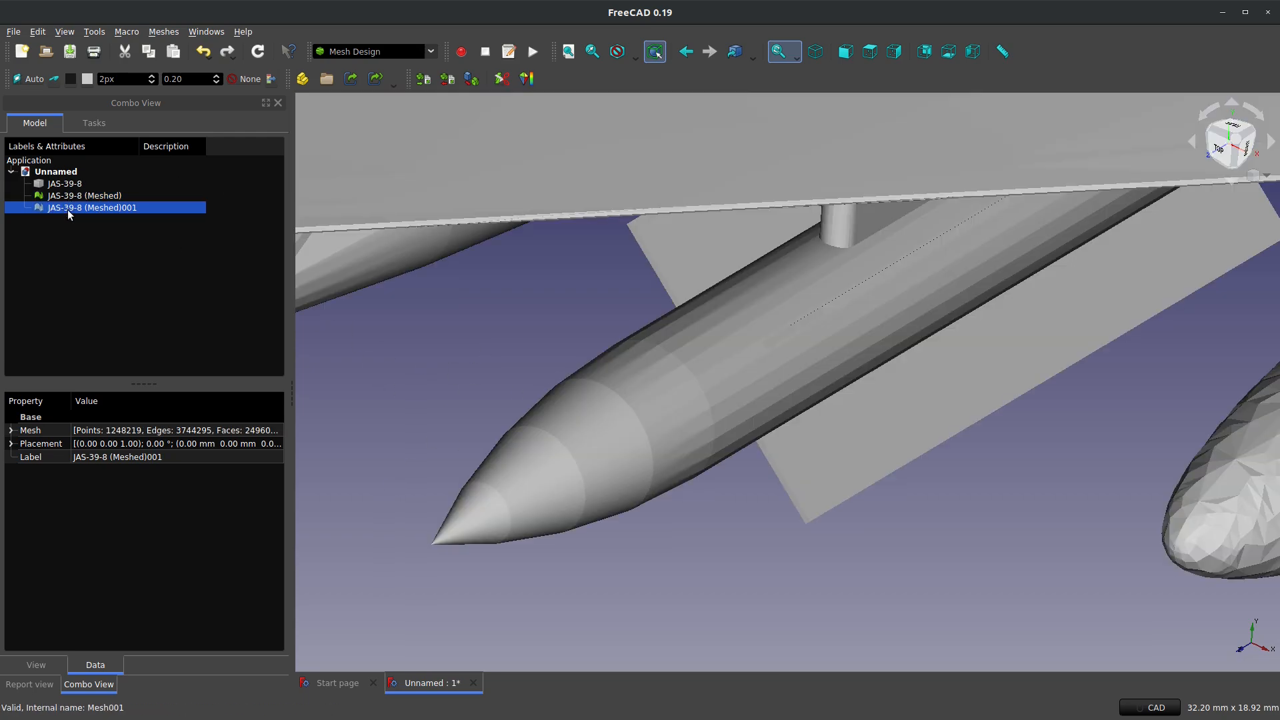
{"action": "left_click", "coordinate": [84, 195]}
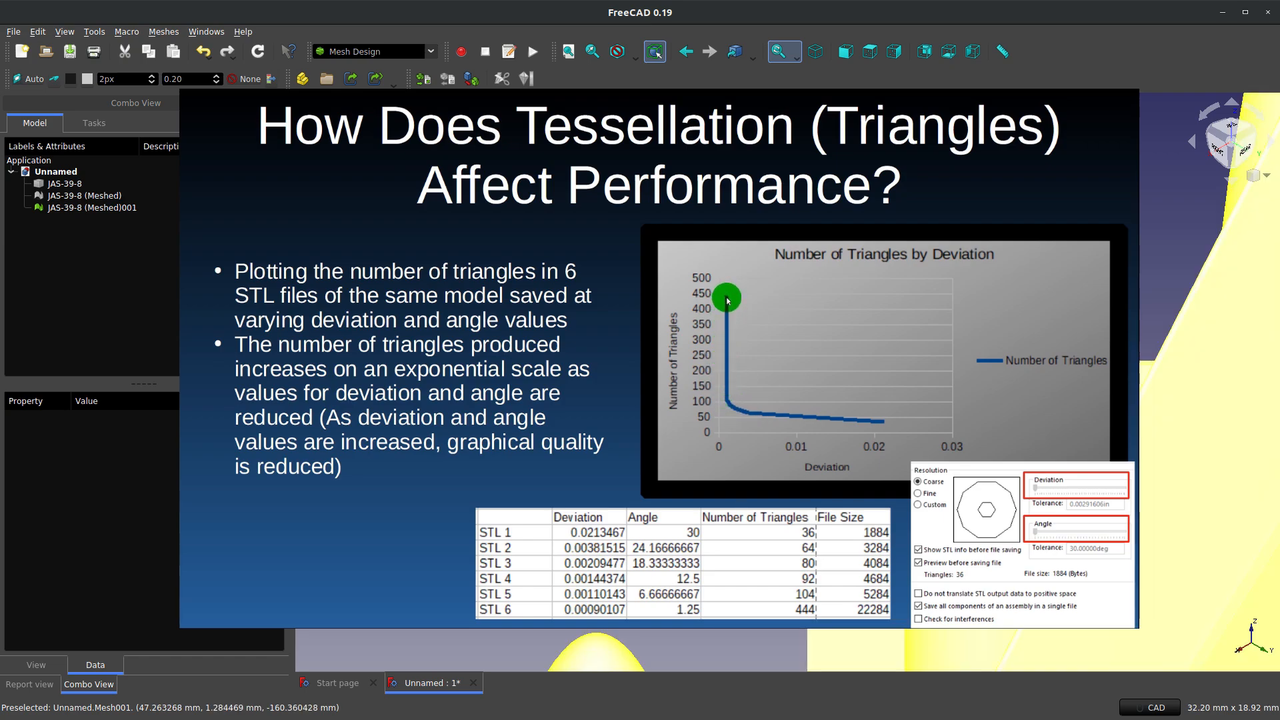
{"action": "mouse_move", "coordinate": [795, 435]}
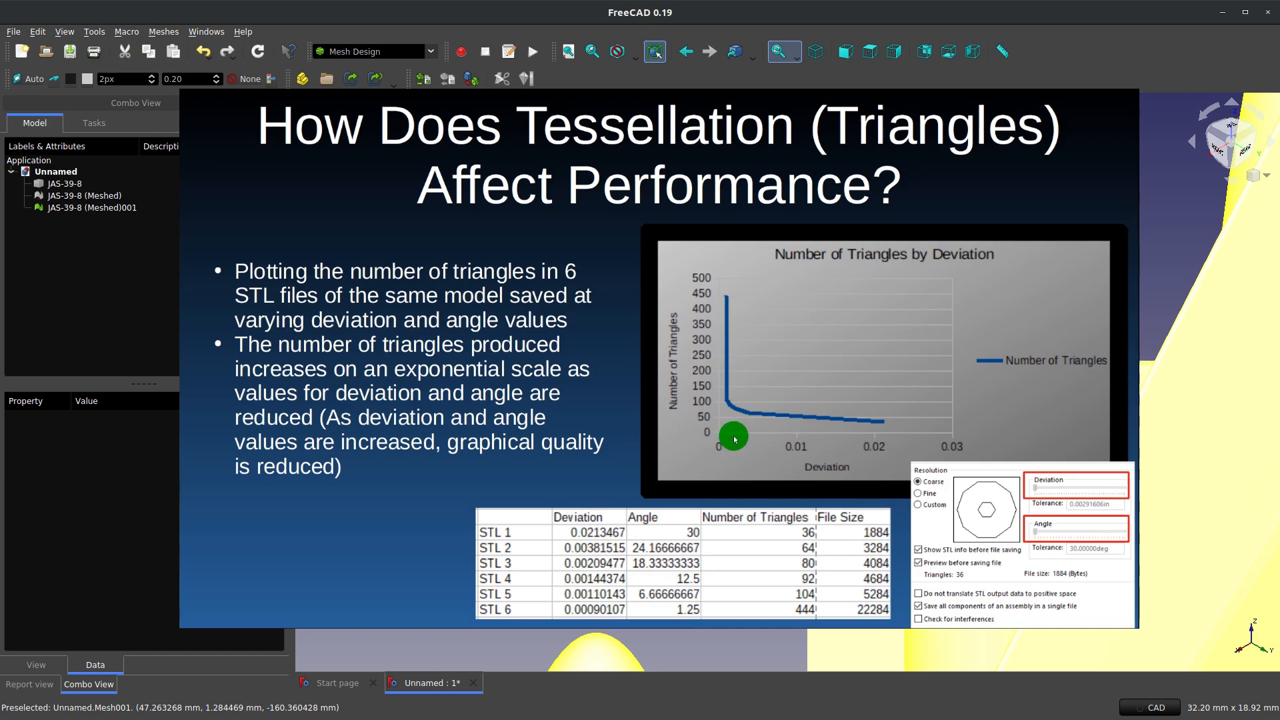
{"action": "mouse_move", "coordinate": [726, 439]}
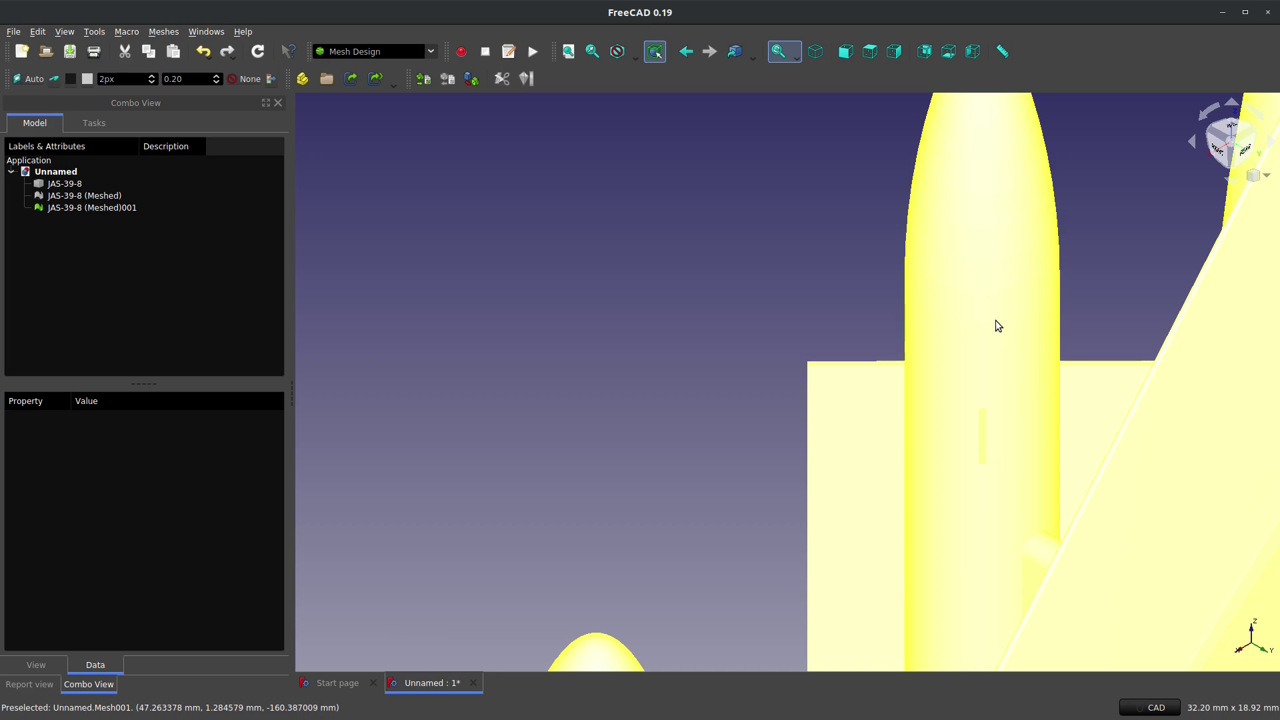
{"action": "mouse_move", "coordinate": [581, 336]}
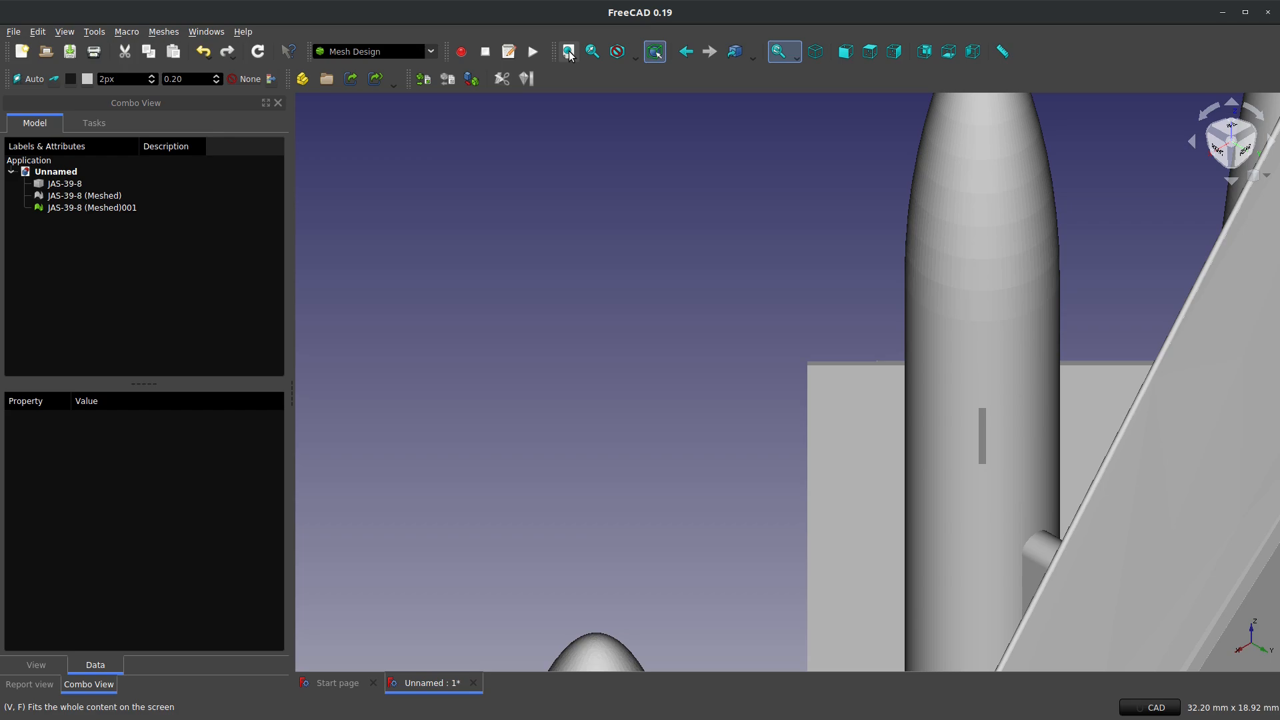
Step: Fit the whole aircraft model in the 3D view with Fit All
{"action": "left_click", "coordinate": [568, 50]}
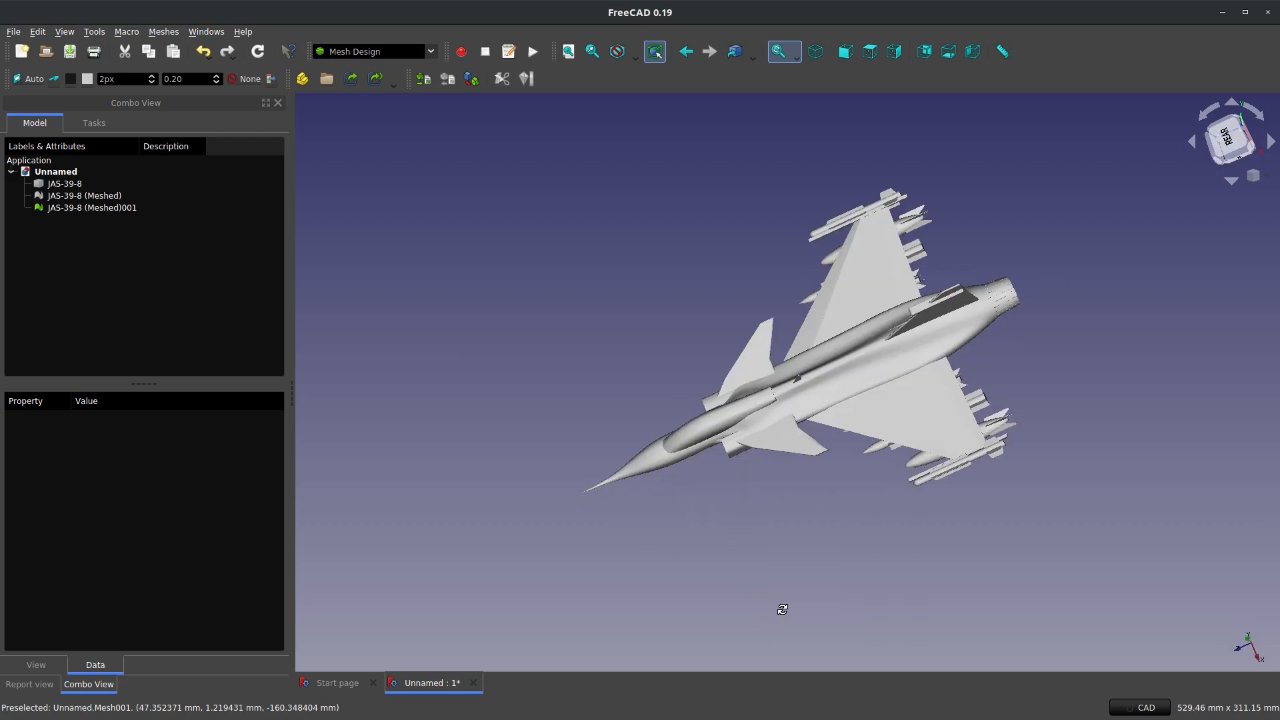
Step: Orbit the aircraft from side-on to above to a front three-quarter close-up of its faceted surfaces
{"action": "left_click_drag", "start_coordinate": [782, 610], "coordinate": [804, 427]}
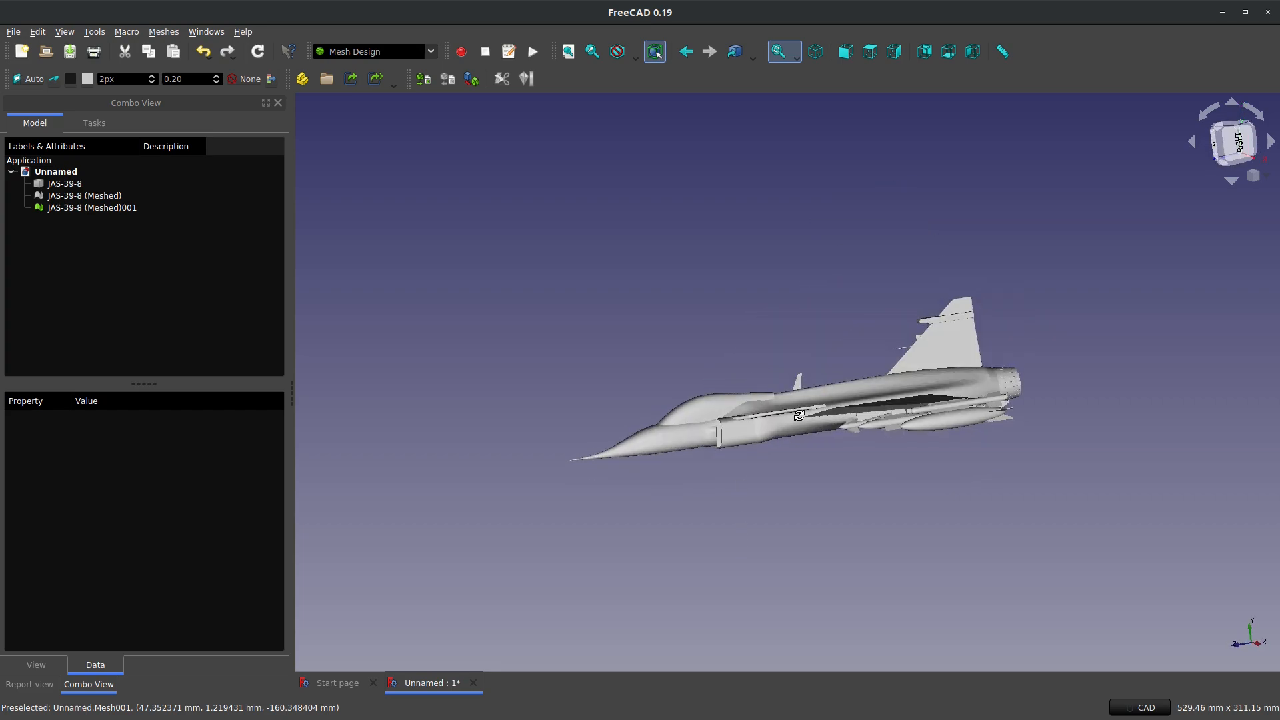
{"action": "left_click_drag", "start_coordinate": [798, 415], "coordinate": [812, 377]}
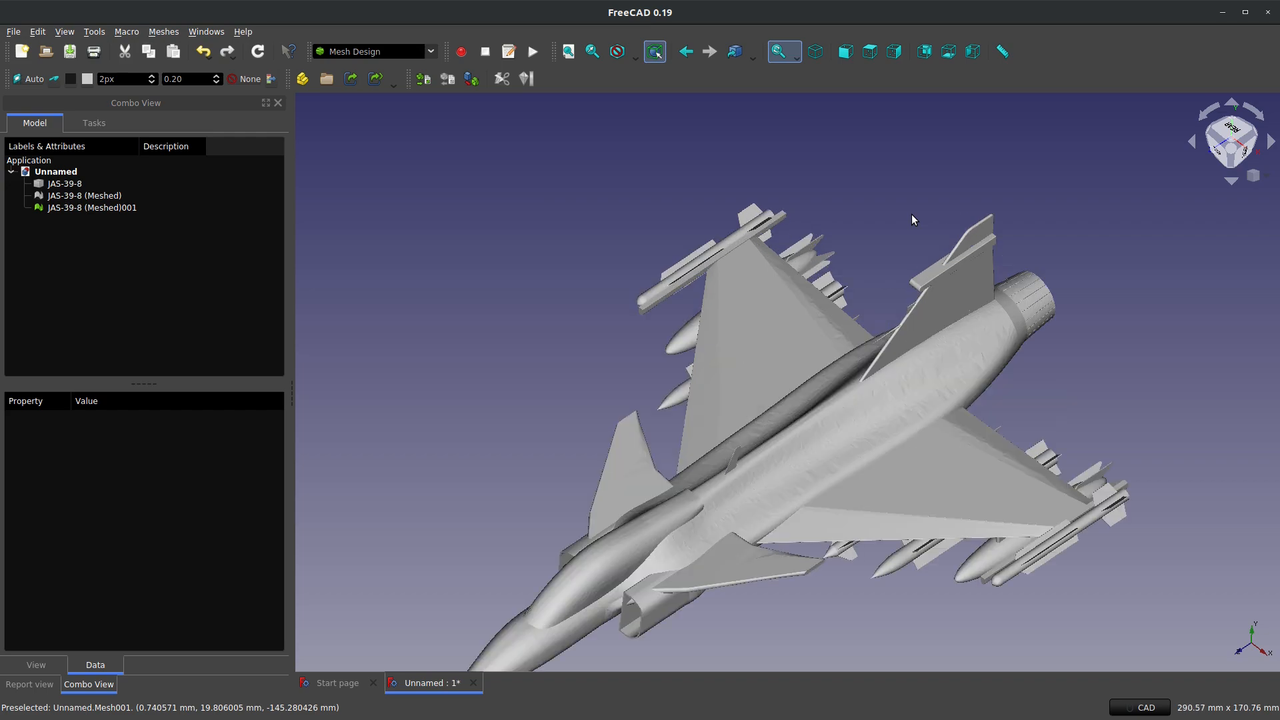
{"action": "mouse_move", "coordinate": [897, 448]}
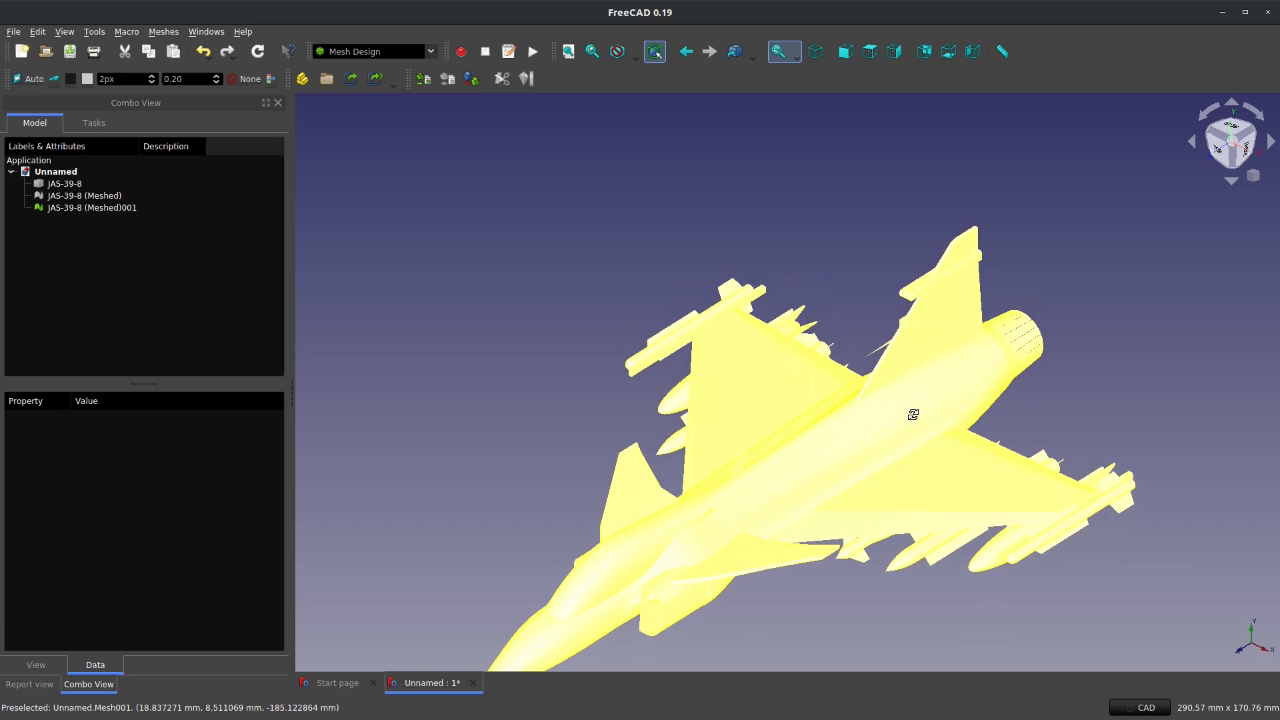
{"action": "left_click_drag", "start_coordinate": [912, 414], "coordinate": [435, 564]}
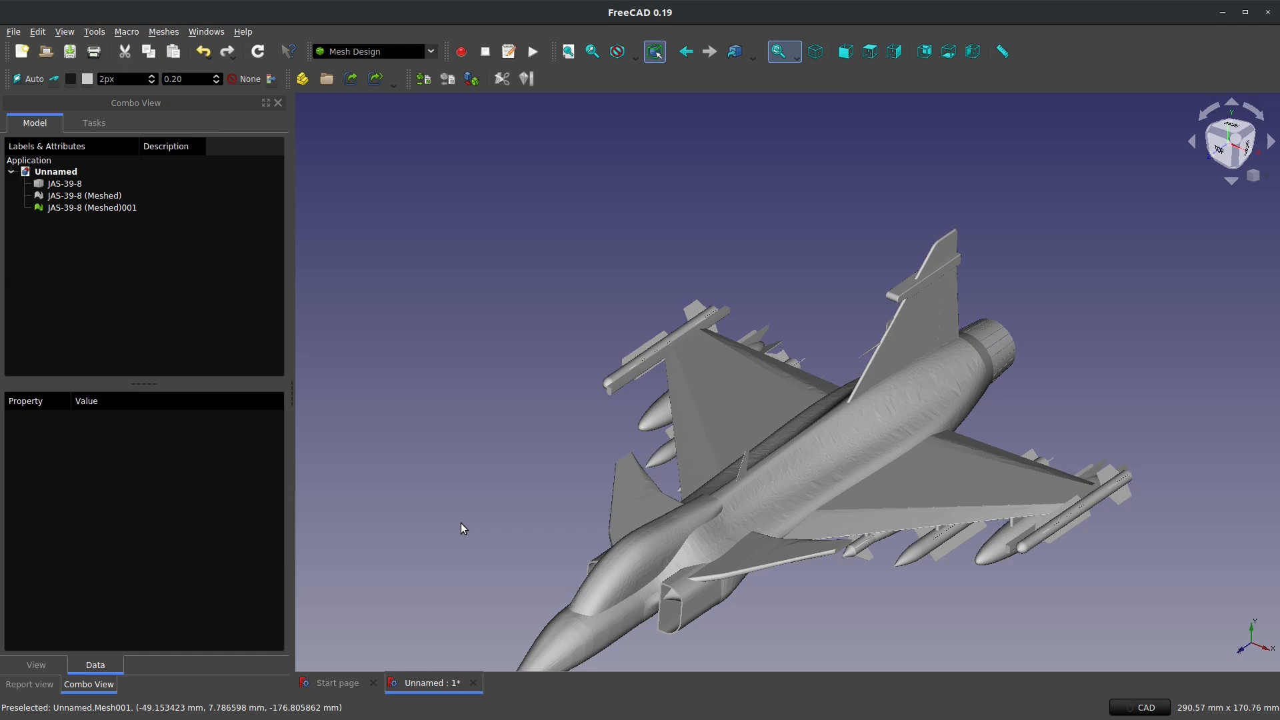
{"action": "mouse_move", "coordinate": [568, 533]}
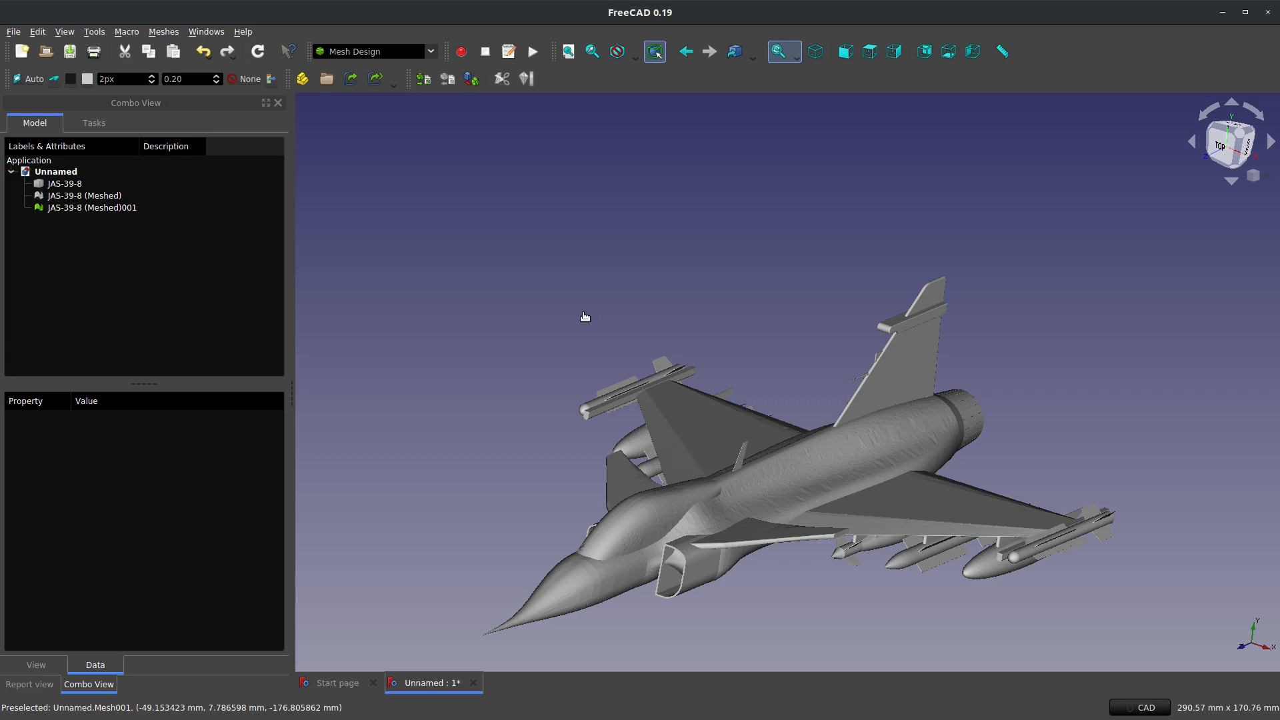
{"action": "mouse_move", "coordinate": [584, 318]}
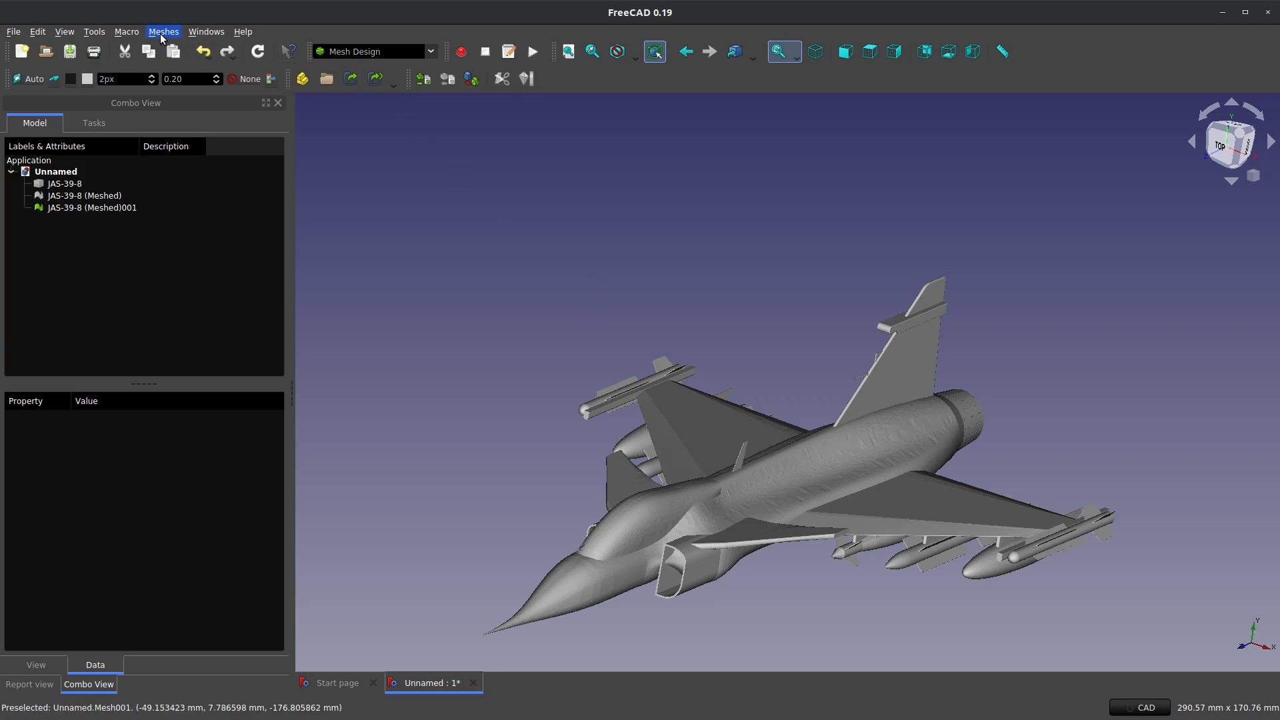
Step: Select JAS-39-8 and the coarse JAS-39-8 (Meshed) for deletion, leaving JAS-39-8 (Meshed)001
{"action": "left_click", "coordinate": [164, 32]}
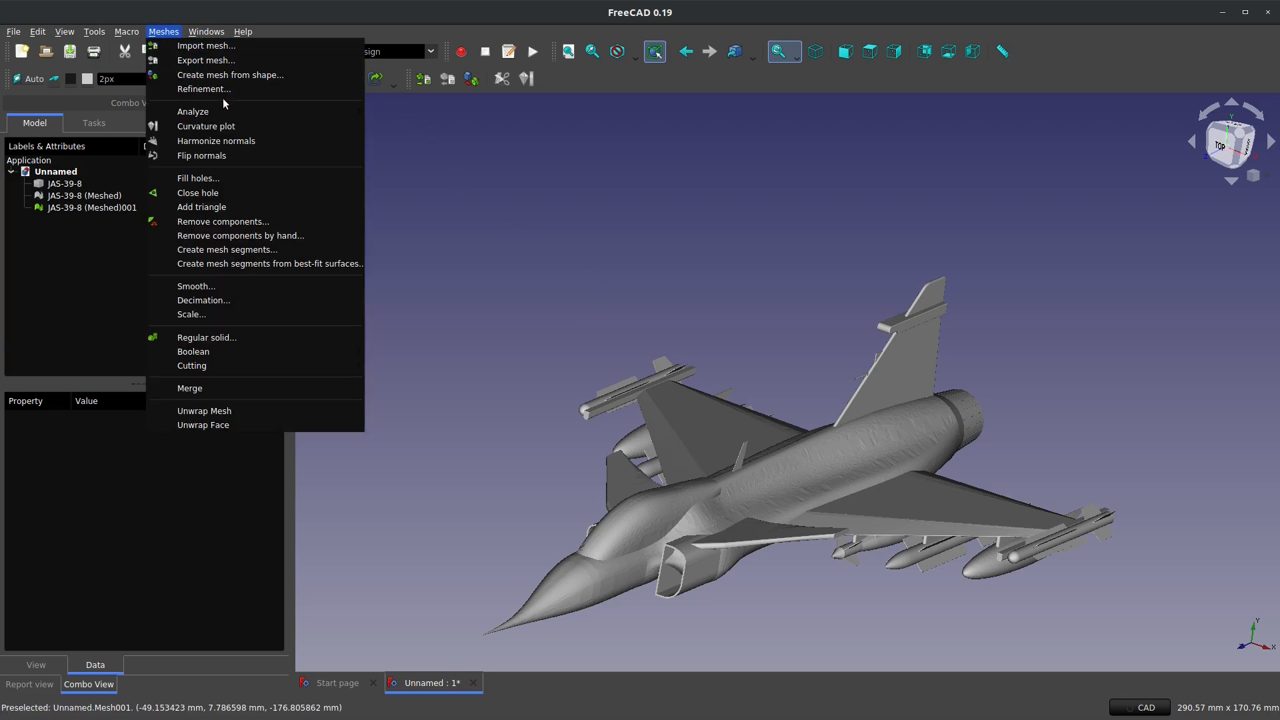
{"action": "left_click", "coordinate": [84, 195]}
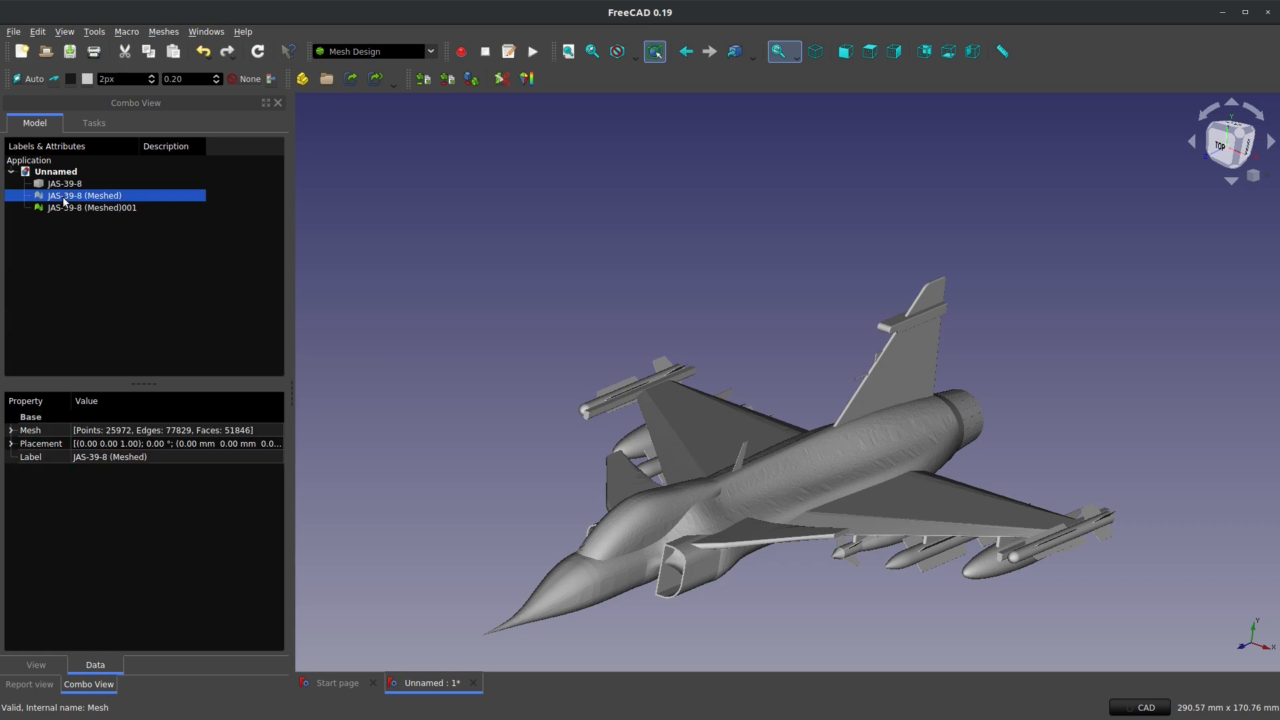
{"action": "left_click", "coordinate": [64, 183]}
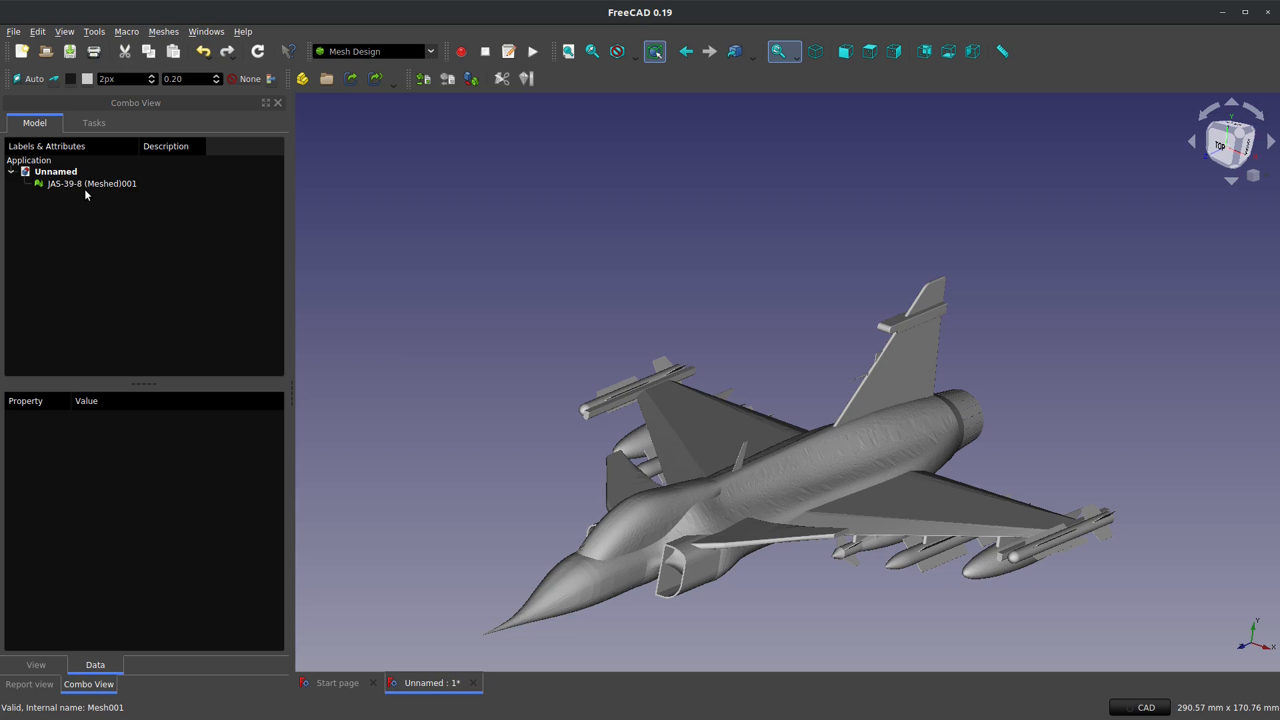
Step: Start Meshes > Decimation on JAS-39-8 (Meshed)001 at 50% reduction, 0.10 tolerance
{"action": "left_click", "coordinate": [91, 182]}
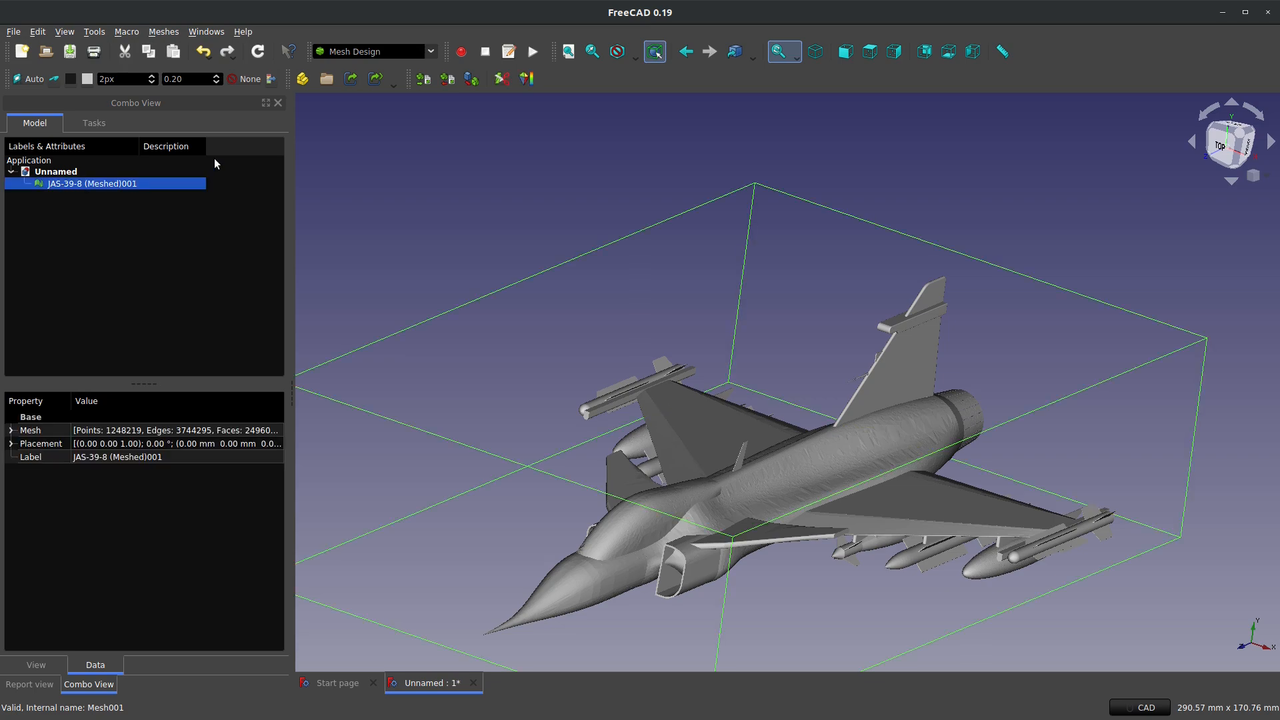
{"action": "mouse_move", "coordinate": [773, 506]}
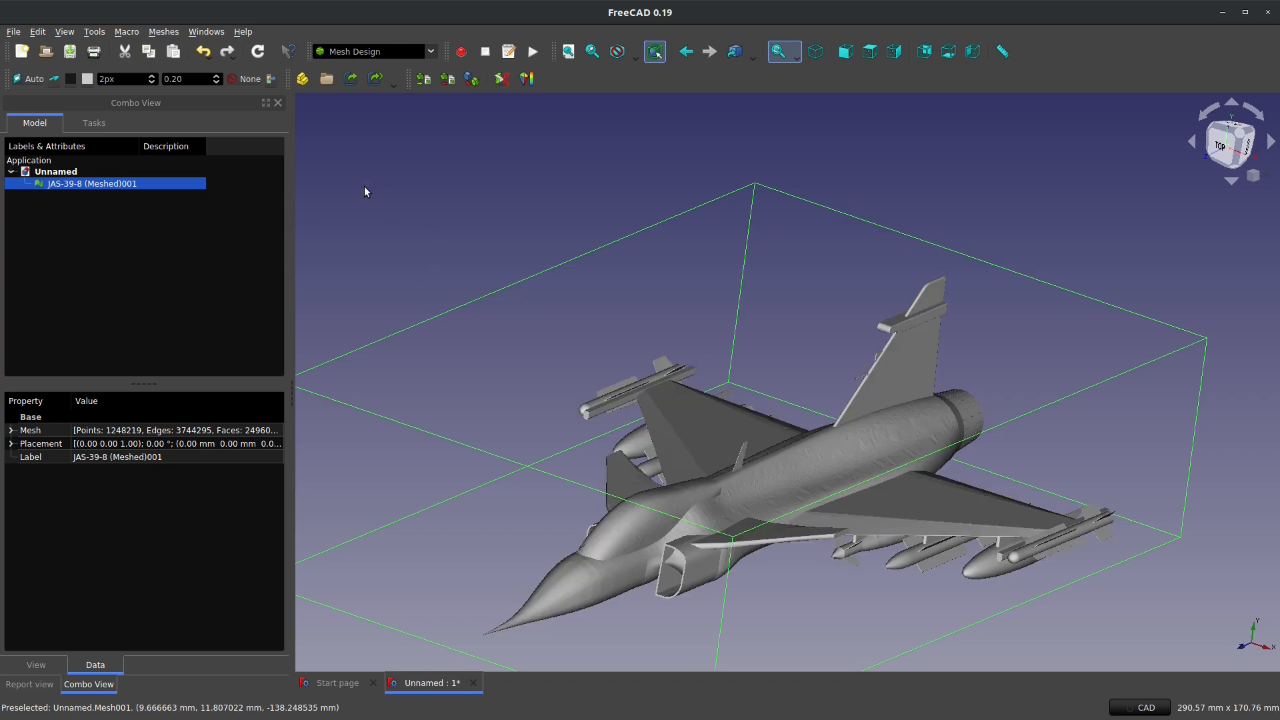
{"action": "left_click", "coordinate": [164, 32]}
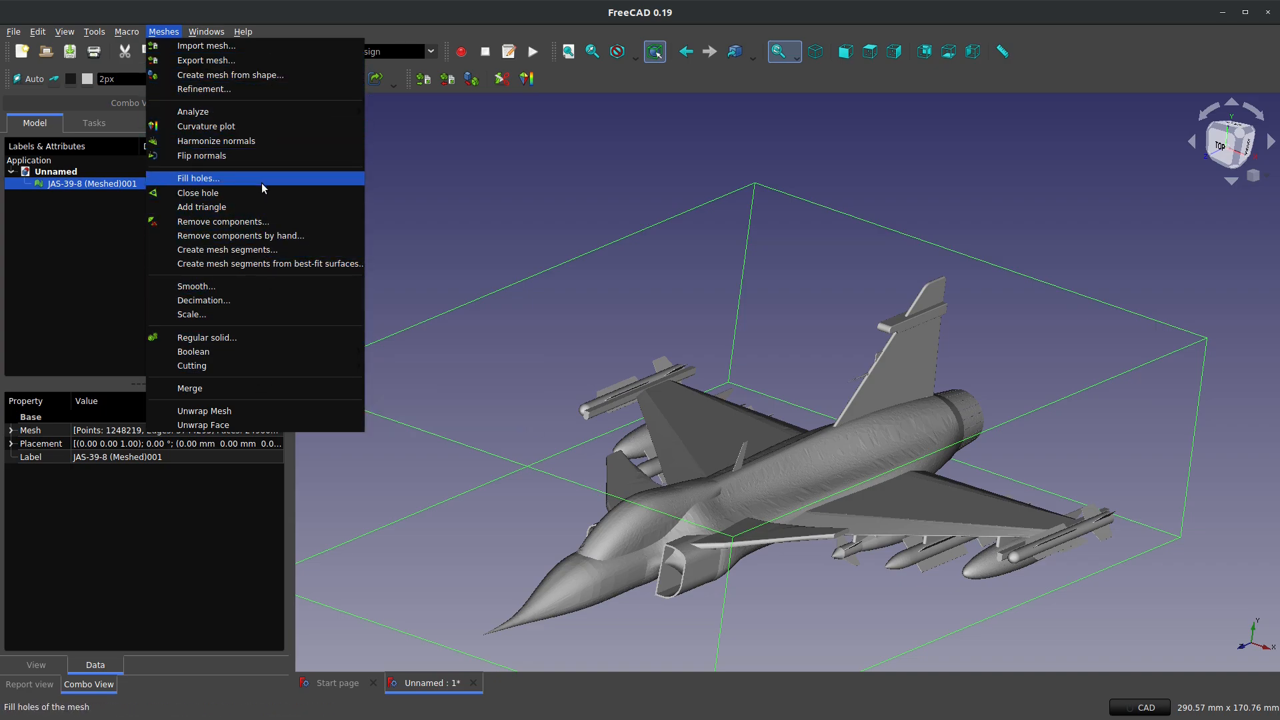
{"action": "mouse_move", "coordinate": [176, 303]}
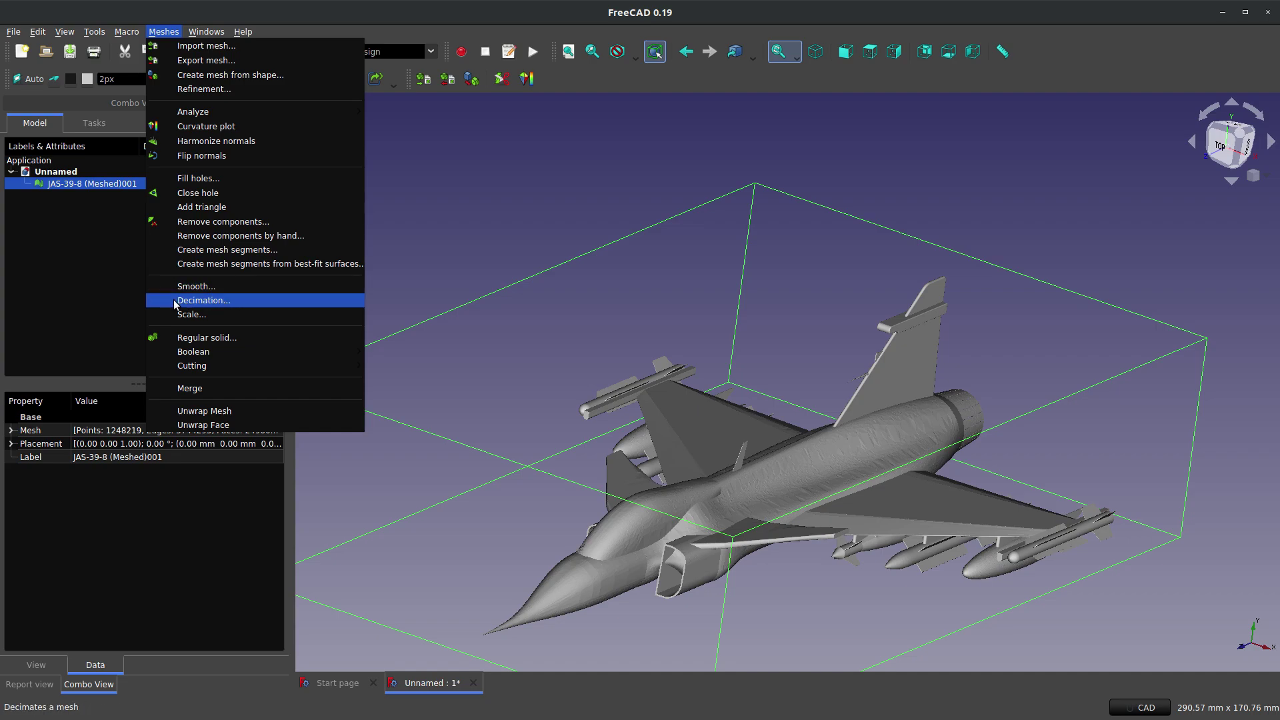
{"action": "left_click", "coordinate": [202, 300]}
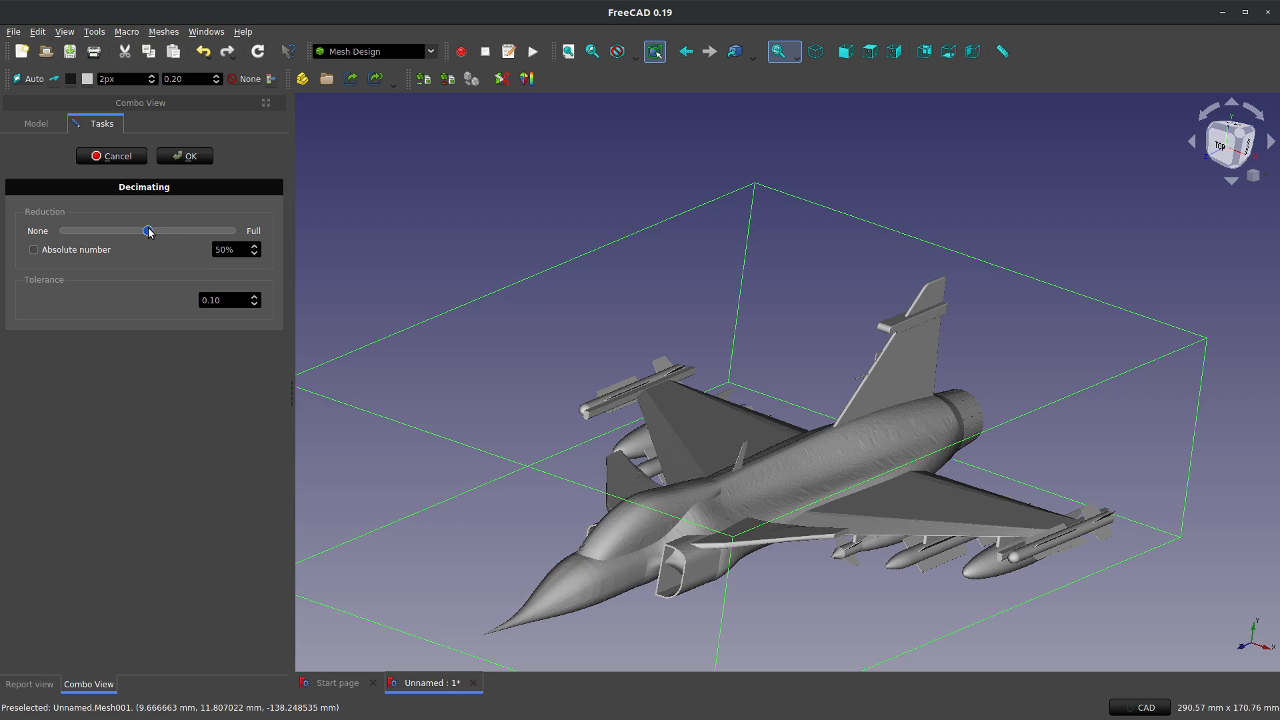
Step: Drag the Reduction slider from None to Full, then settle it at 70%
{"action": "left_click_drag", "start_coordinate": [148, 231], "coordinate": [65, 231]}
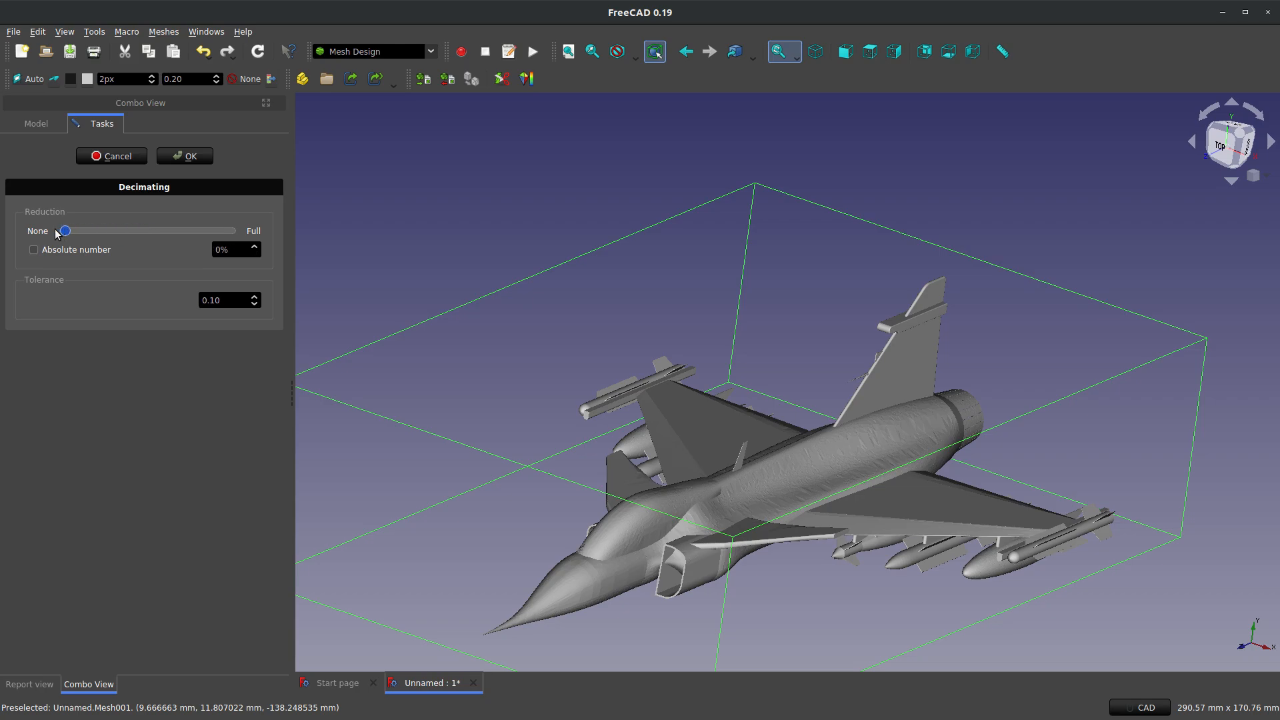
{"action": "left_click_drag", "start_coordinate": [65, 230], "coordinate": [230, 231]}
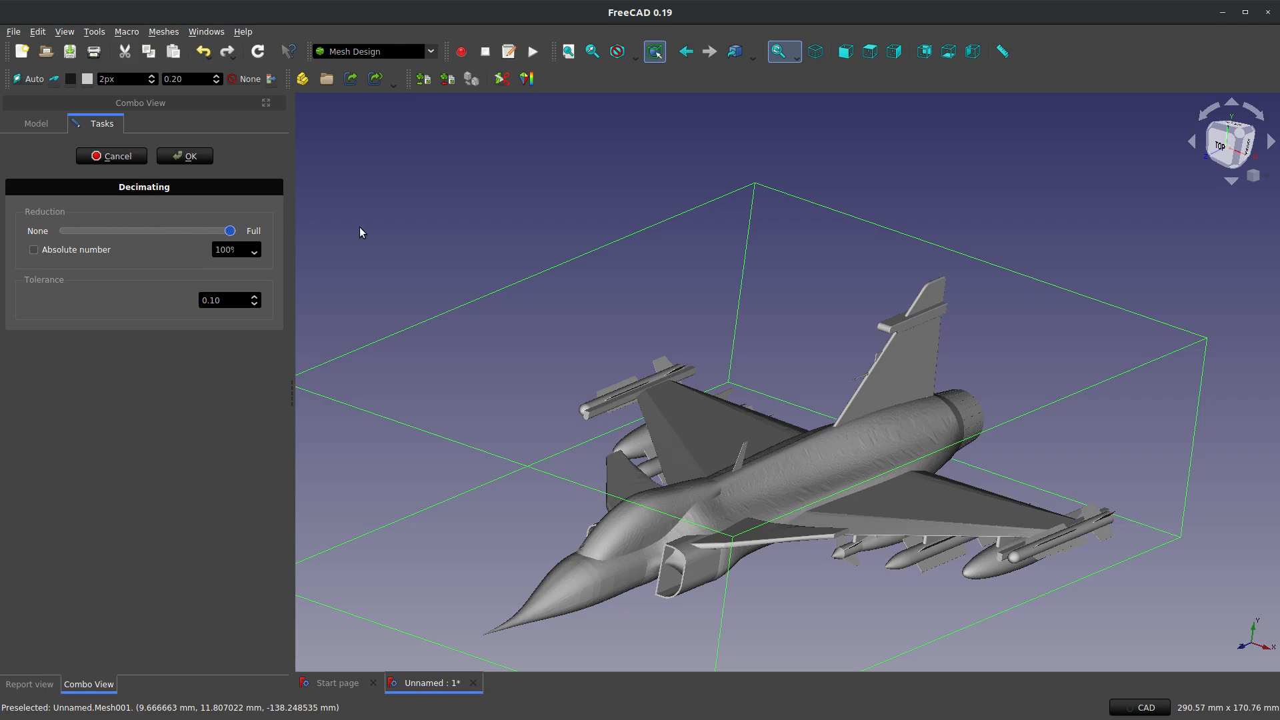
{"action": "mouse_move", "coordinate": [258, 237]}
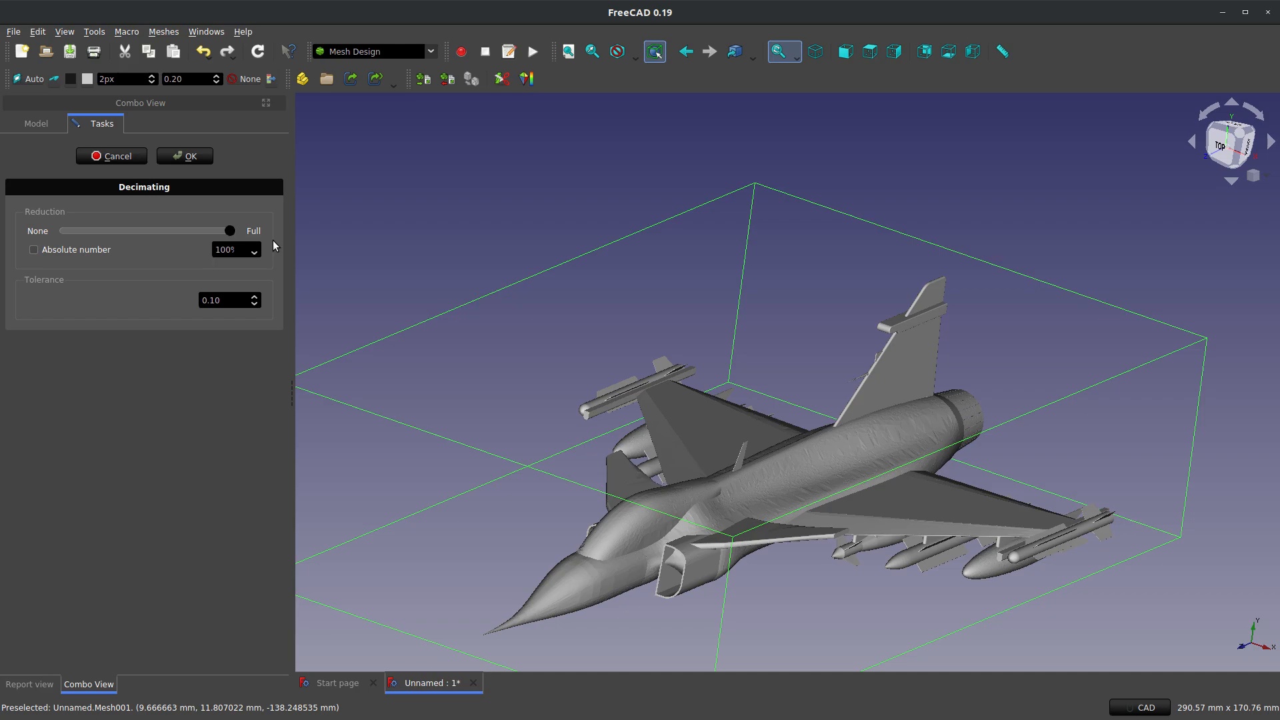
{"action": "left_click_drag", "start_coordinate": [230, 230], "coordinate": [196, 230]}
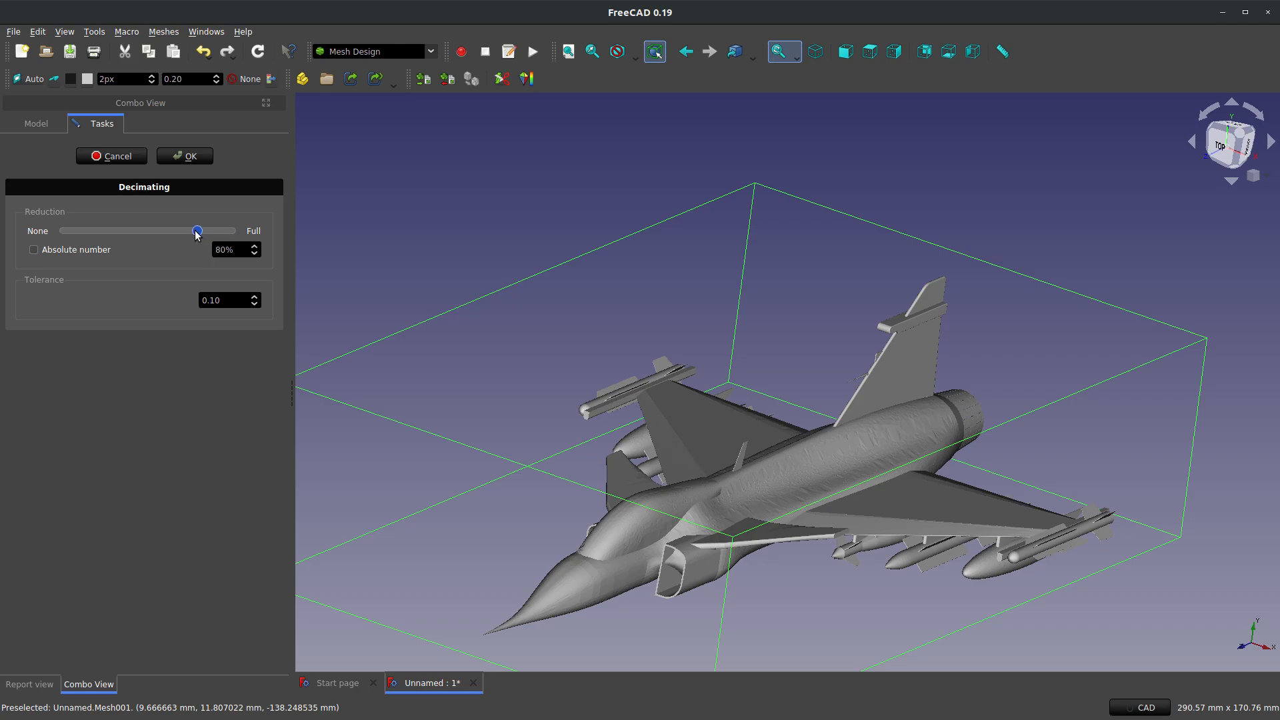
{"action": "left_click_drag", "start_coordinate": [196, 230], "coordinate": [181, 231]}
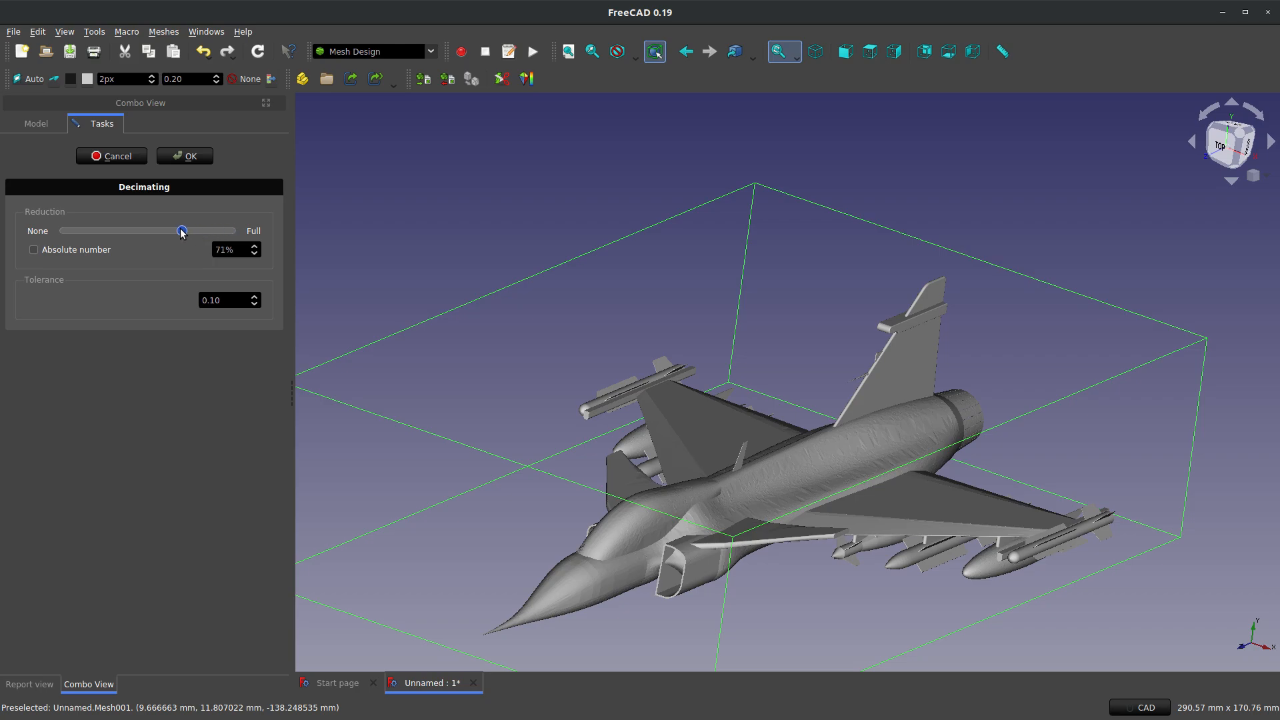
{"action": "left_click_drag", "start_coordinate": [183, 231], "coordinate": [180, 230]}
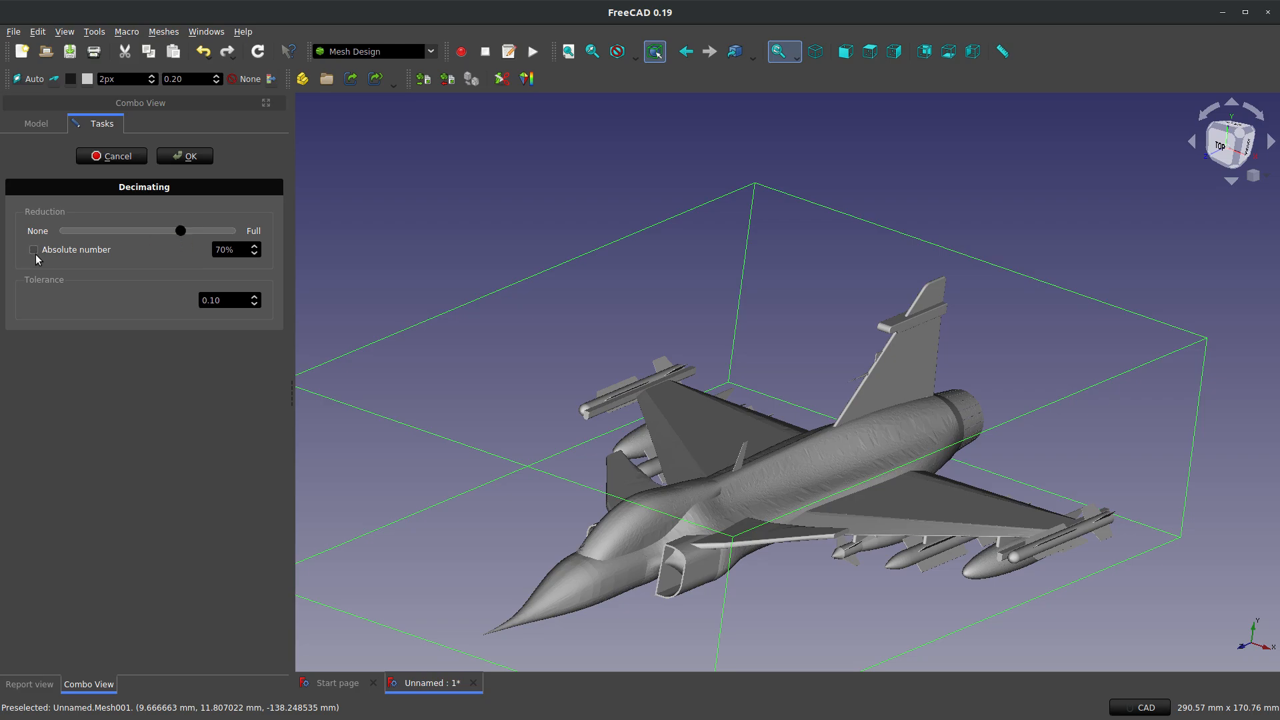
Step: Switch the reduction to an absolute face count and start entering a 1,000,000 target
{"action": "left_click", "coordinate": [33, 250]}
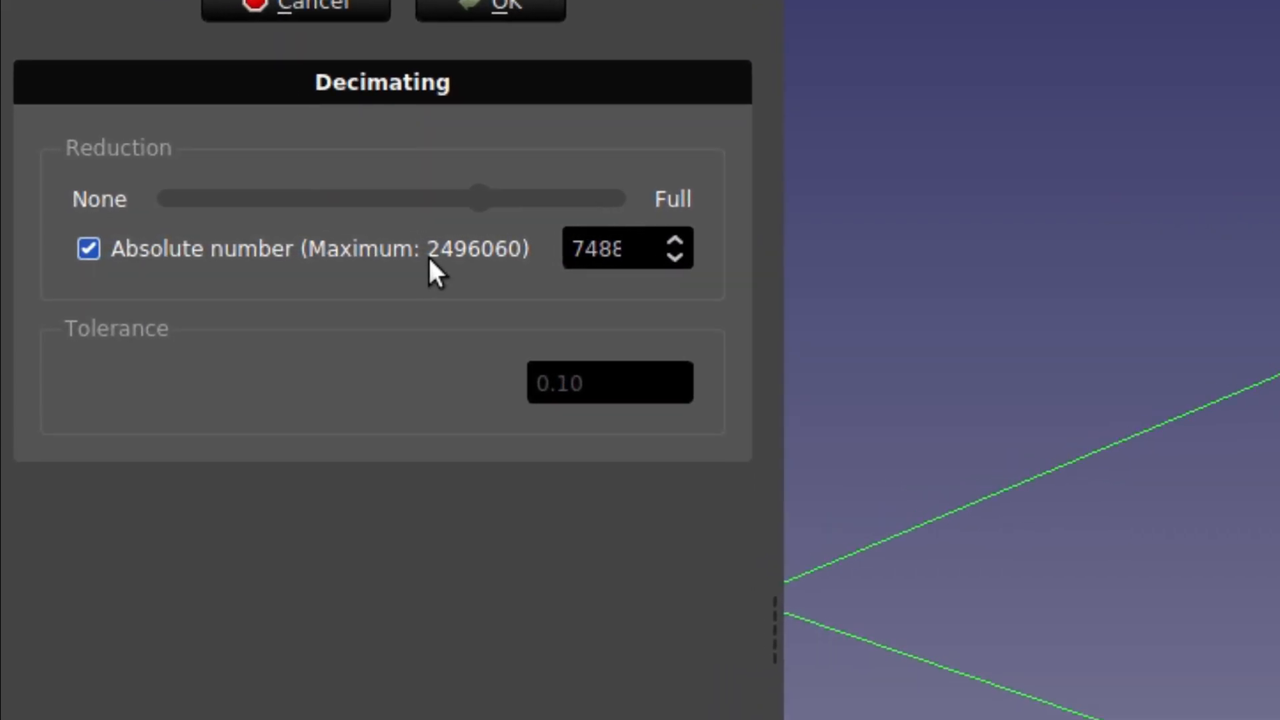
{"action": "left_click", "coordinate": [88, 249]}
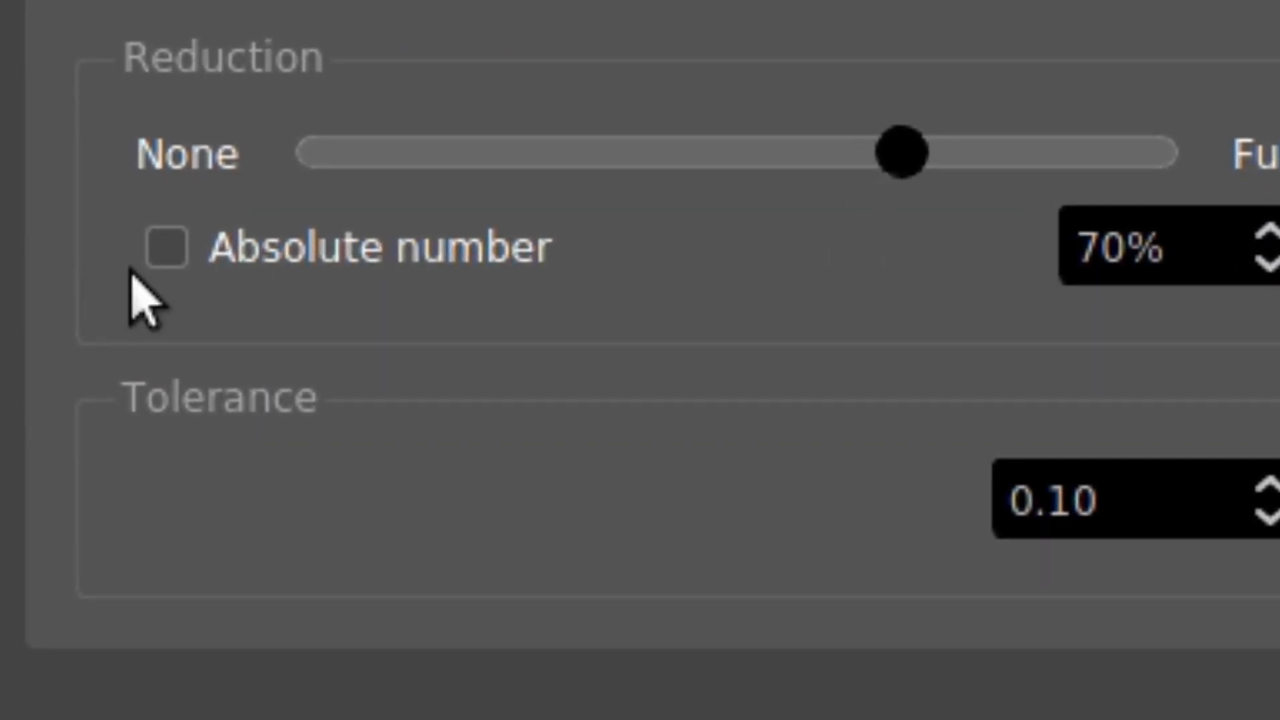
{"action": "left_click", "coordinate": [167, 248]}
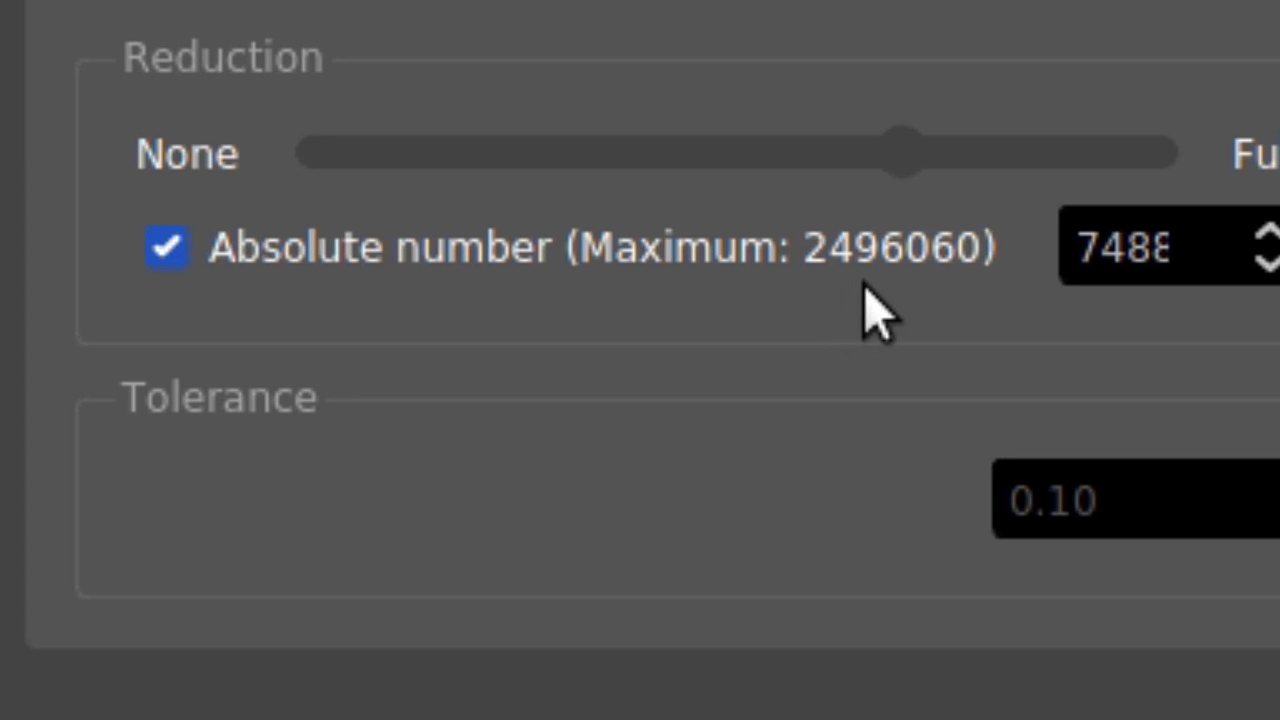
{"action": "mouse_move", "coordinate": [1082, 307]}
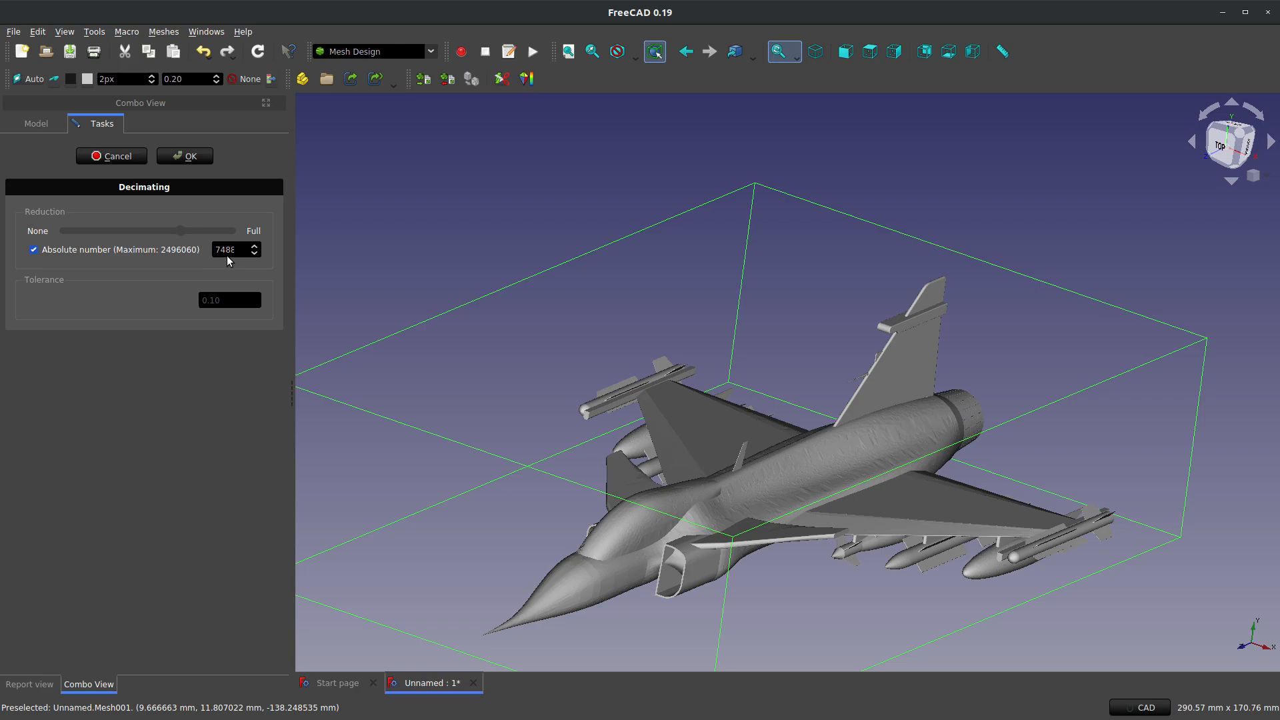
{"action": "mouse_move", "coordinate": [177, 269]}
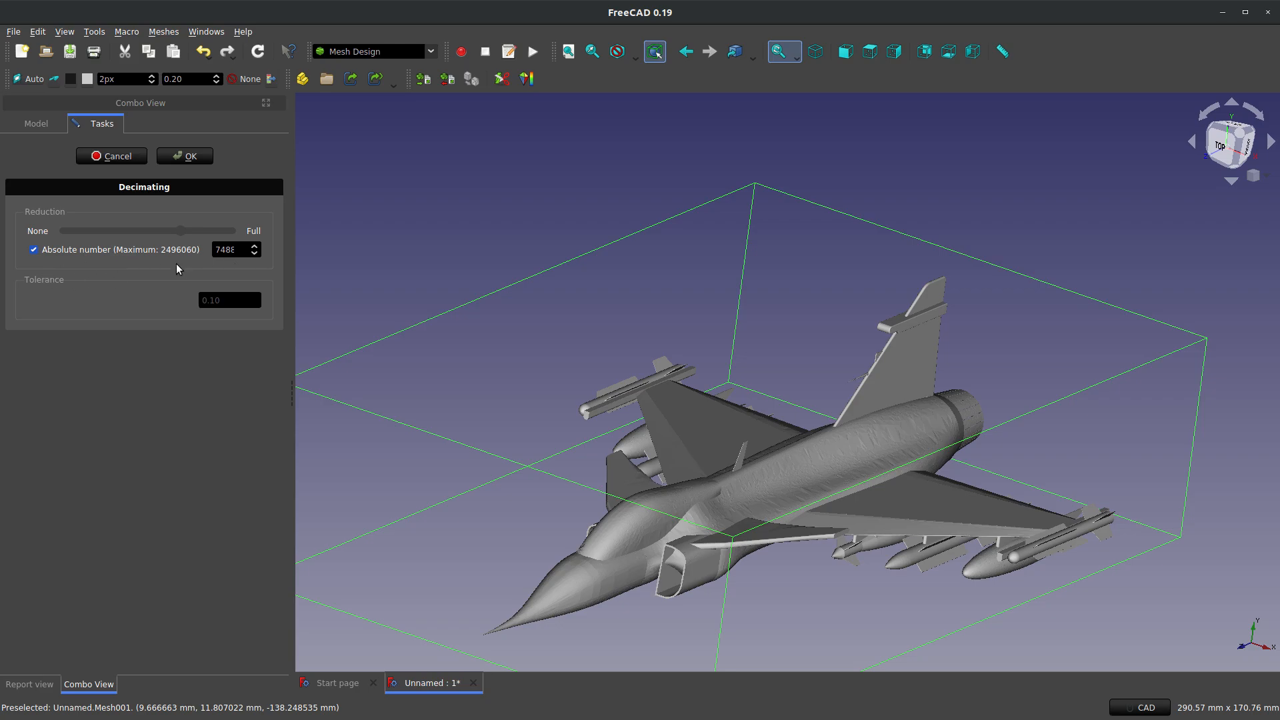
{"action": "mouse_move", "coordinate": [211, 260]}
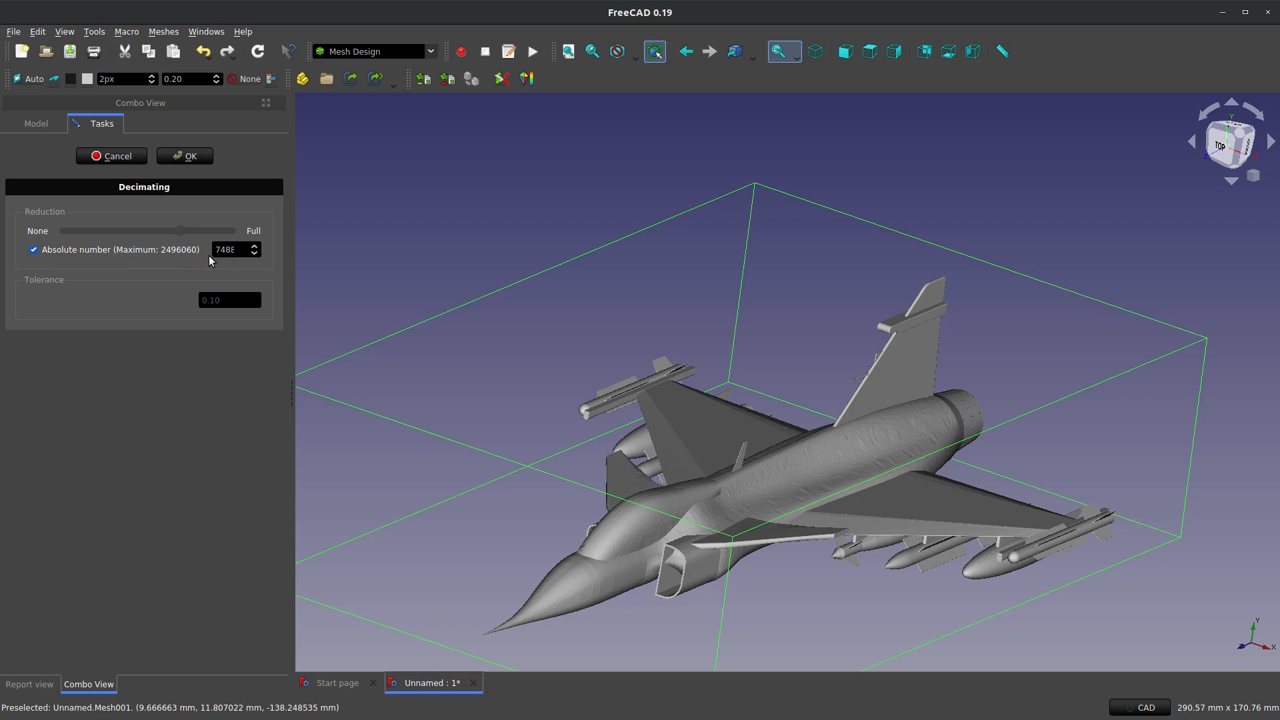
{"action": "mouse_move", "coordinate": [189, 240]}
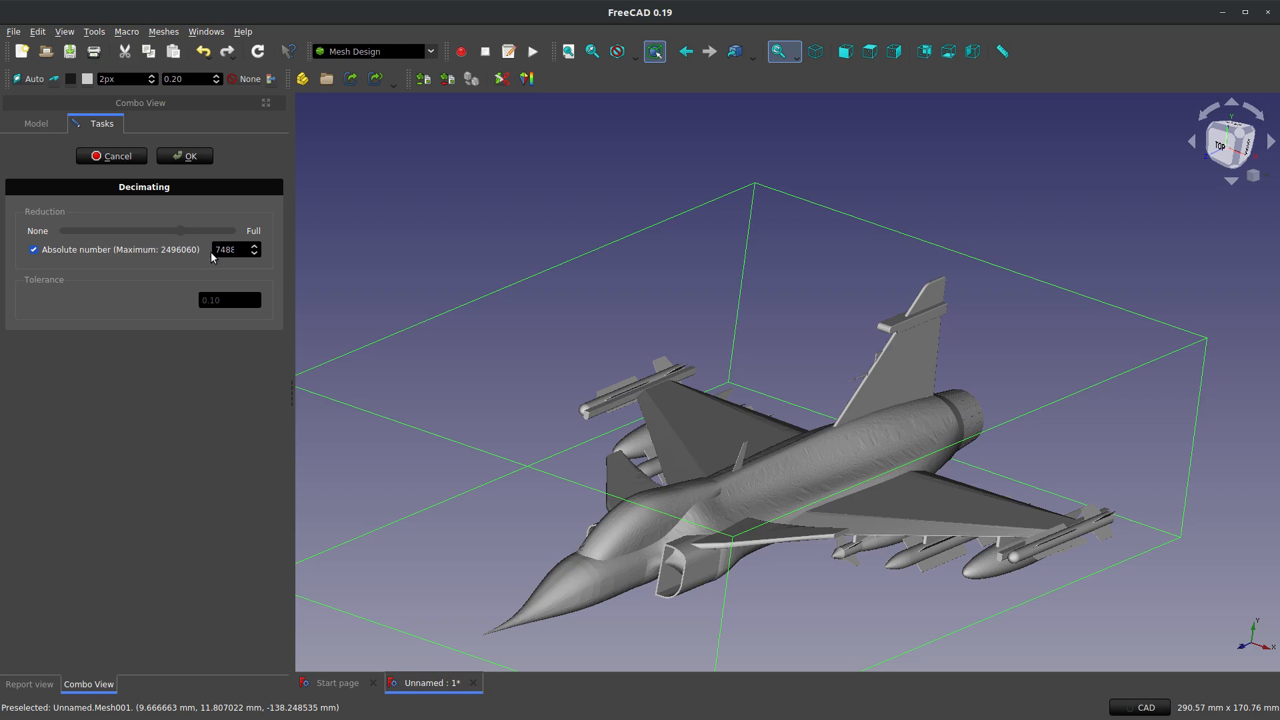
{"action": "type", "text": "1"}
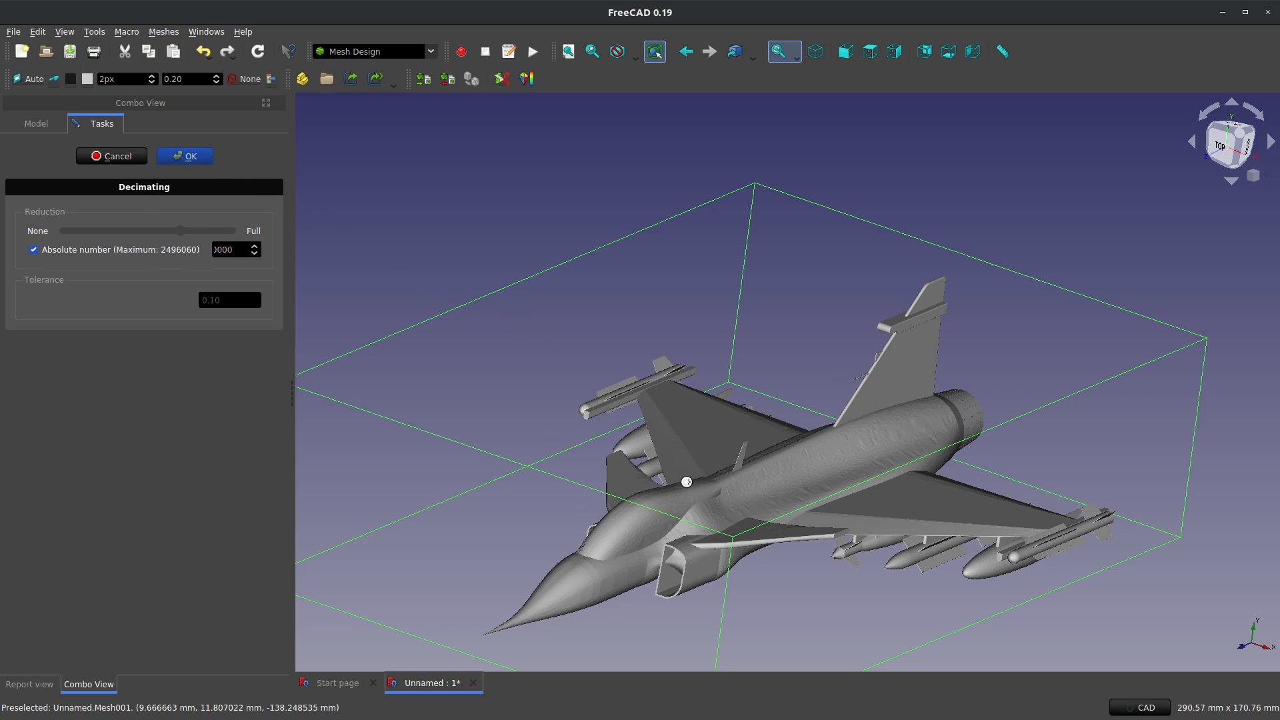
Step: Apply the decimation to 1,000,000 faces and inspect the JAS-39-8 mesh from several angles
{"action": "left_click", "coordinate": [184, 156]}
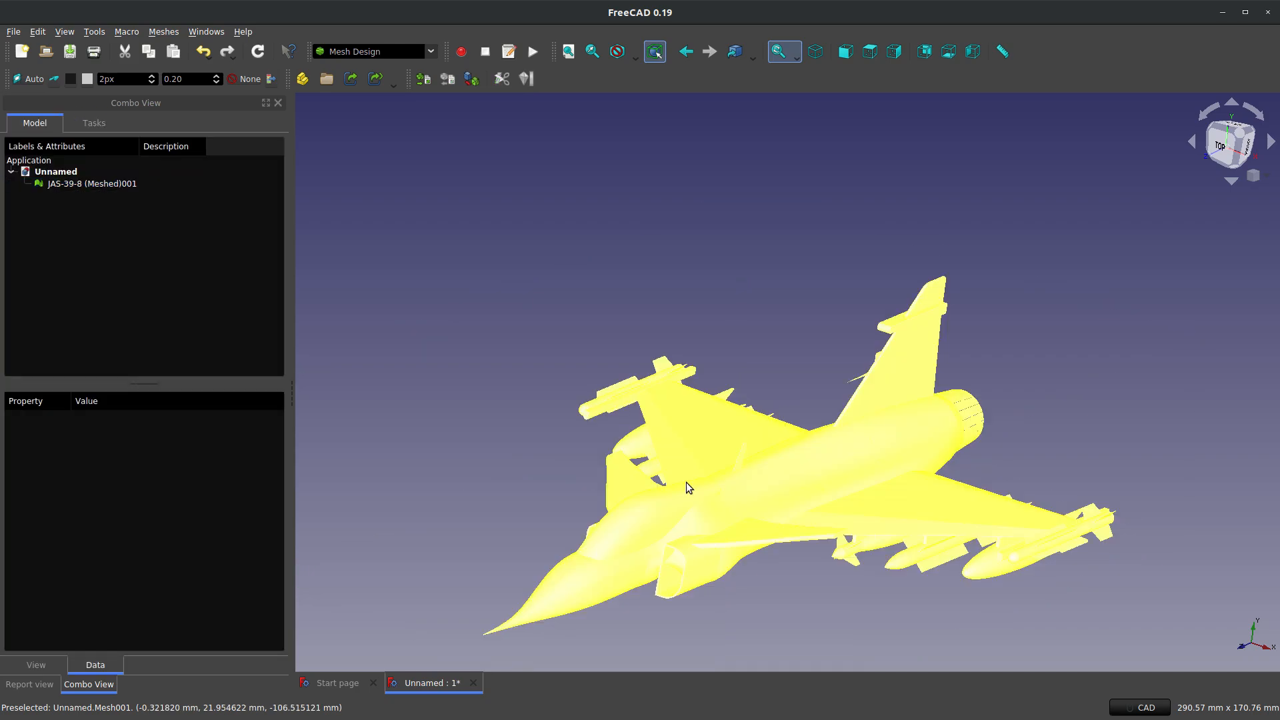
{"action": "left_click", "coordinate": [474, 398]}
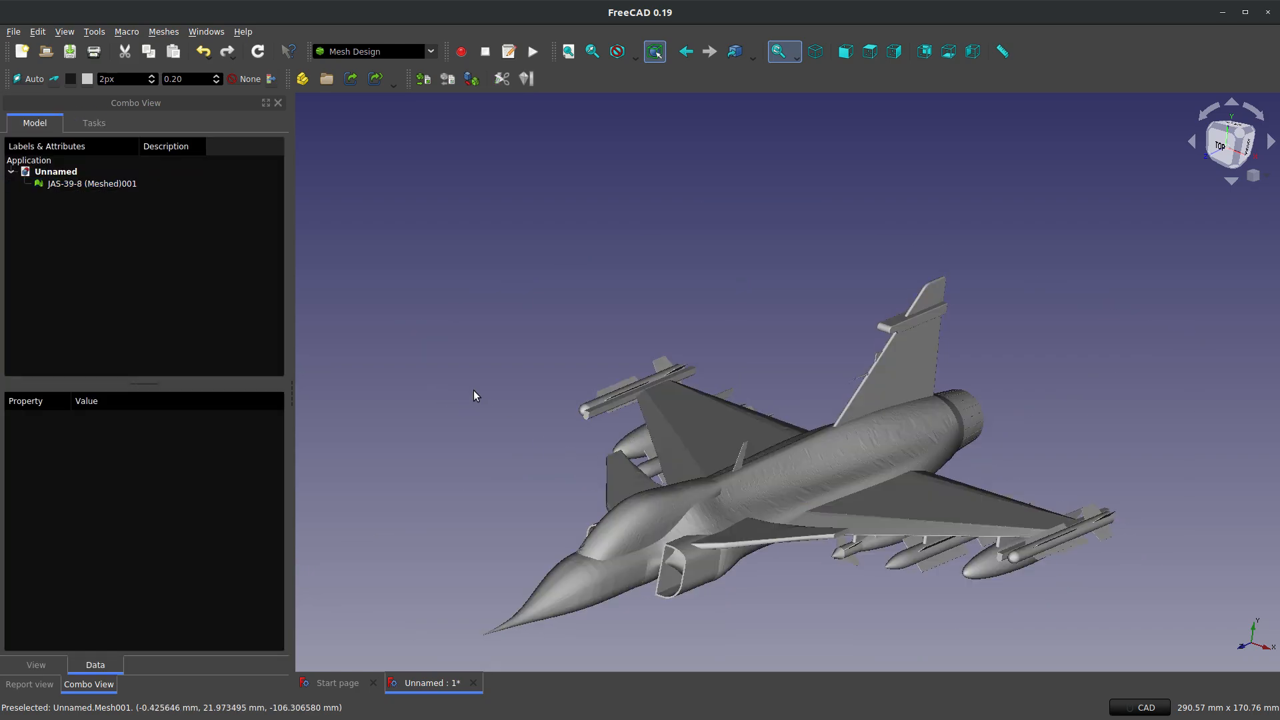
{"action": "left_click", "coordinate": [749, 431]}
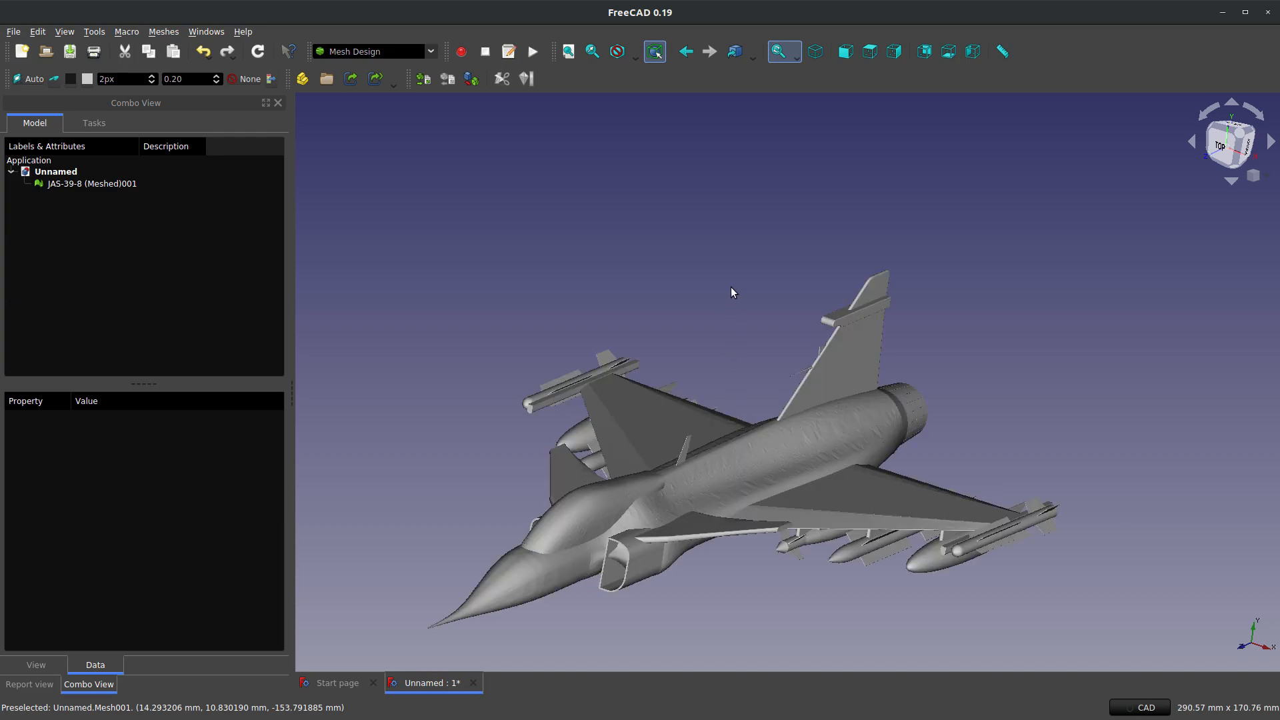
{"action": "mouse_move", "coordinate": [721, 378]}
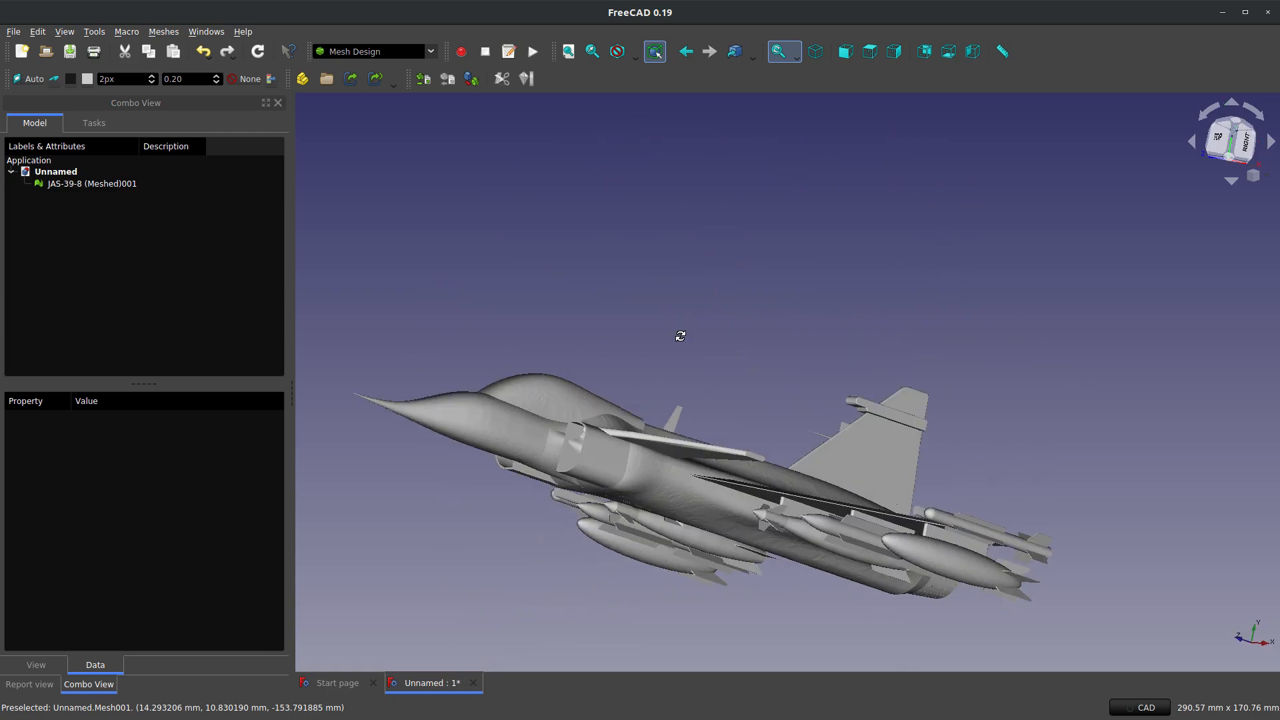
{"action": "left_click_drag", "start_coordinate": [680, 334], "coordinate": [690, 217]}
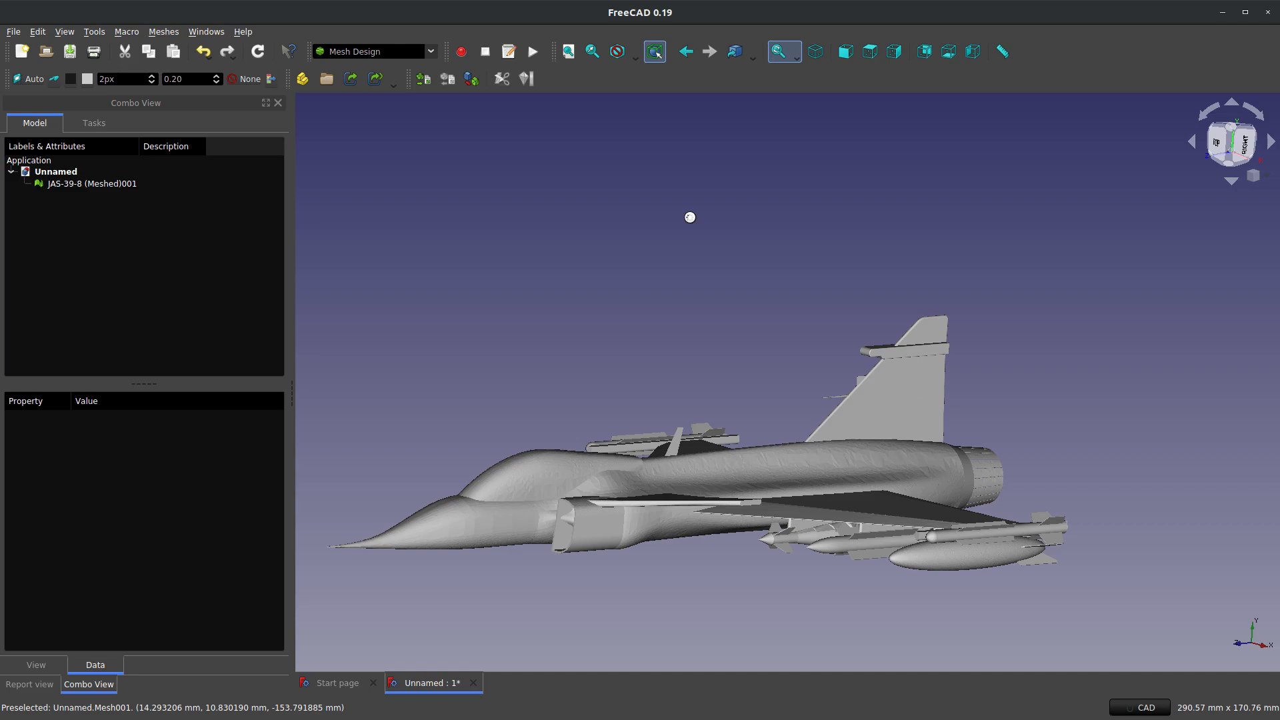
{"action": "left_click_drag", "start_coordinate": [689, 217], "coordinate": [866, 416]}
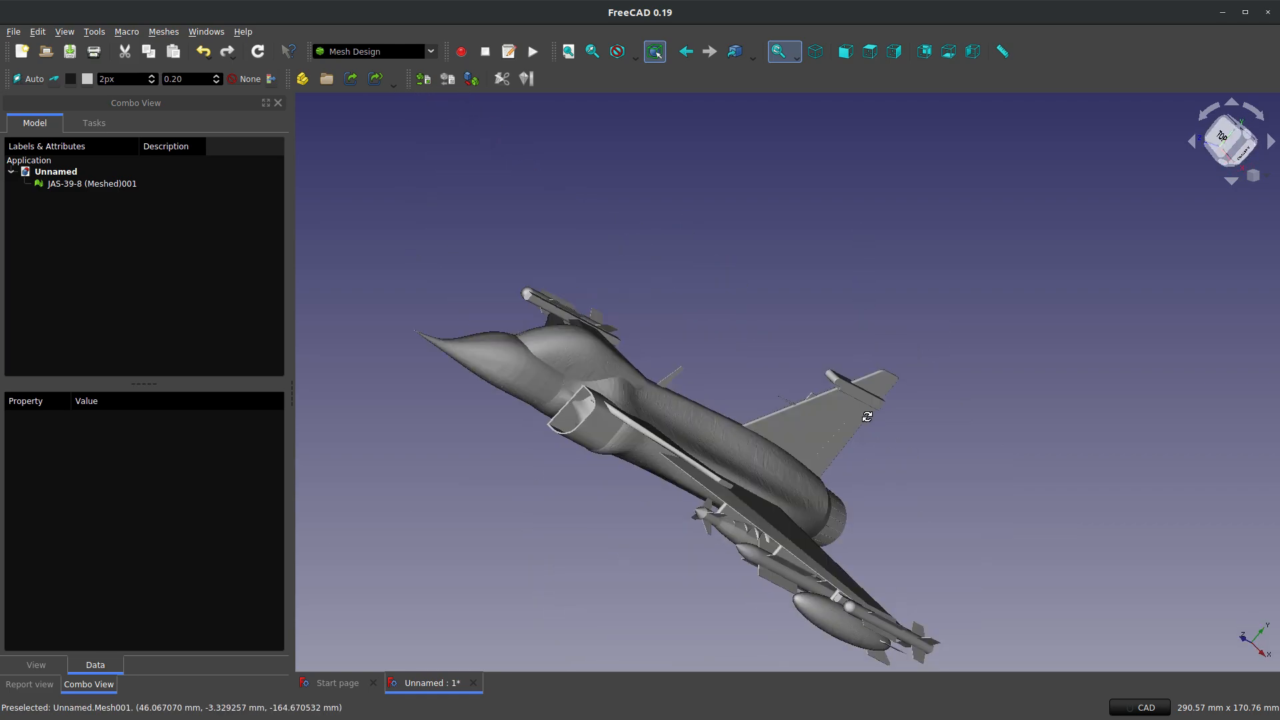
{"action": "left_click_drag", "start_coordinate": [866, 416], "coordinate": [569, 318]}
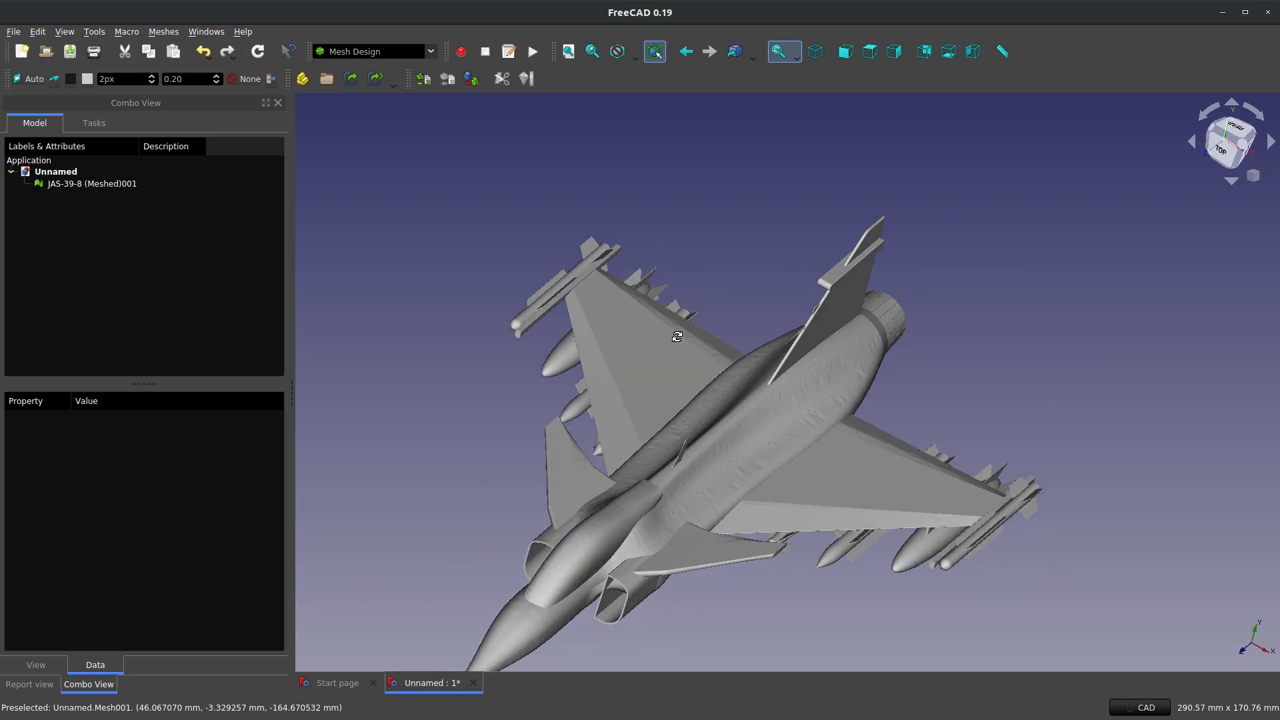
{"action": "left_click_drag", "start_coordinate": [676, 336], "coordinate": [685, 509]}
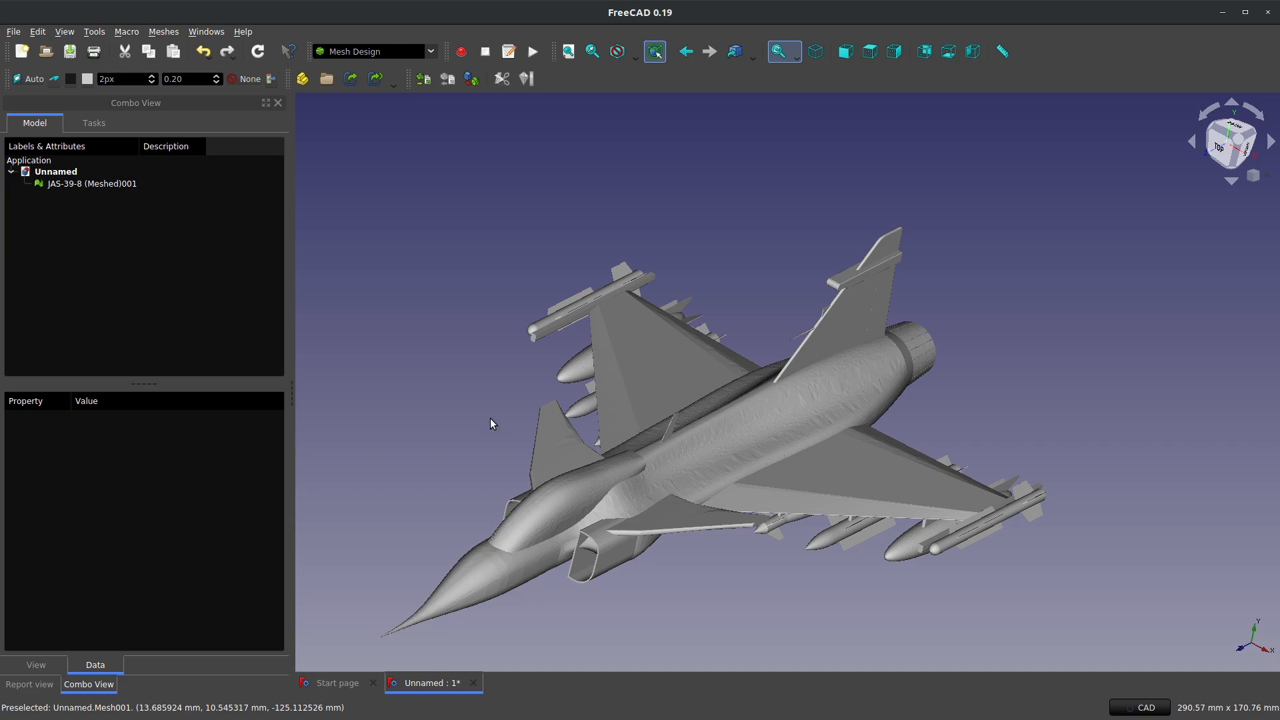
{"action": "left_click", "coordinate": [91, 183]}
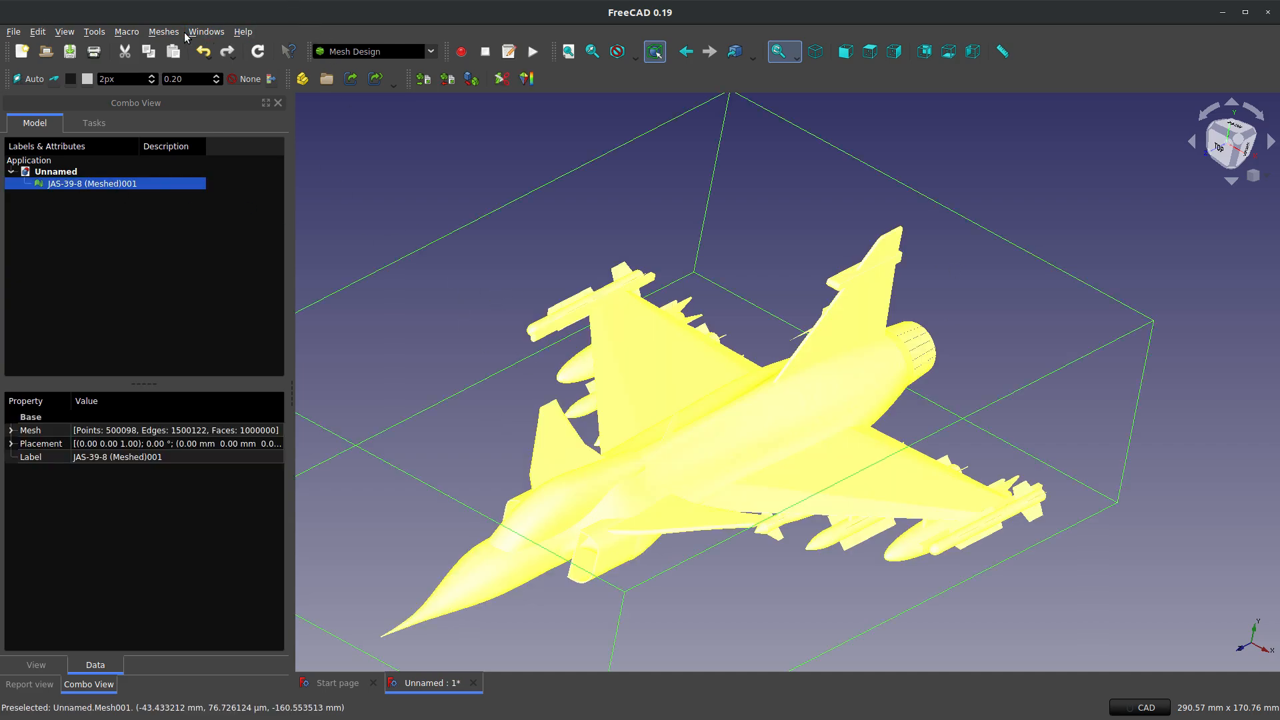
Step: Decimate the aircraft mesh again at Full reduction, leaving it crudely faceted
{"action": "left_click", "coordinate": [164, 32]}
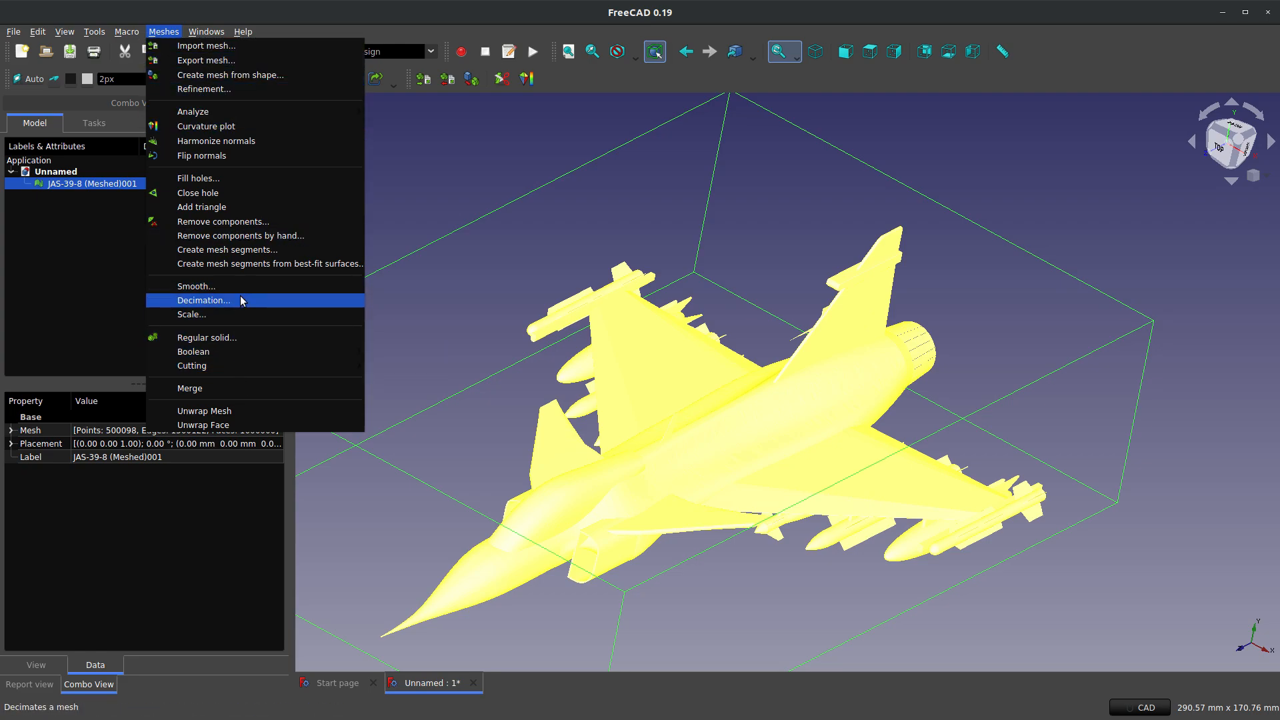
{"action": "left_click", "coordinate": [203, 300]}
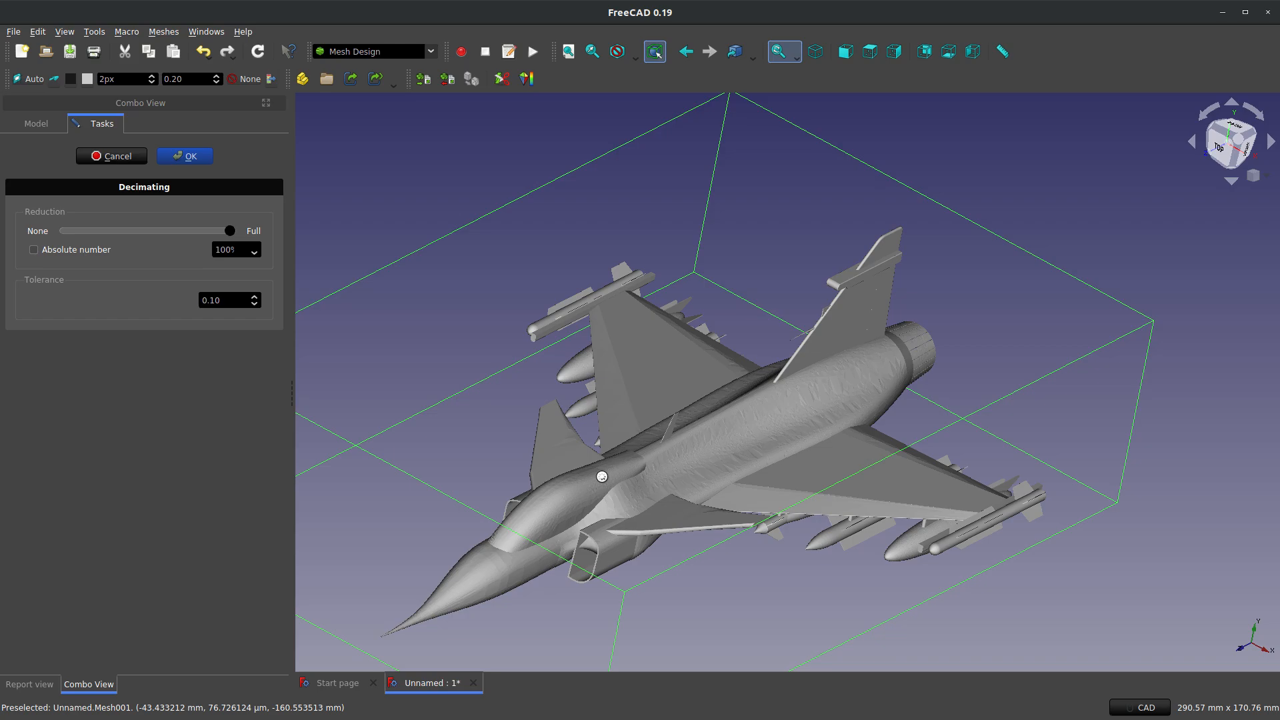
{"action": "left_click", "coordinate": [184, 156]}
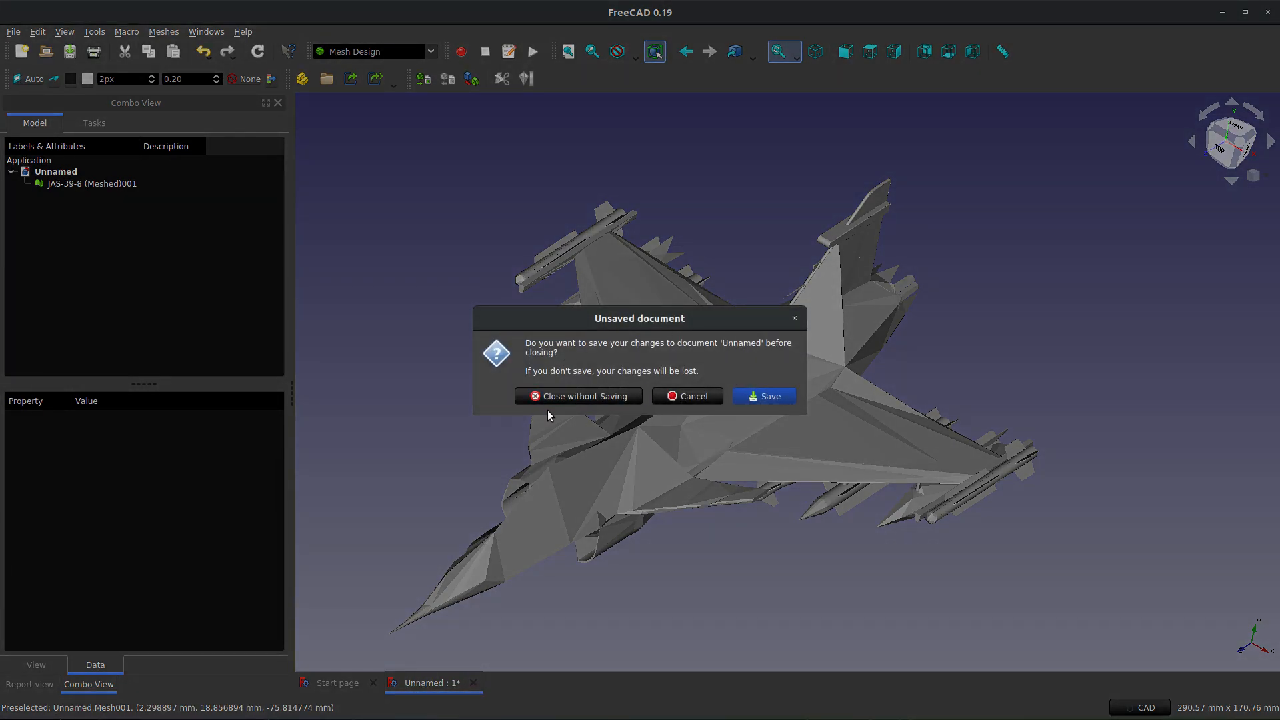
Step: Discard the changes and mesh the JAS-39-8 shape with 15° angular deviation
{"action": "left_click", "coordinate": [579, 396]}
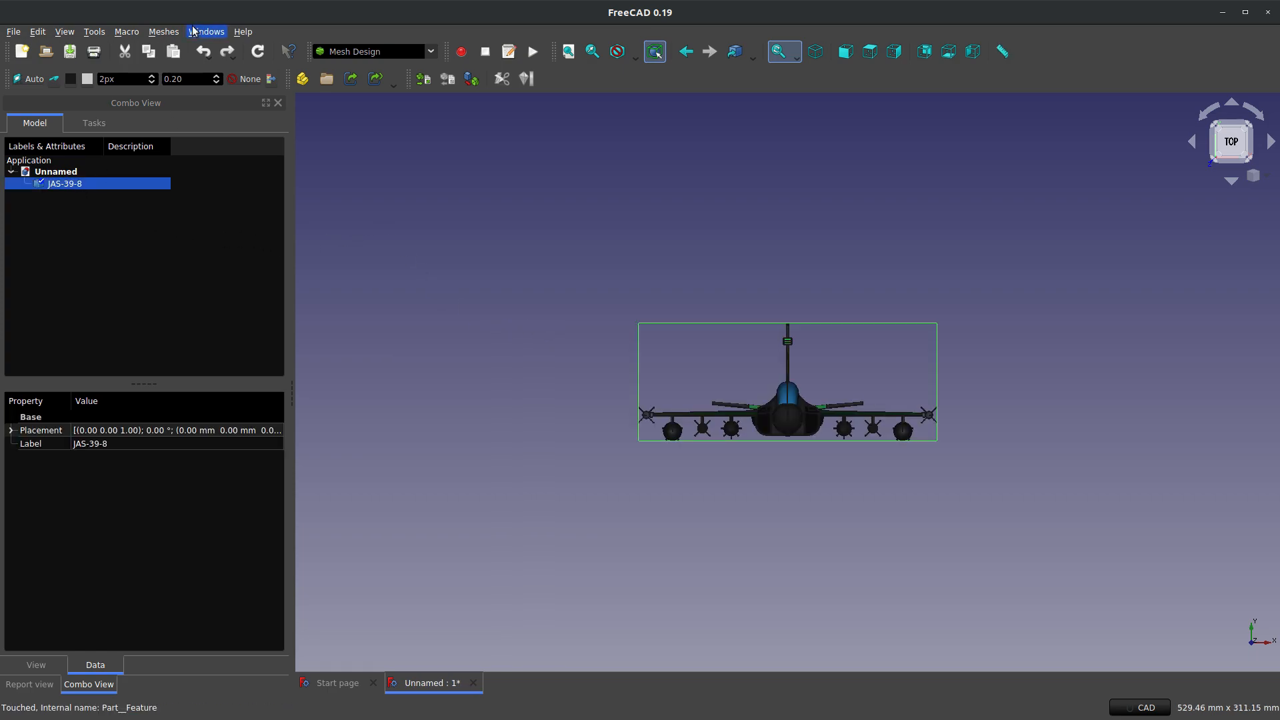
{"action": "left_click", "coordinate": [164, 32]}
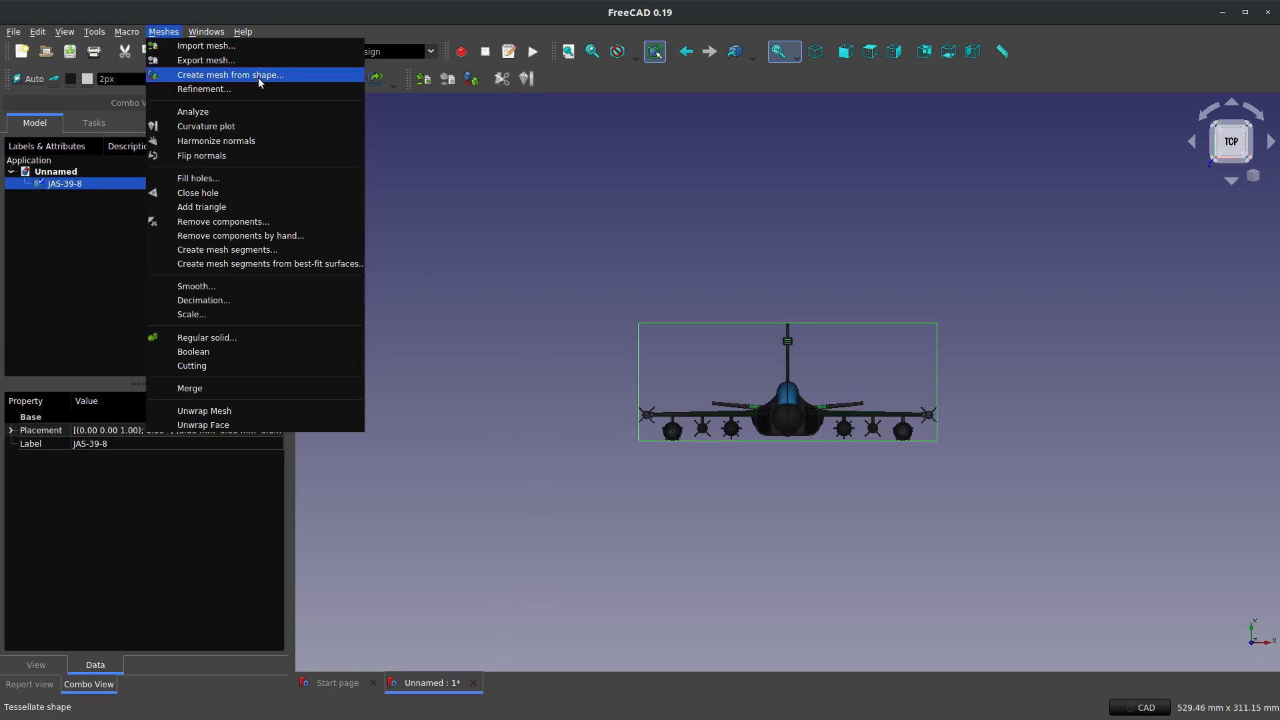
{"action": "left_click", "coordinate": [231, 74]}
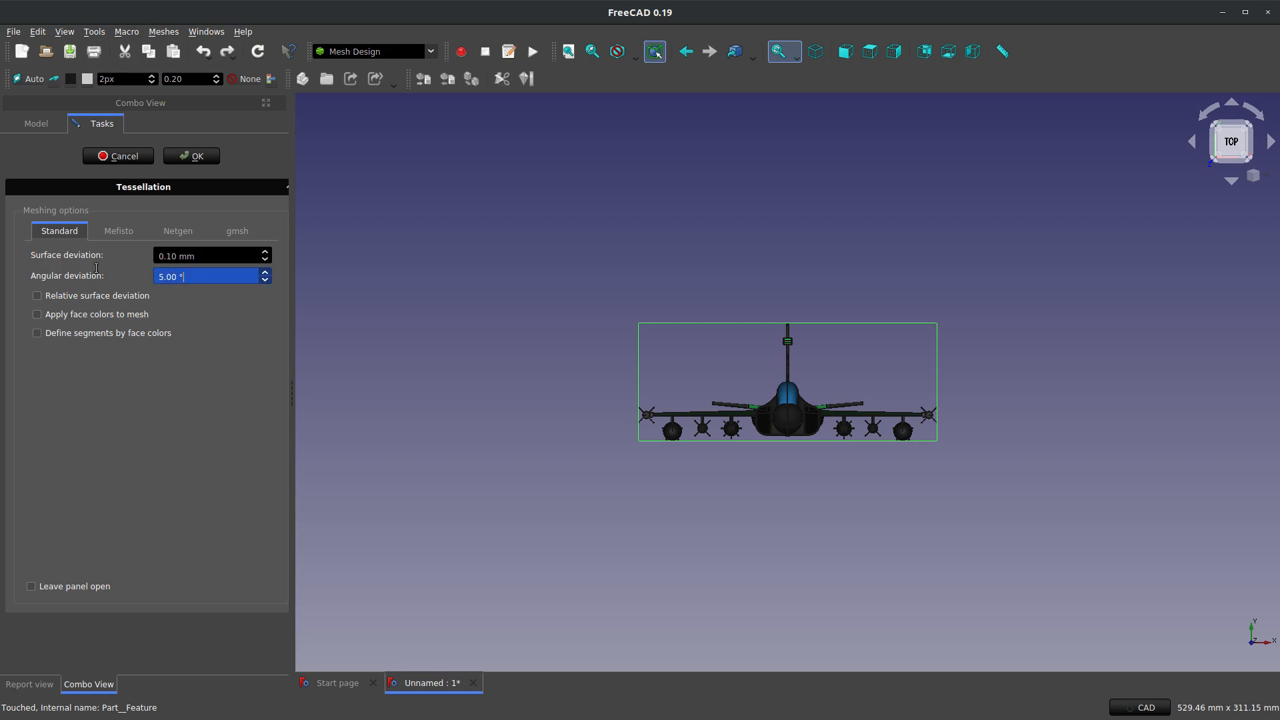
{"action": "type", "text": "15"}
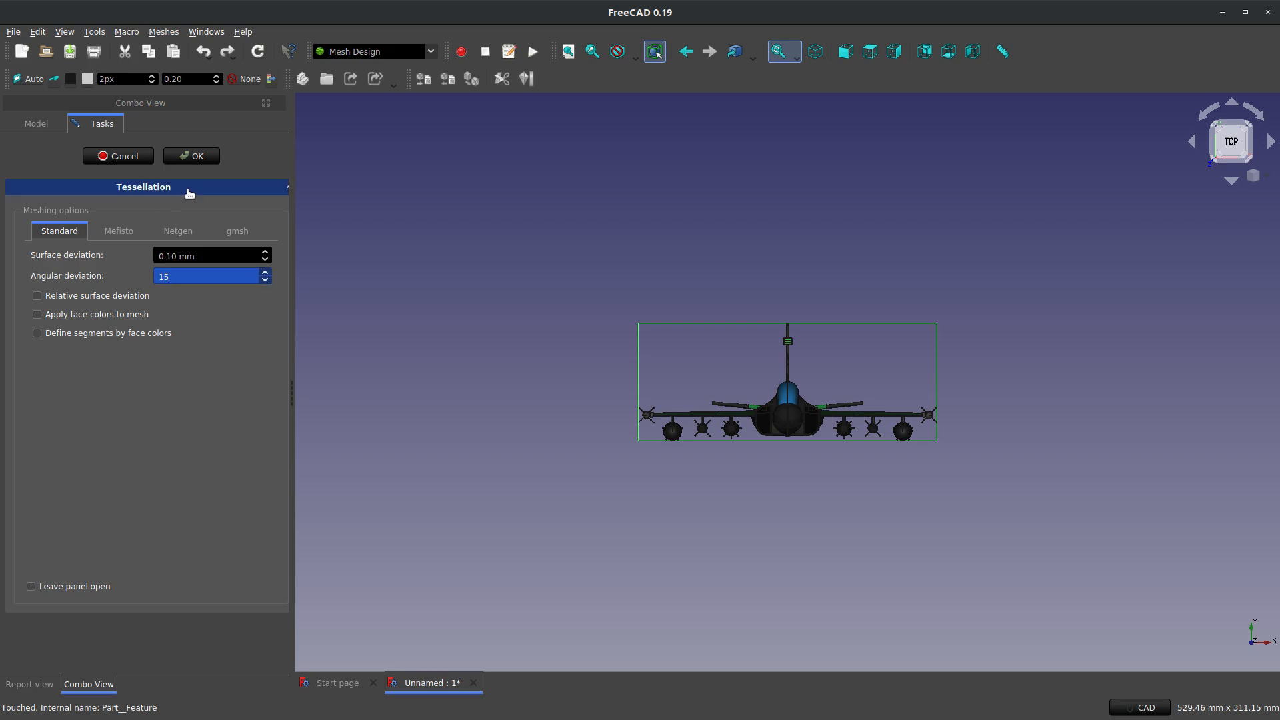
{"action": "left_click", "coordinate": [192, 156]}
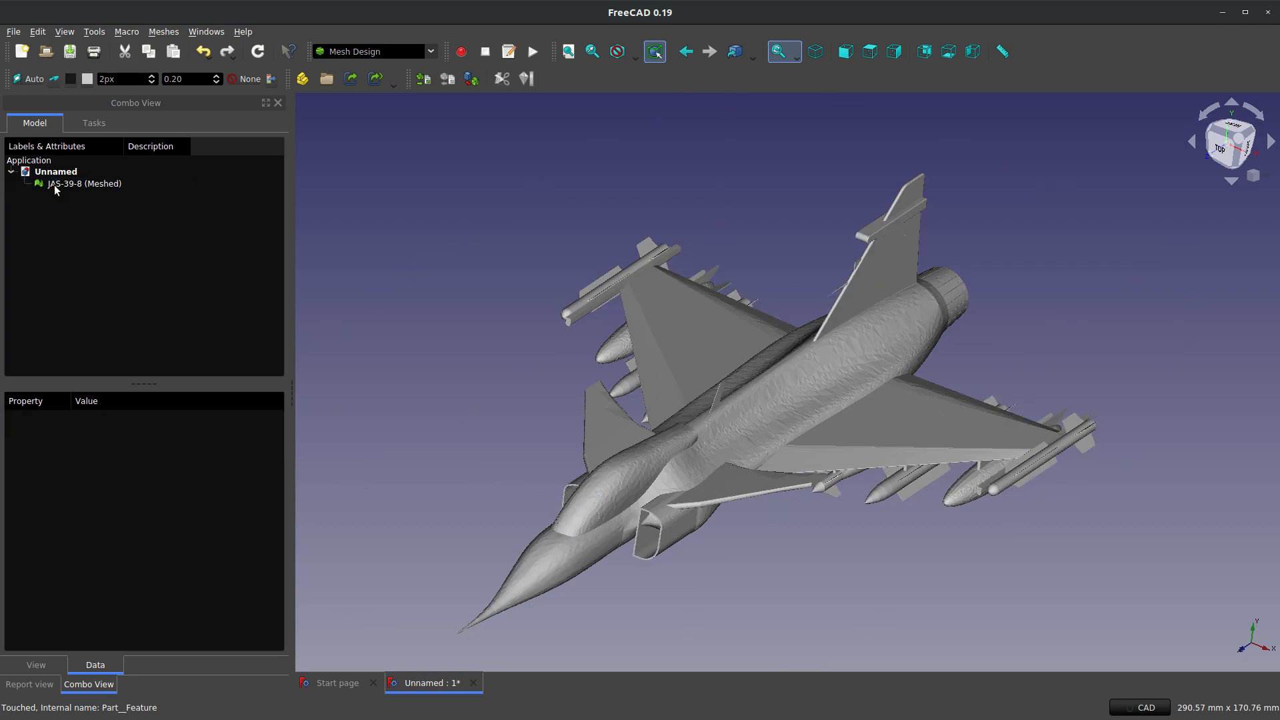
Step: Bring up Evaluate and repair mesh from the Meshes > Analyze menu
{"action": "left_click", "coordinate": [164, 32]}
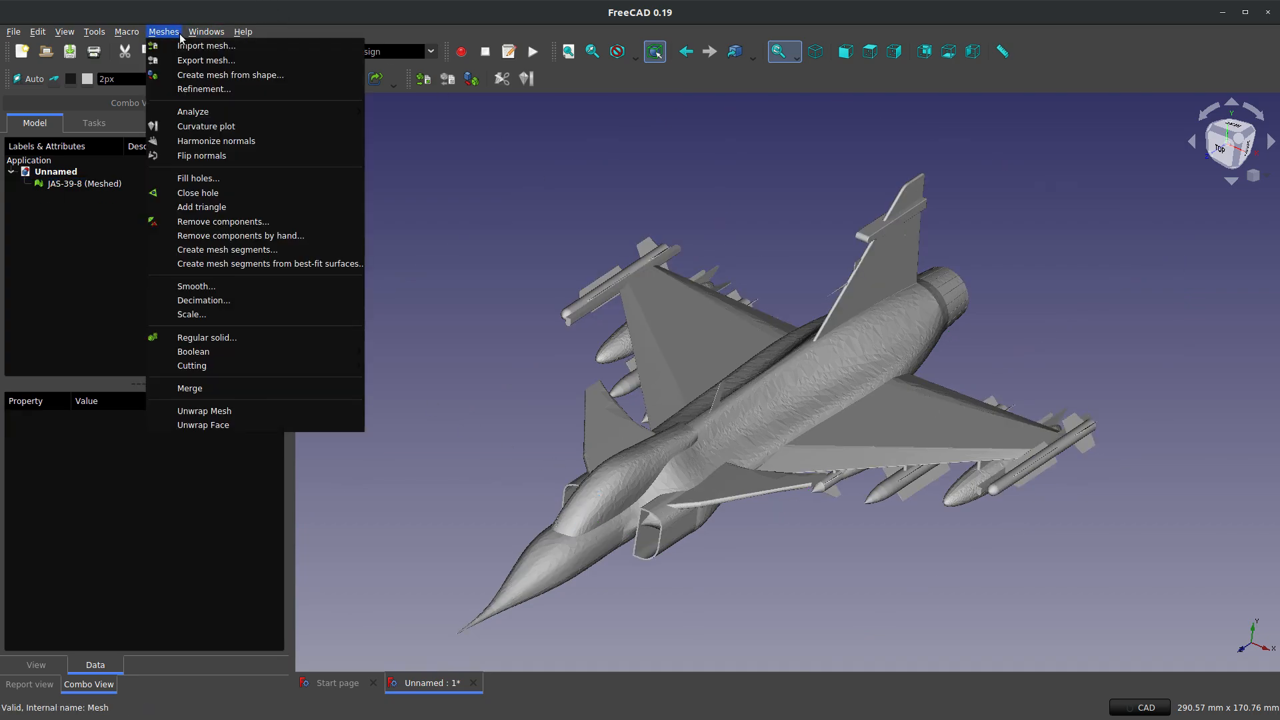
{"action": "mouse_move", "coordinate": [192, 112]}
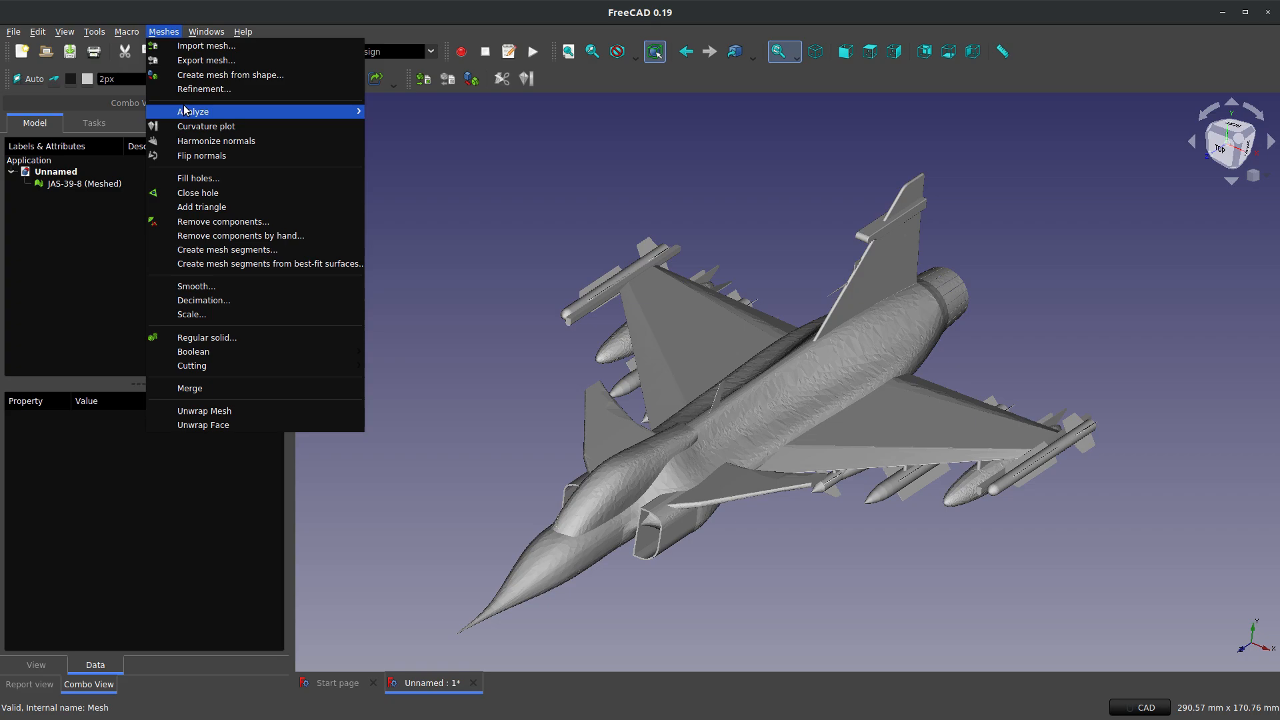
{"action": "mouse_move", "coordinate": [256, 176]}
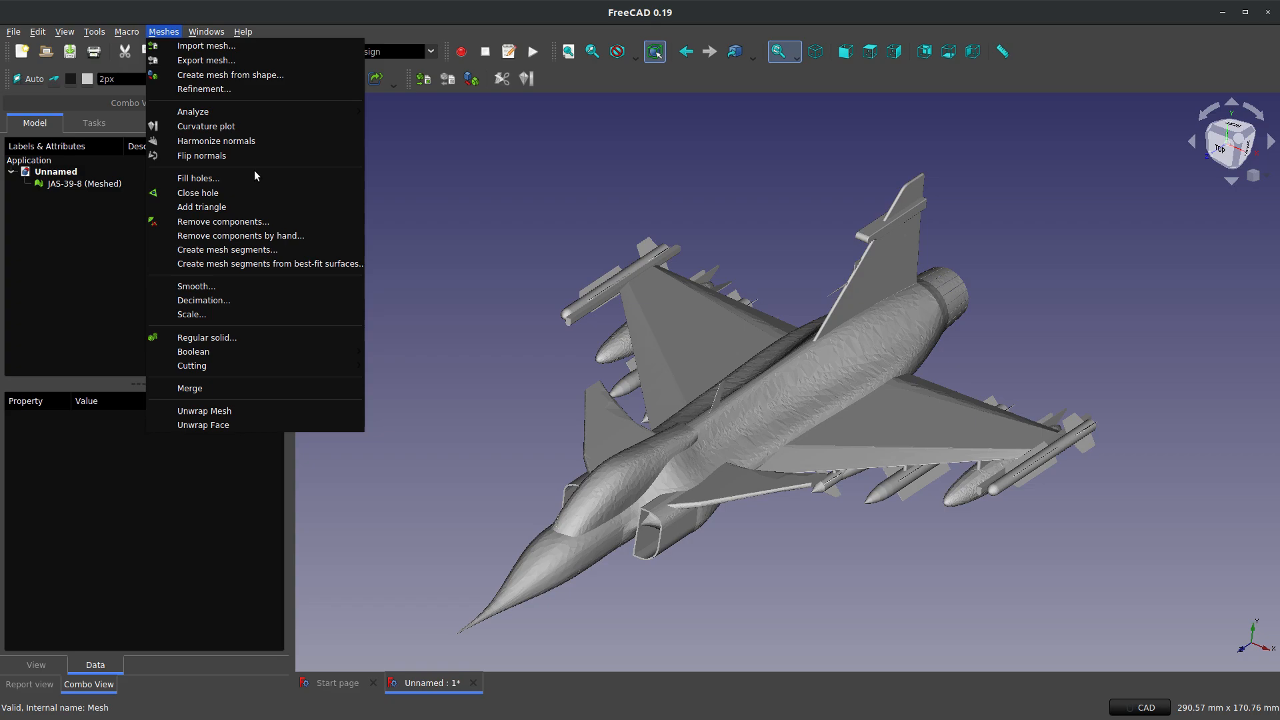
{"action": "mouse_move", "coordinate": [199, 112]}
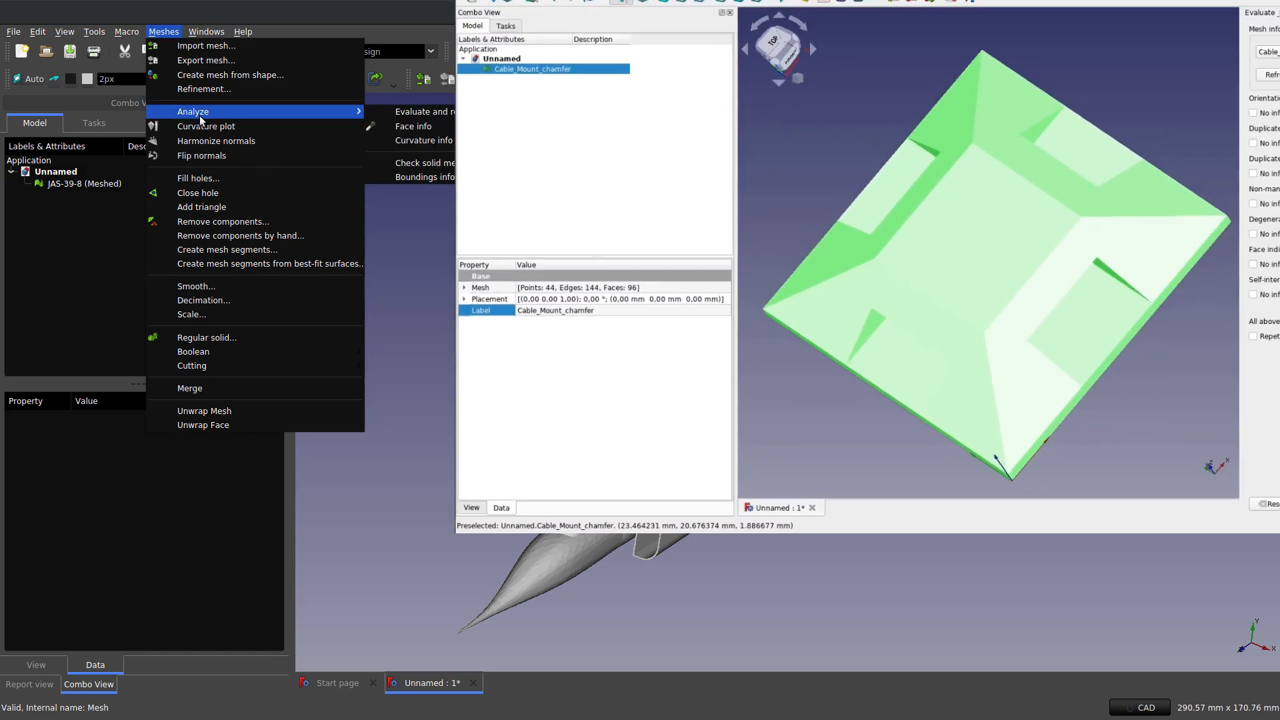
{"action": "left_click", "coordinate": [448, 112]}
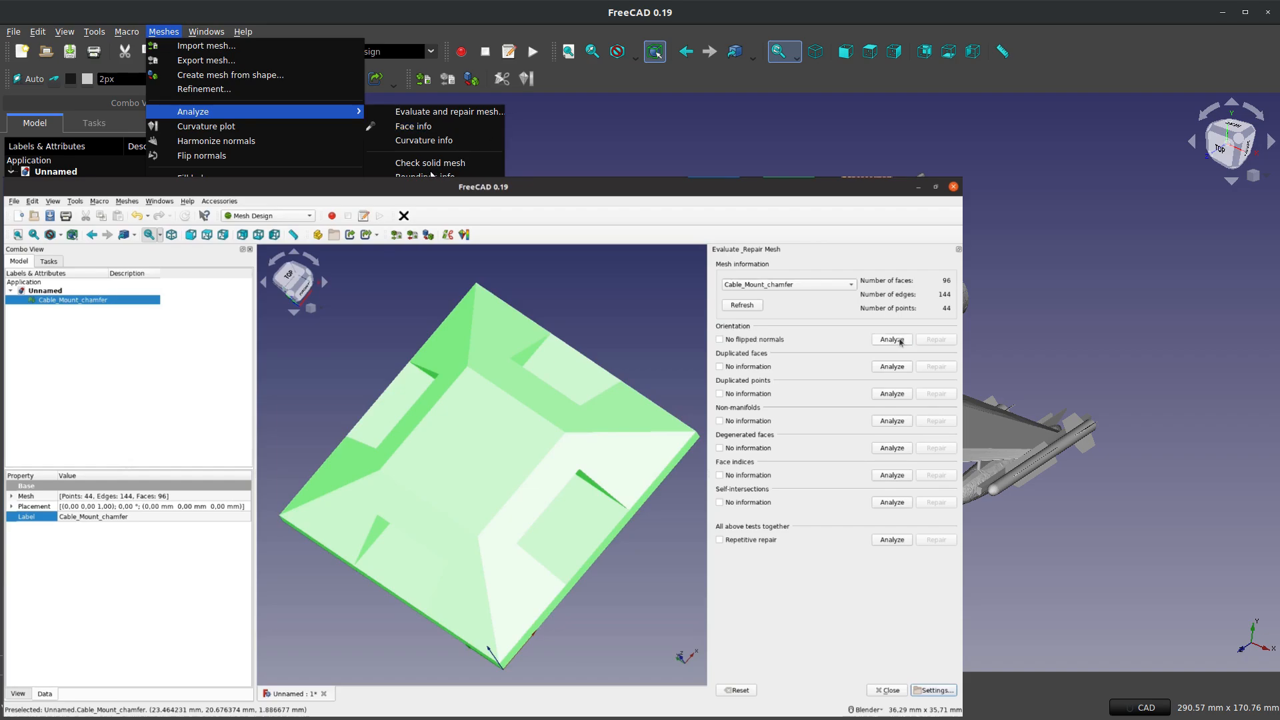
{"action": "left_click", "coordinate": [890, 366]}
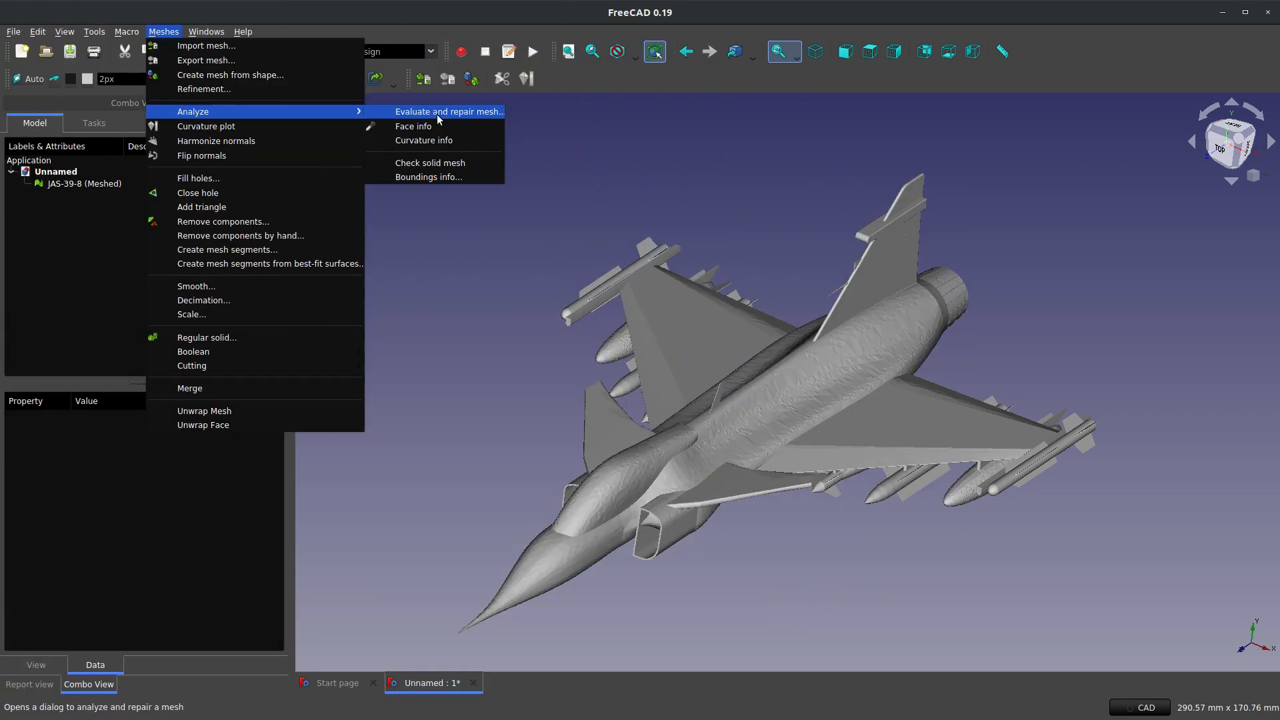
{"action": "mouse_move", "coordinate": [420, 120]}
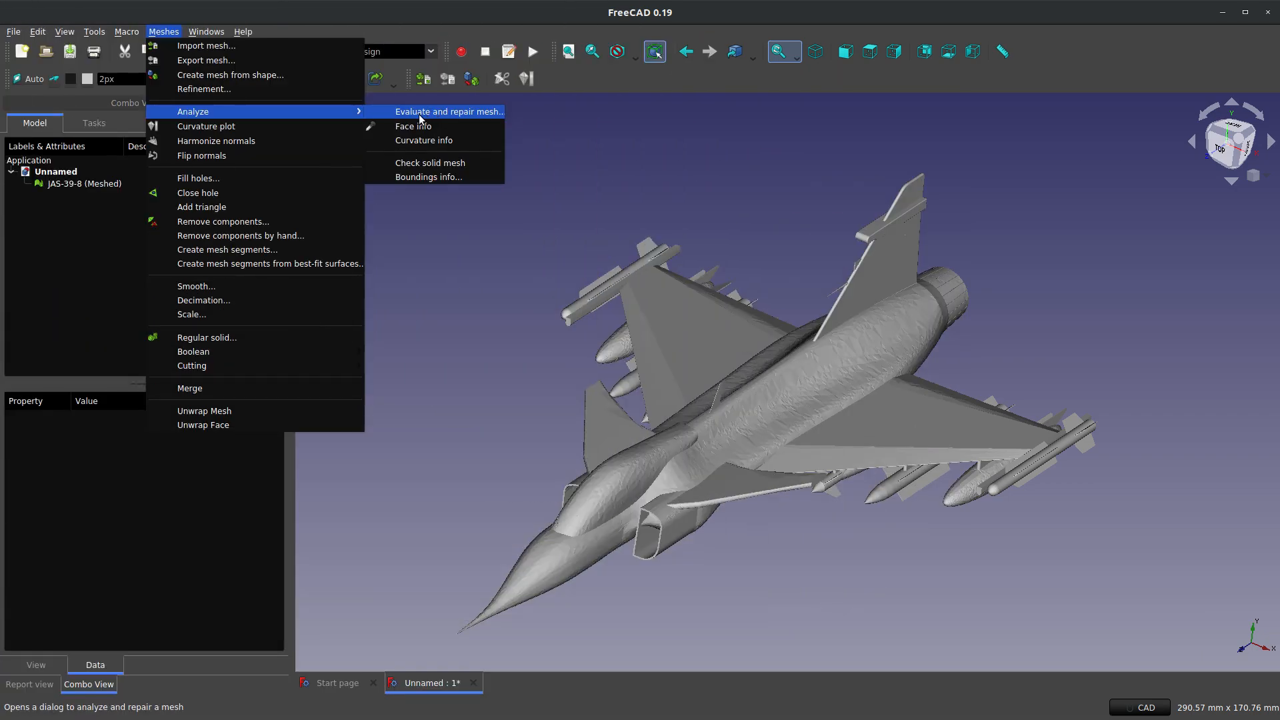
{"action": "left_click", "coordinate": [449, 112]}
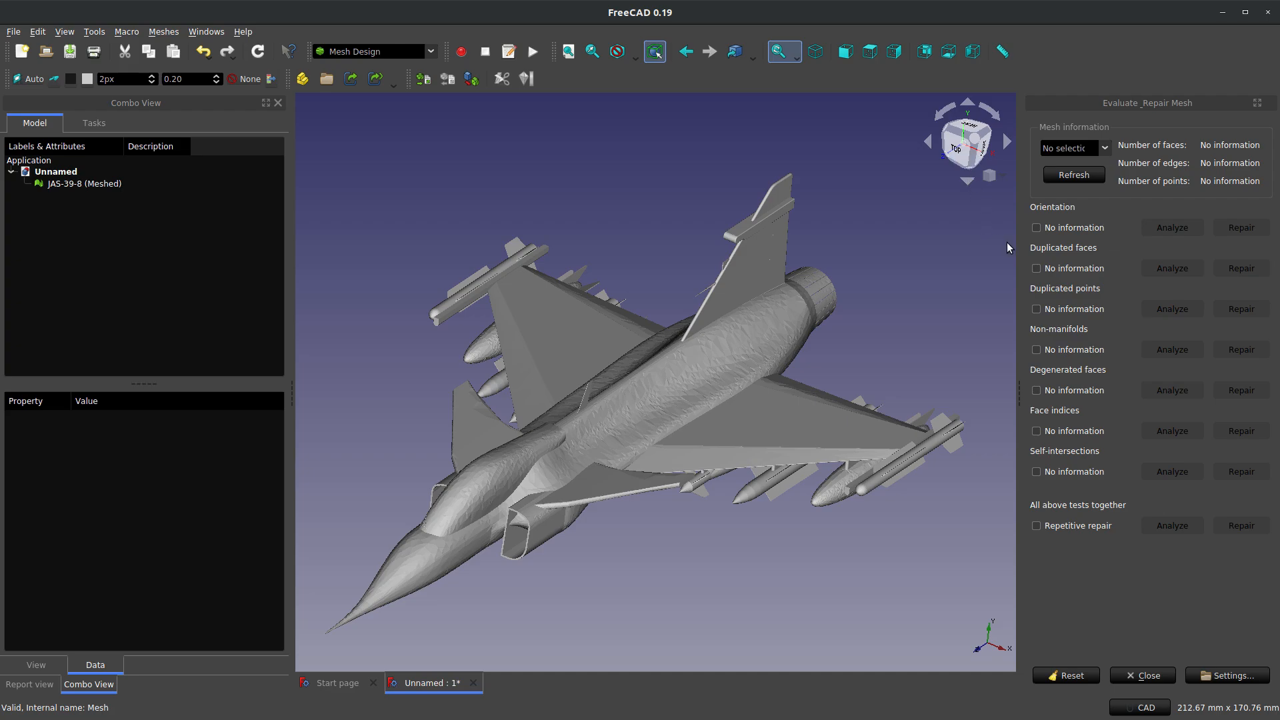
{"action": "mouse_move", "coordinate": [1102, 577]}
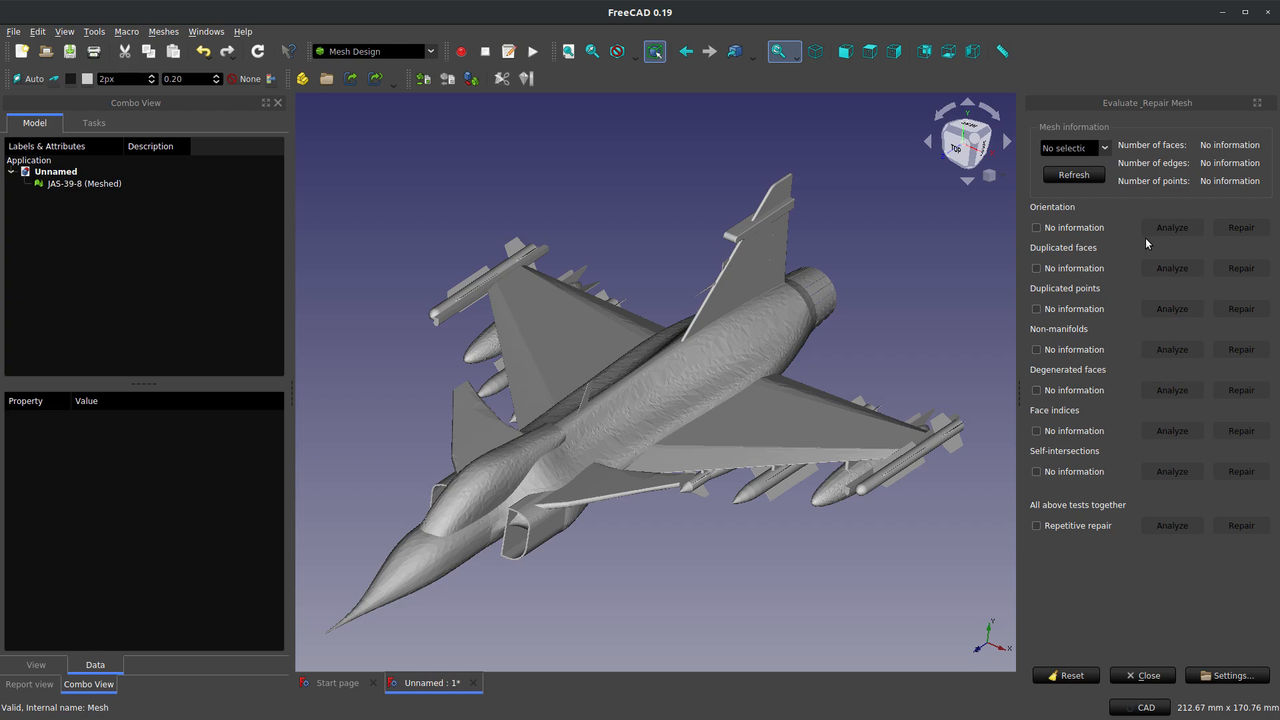
{"action": "mouse_move", "coordinate": [1111, 193]}
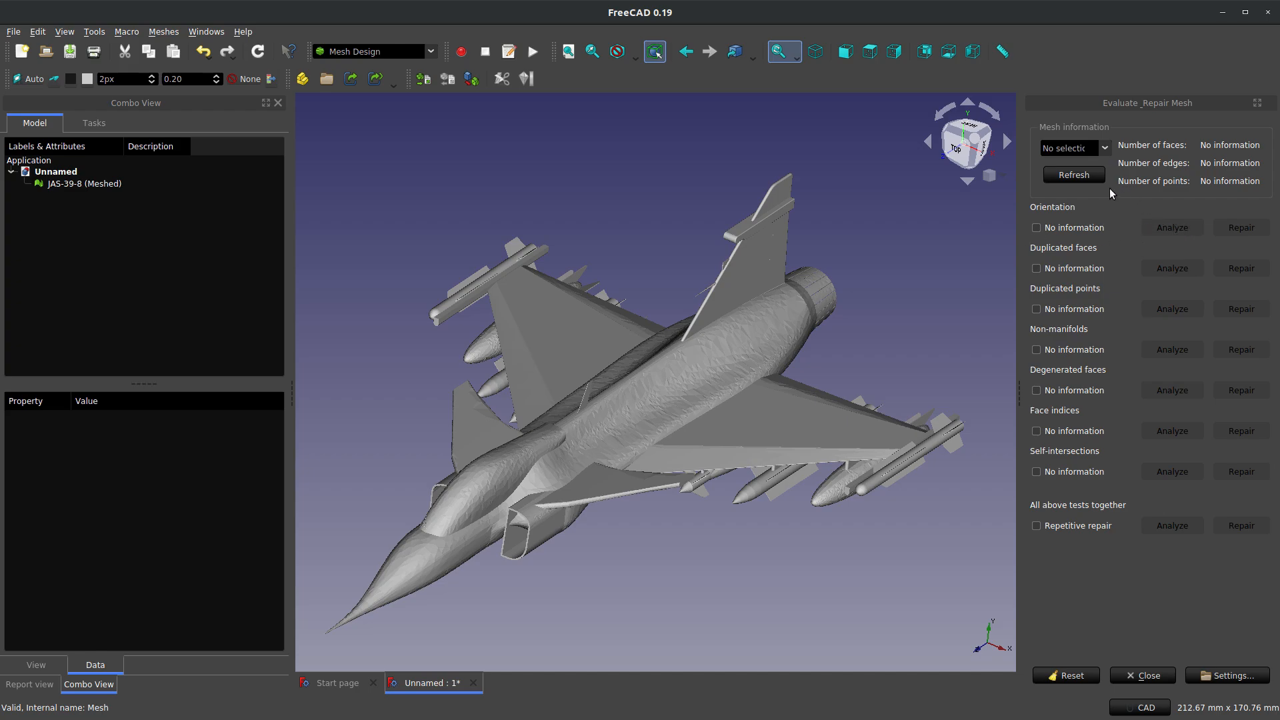
Step: Evaluate the JAS-39-8 mesh for flipped normals and remove its 11 duplicated faces
{"action": "left_click", "coordinate": [1074, 148]}
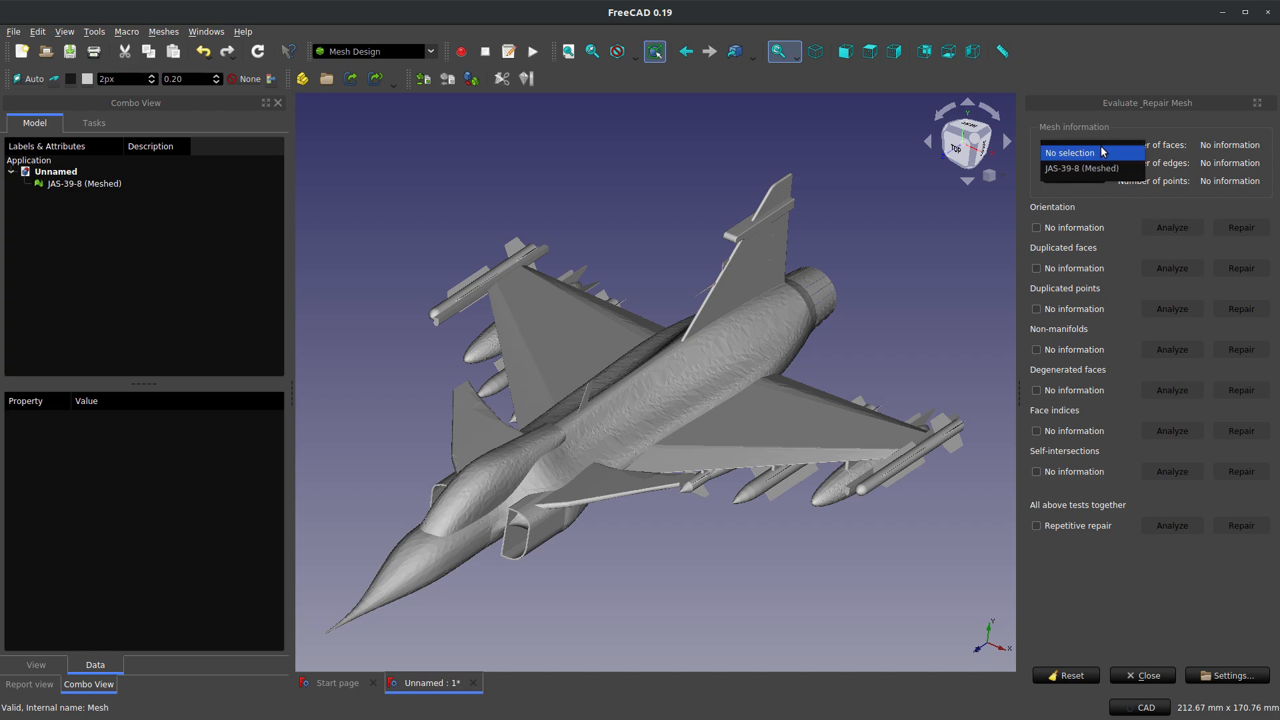
{"action": "left_click", "coordinate": [1082, 168]}
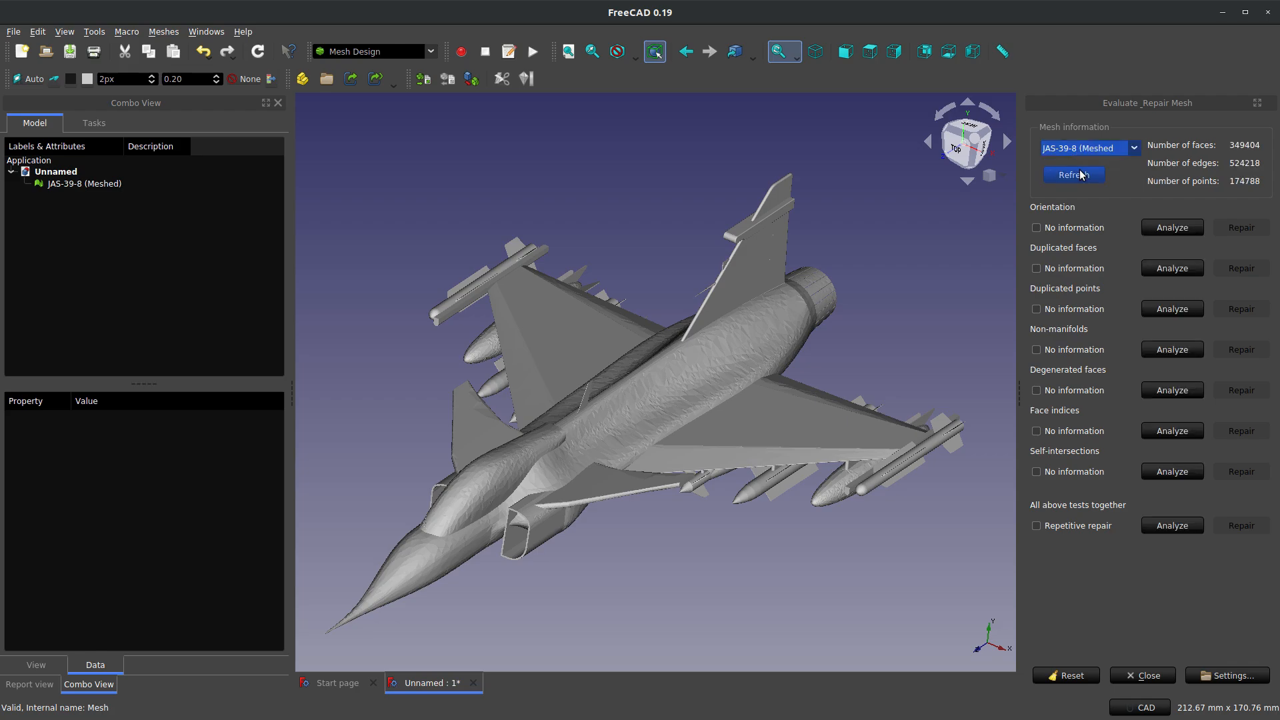
{"action": "left_click", "coordinate": [1172, 227]}
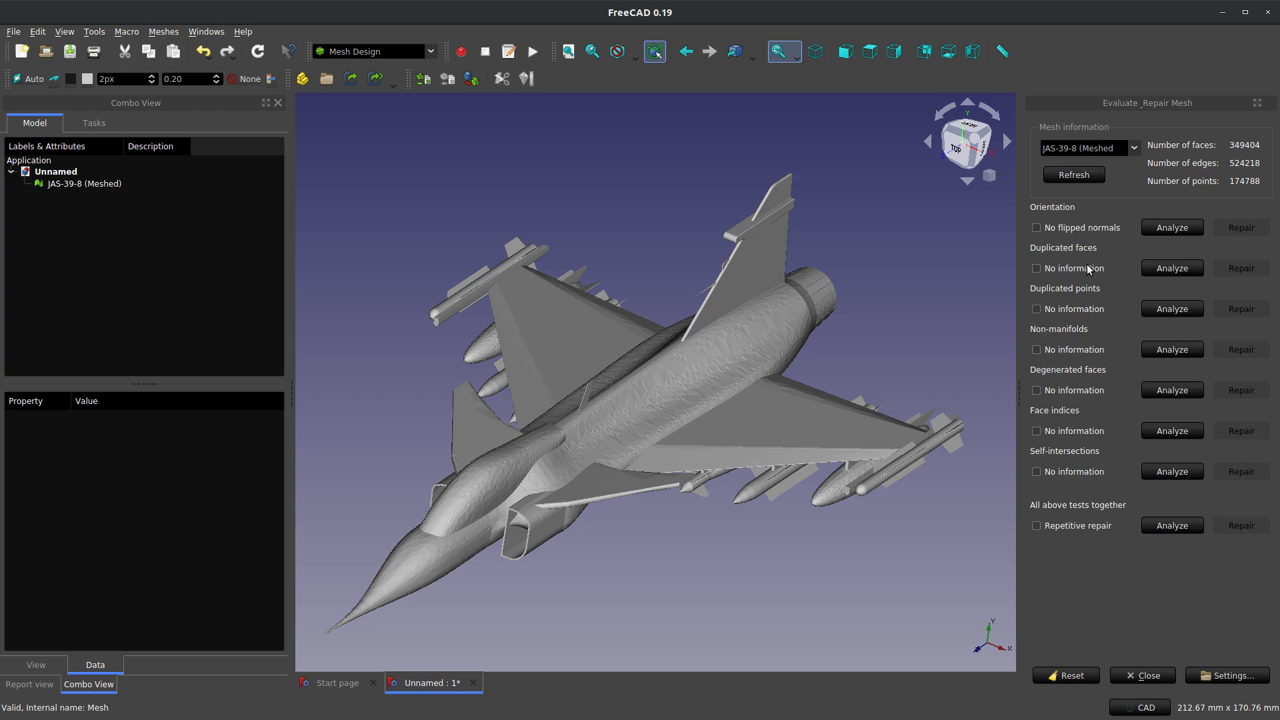
{"action": "left_click", "coordinate": [1171, 268]}
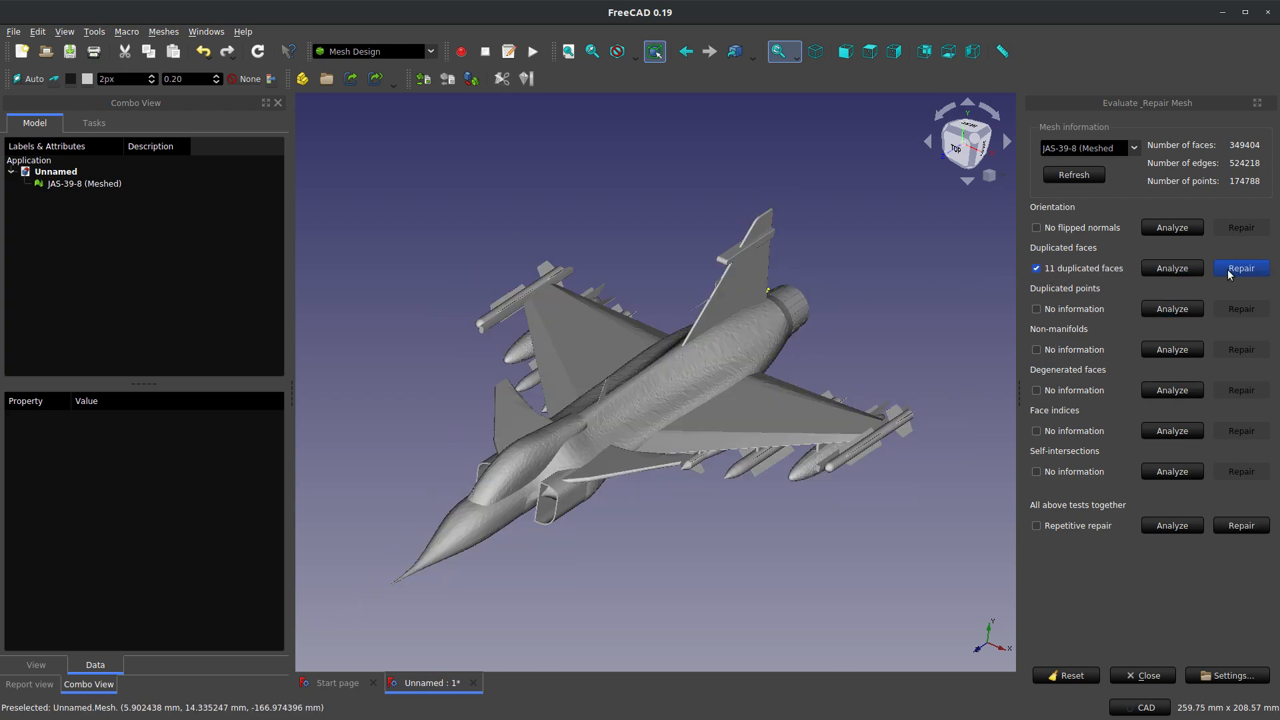
{"action": "left_click", "coordinate": [1241, 268]}
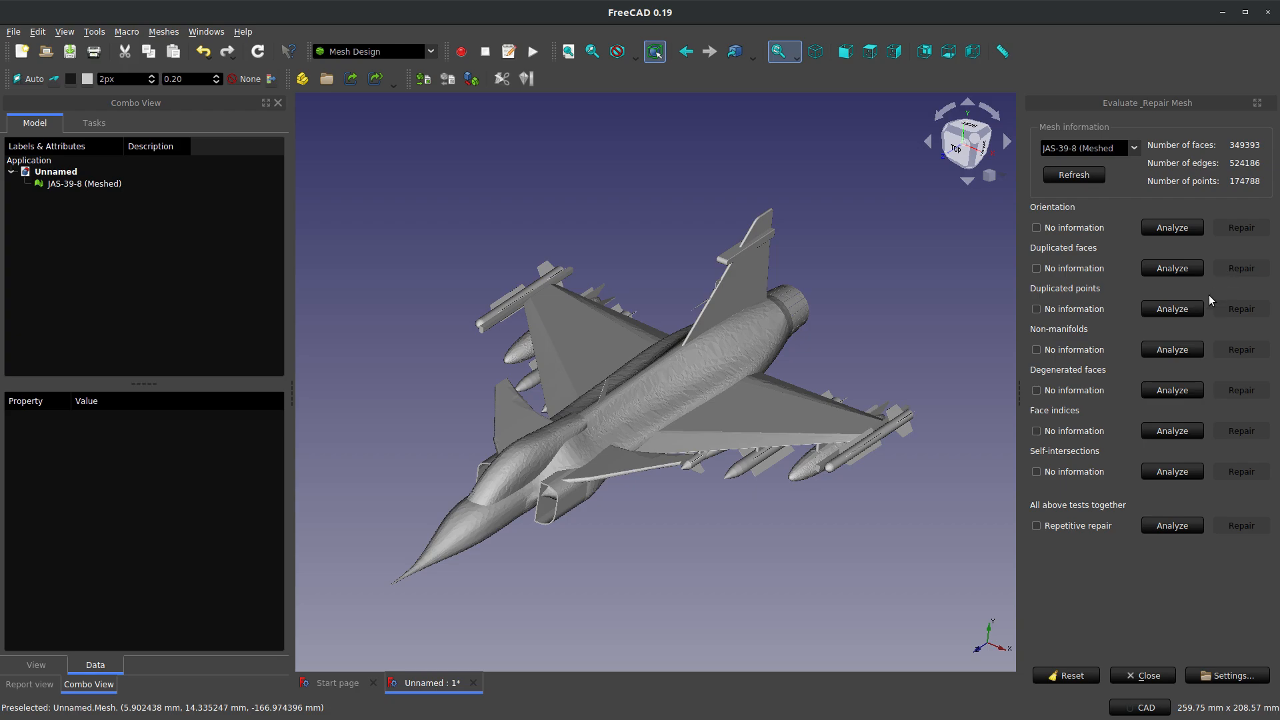
{"action": "mouse_move", "coordinate": [1182, 280]}
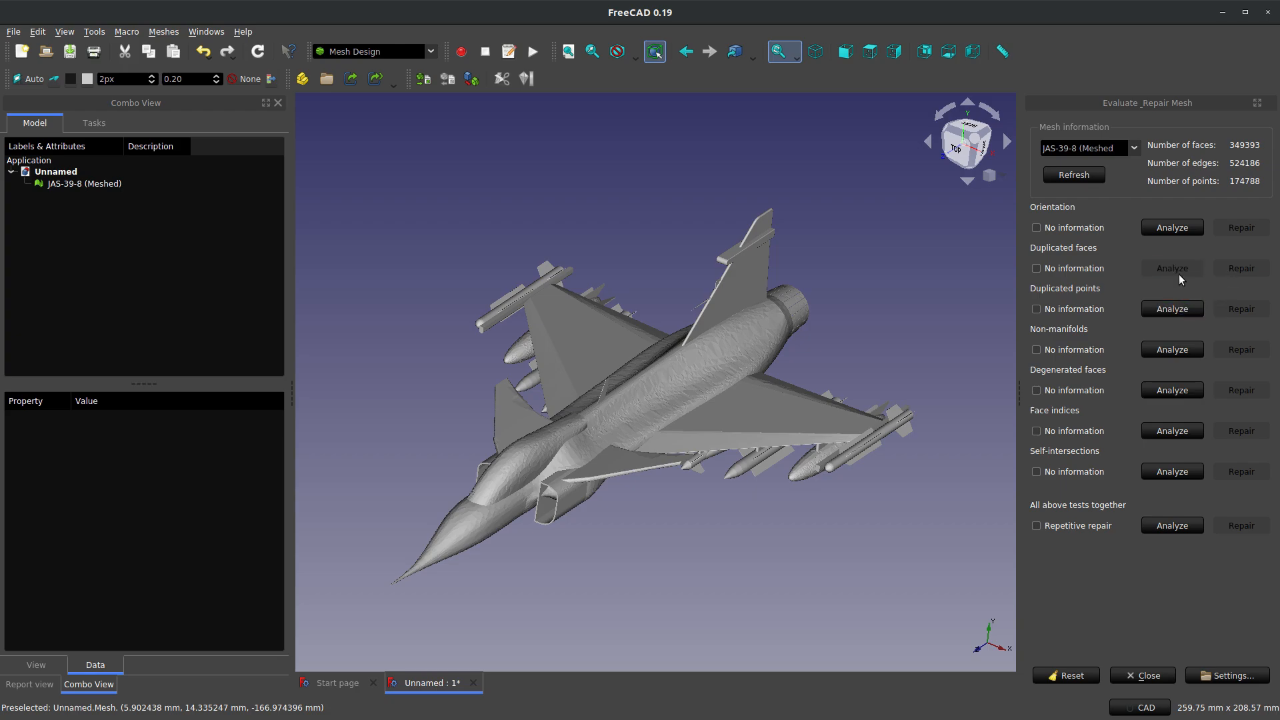
{"action": "left_click", "coordinate": [1172, 268]}
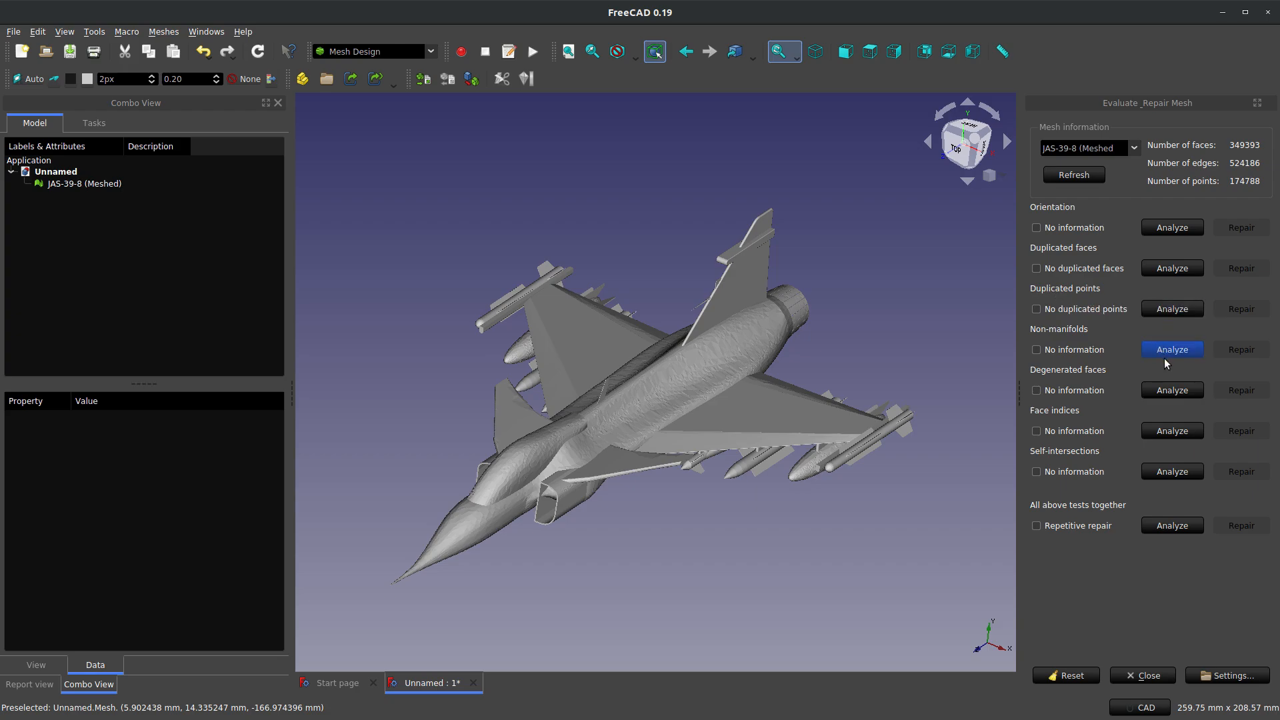
Step: Fix the 3 non-manifolds and the self-intersections, then re-run all tests
{"action": "left_click", "coordinate": [1172, 350]}
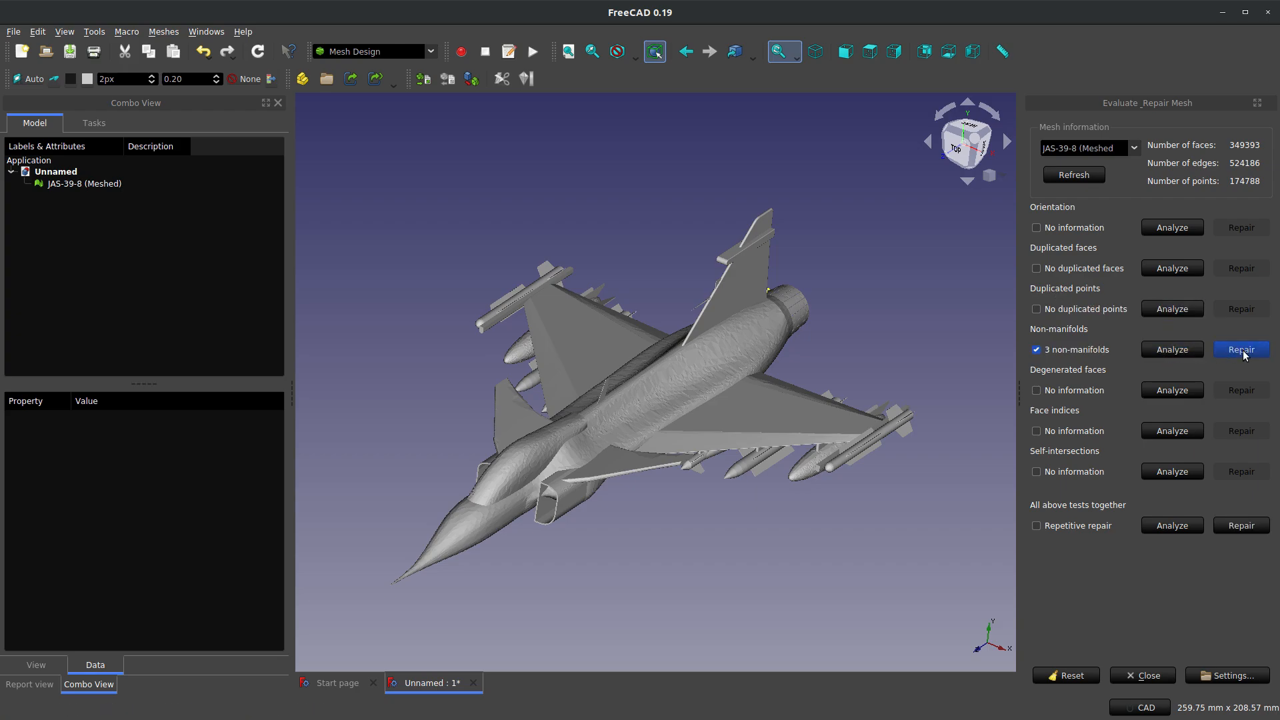
{"action": "left_click", "coordinate": [1241, 350]}
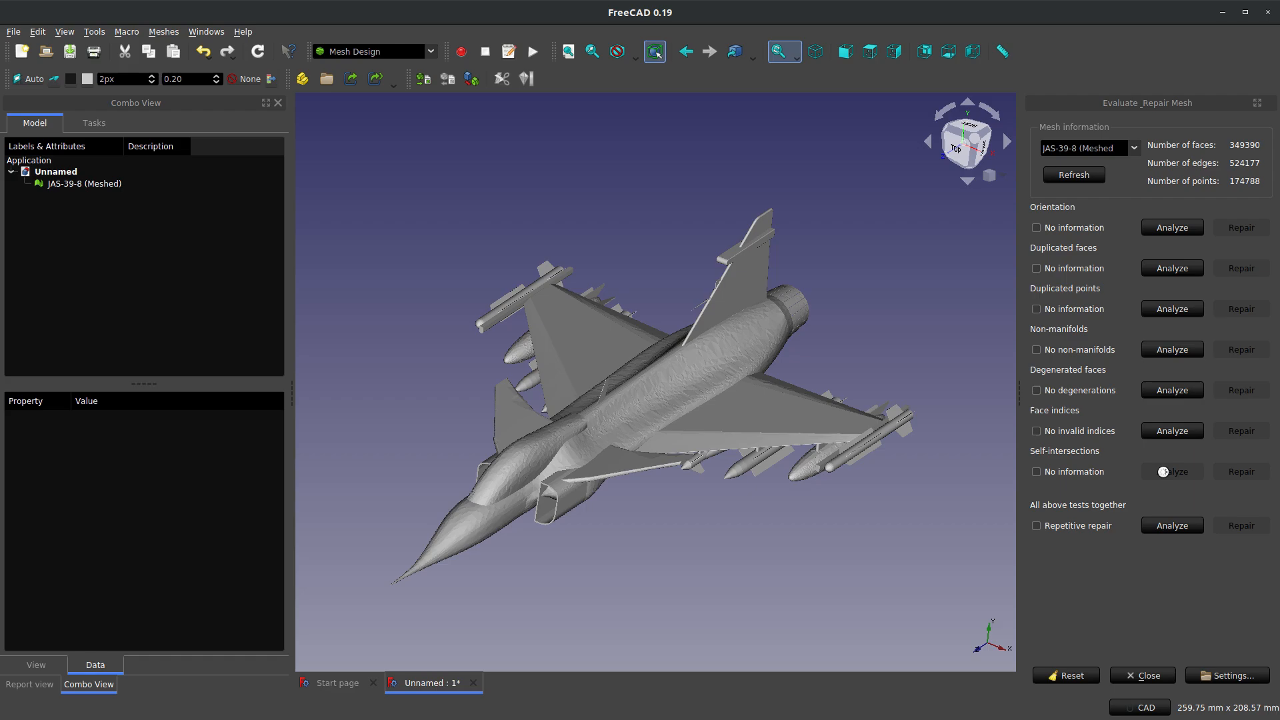
{"action": "left_click", "coordinate": [1172, 472]}
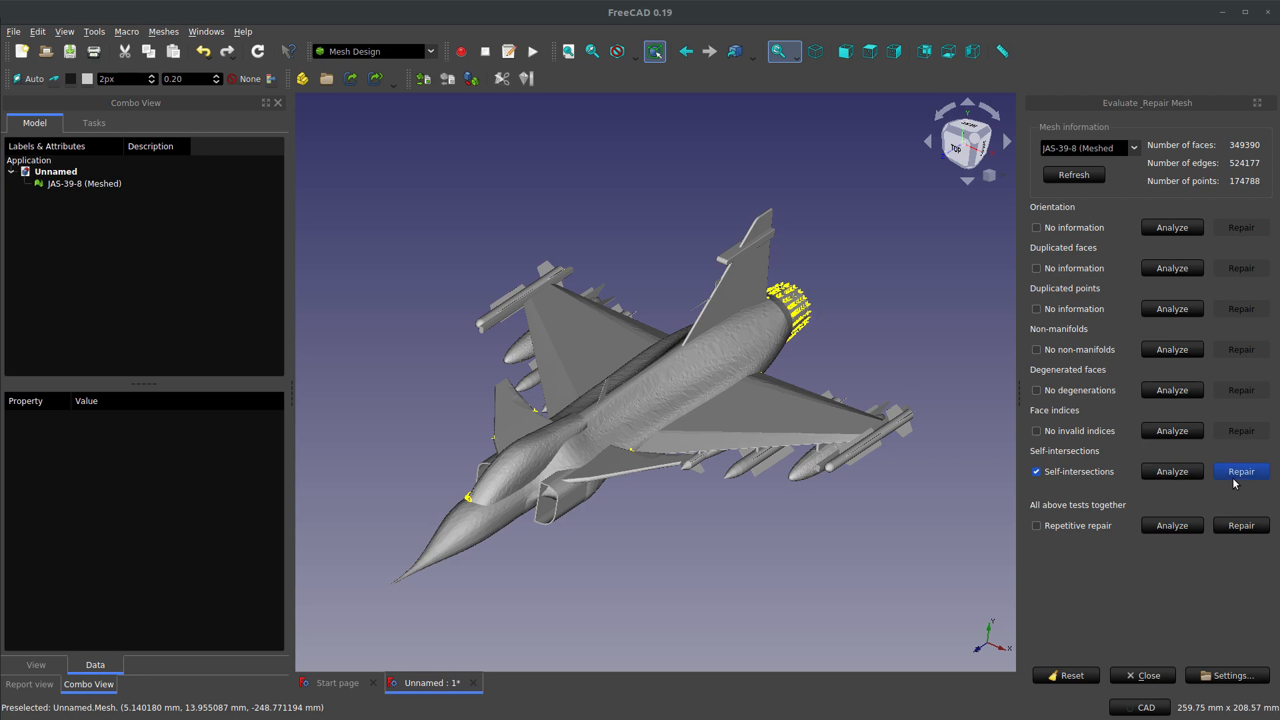
{"action": "left_click", "coordinate": [1241, 472]}
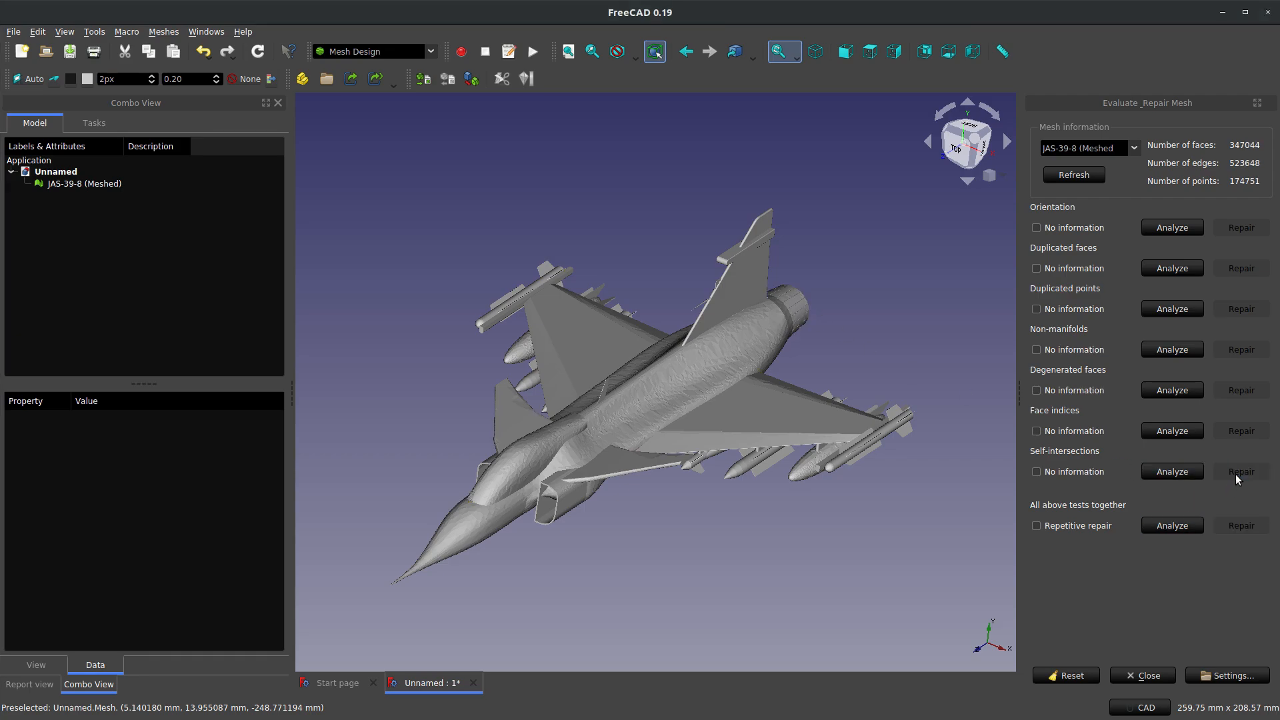
{"action": "left_click", "coordinate": [1172, 525]}
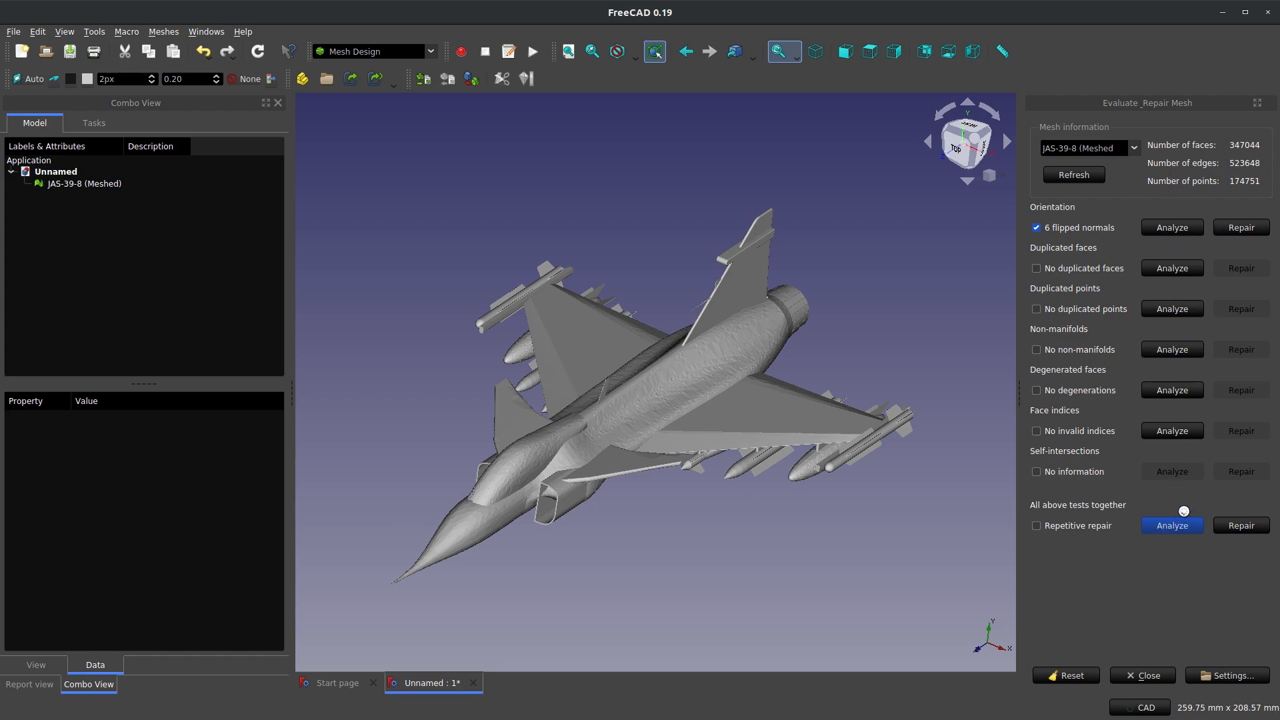
{"action": "mouse_move", "coordinate": [1091, 237]}
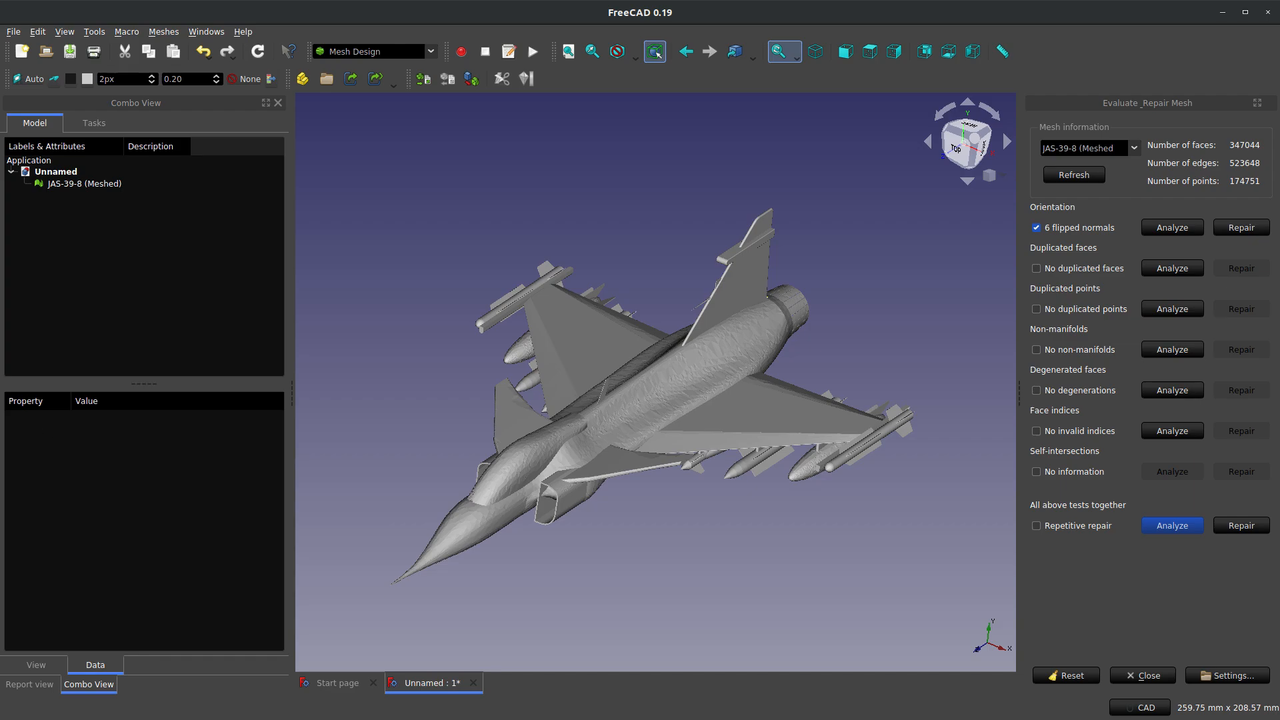
Step: Repair all remaining problems, confirm every check is clean, and close the repair panel
{"action": "left_click", "coordinate": [1172, 472]}
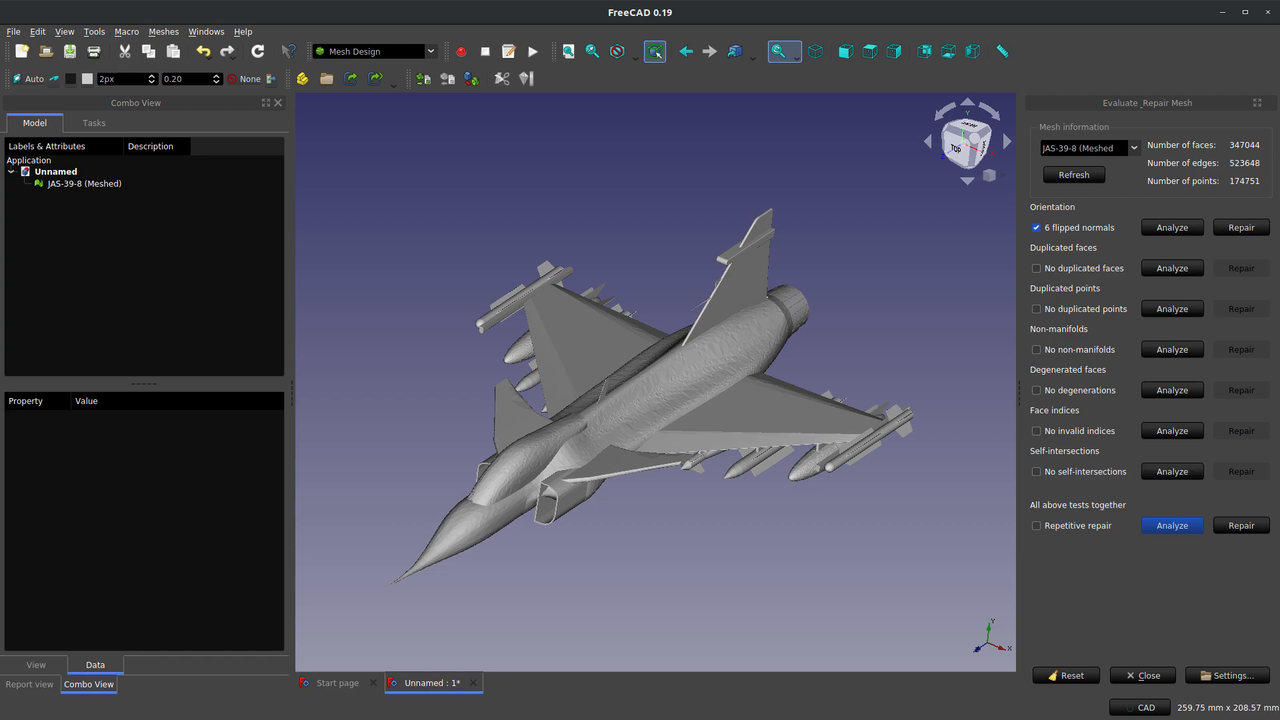
{"action": "mouse_move", "coordinate": [1251, 441]}
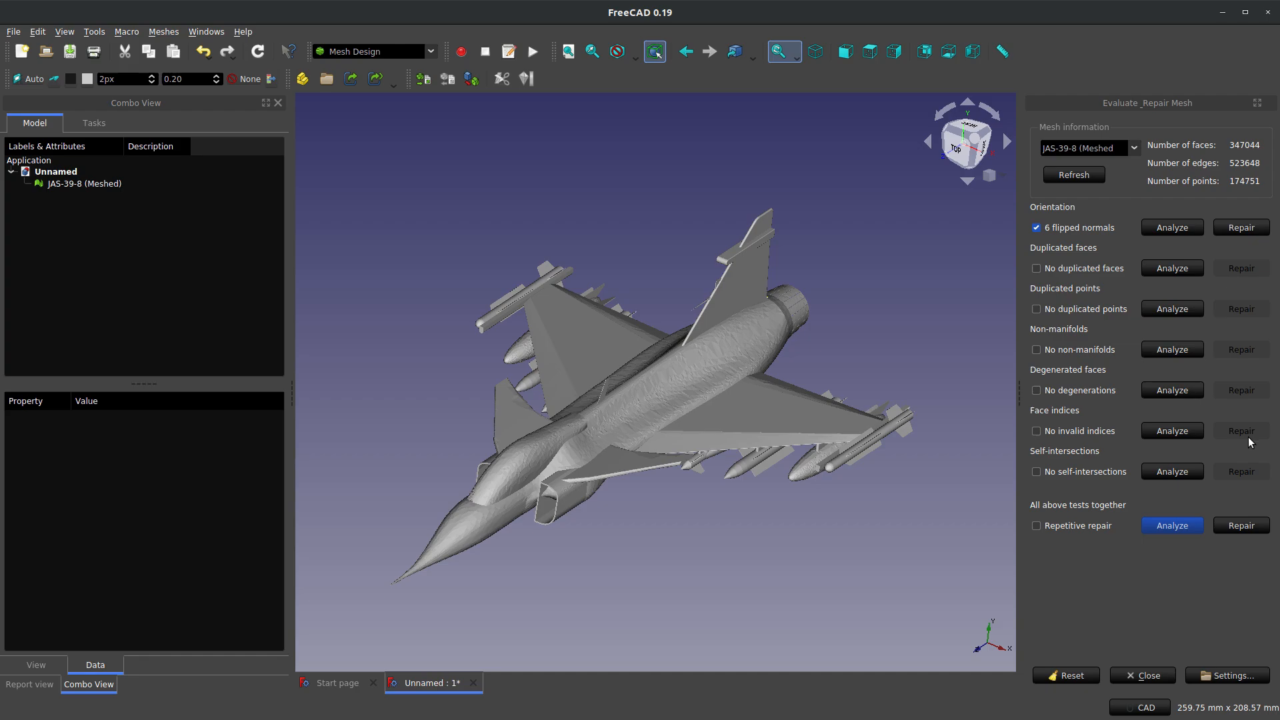
{"action": "left_click", "coordinate": [1241, 525]}
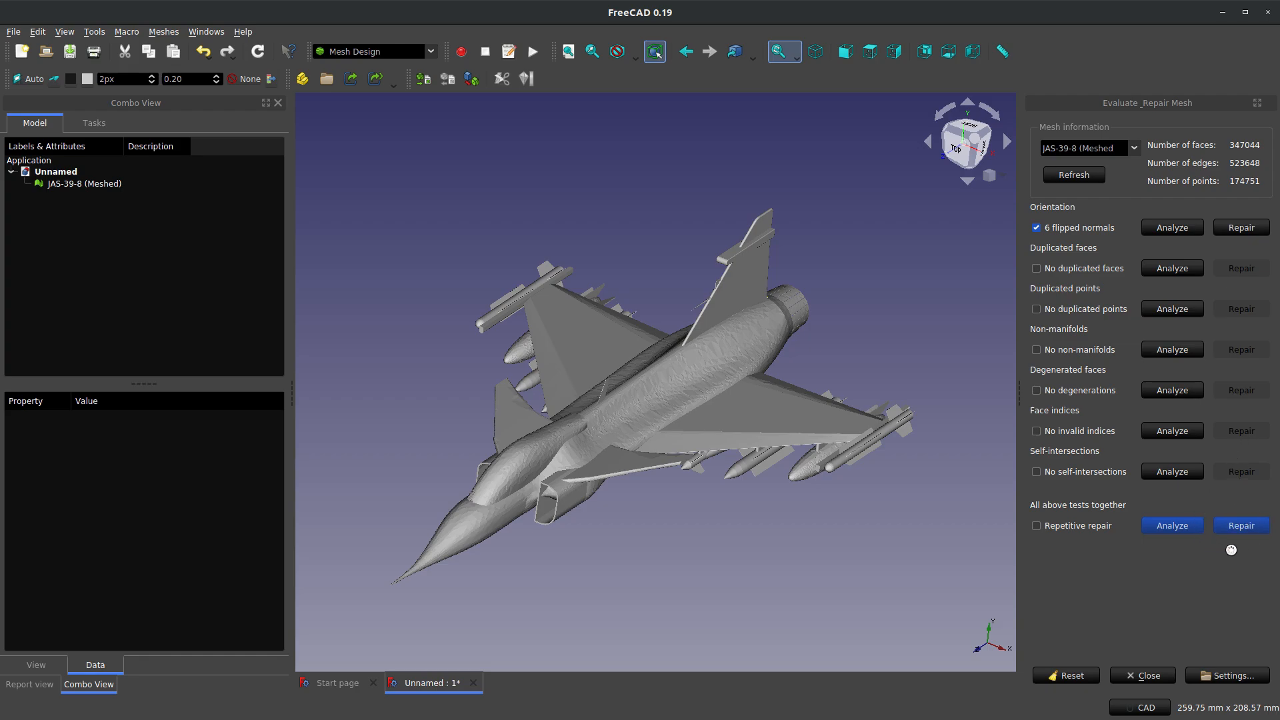
{"action": "left_click", "coordinate": [1172, 525]}
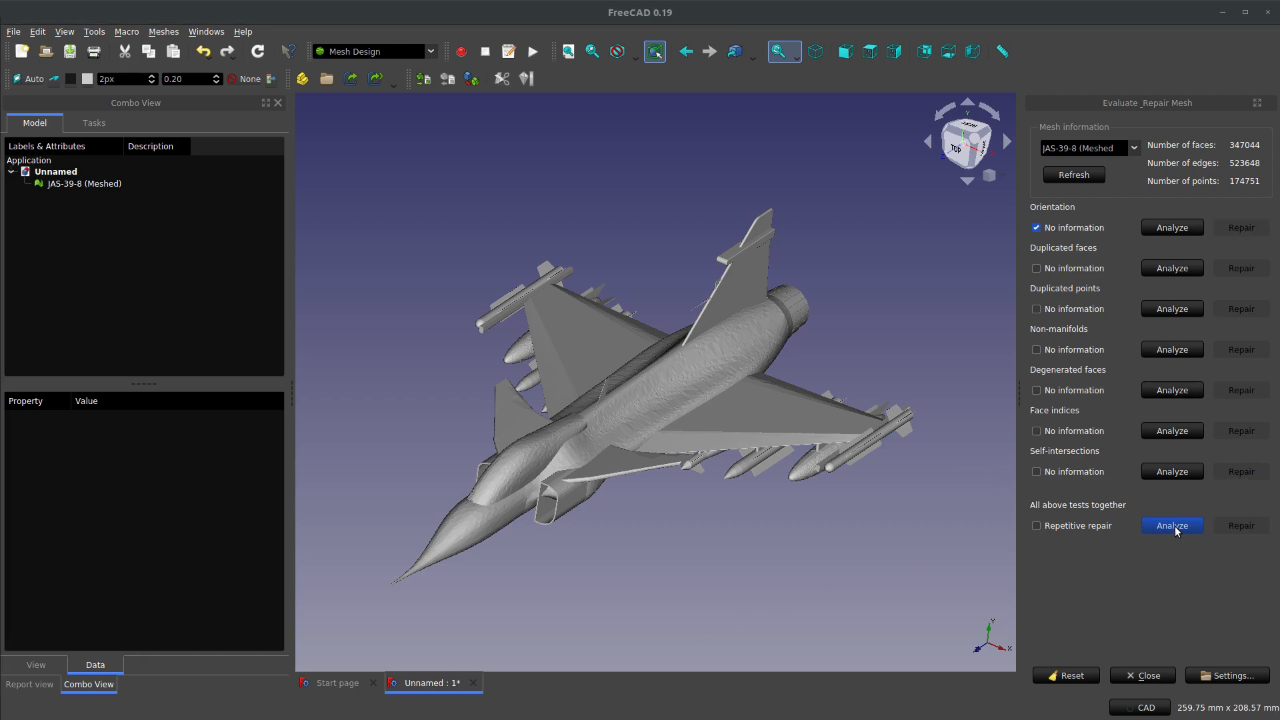
{"action": "left_click", "coordinate": [1172, 525]}
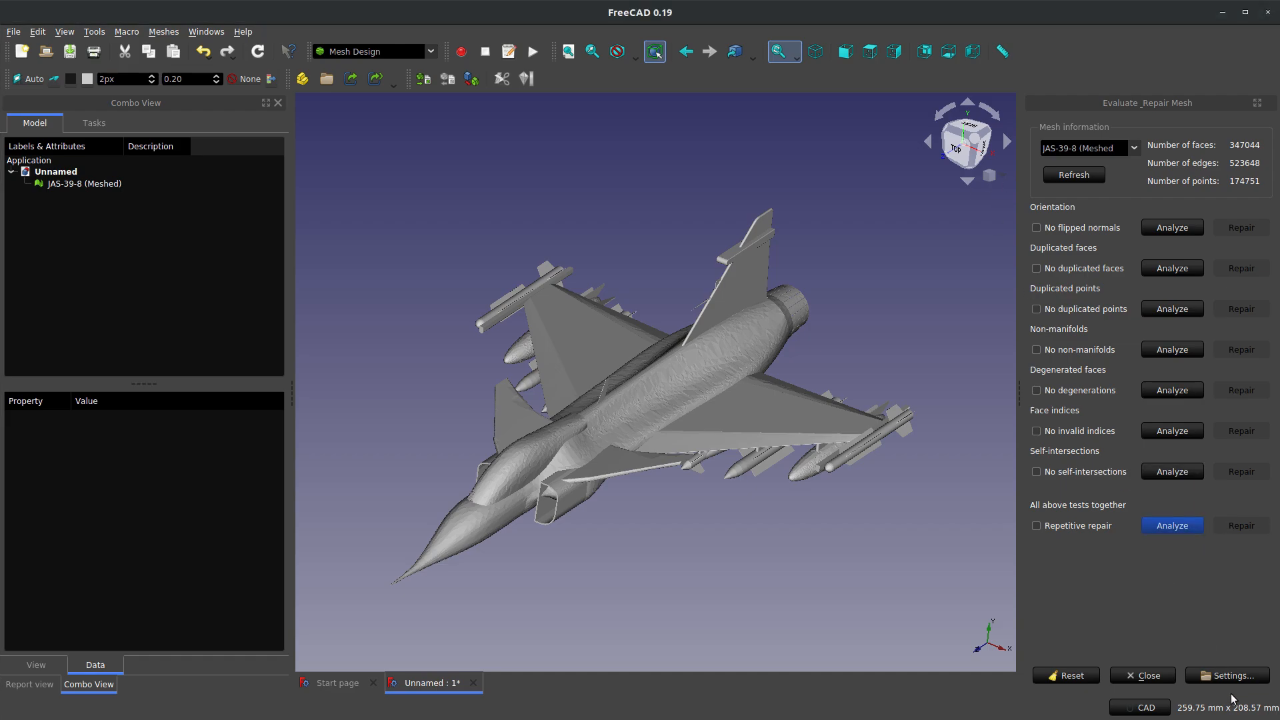
{"action": "mouse_move", "coordinate": [1120, 715]}
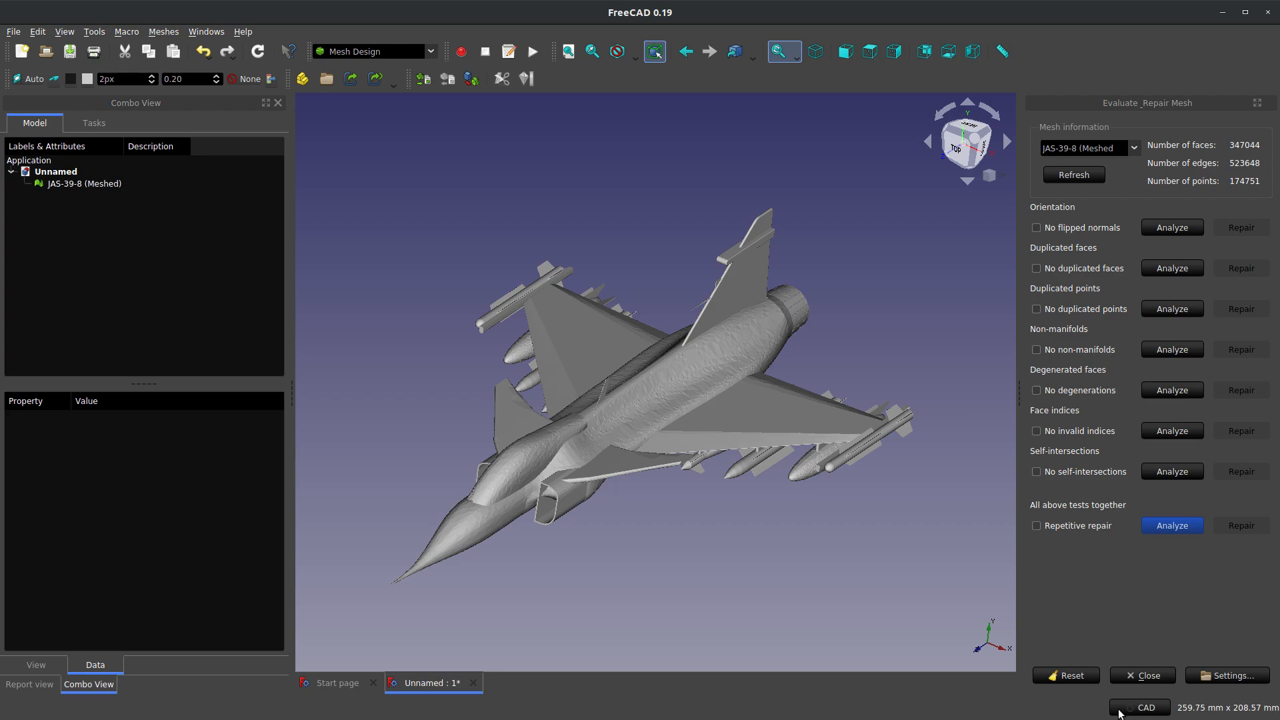
{"action": "left_click", "coordinate": [1143, 675]}
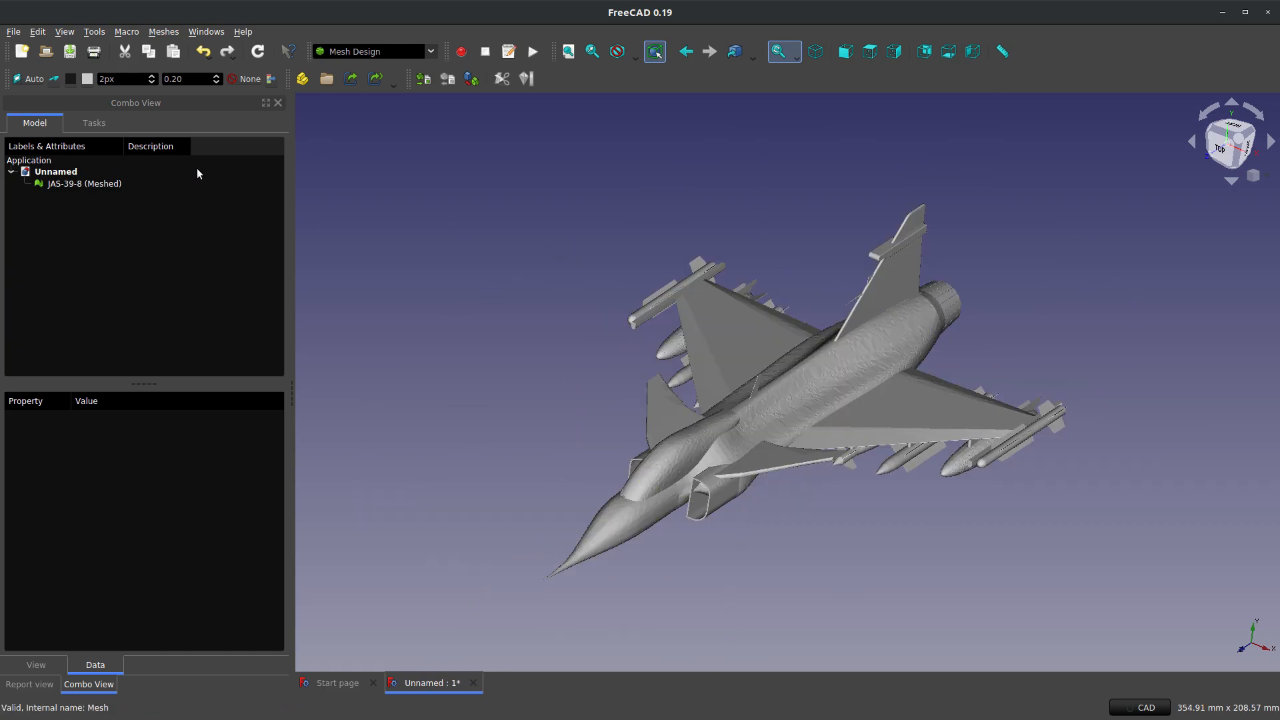
{"action": "left_click", "coordinate": [84, 183]}
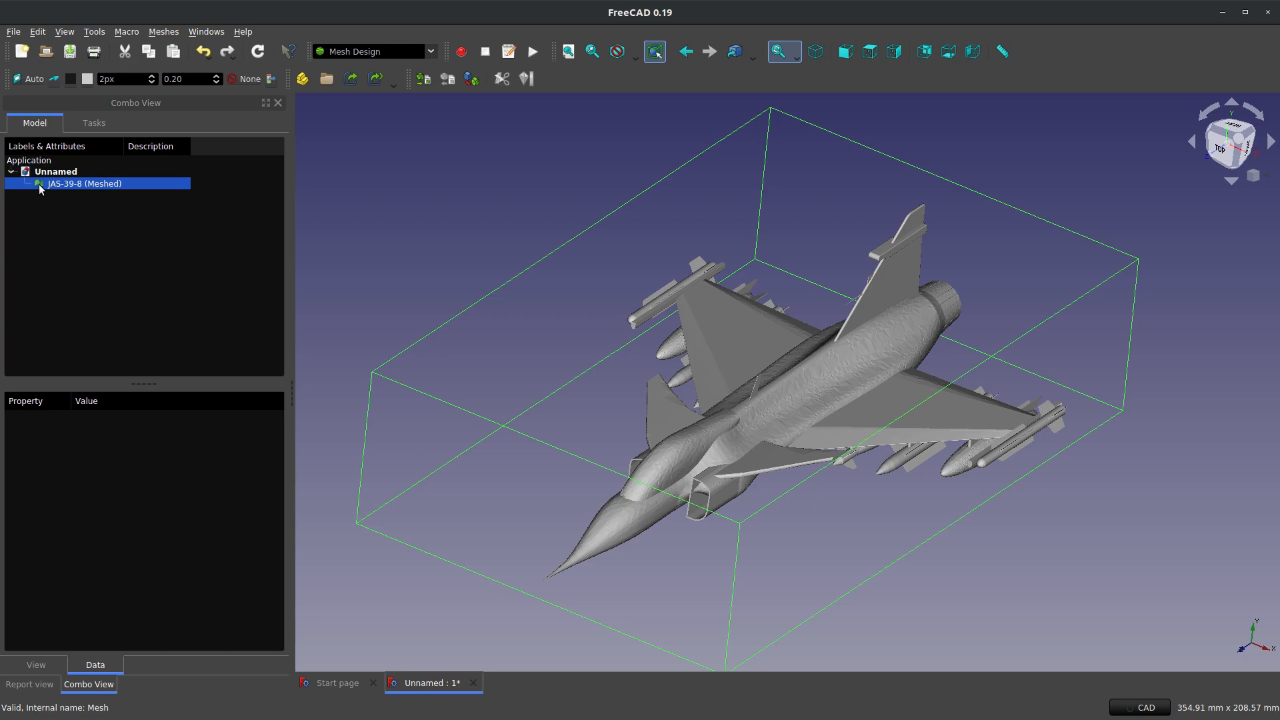
{"action": "left_click", "coordinate": [85, 182]}
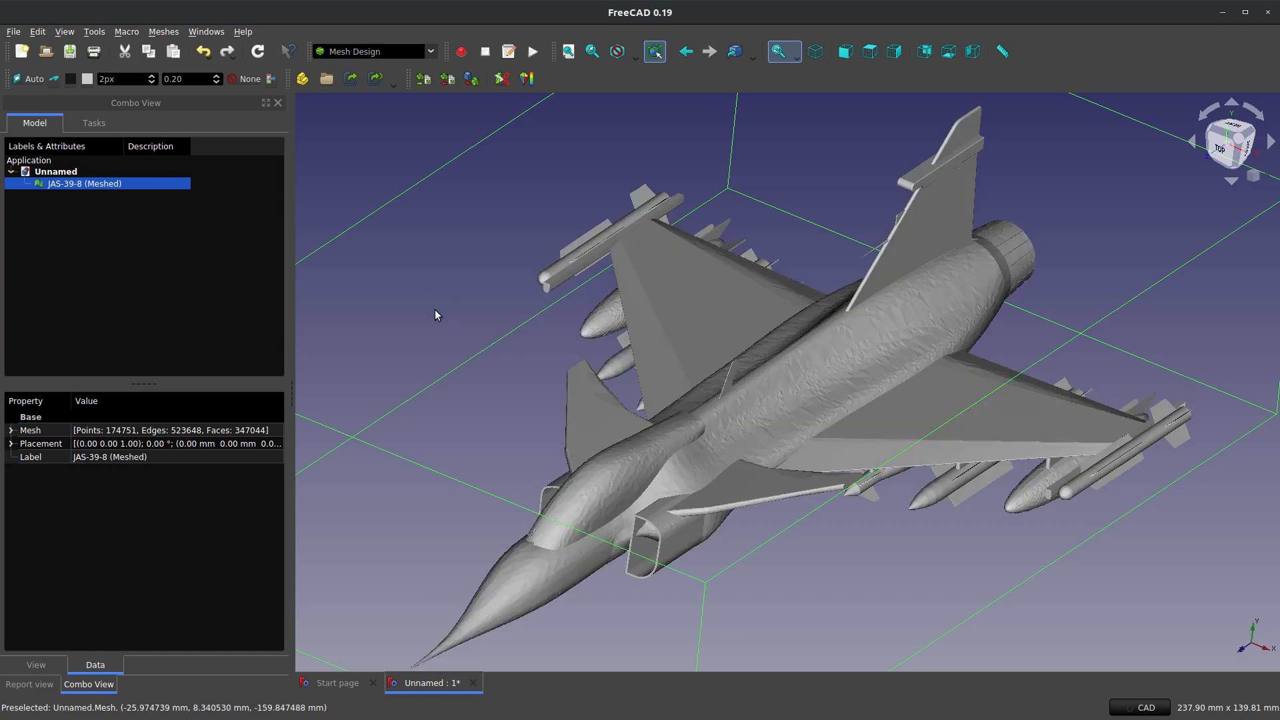
{"action": "mouse_move", "coordinate": [401, 259]}
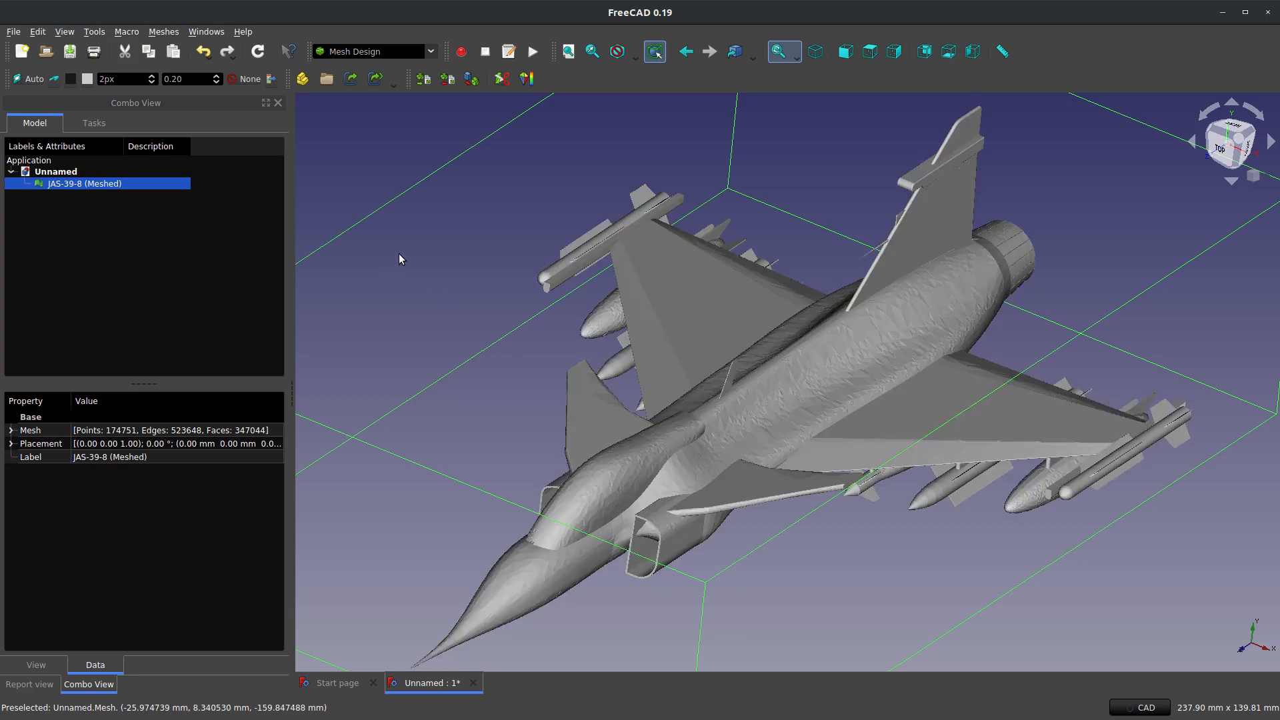
{"action": "mouse_move", "coordinate": [481, 112]}
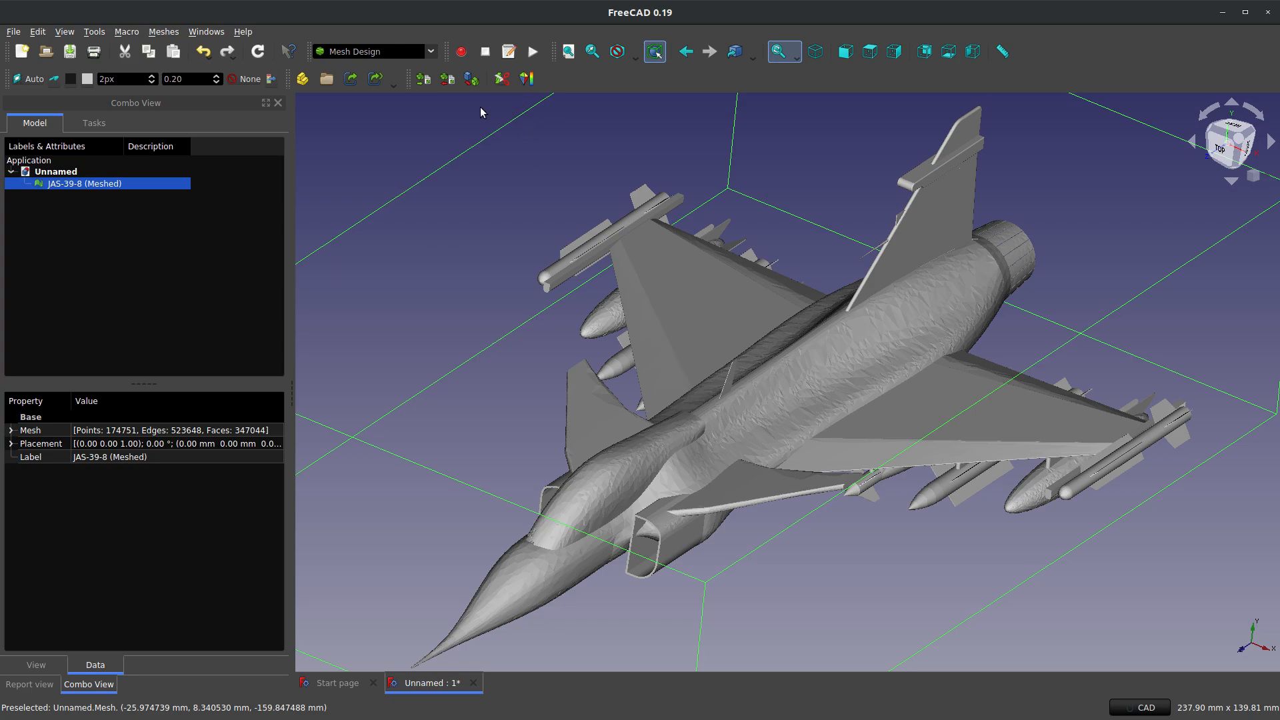
{"action": "mouse_move", "coordinate": [525, 79]}
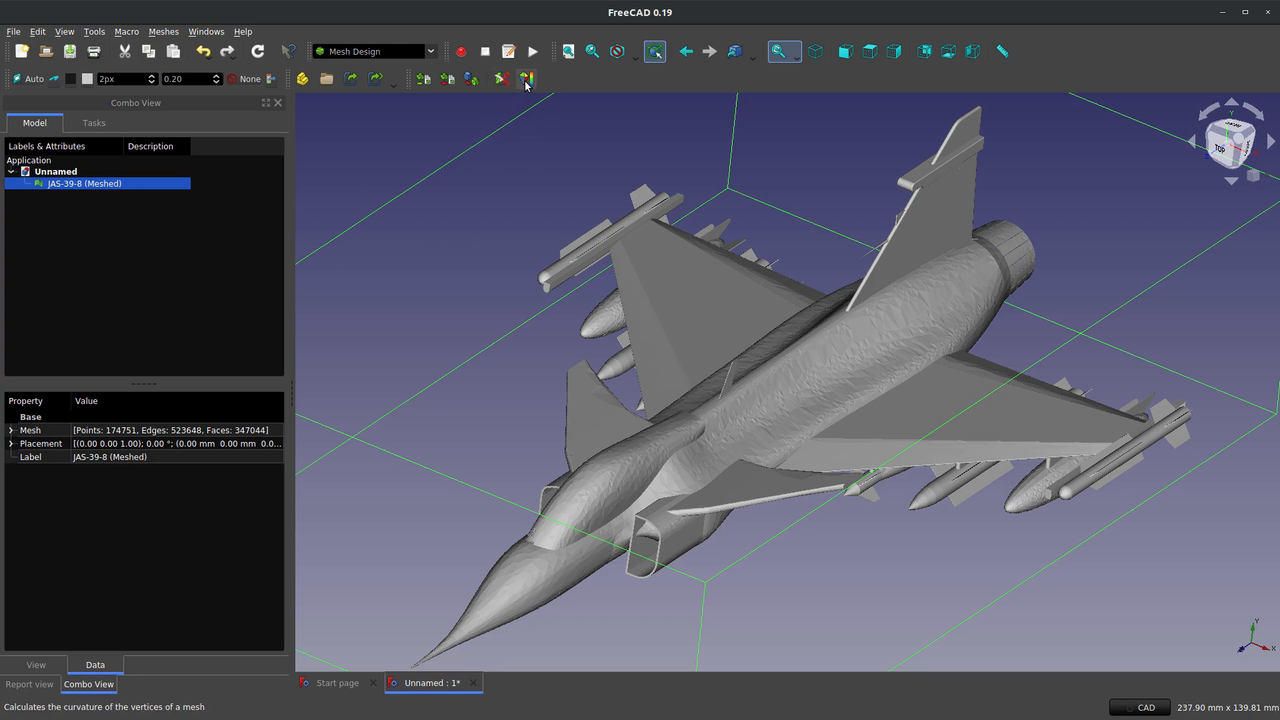
{"action": "mouse_move", "coordinate": [525, 80]}
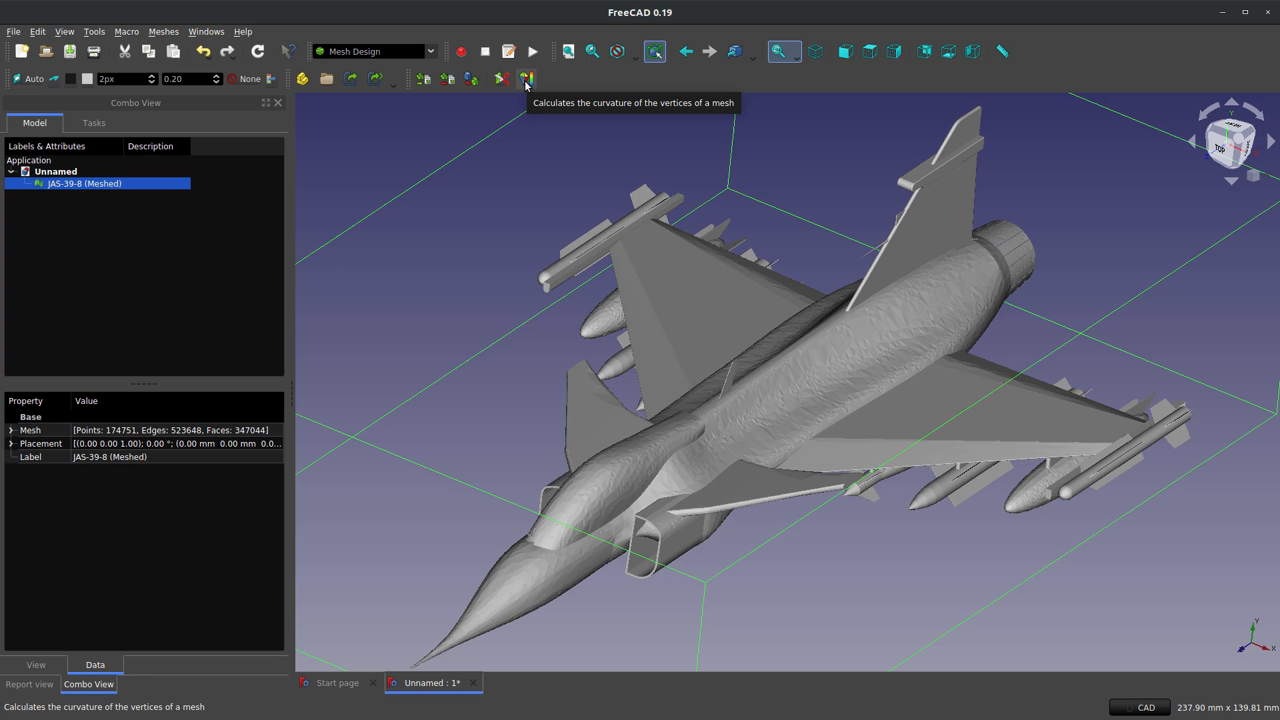
{"action": "left_click", "coordinate": [525, 79]}
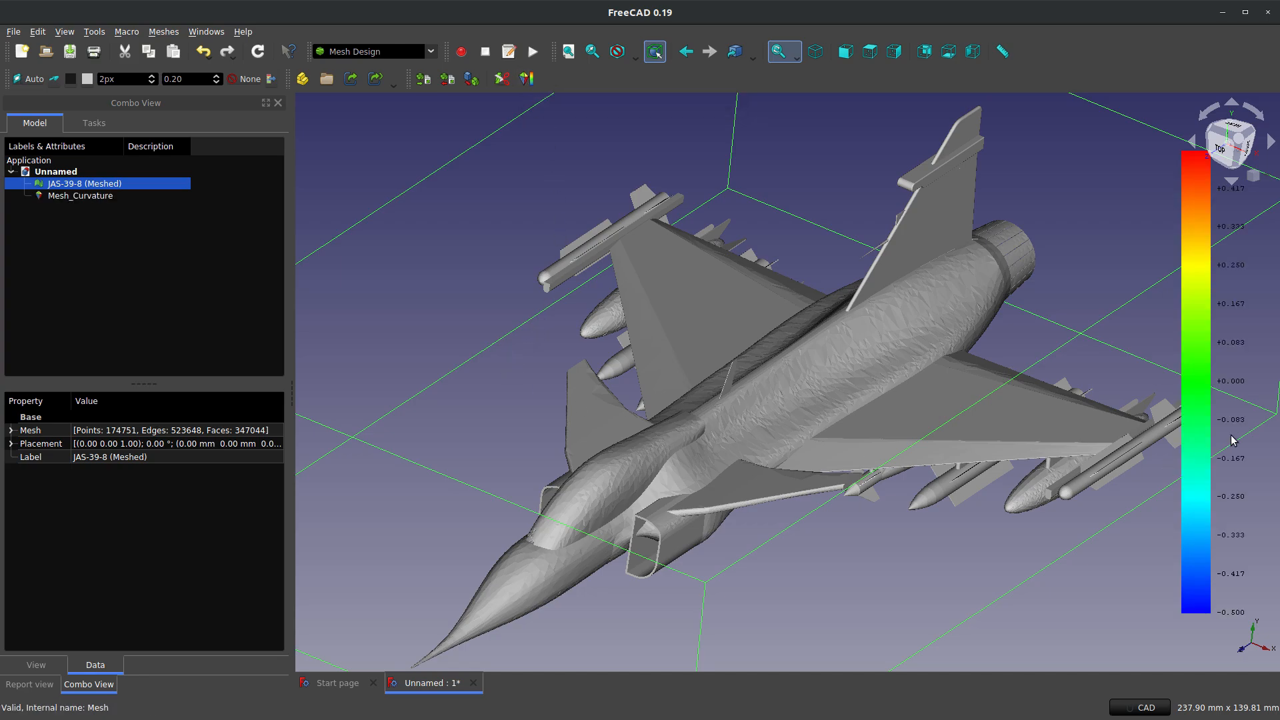
{"action": "mouse_move", "coordinate": [759, 312]}
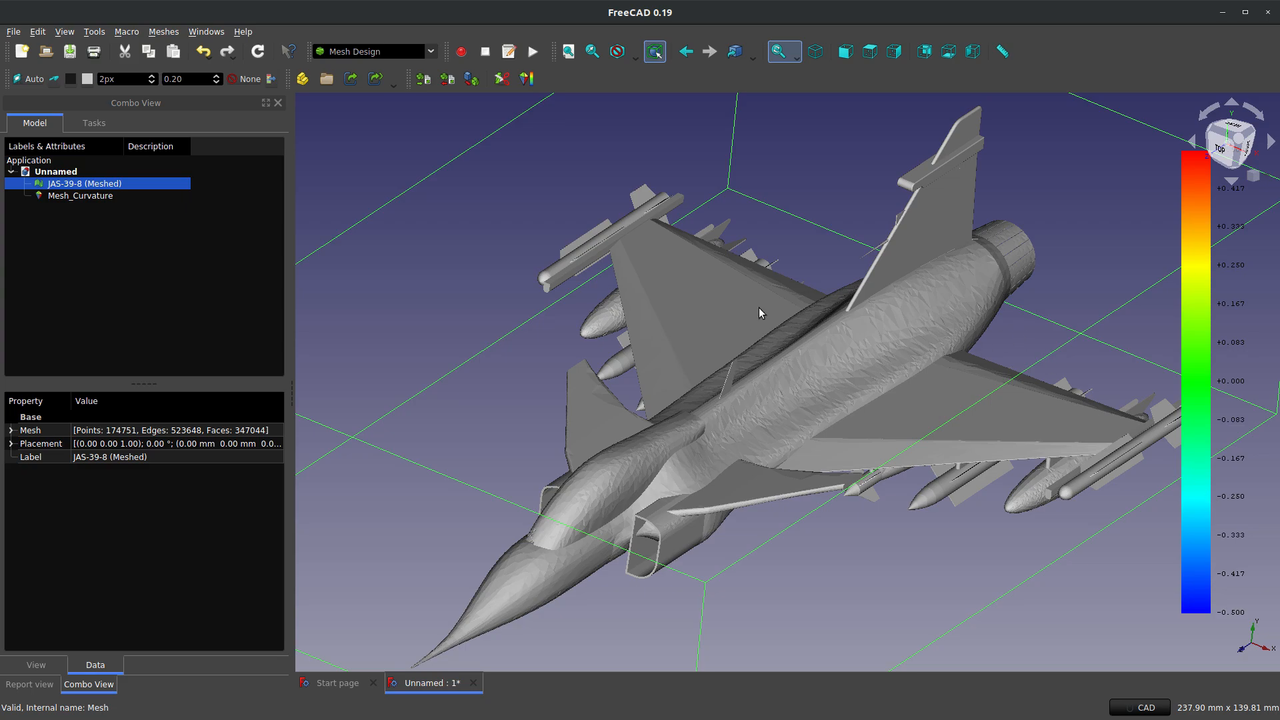
{"action": "mouse_move", "coordinate": [780, 317]}
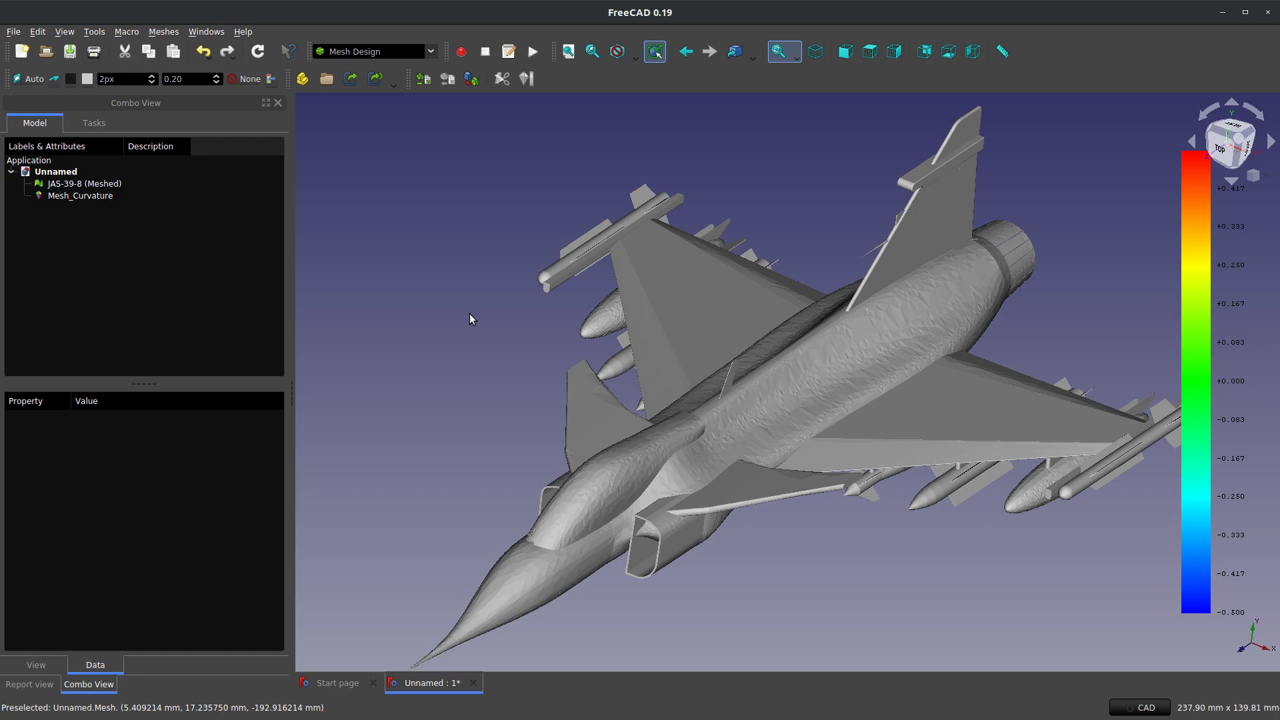
{"action": "mouse_move", "coordinate": [413, 301]}
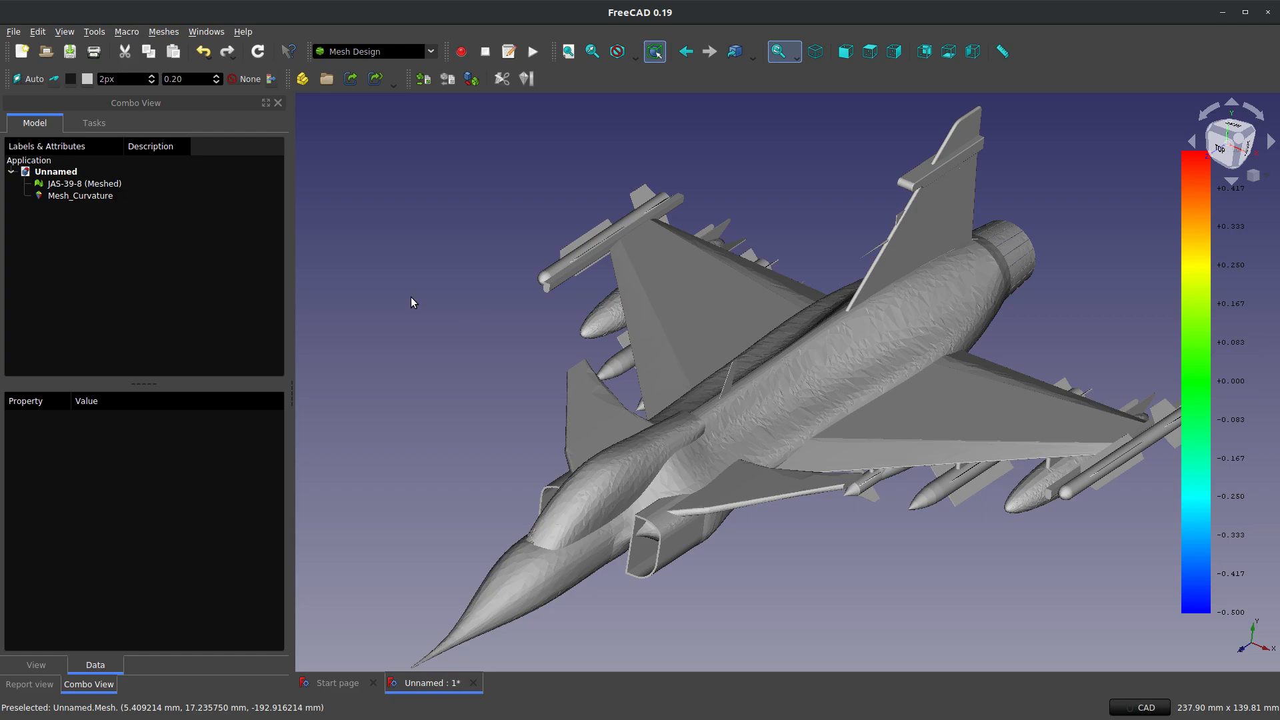
{"action": "left_click", "coordinate": [84, 182]}
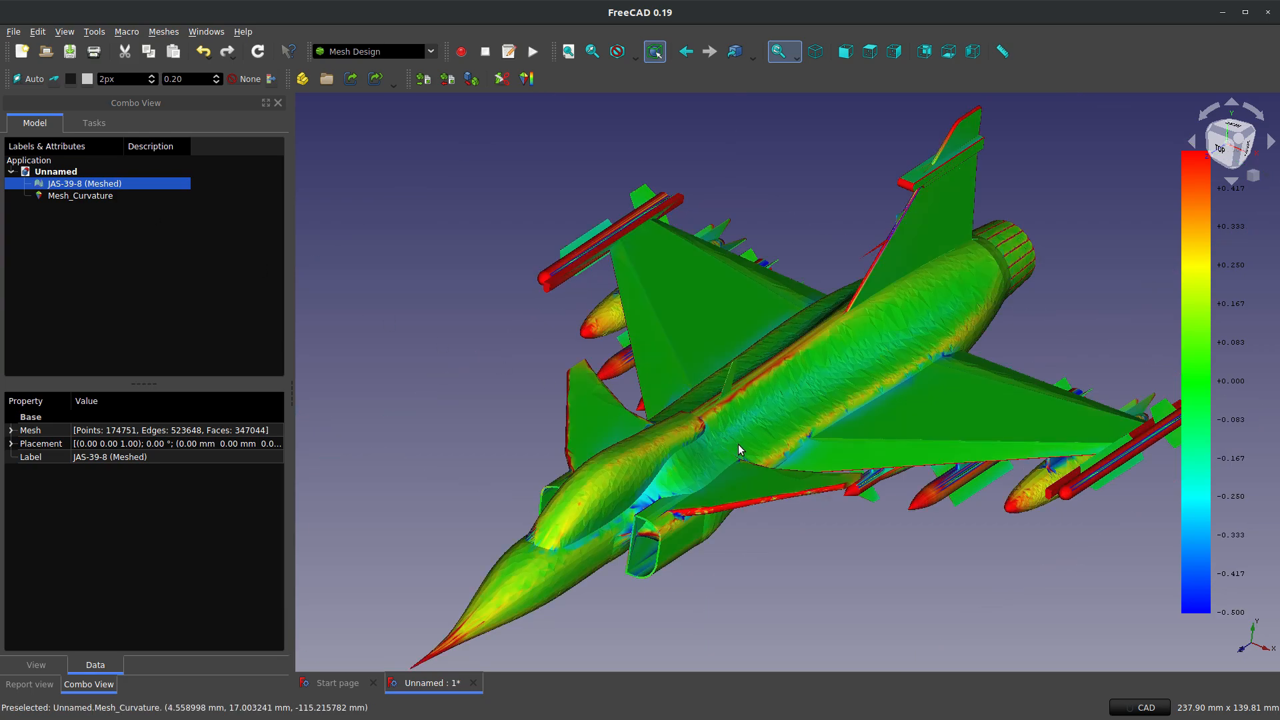
{"action": "mouse_move", "coordinate": [926, 533]}
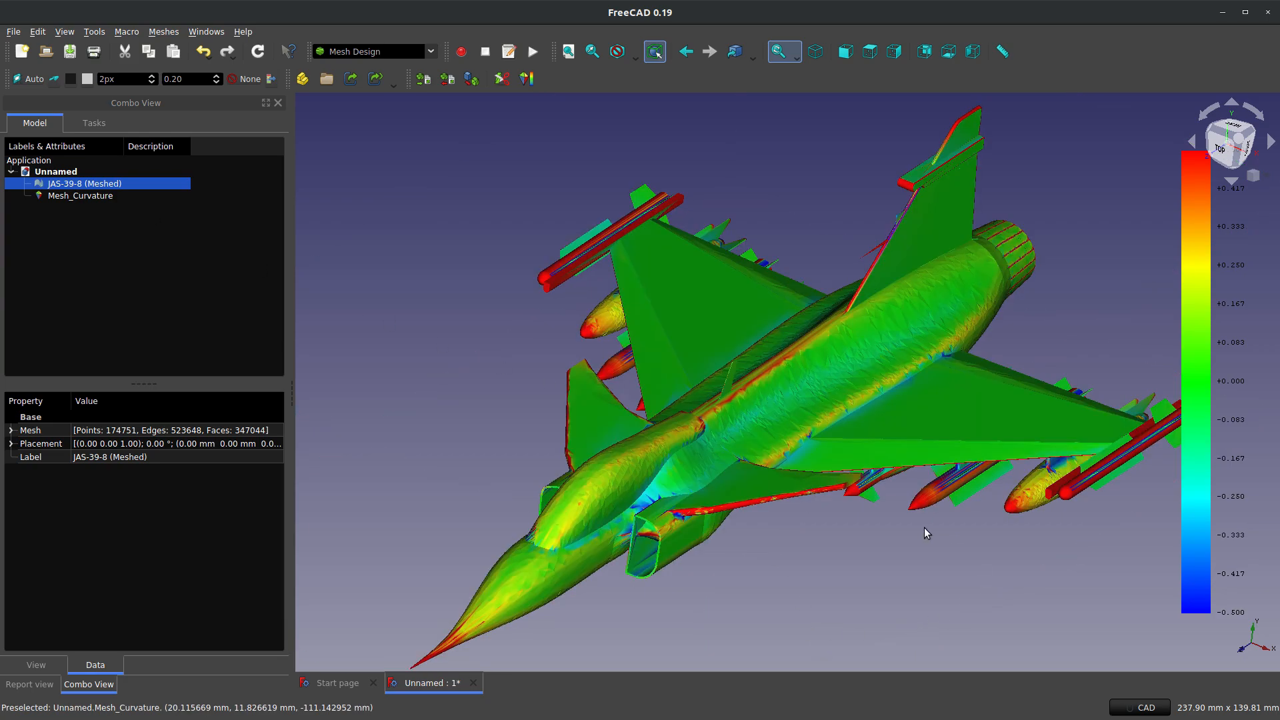
{"action": "mouse_move", "coordinate": [1200, 176]}
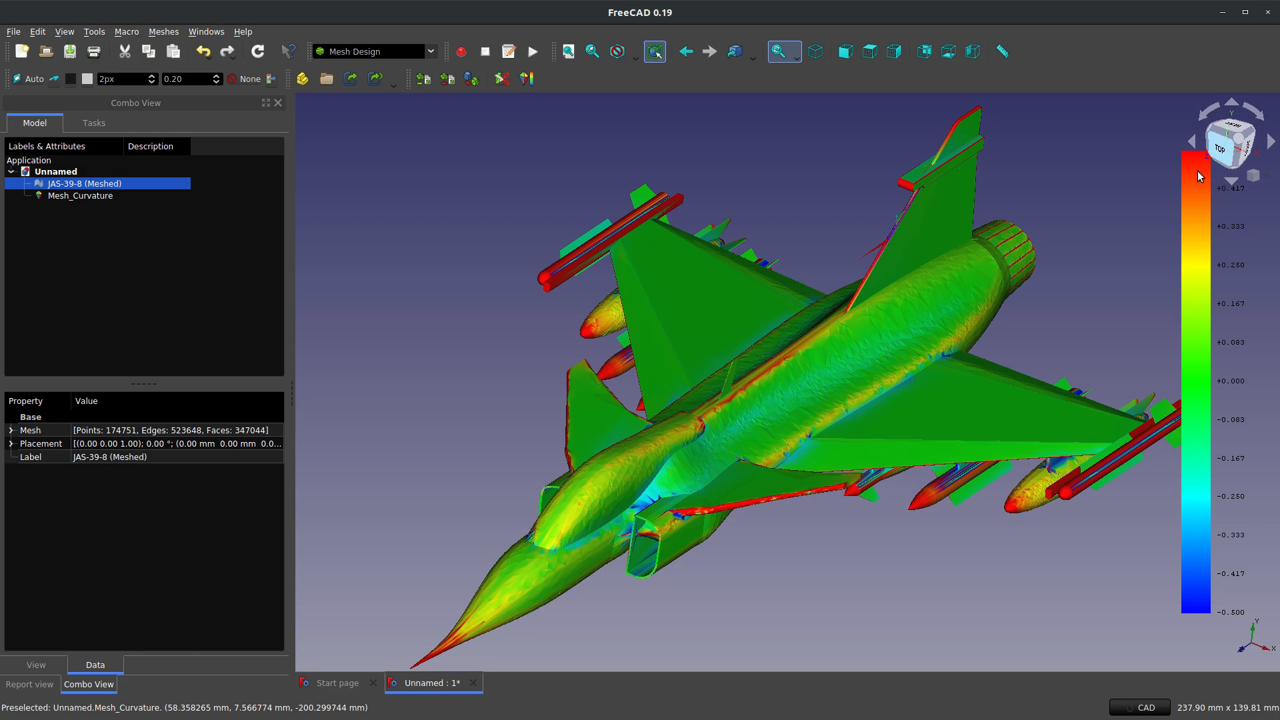
{"action": "mouse_move", "coordinate": [1206, 341]}
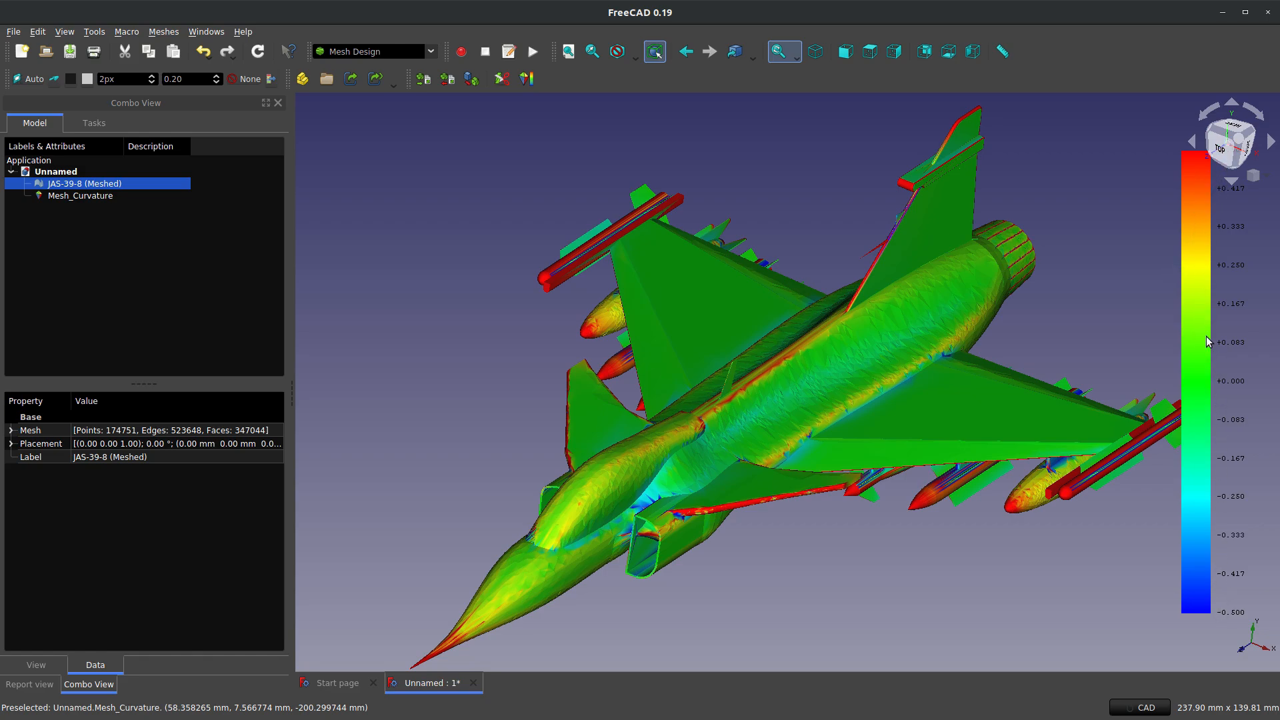
{"action": "mouse_move", "coordinate": [376, 352]}
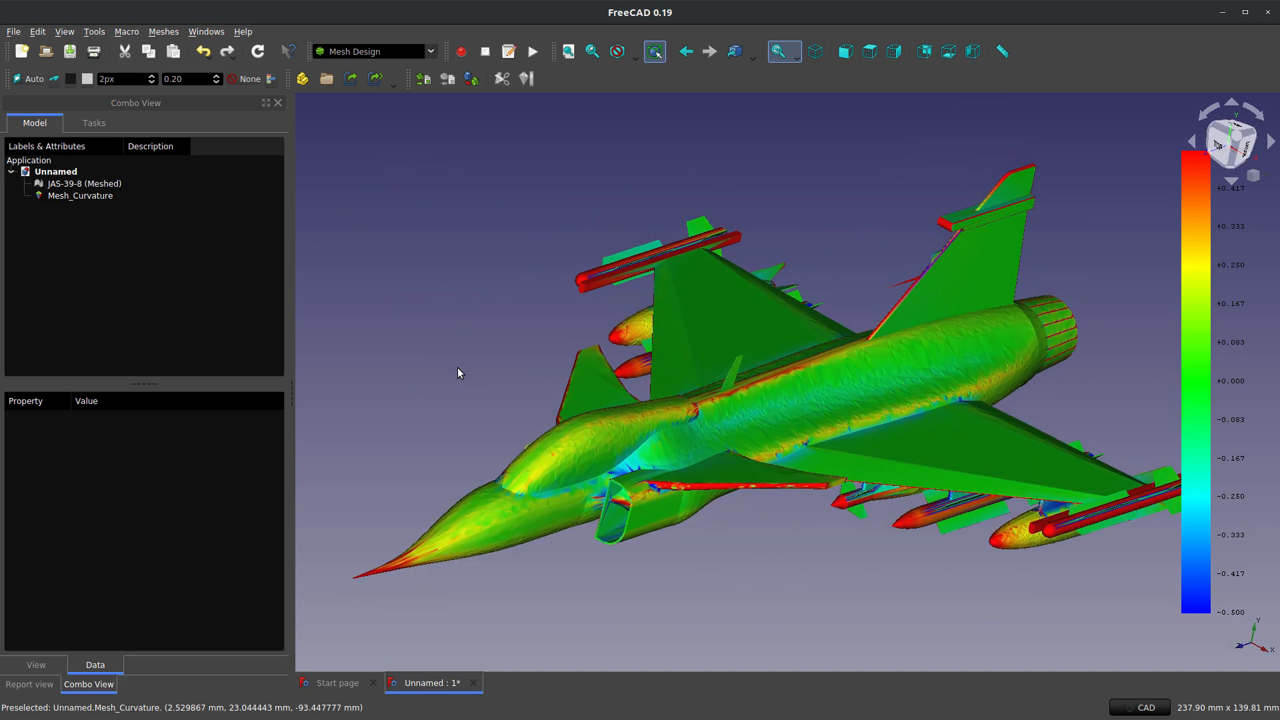
{"action": "mouse_move", "coordinate": [474, 104]}
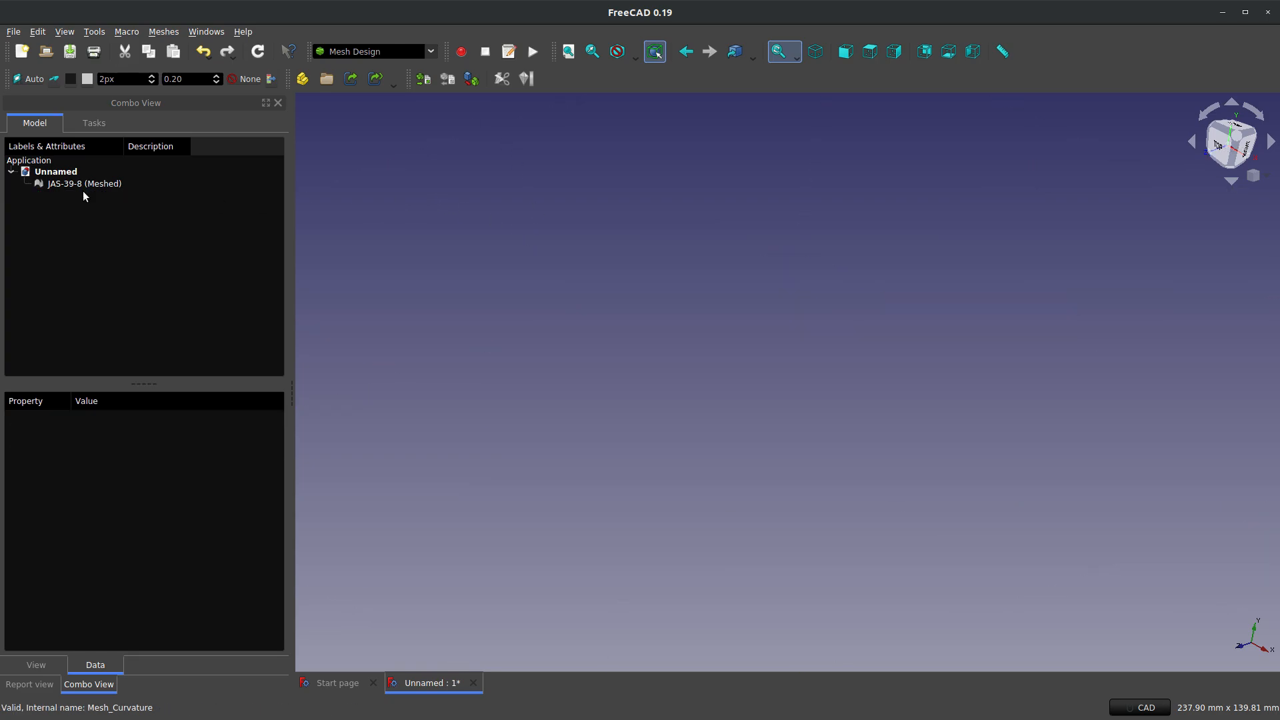
{"action": "left_click", "coordinate": [84, 182]}
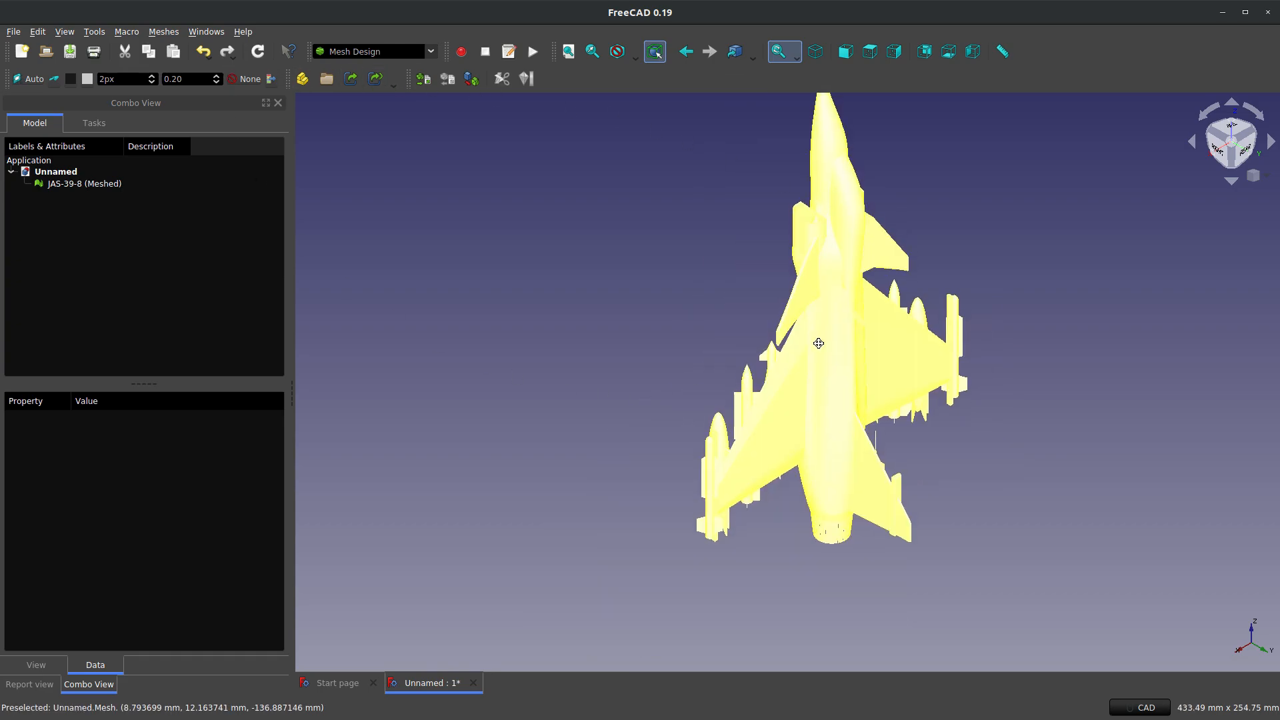
{"action": "left_click", "coordinate": [84, 182]}
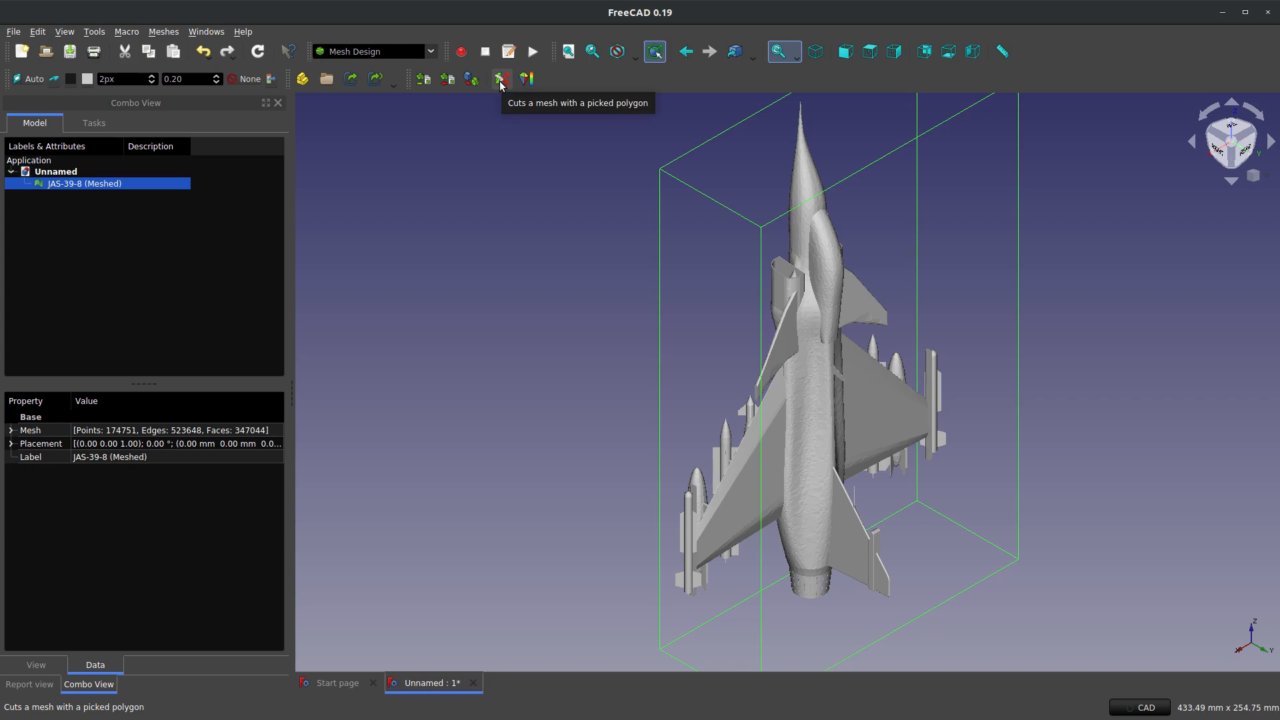
{"action": "left_click", "coordinate": [502, 77]}
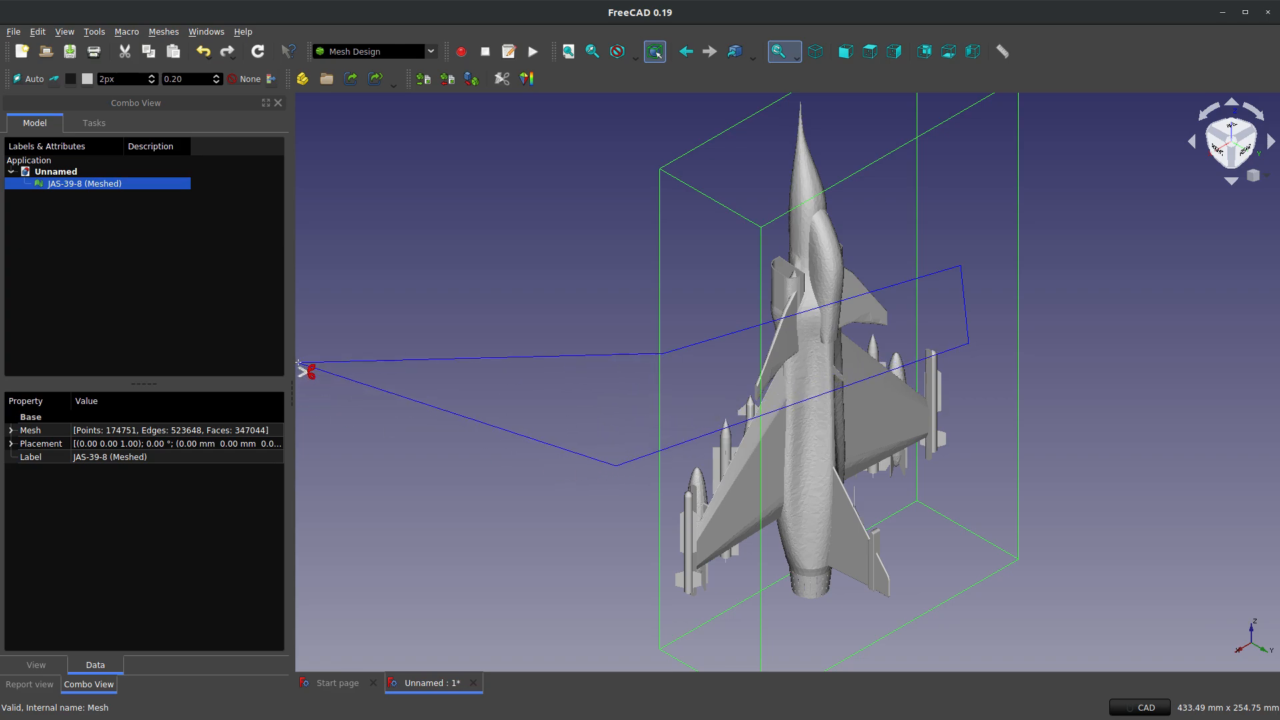
{"action": "left_click", "coordinate": [308, 371]}
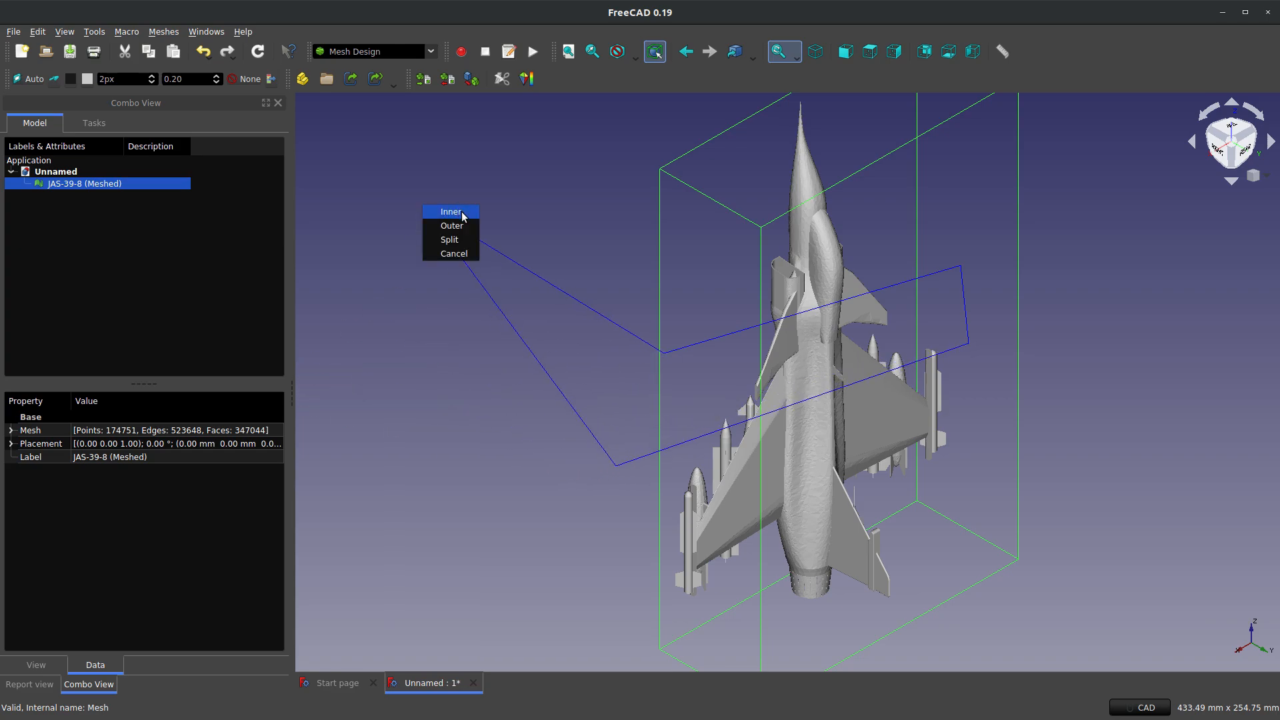
{"action": "mouse_move", "coordinate": [454, 225]}
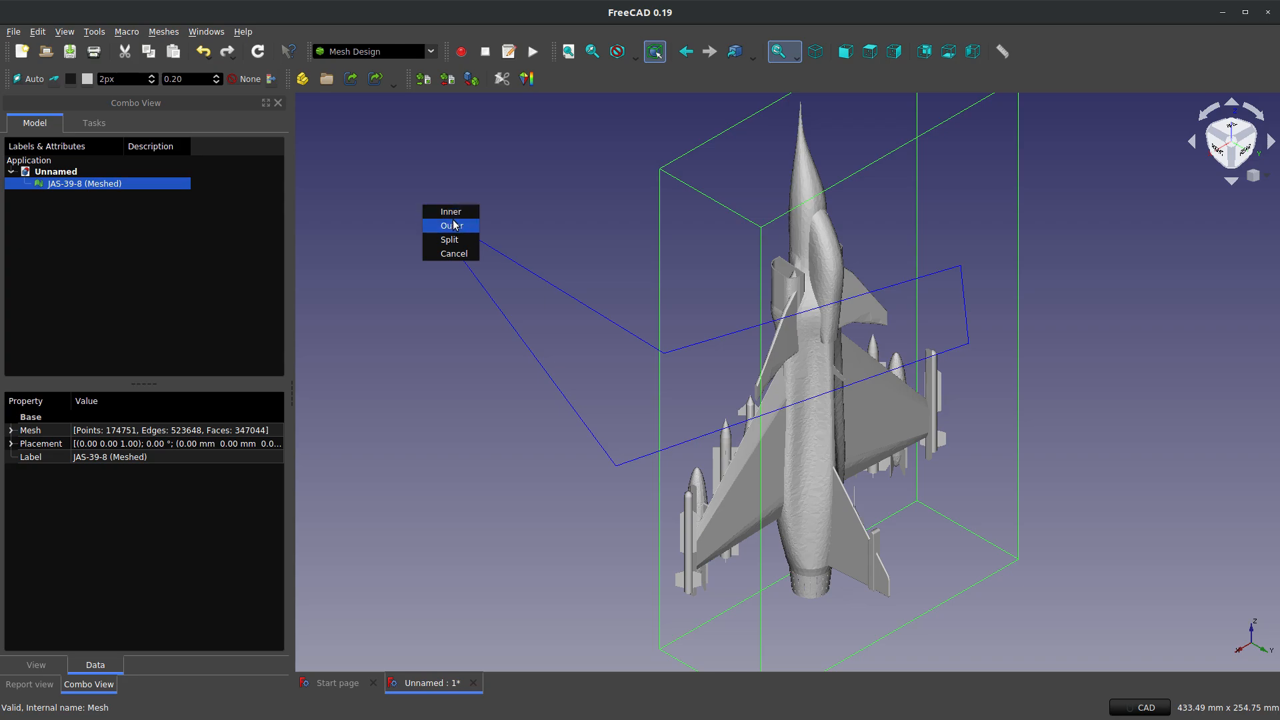
{"action": "mouse_move", "coordinate": [450, 211]}
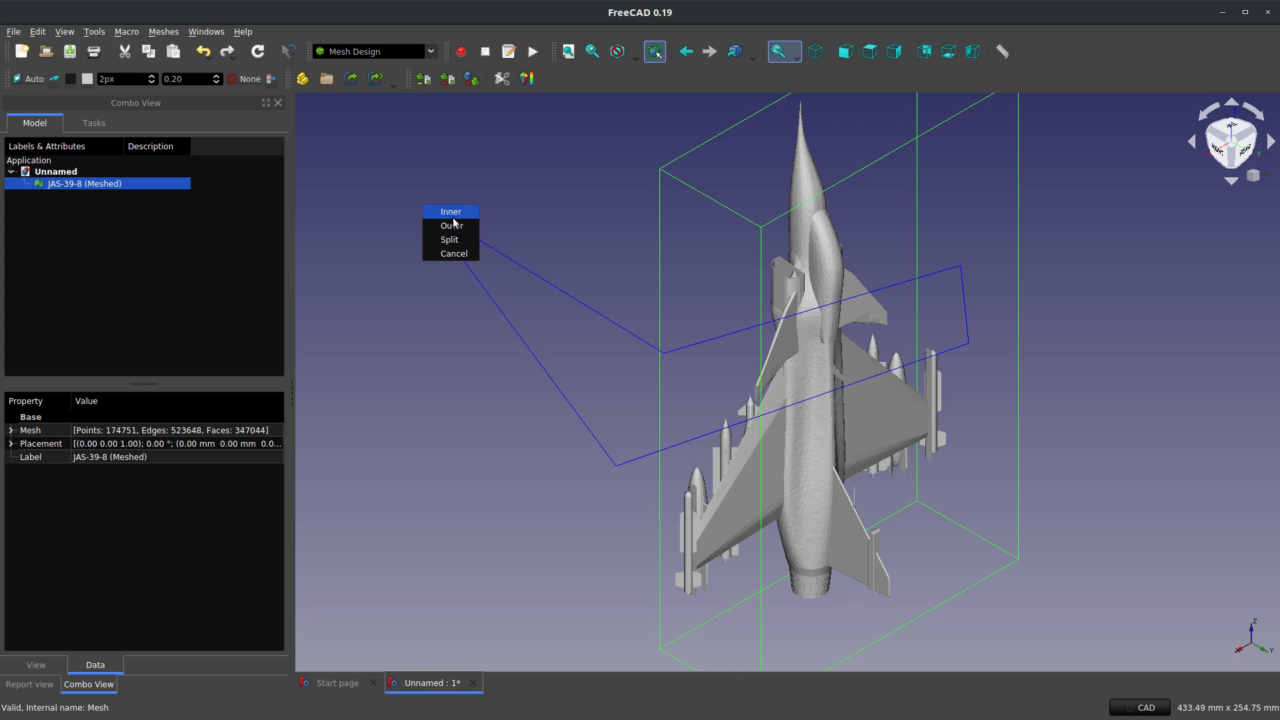
{"action": "left_click", "coordinate": [449, 240]}
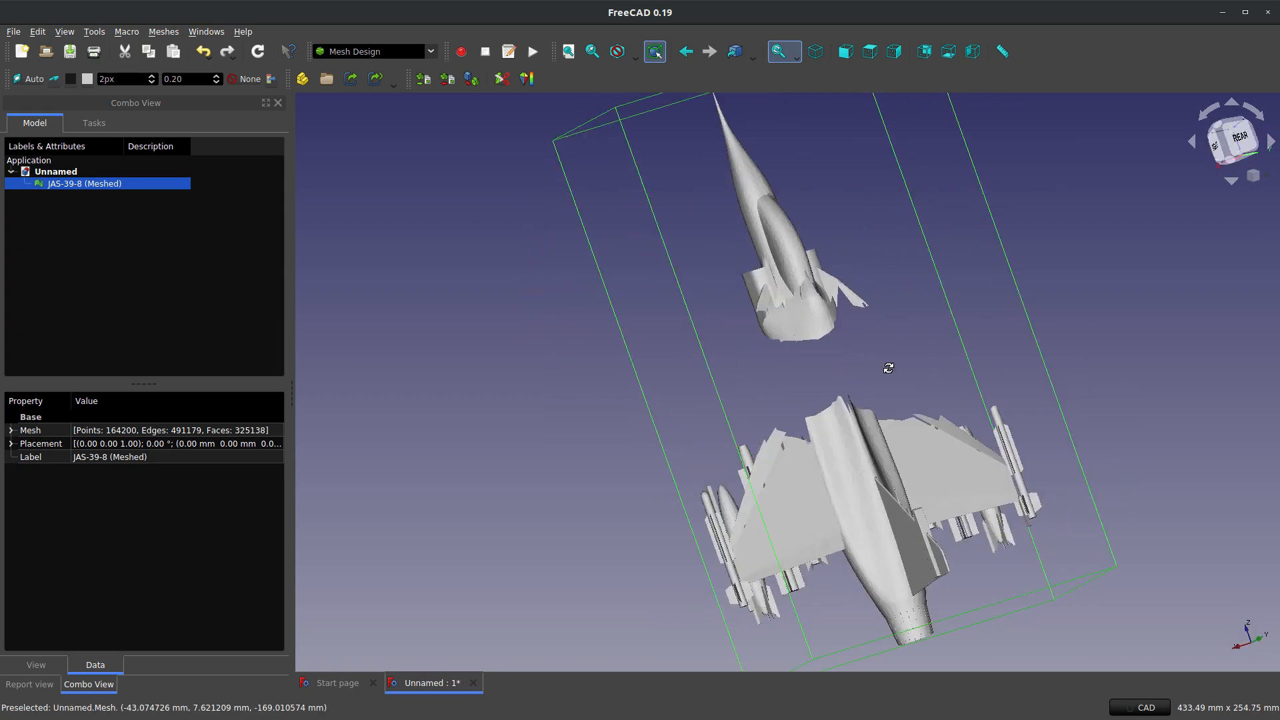
{"action": "left_click_drag", "start_coordinate": [888, 368], "coordinate": [726, 114]}
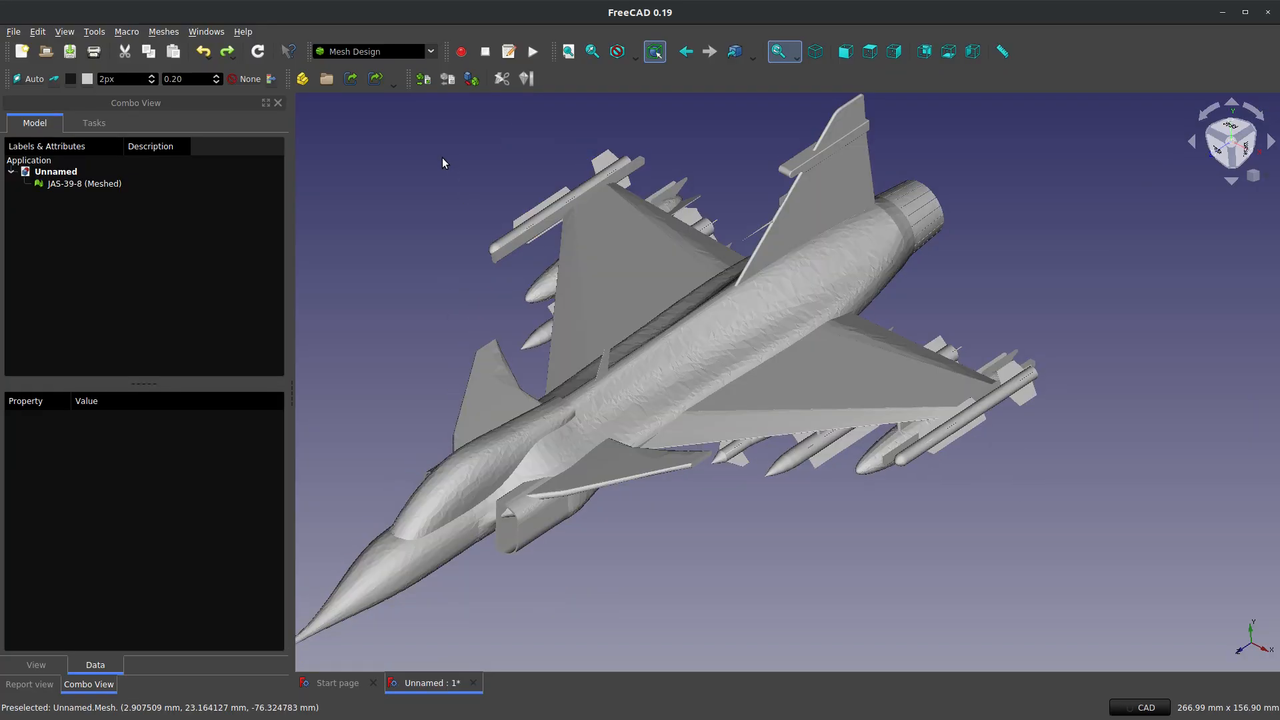
Step: Scale the JAS-39-8 (Meshed) object by a factor of 2
{"action": "left_click", "coordinate": [760, 340]}
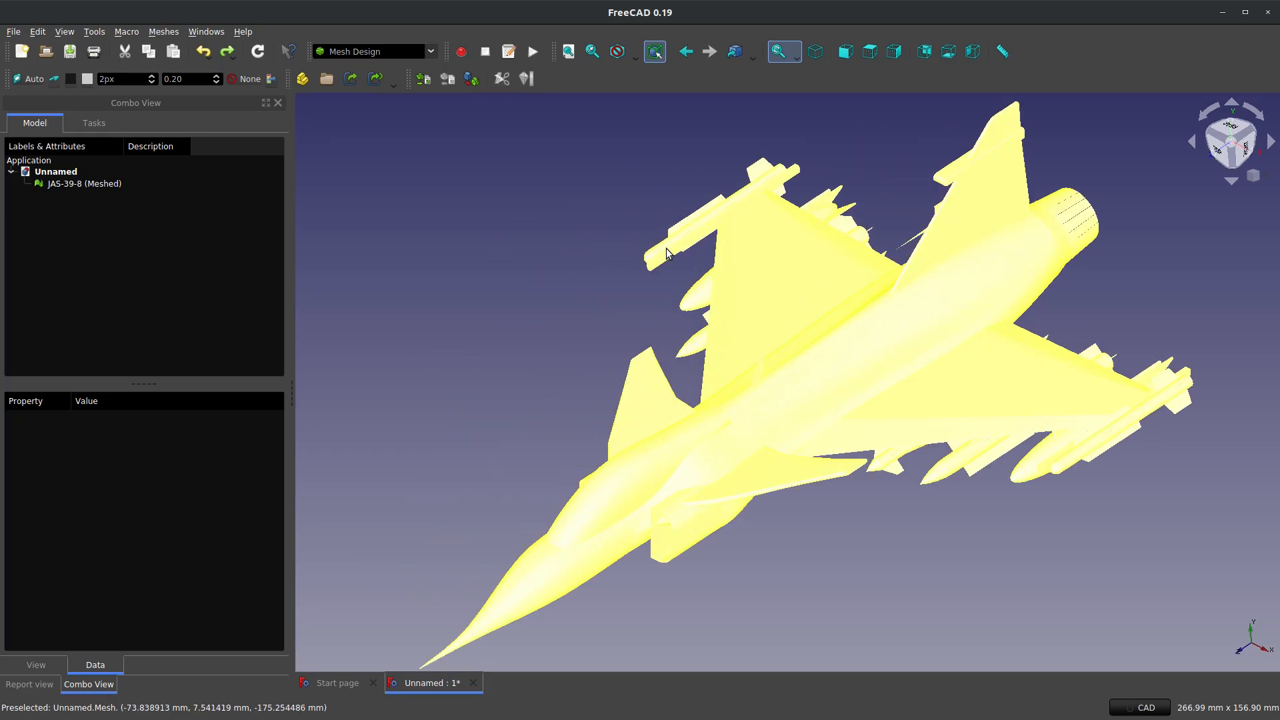
{"action": "left_click", "coordinate": [84, 183]}
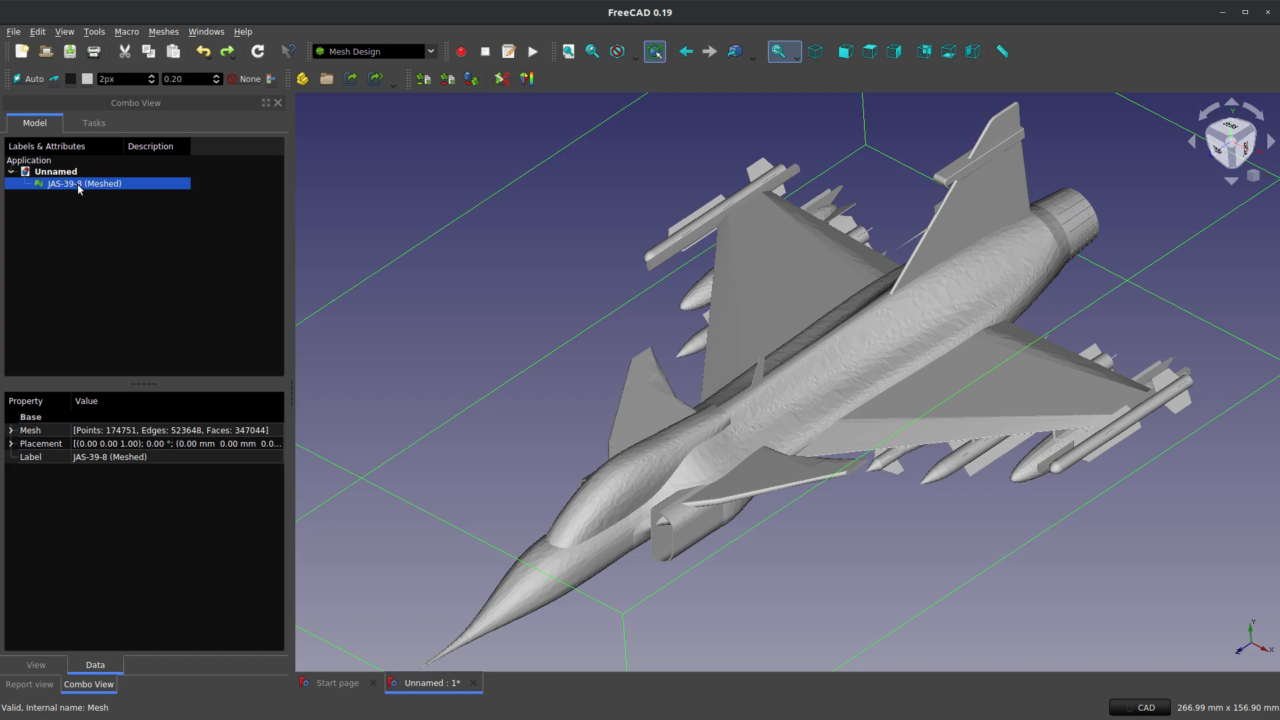
{"action": "left_click", "coordinate": [206, 32]}
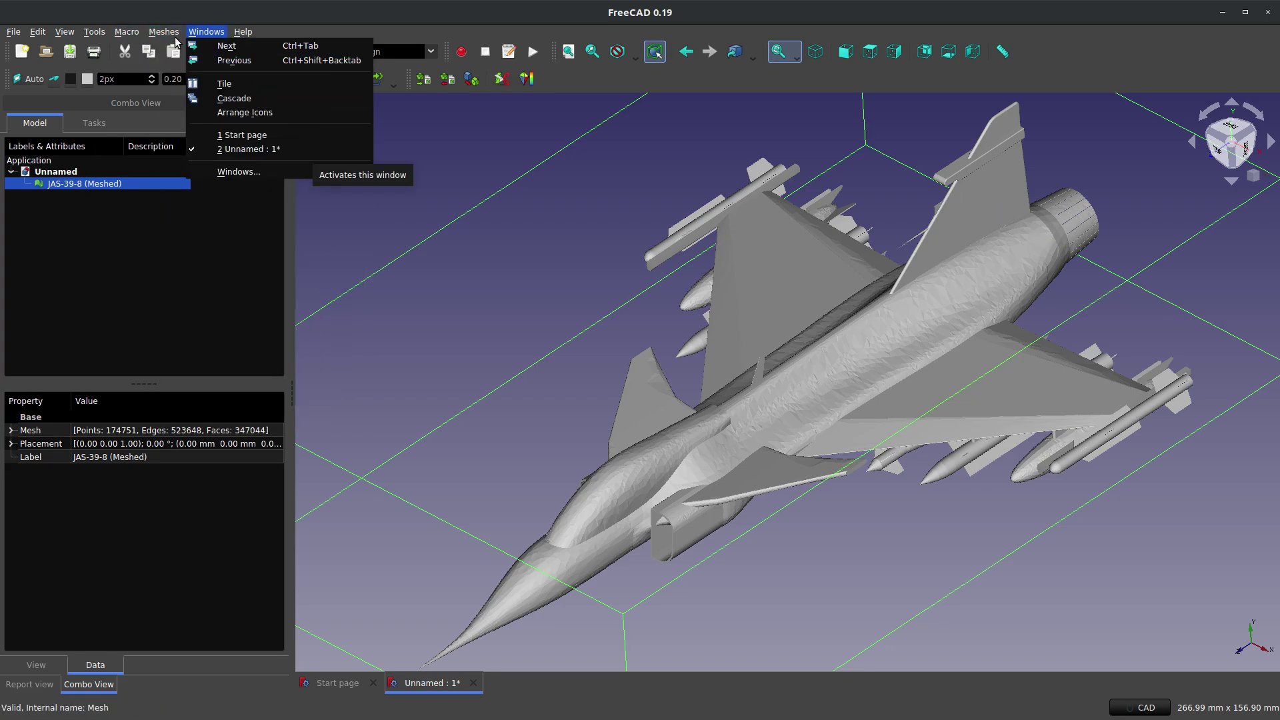
{"action": "left_click", "coordinate": [164, 32]}
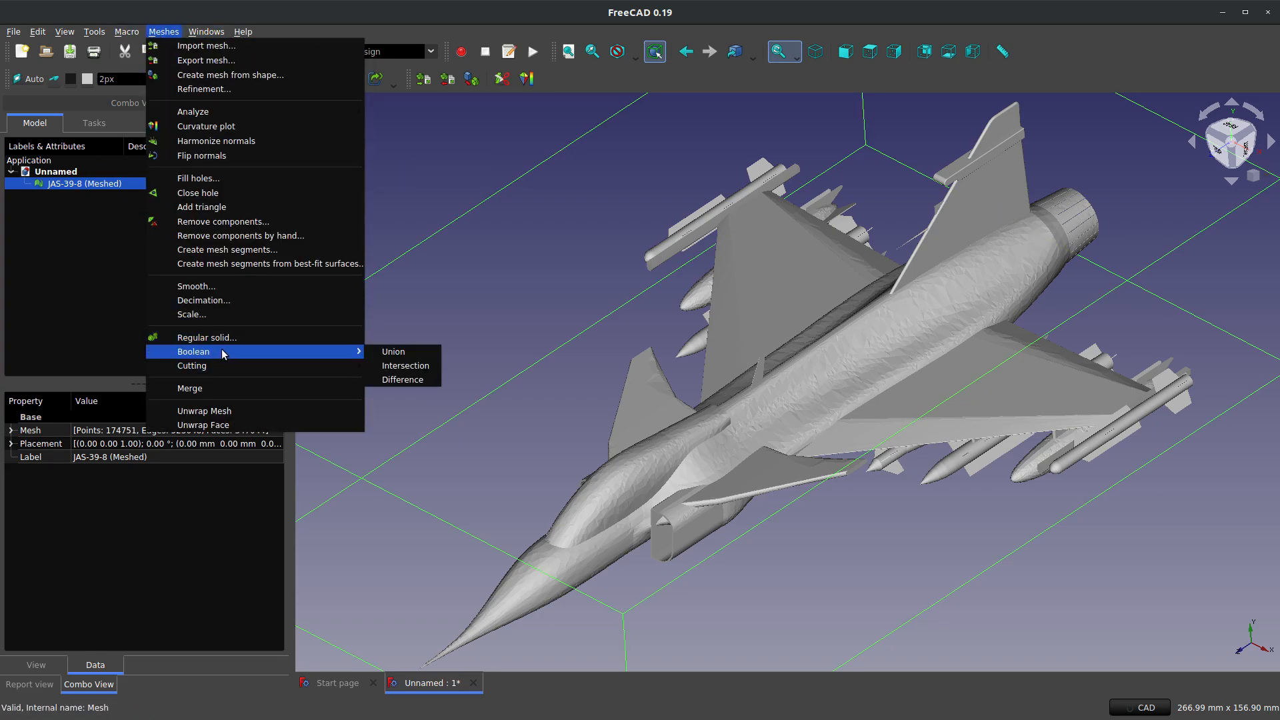
{"action": "left_click", "coordinate": [192, 314]}
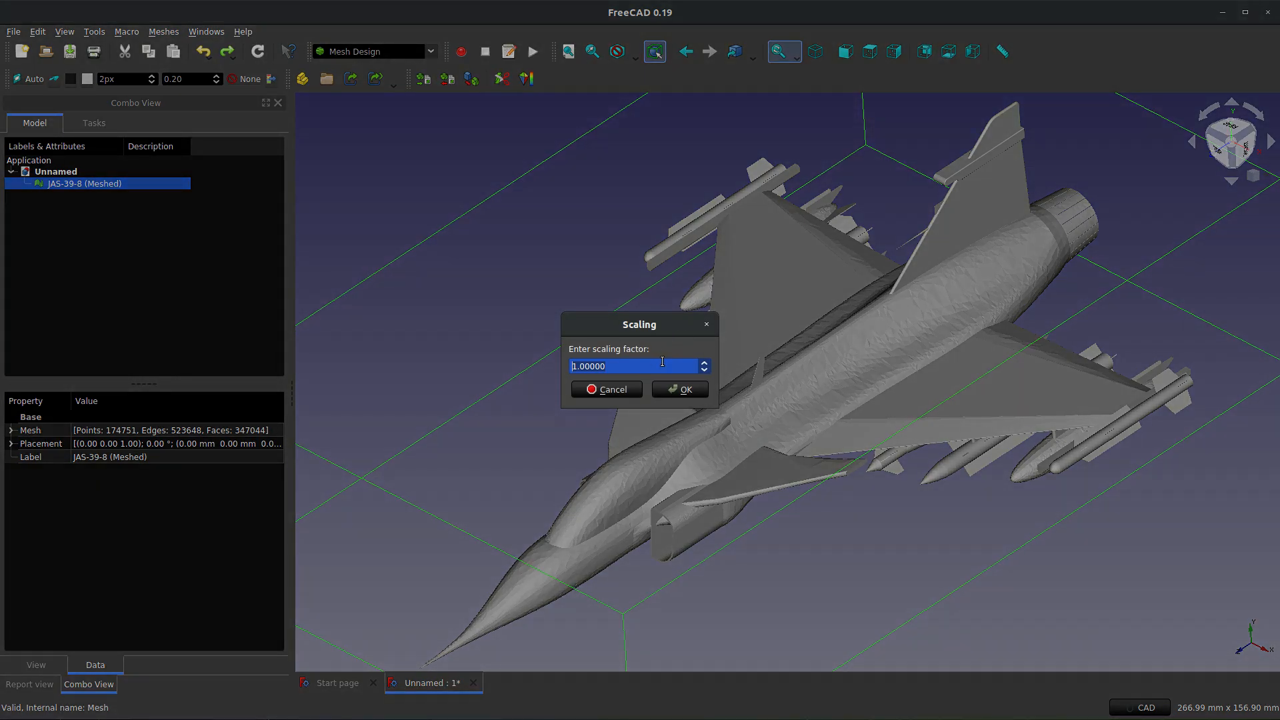
{"action": "type", "text": "52"}
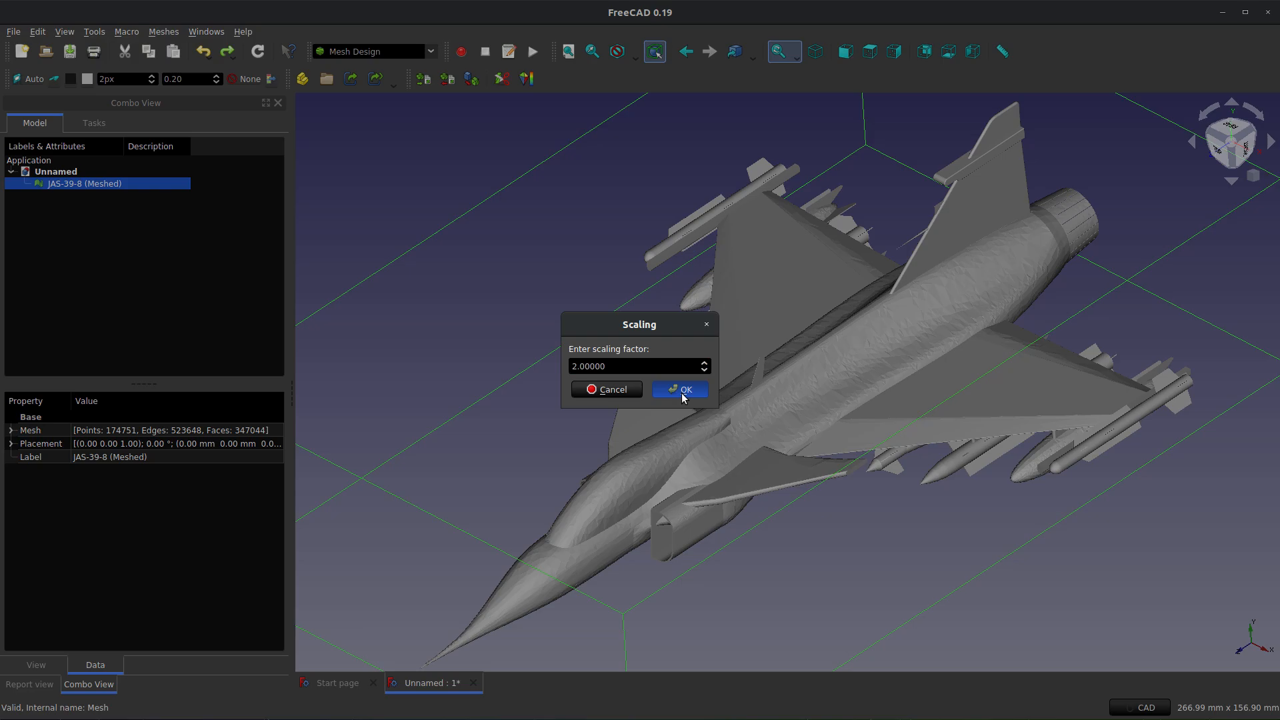
{"action": "left_click", "coordinate": [678, 389]}
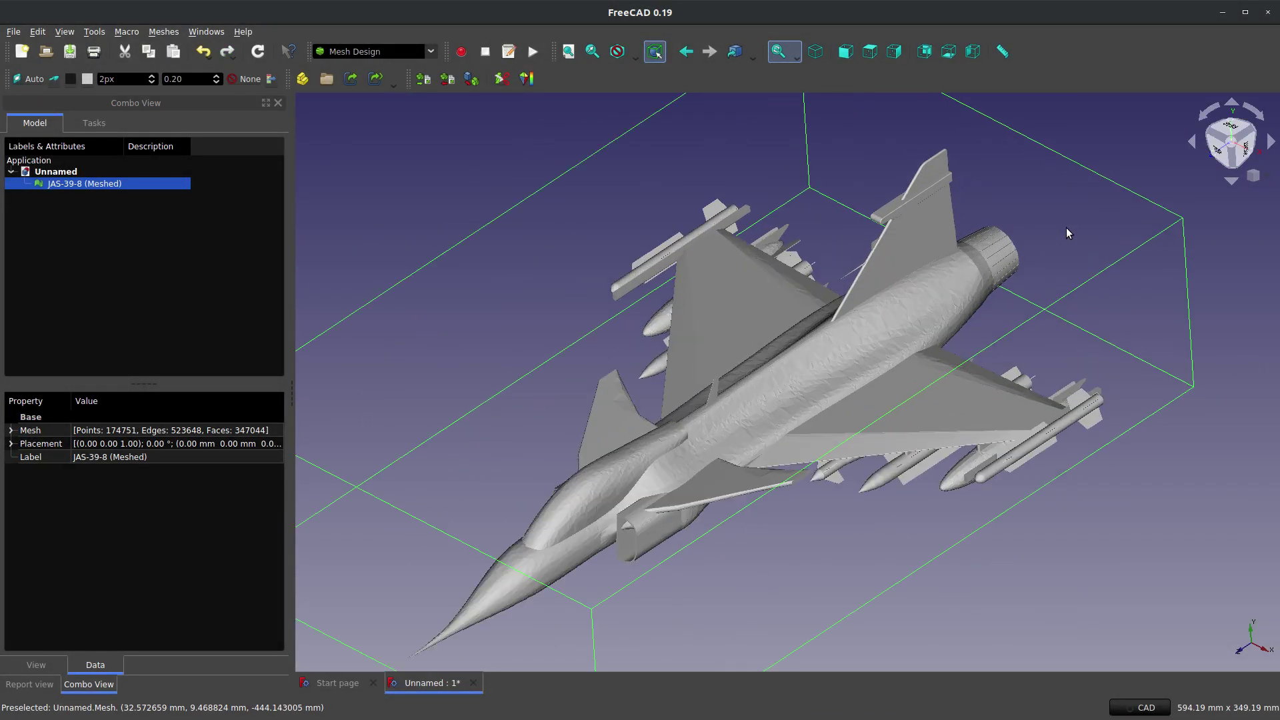
Step: Orbit around the enlarged jet and reselect its mesh
{"action": "left_click", "coordinate": [675, 406]}
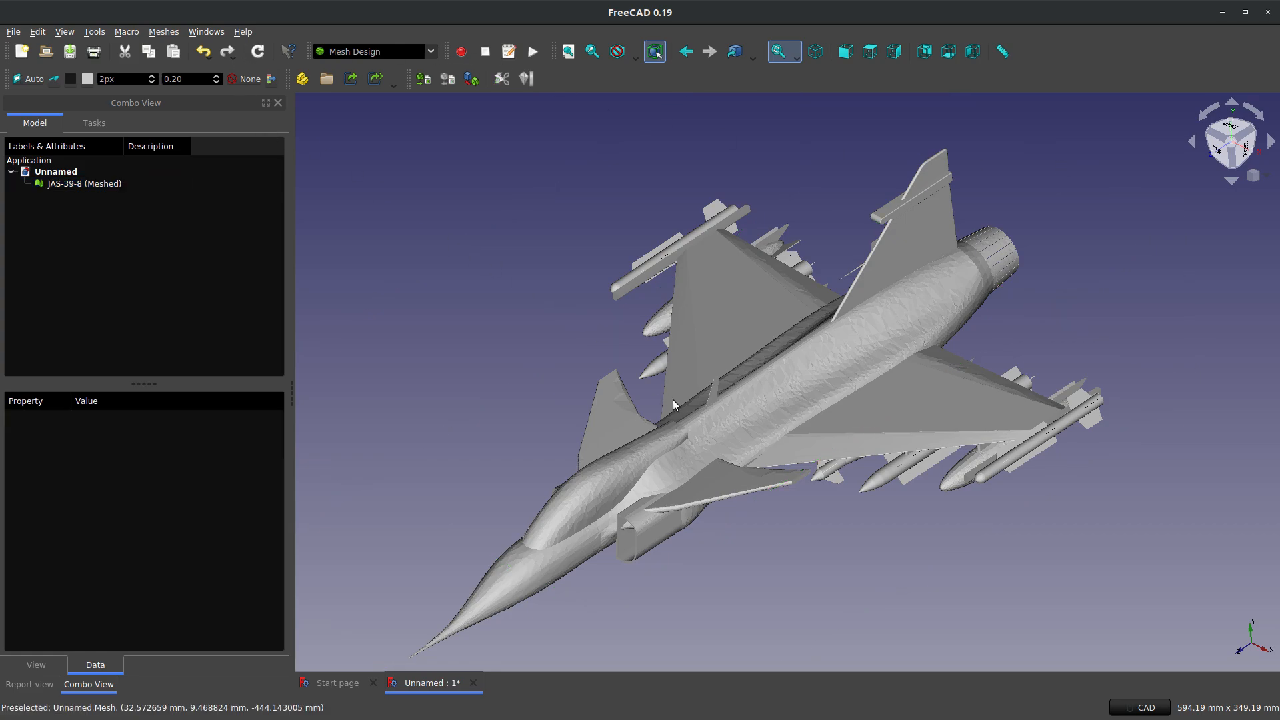
{"action": "left_click_drag", "start_coordinate": [674, 405], "coordinate": [784, 373]}
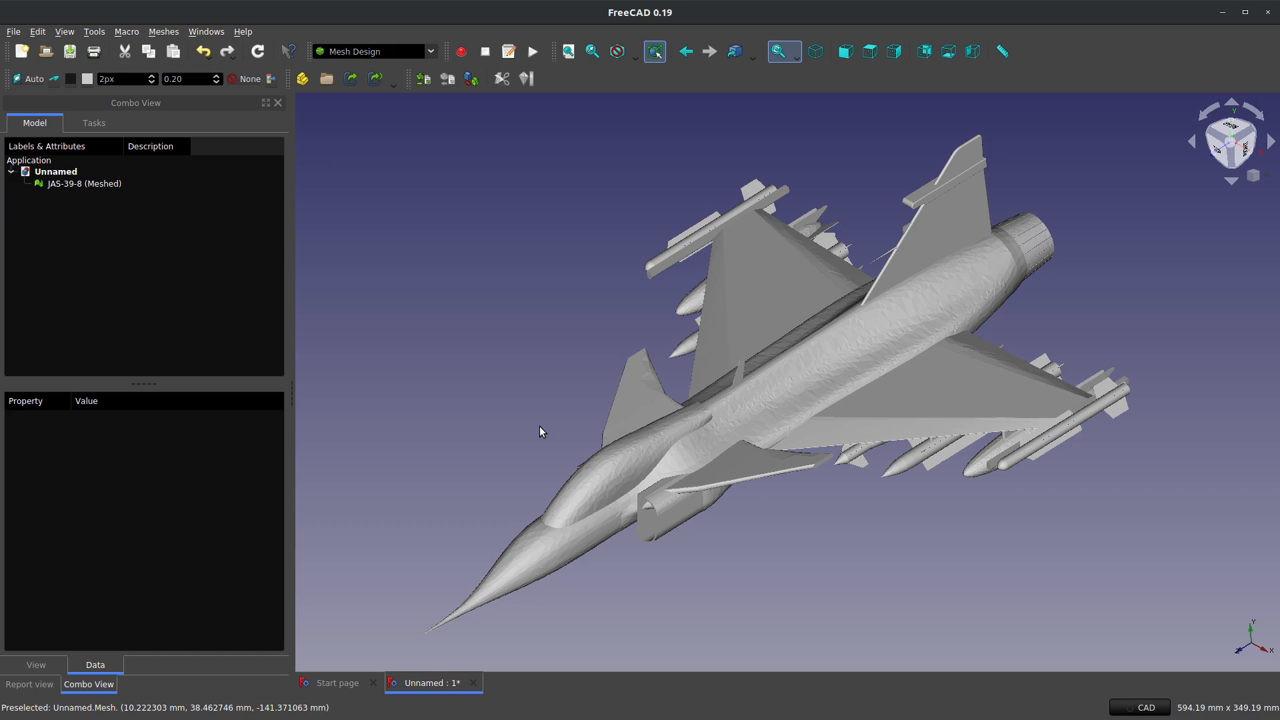
{"action": "mouse_move", "coordinate": [417, 142]}
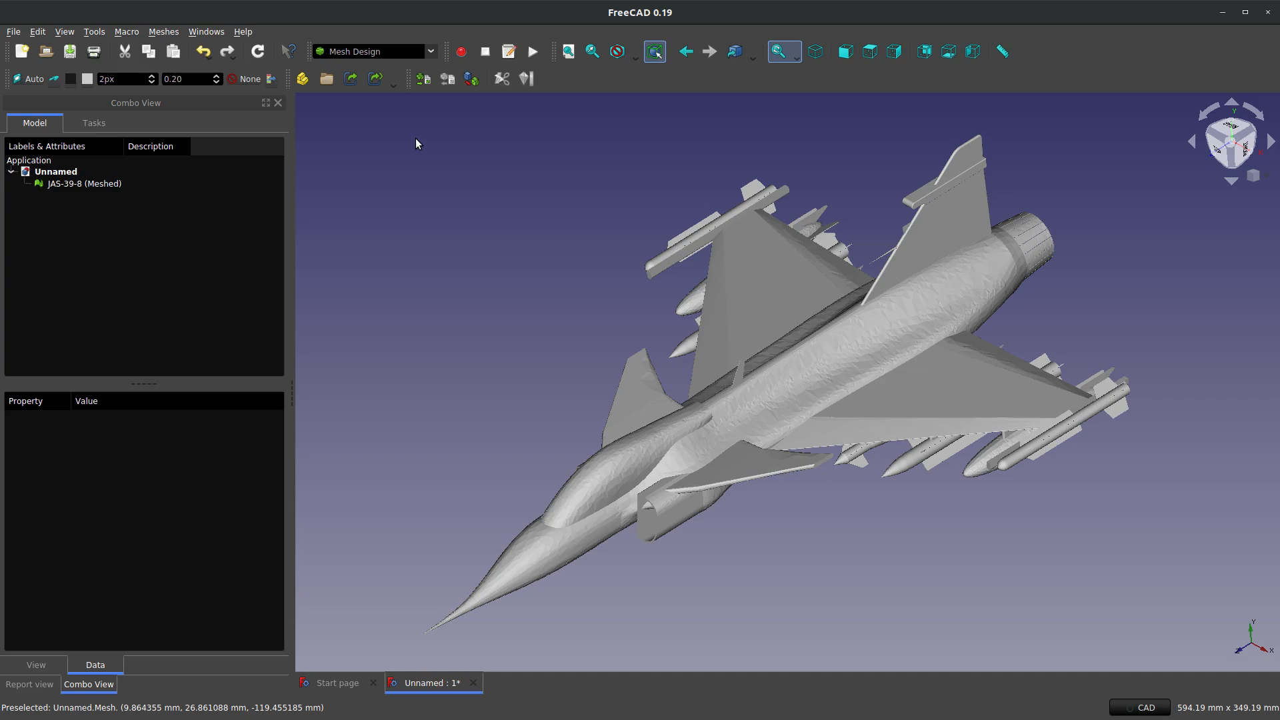
{"action": "mouse_move", "coordinate": [775, 320]}
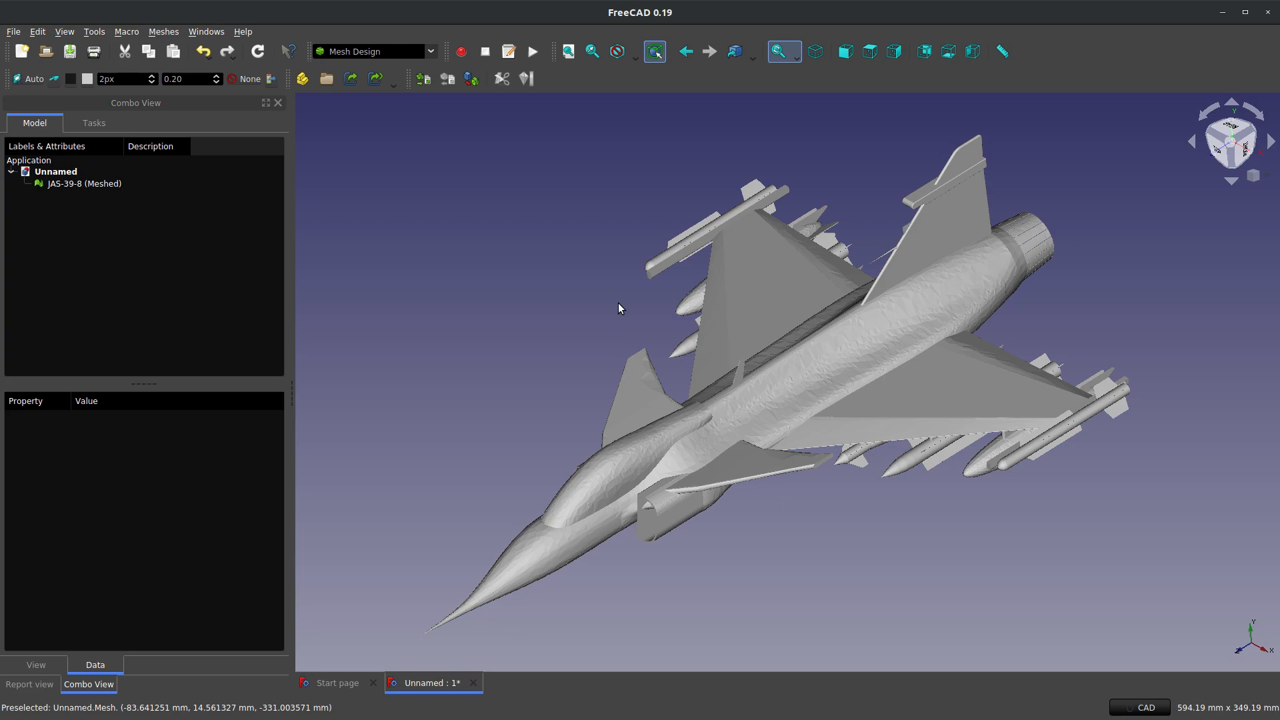
{"action": "left_click", "coordinate": [84, 183]}
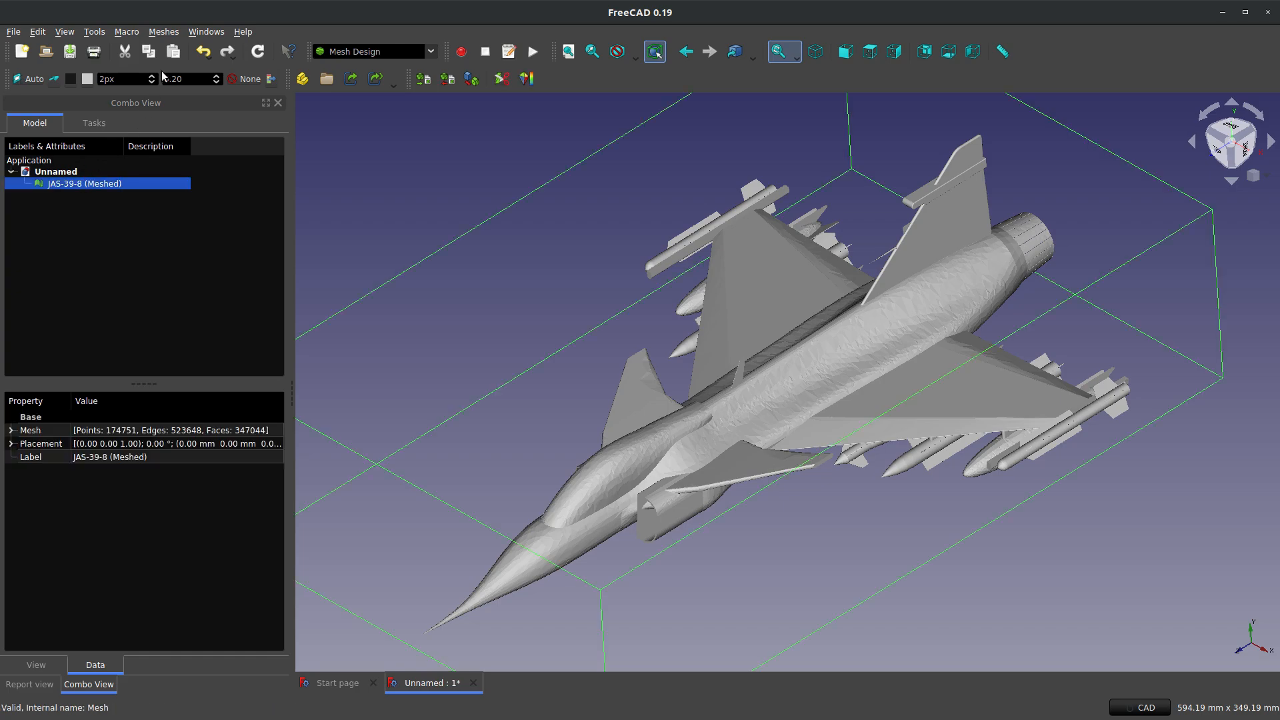
Step: Apply Taubin smoothing with 99 iterations and λ, μ of 0.9 to the jet mesh
{"action": "left_click", "coordinate": [164, 32]}
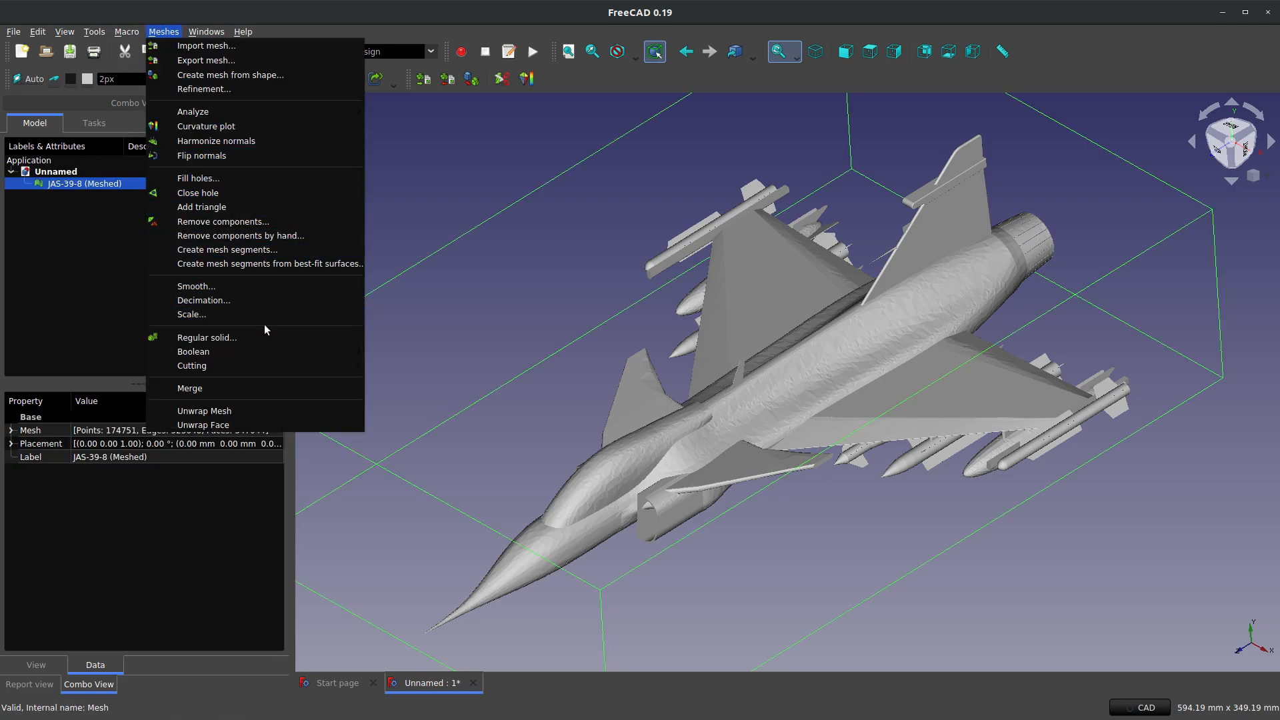
{"action": "left_click", "coordinate": [196, 286]}
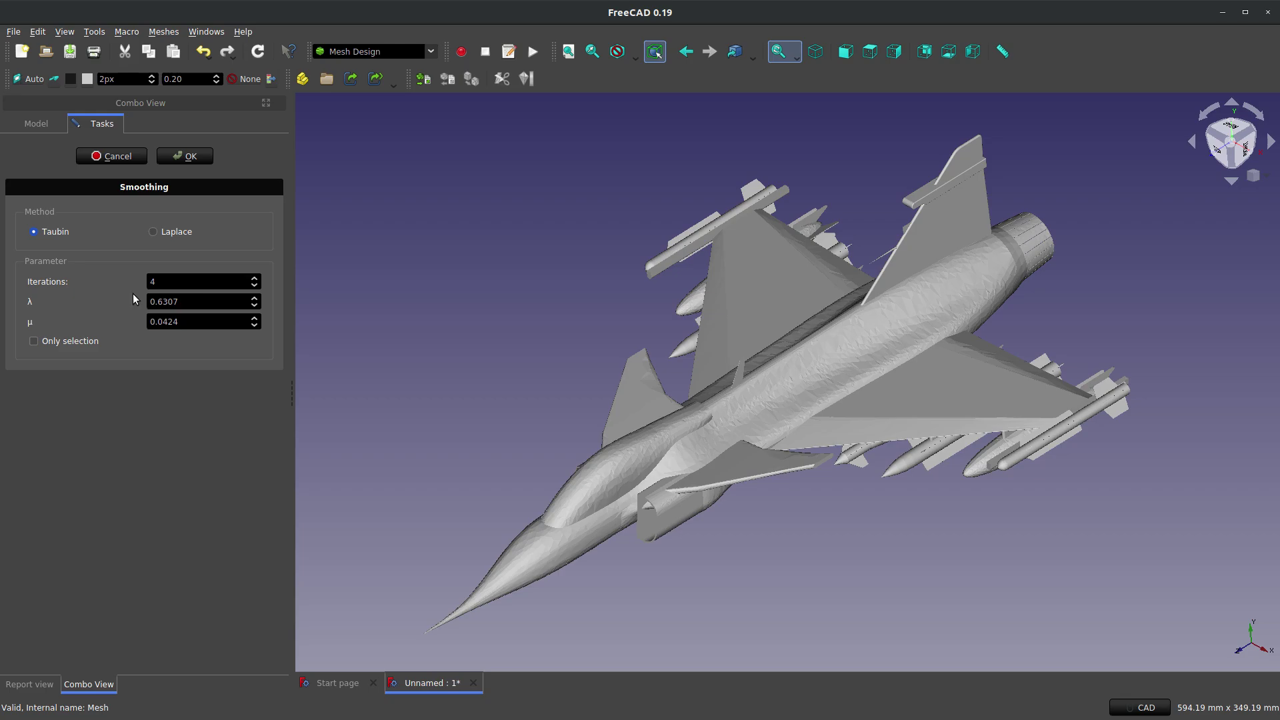
{"action": "left_click", "coordinate": [196, 281]}
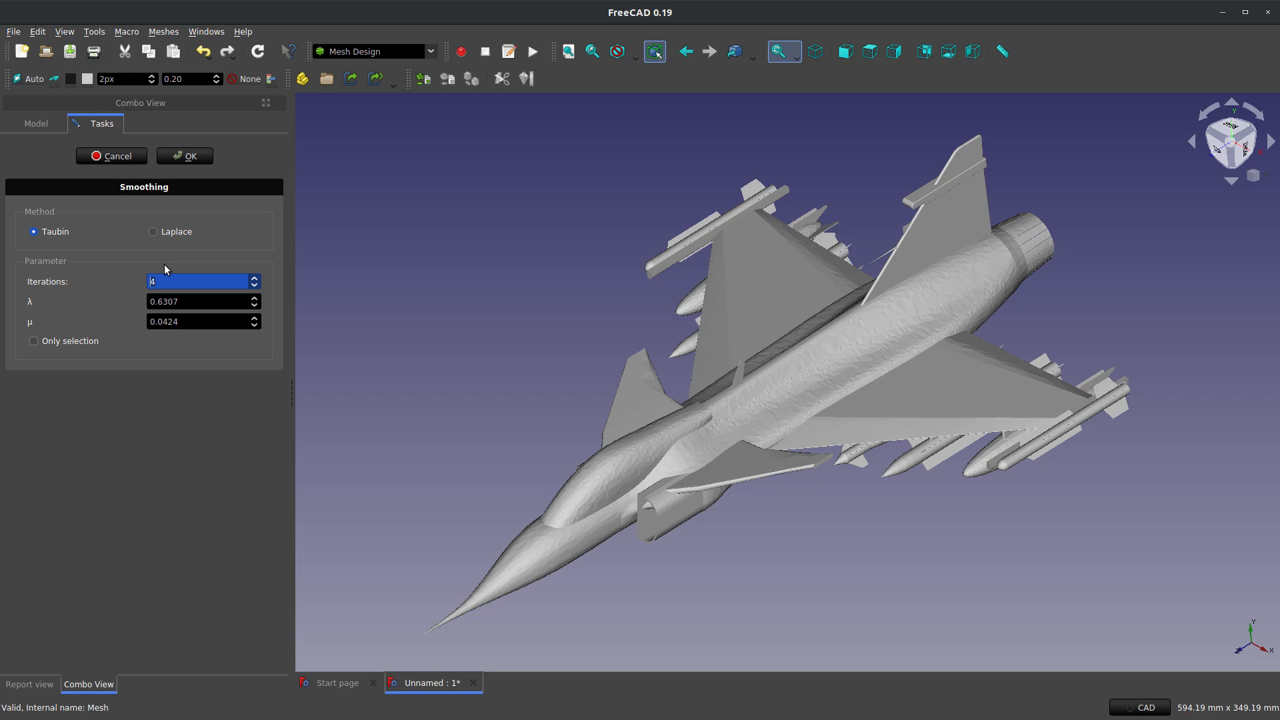
{"action": "type", "text": "10"}
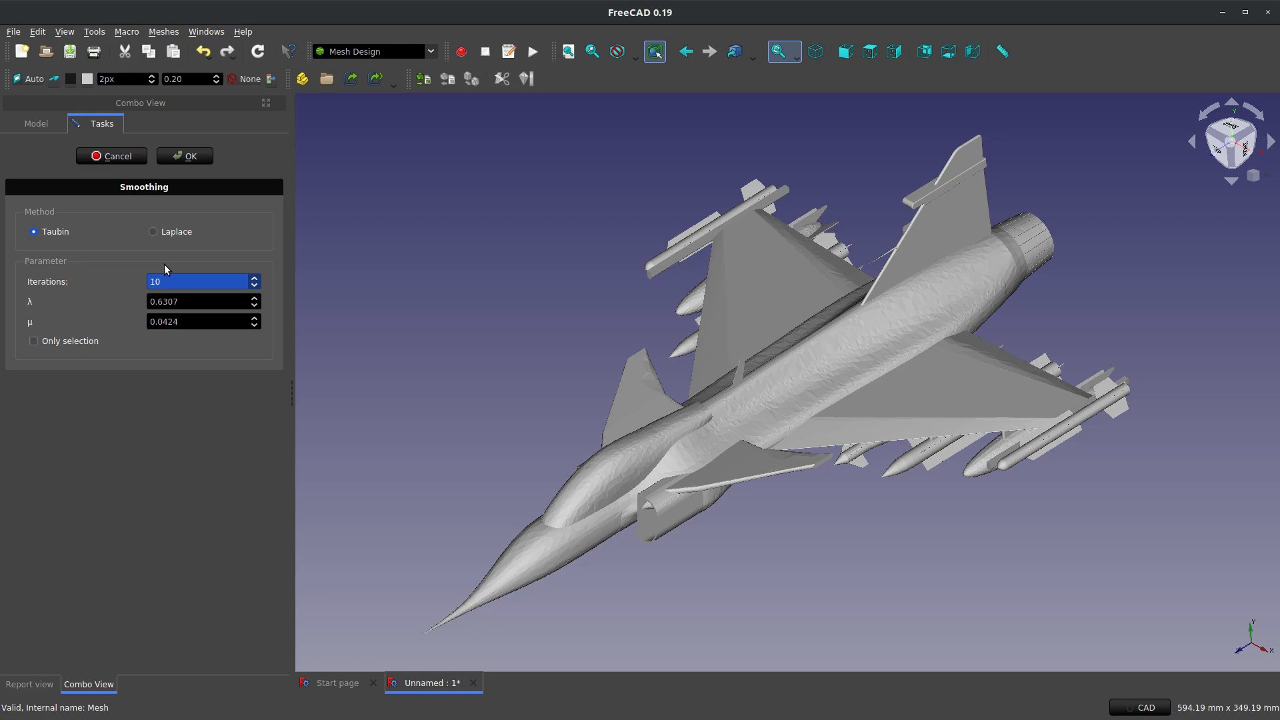
{"action": "type", "text": "99"}
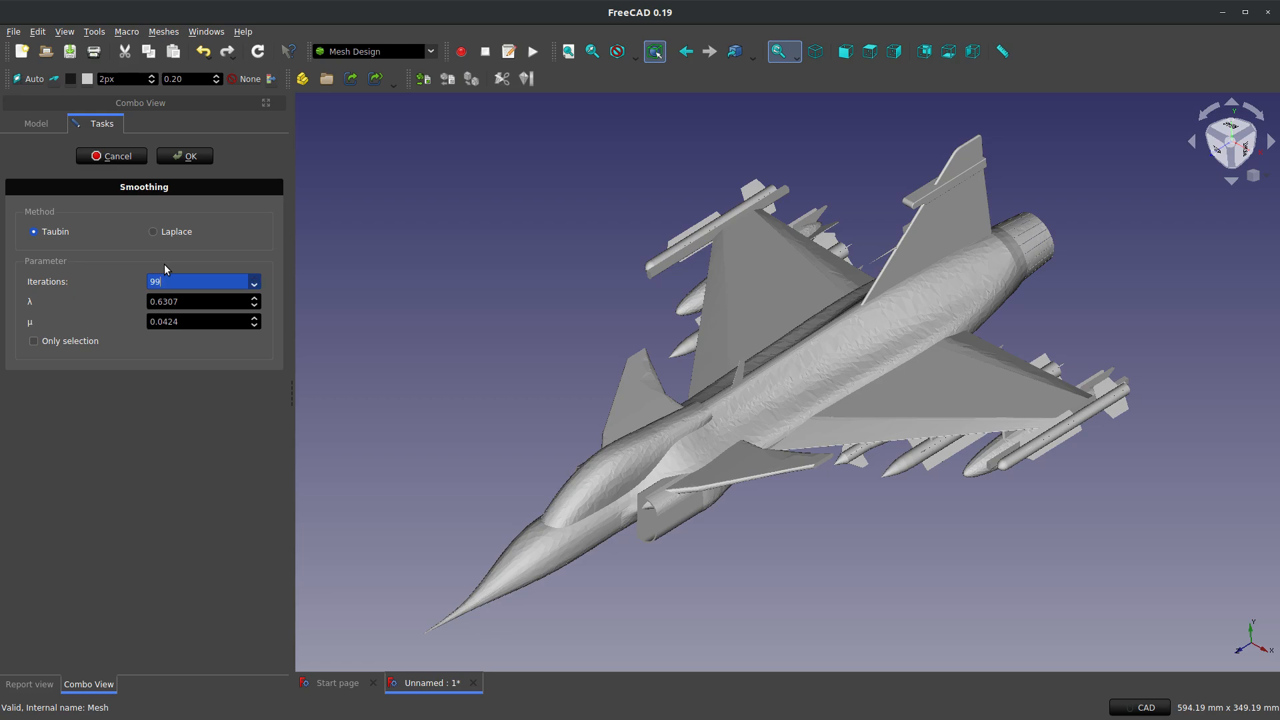
{"action": "left_click", "coordinate": [196, 301]}
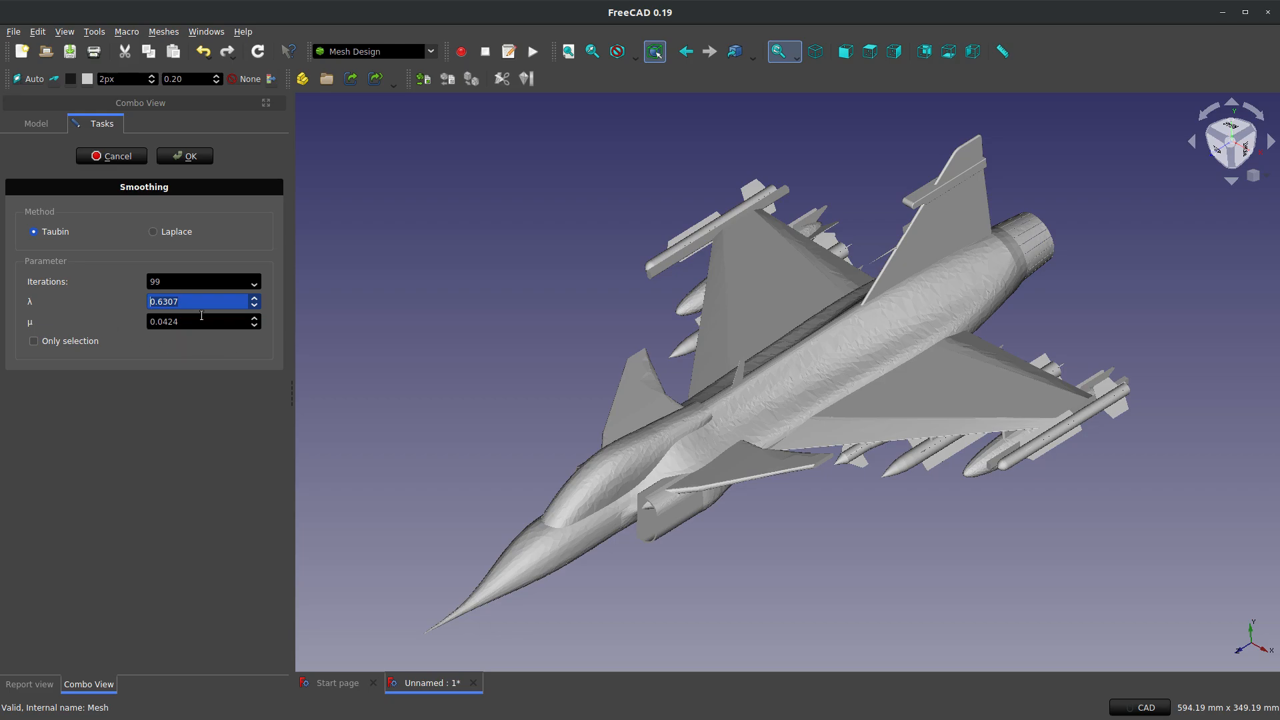
{"action": "type", "text": "00"}
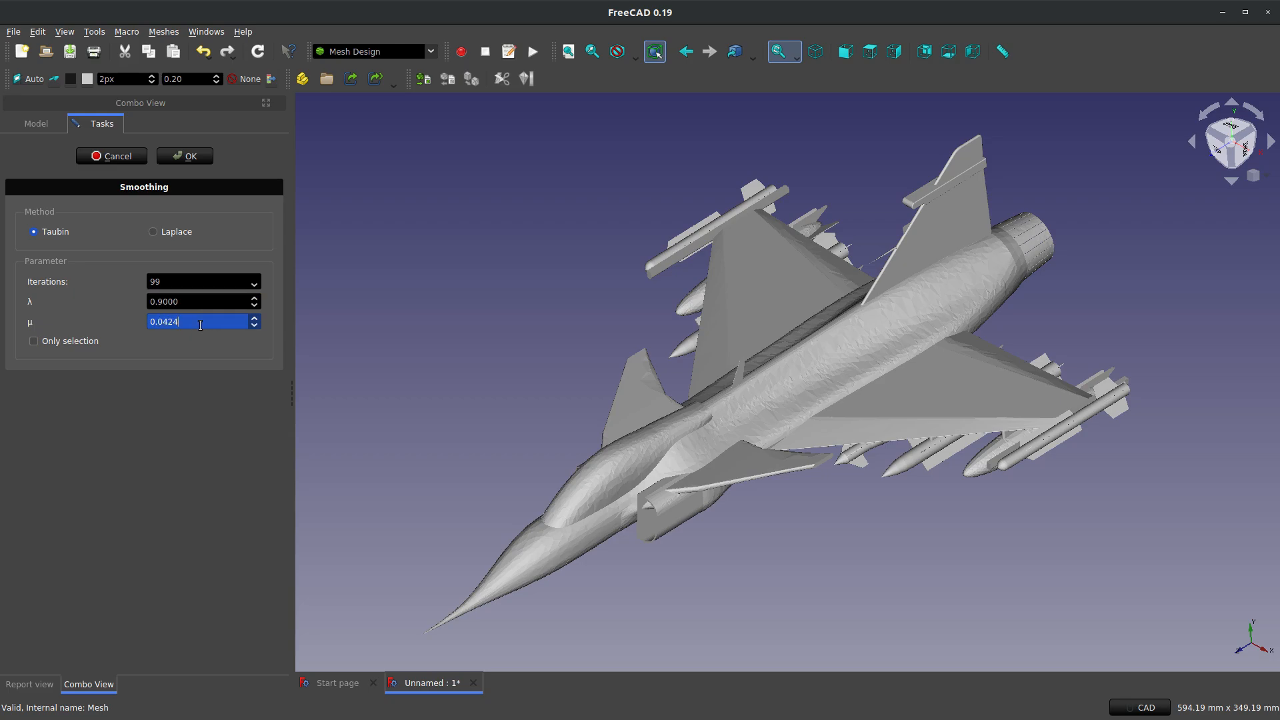
{"action": "type", "text": "0.9000"}
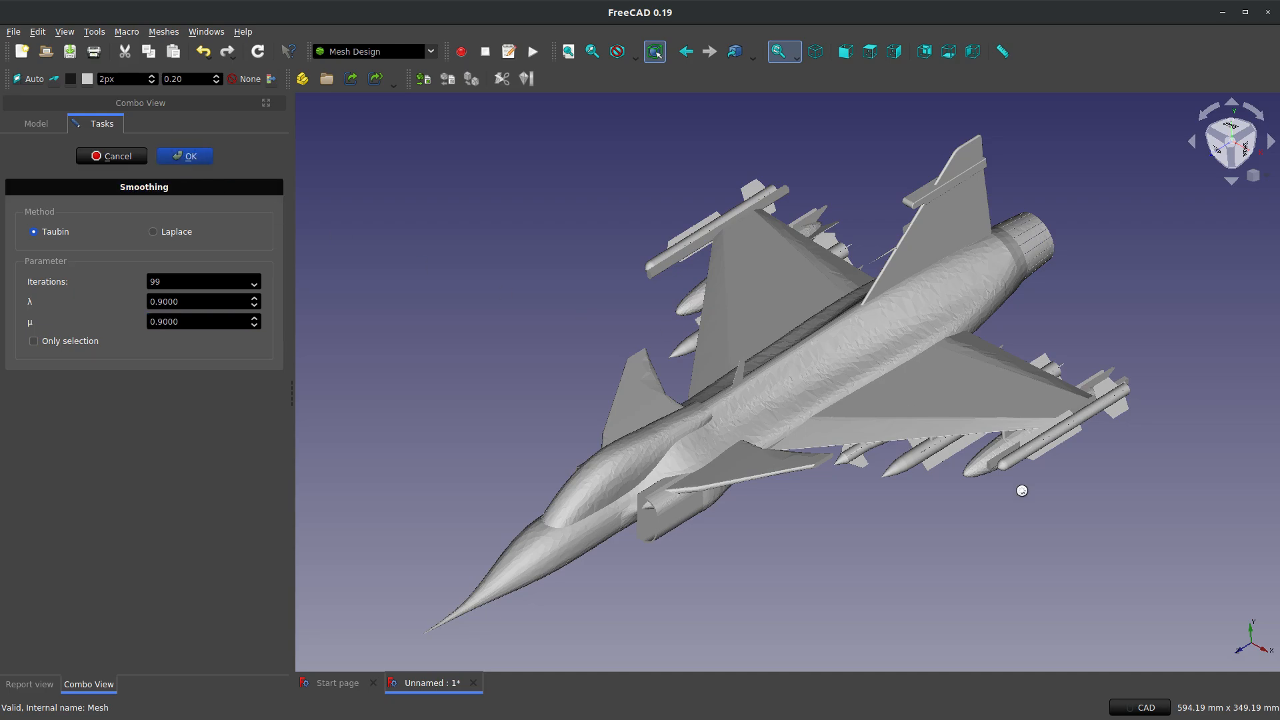
{"action": "mouse_move", "coordinate": [814, 400]}
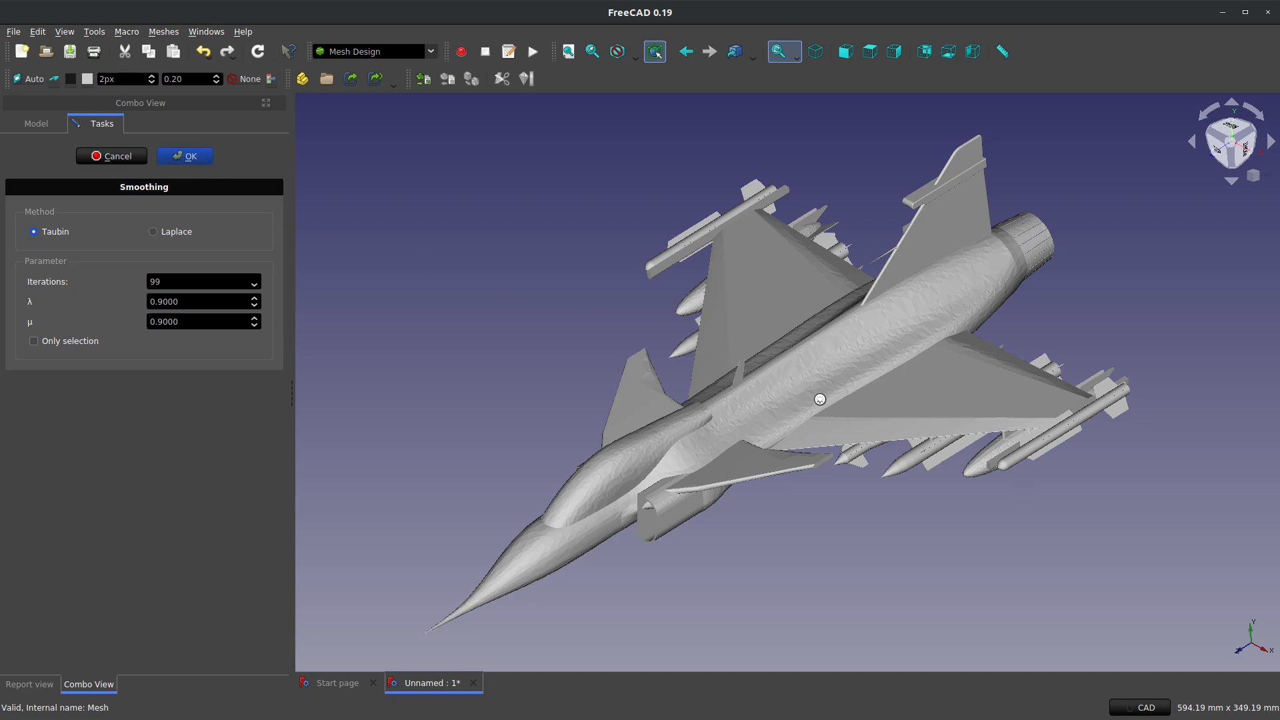
{"action": "left_click", "coordinate": [185, 156]}
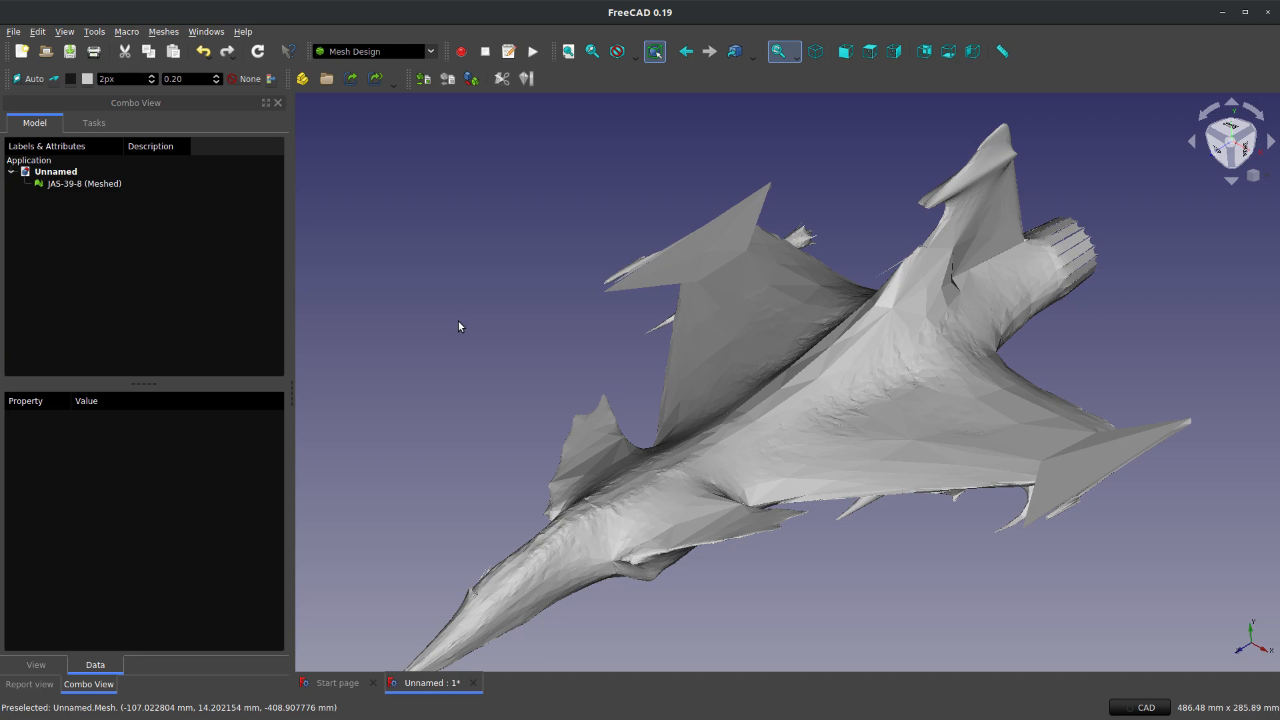
{"action": "mouse_move", "coordinate": [425, 550]}
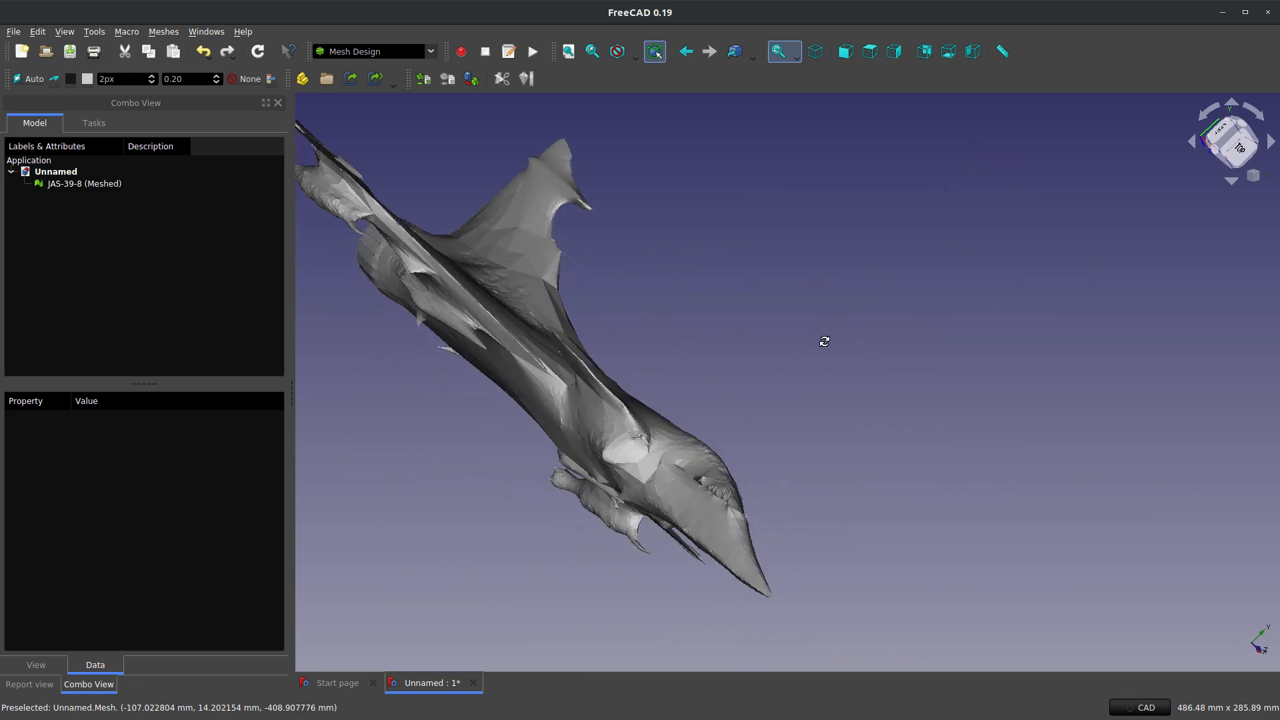
Step: Undo the Taubin smoothing, restoring the 347,044-face jet mesh, and select JAS-39-8 (Meshed)
{"action": "left_click_drag", "start_coordinate": [823, 340], "coordinate": [561, 323]}
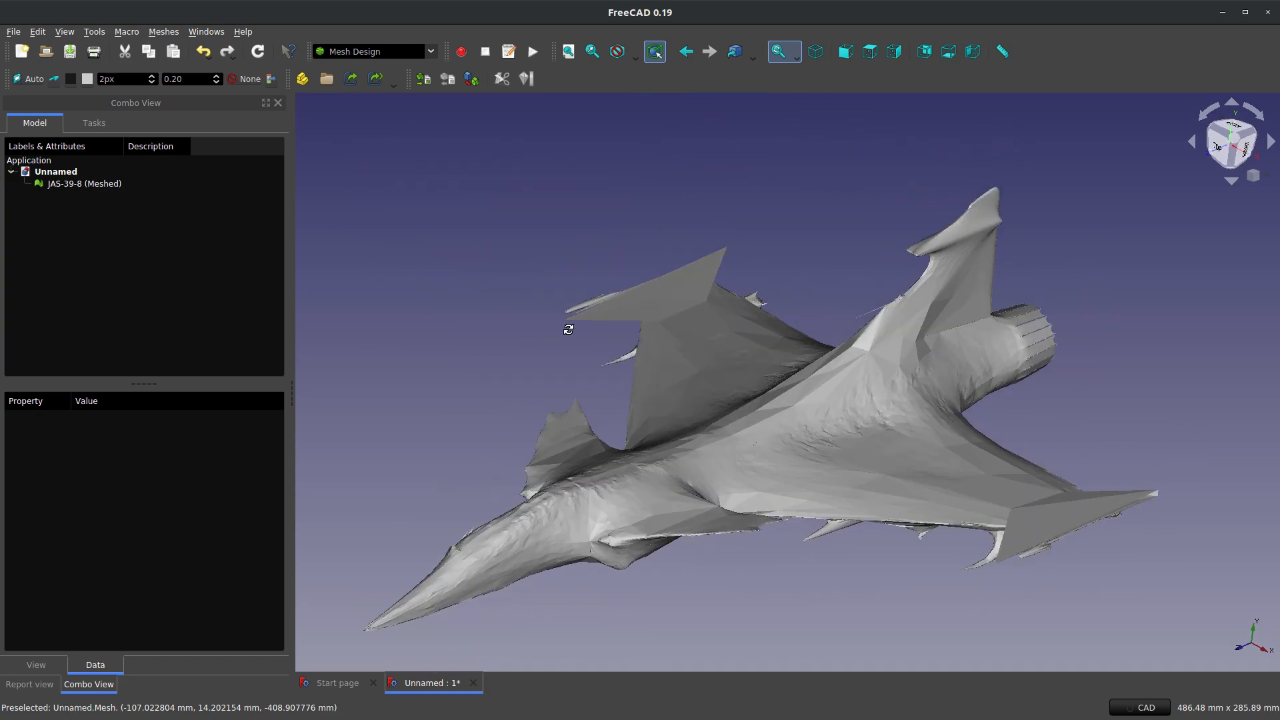
{"action": "left_click", "coordinate": [702, 395]}
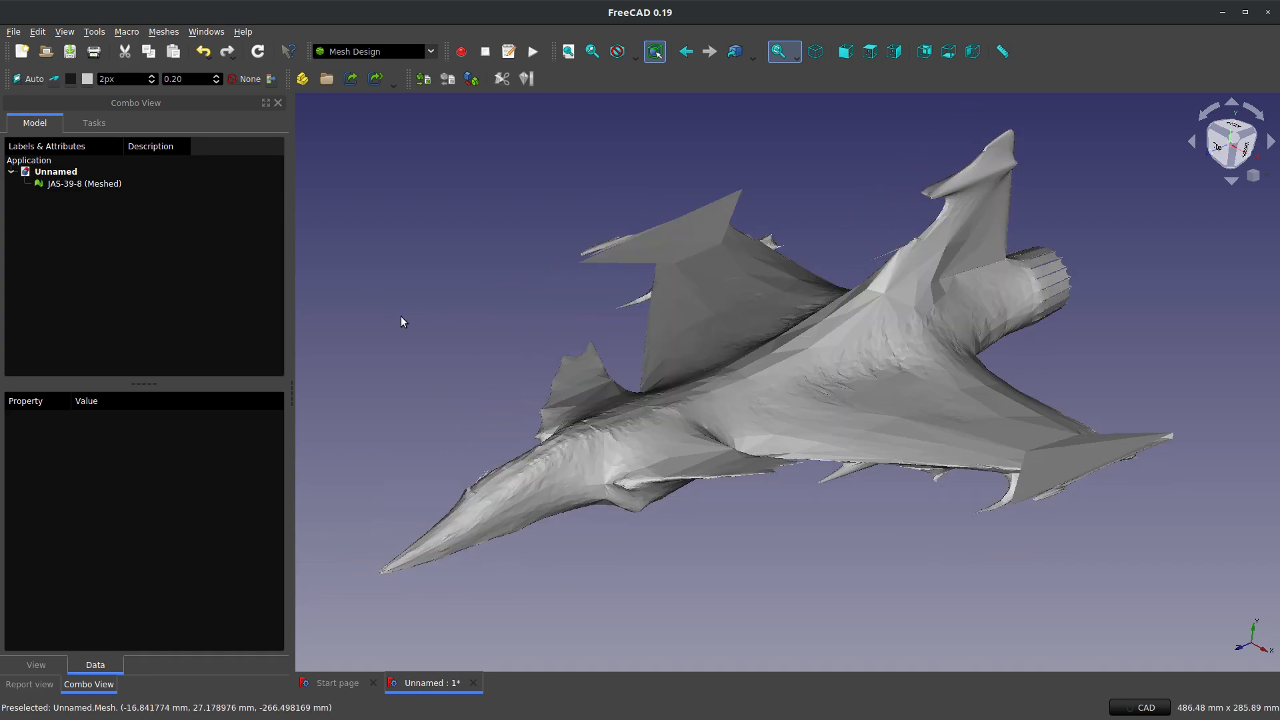
{"action": "mouse_move", "coordinate": [416, 323]}
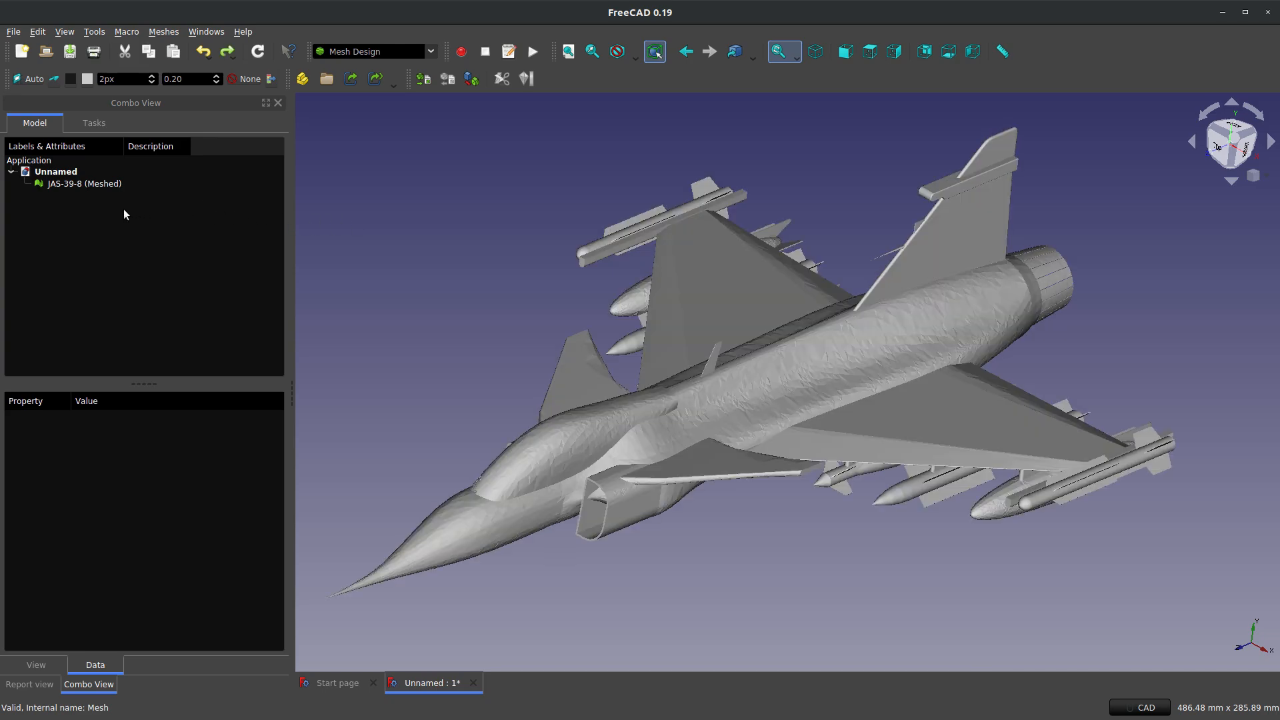
{"action": "left_click", "coordinate": [84, 182]}
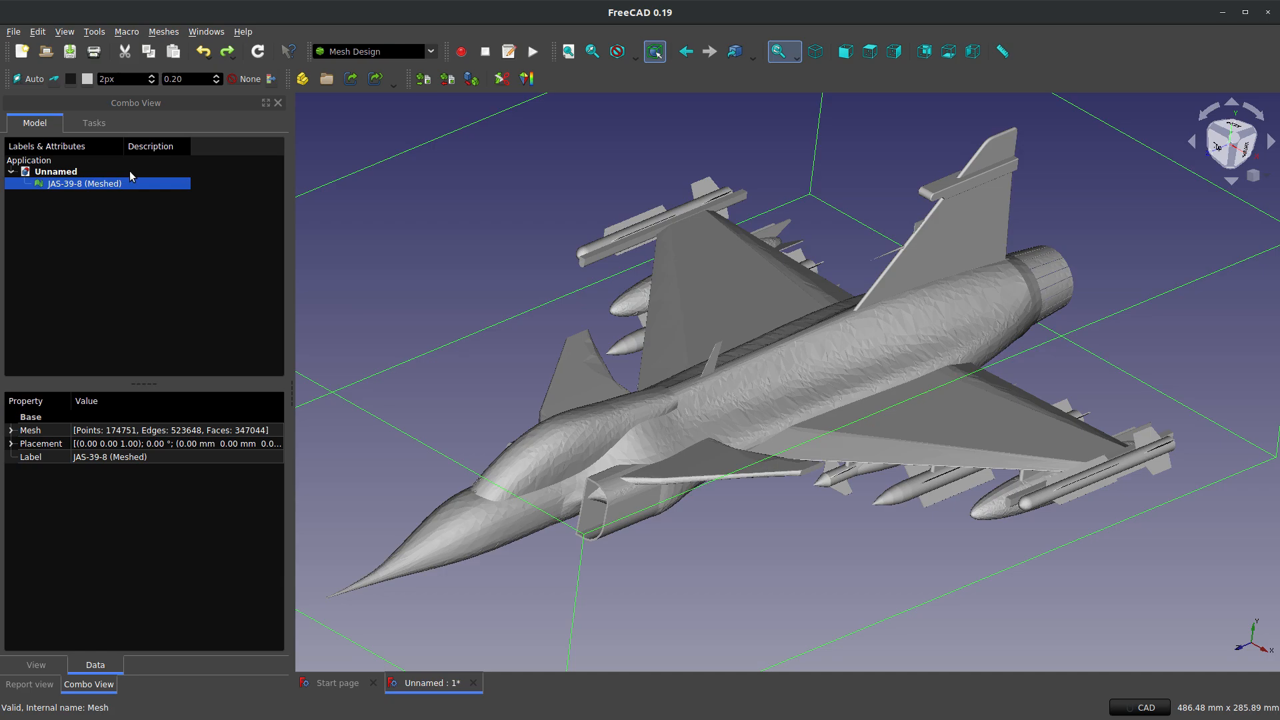
{"action": "left_click", "coordinate": [164, 32]}
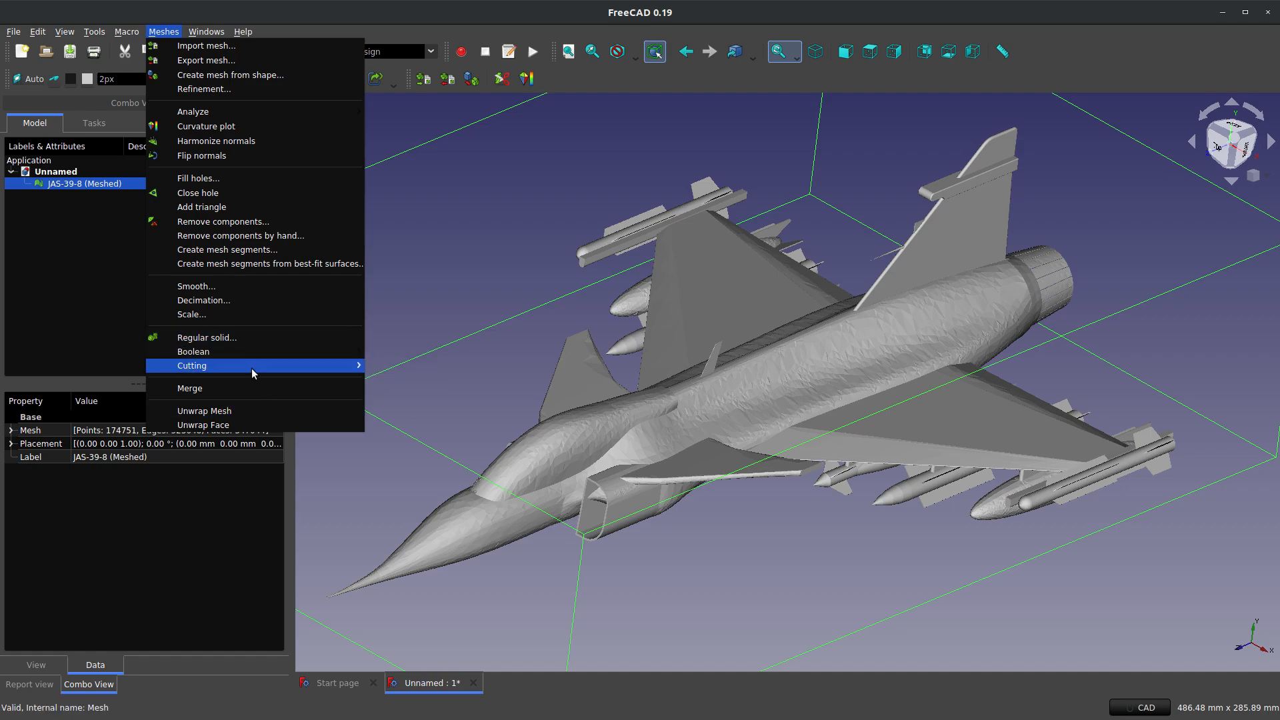
Step: Smooth the mesh with default Taubin settings: 4 iterations, λ 0.6307, μ 0.0424
{"action": "left_click", "coordinate": [196, 286]}
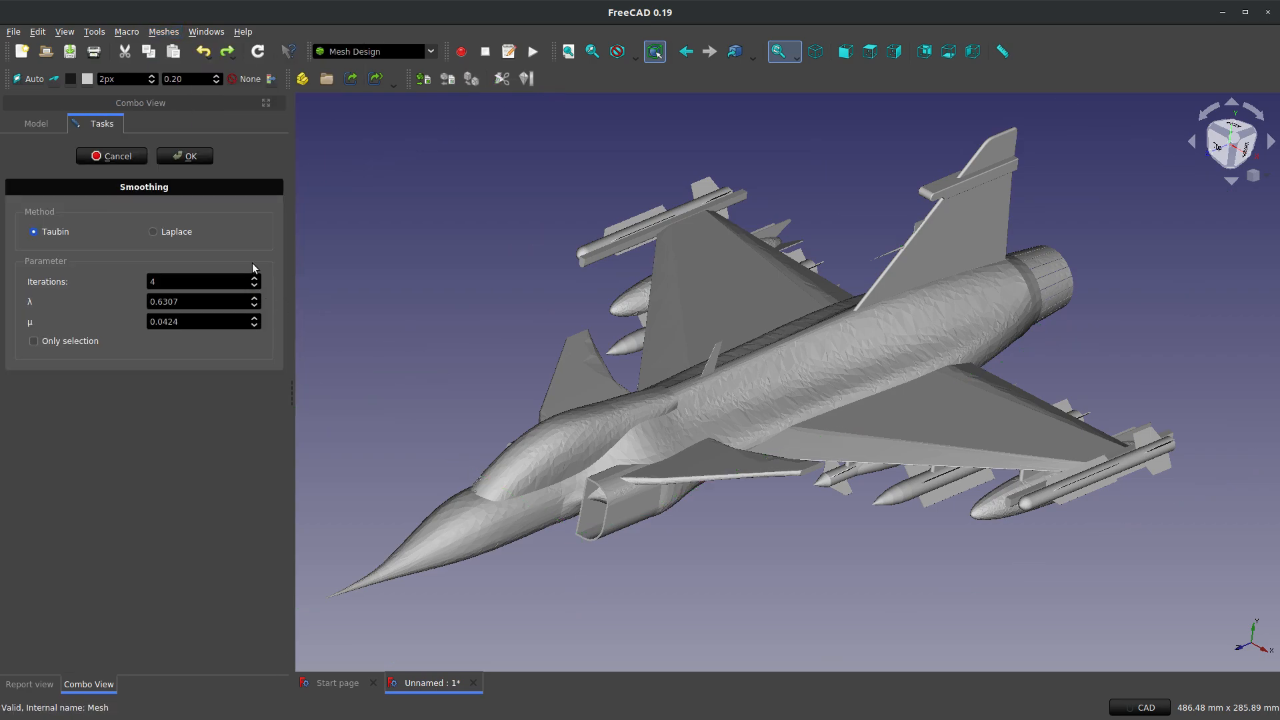
{"action": "mouse_move", "coordinate": [192, 156]}
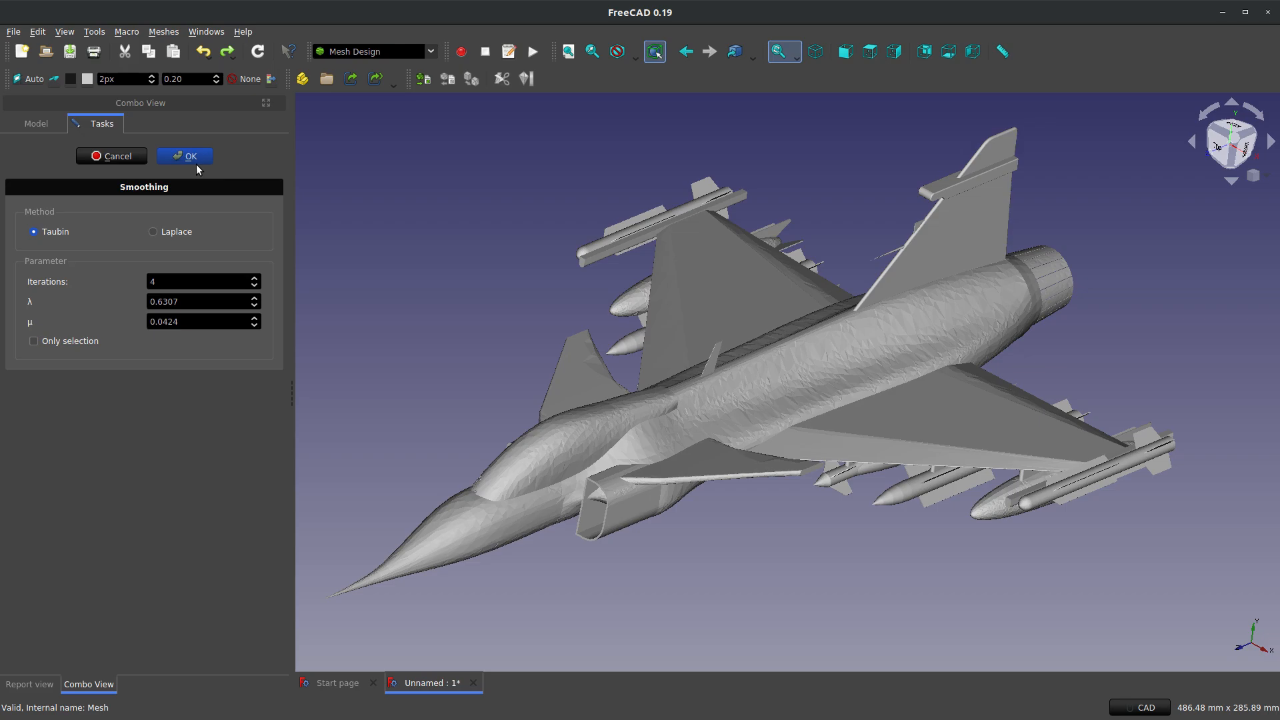
{"action": "left_click", "coordinate": [184, 156]}
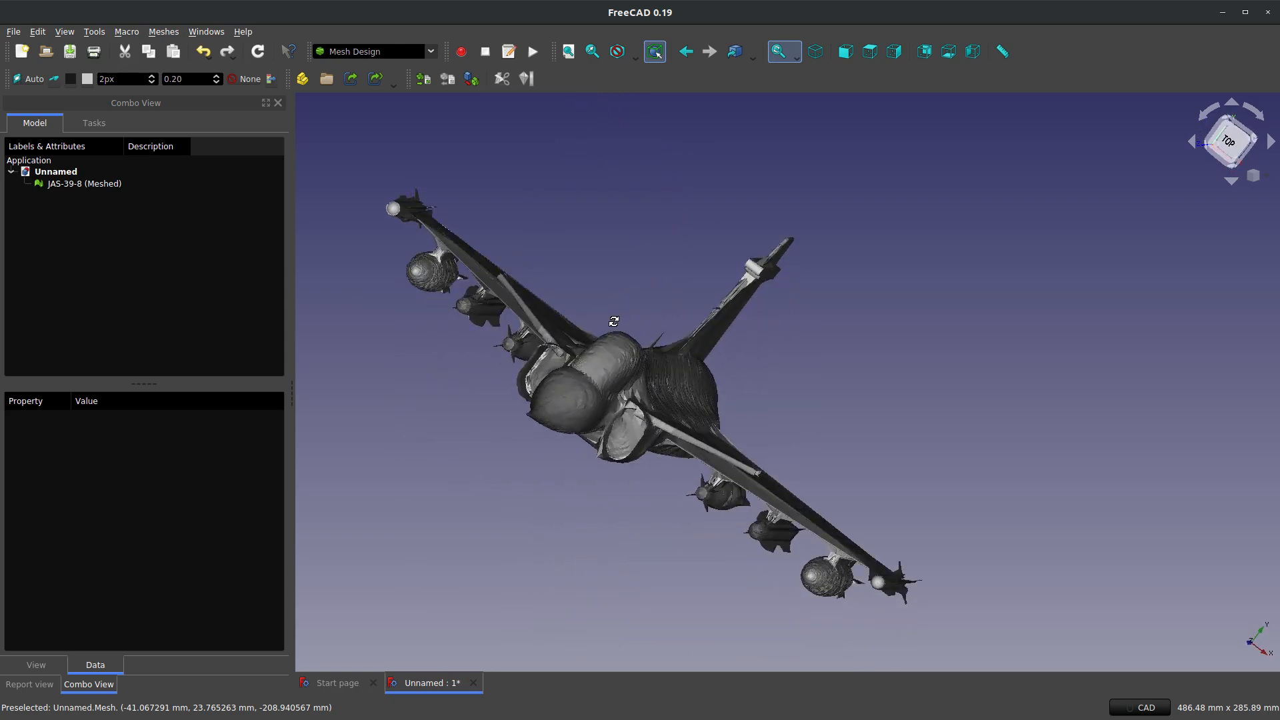
{"action": "left_click_drag", "start_coordinate": [613, 321], "coordinate": [500, 355]}
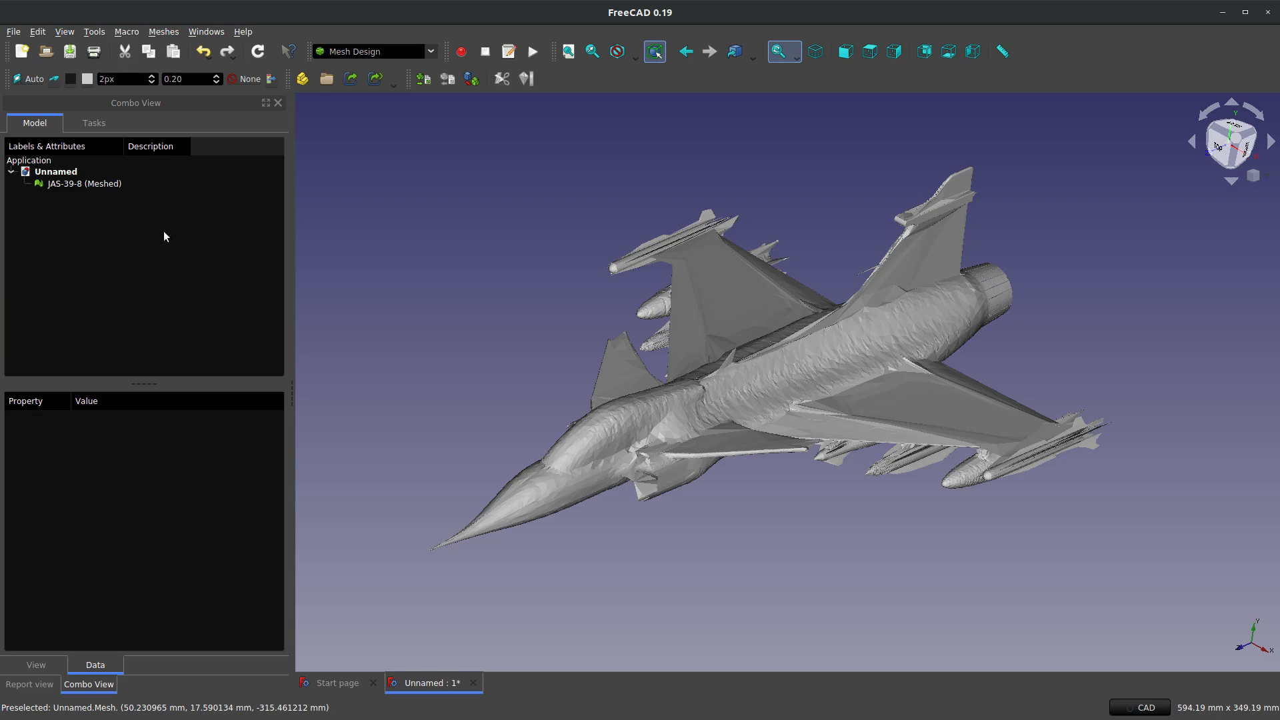
{"action": "left_click", "coordinate": [84, 182]}
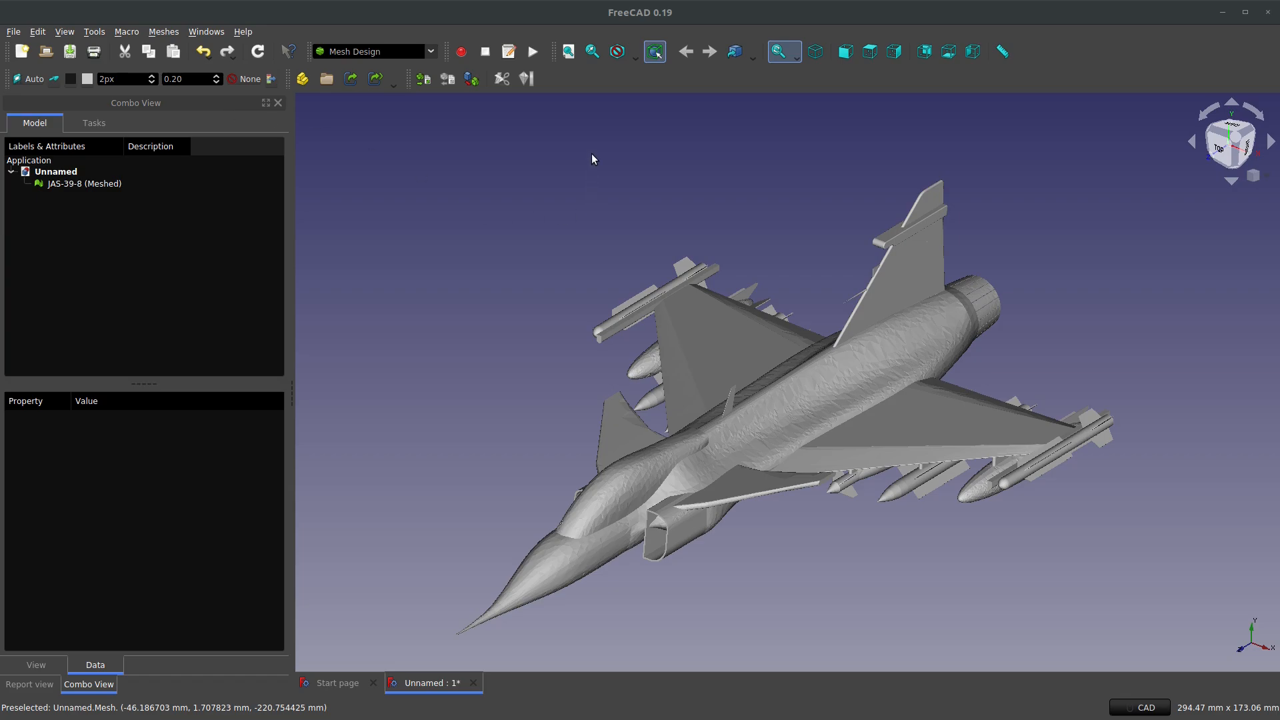
{"action": "mouse_move", "coordinate": [636, 342]}
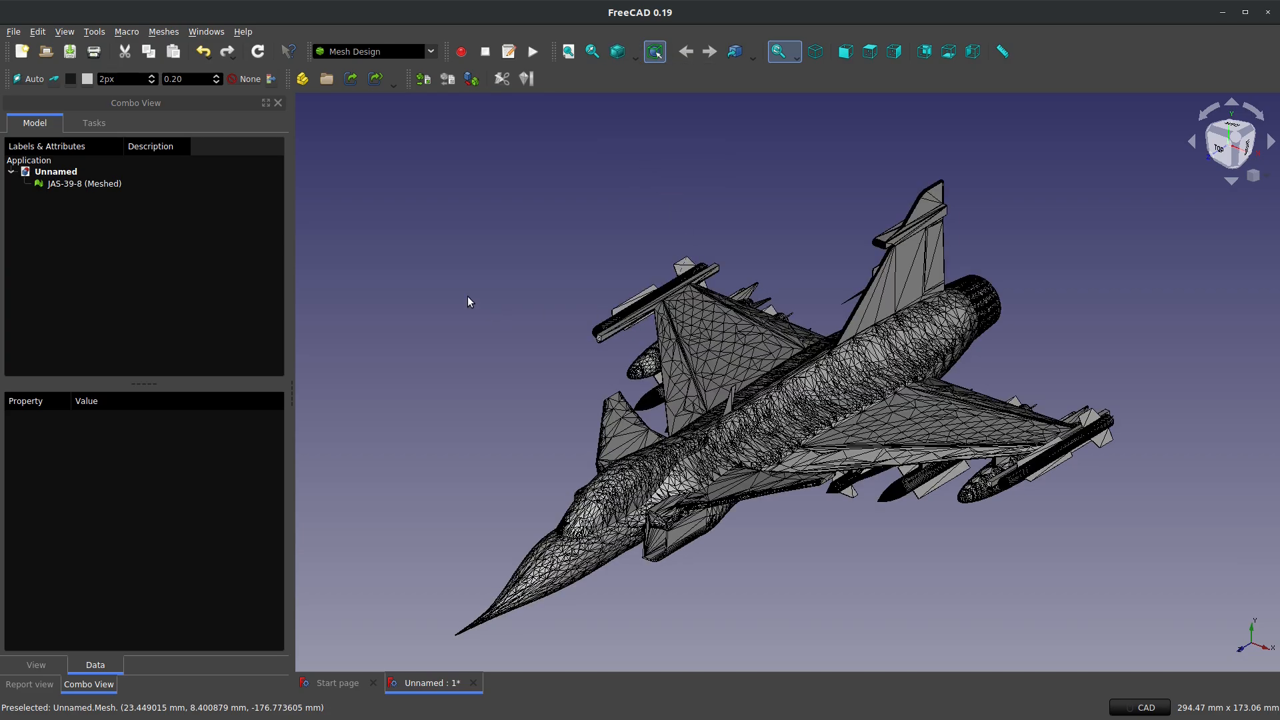
{"action": "mouse_move", "coordinate": [780, 440]}
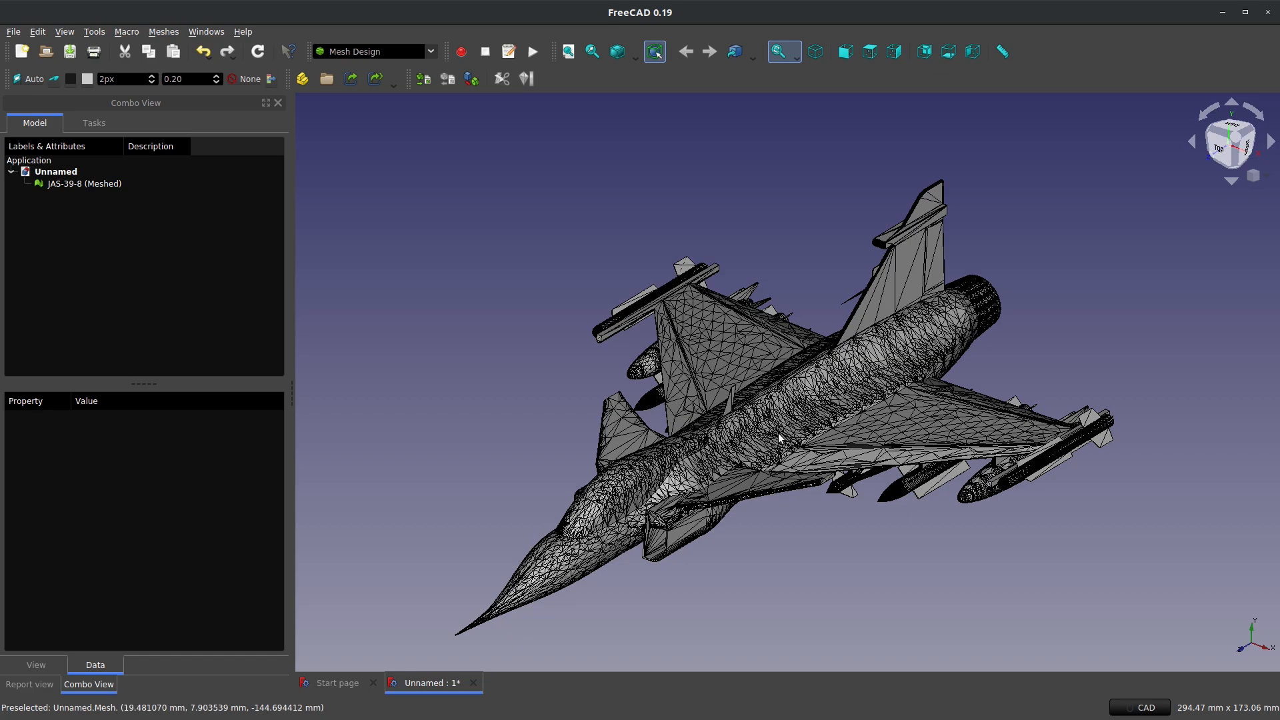
{"action": "left_click", "coordinate": [784, 438]}
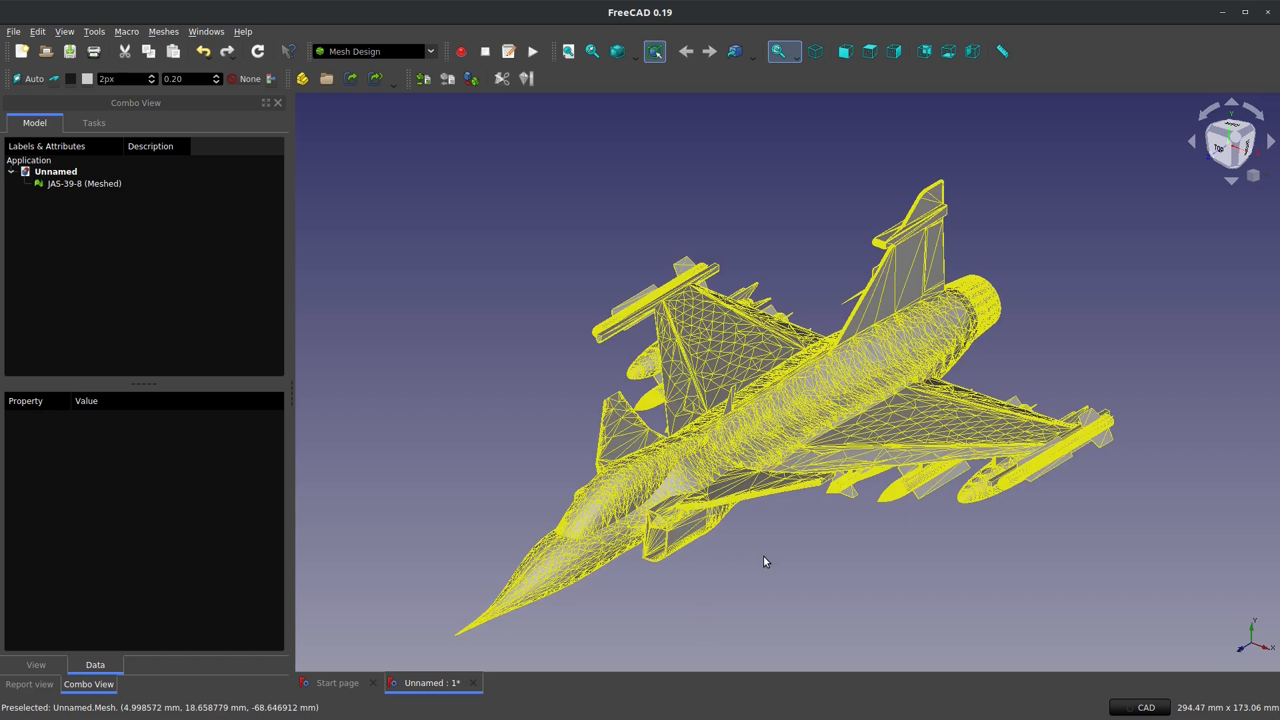
{"action": "mouse_move", "coordinate": [808, 557]}
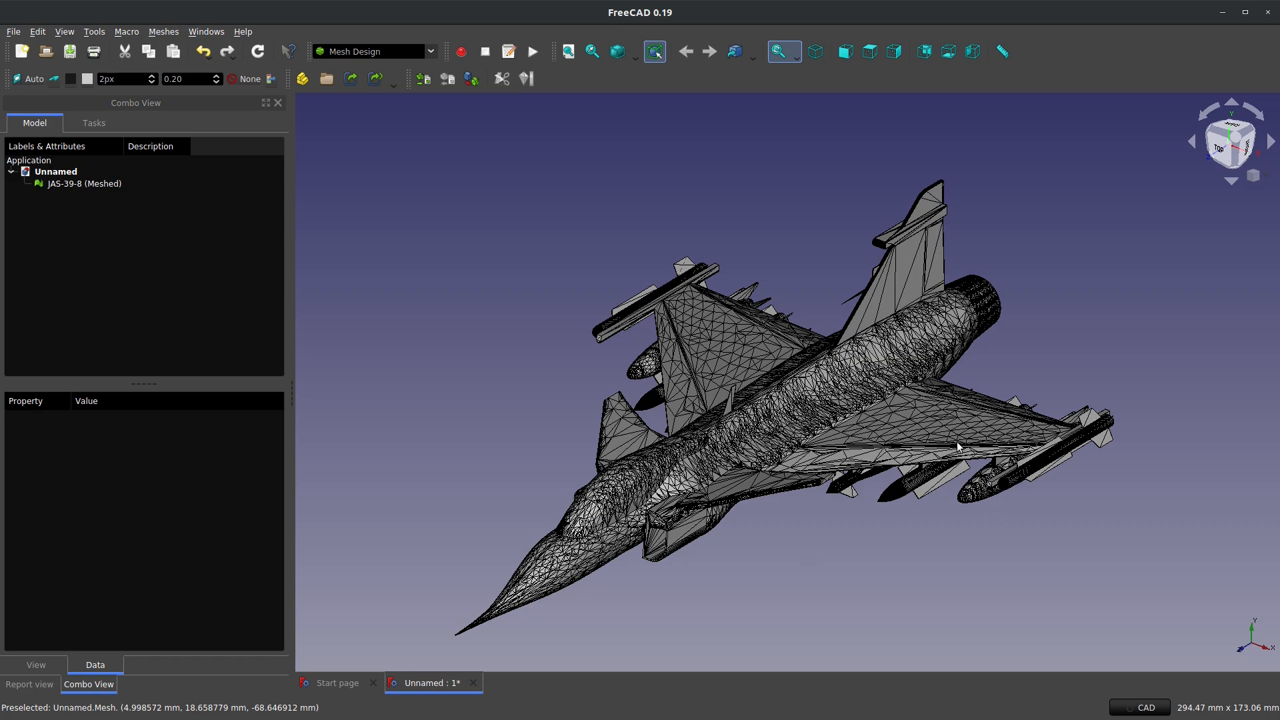
{"action": "mouse_move", "coordinate": [653, 51]}
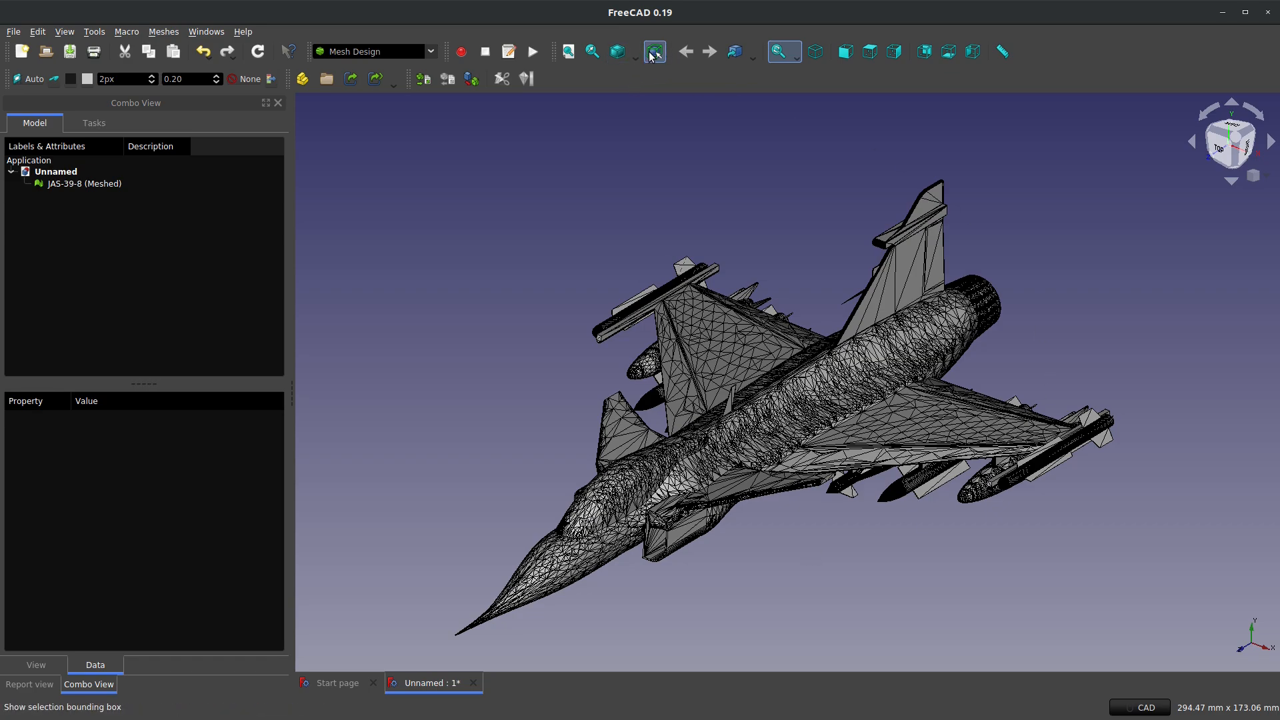
{"action": "mouse_move", "coordinate": [654, 52]}
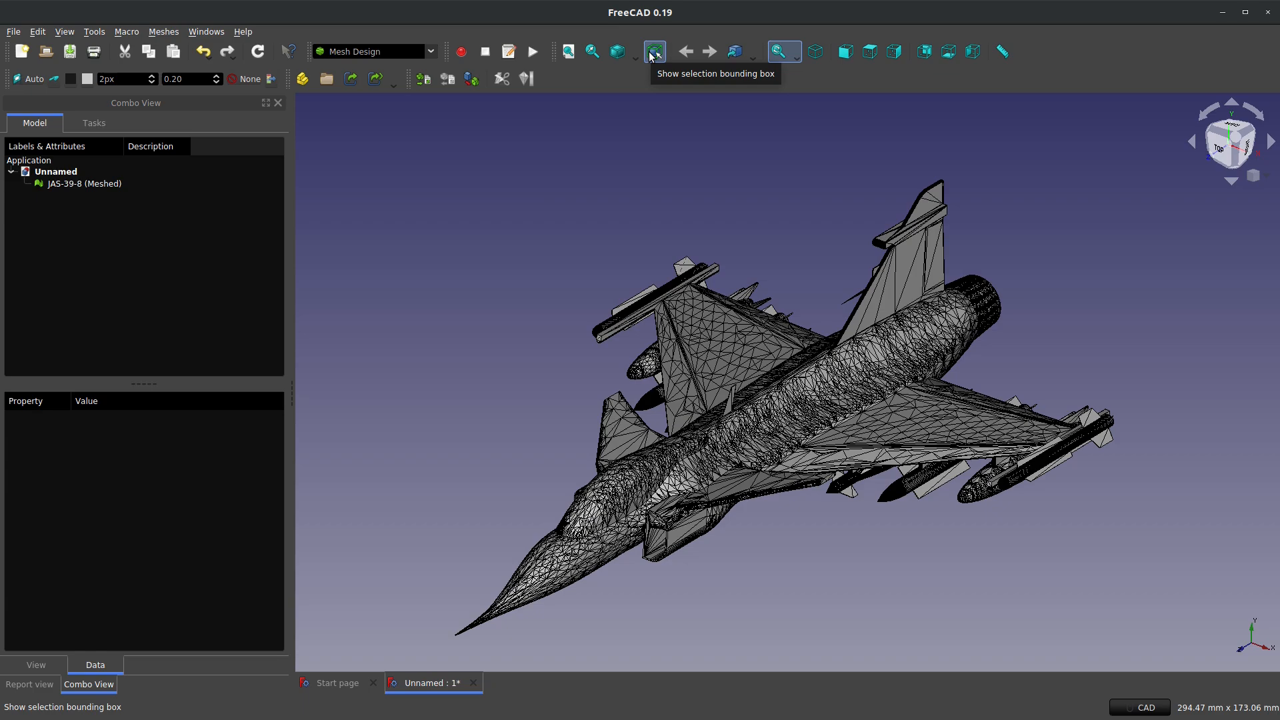
{"action": "mouse_move", "coordinate": [616, 51]}
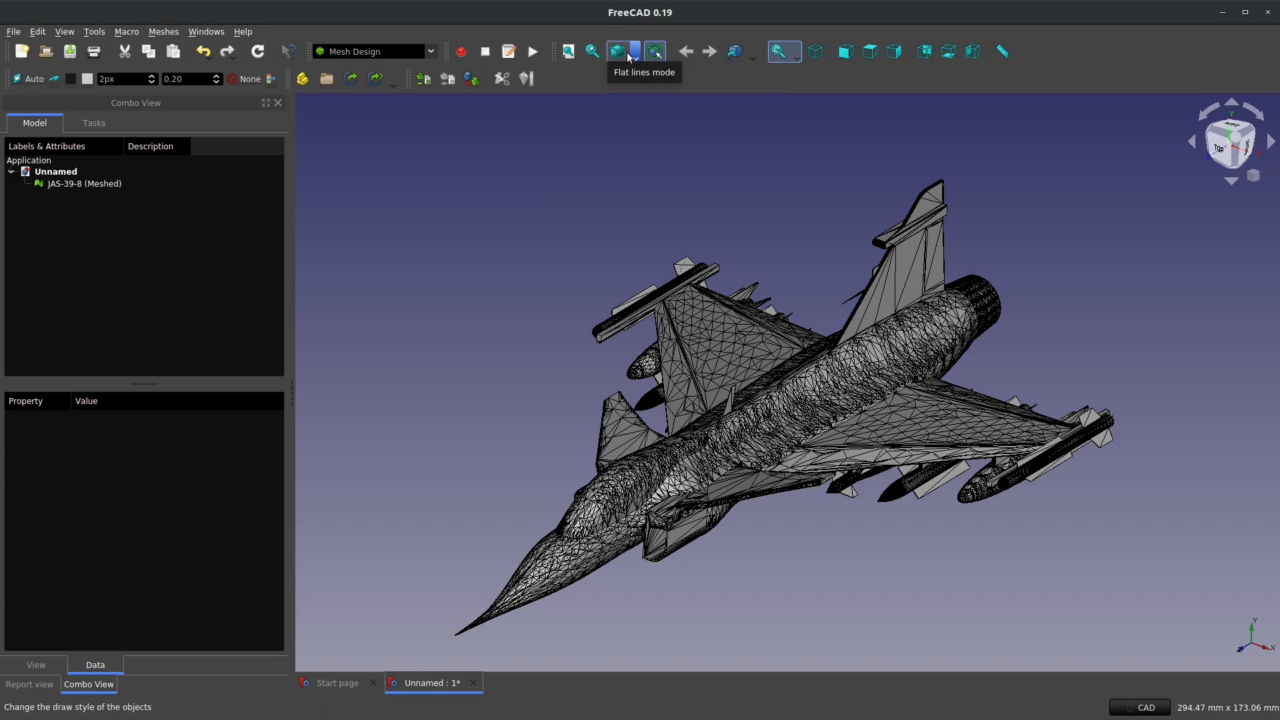
{"action": "left_click", "coordinate": [618, 50]}
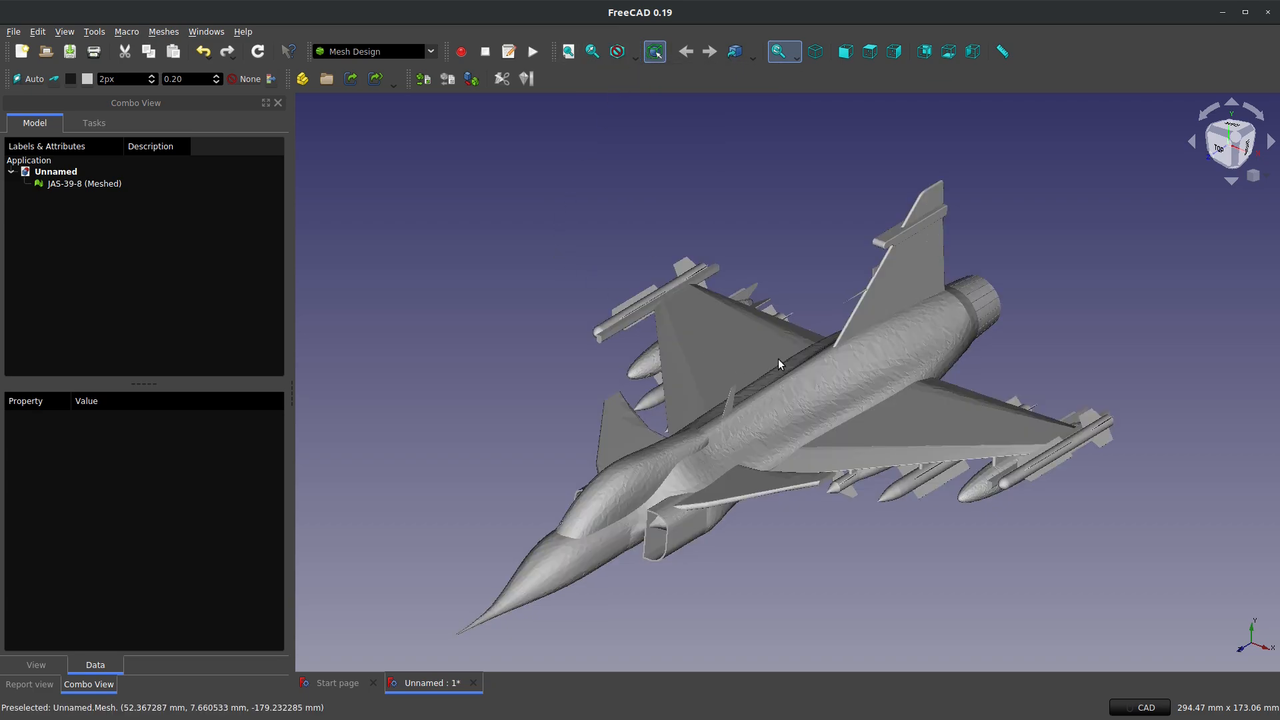
{"action": "left_click_drag", "start_coordinate": [780, 363], "coordinate": [790, 285]}
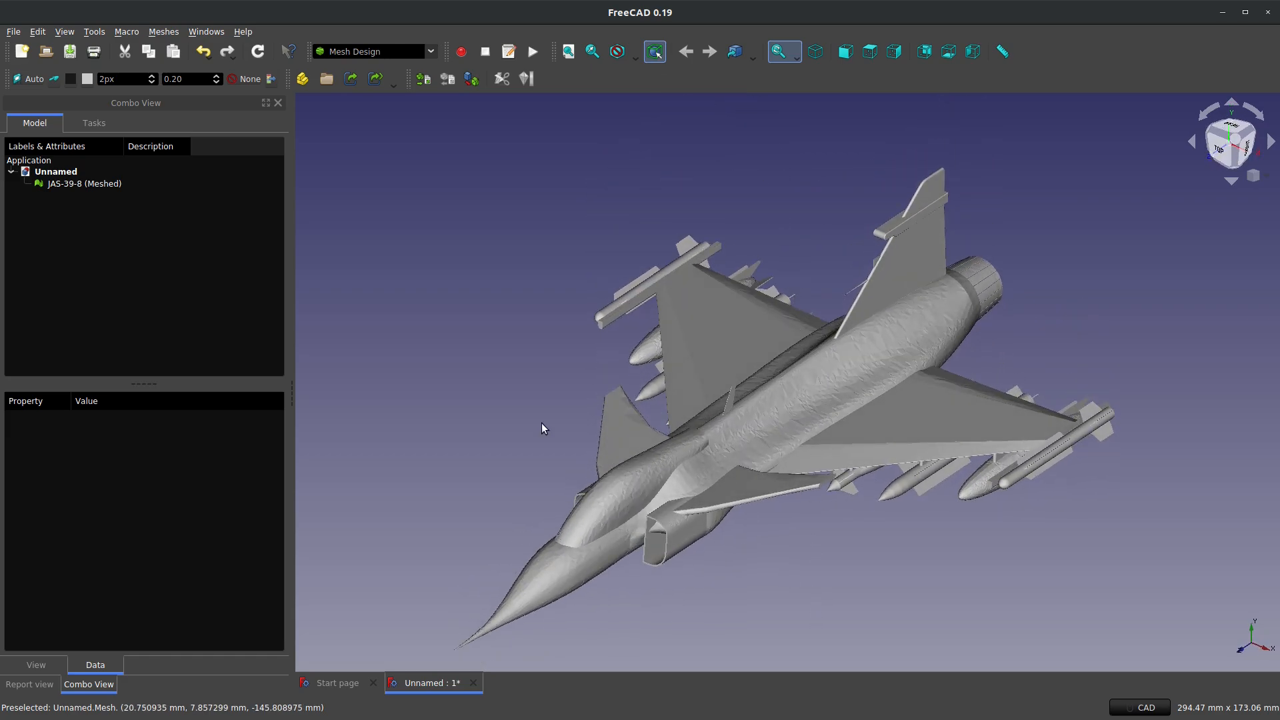
{"action": "left_click", "coordinate": [659, 470]}
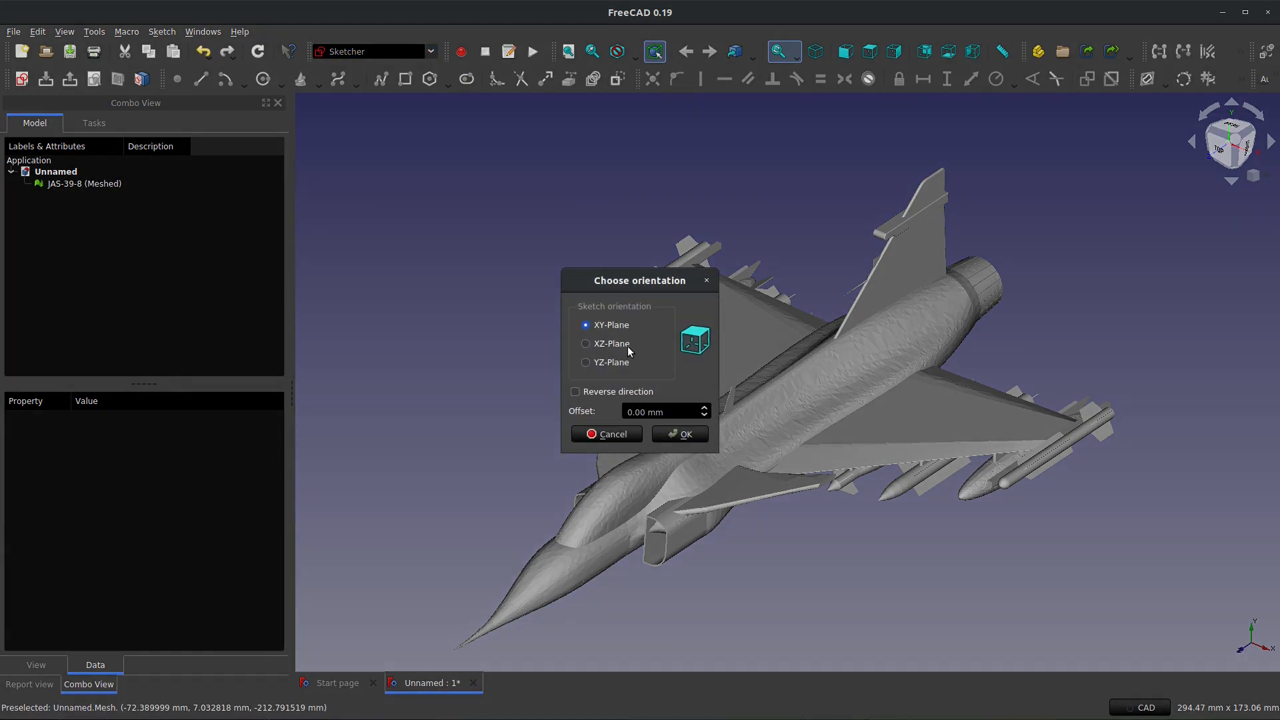
Step: Place the sketch on the XZ plane, draw a single small circle and close the sketch
{"action": "left_click", "coordinate": [585, 344]}
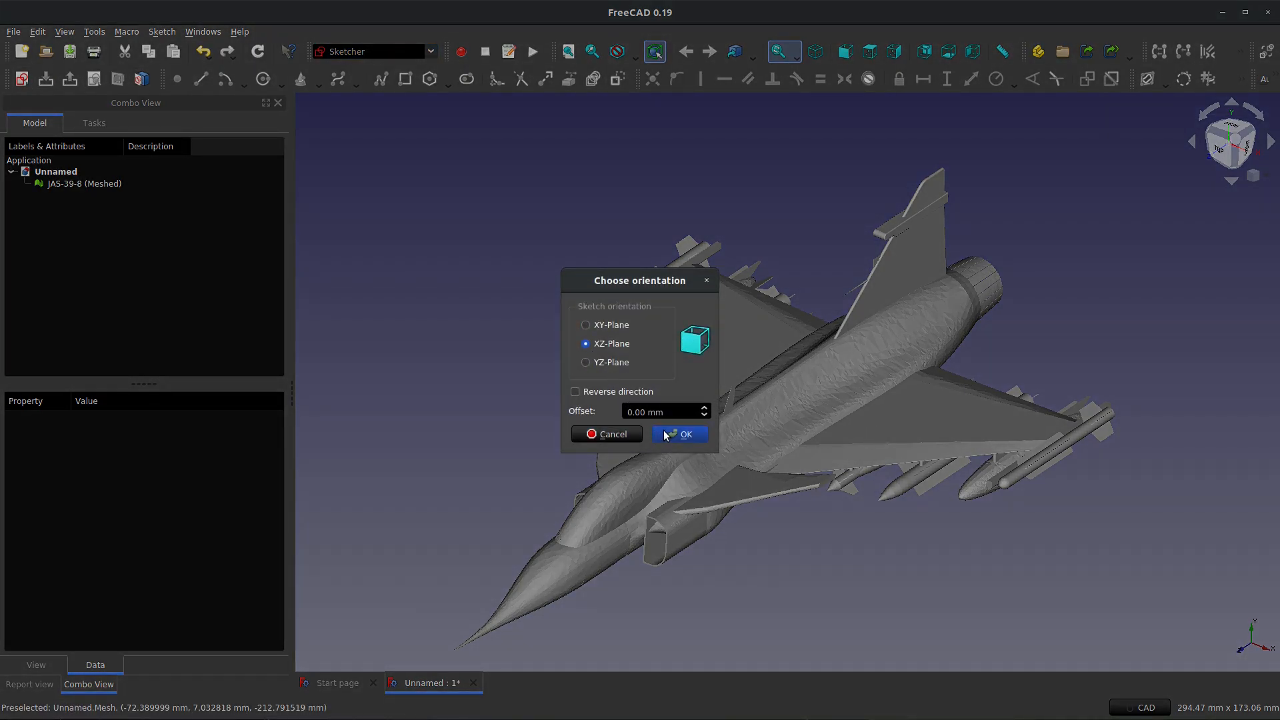
{"action": "left_click", "coordinate": [680, 435]}
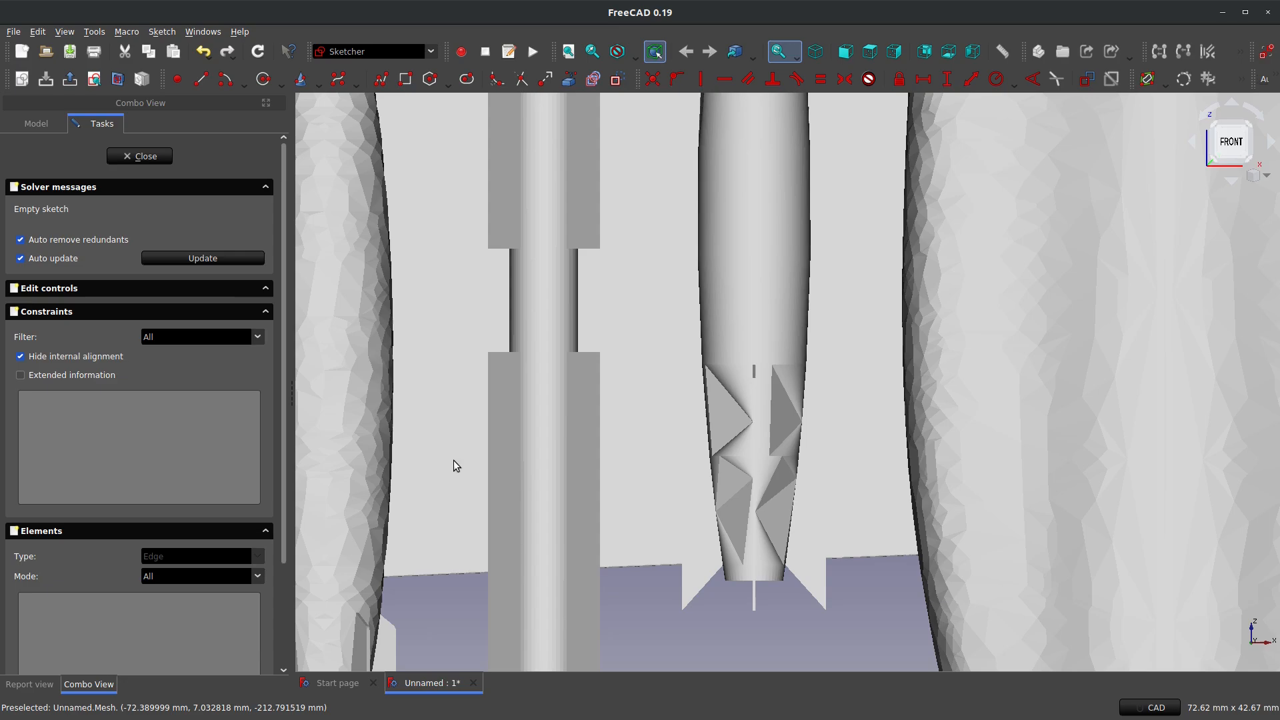
{"action": "left_click", "coordinate": [282, 78]}
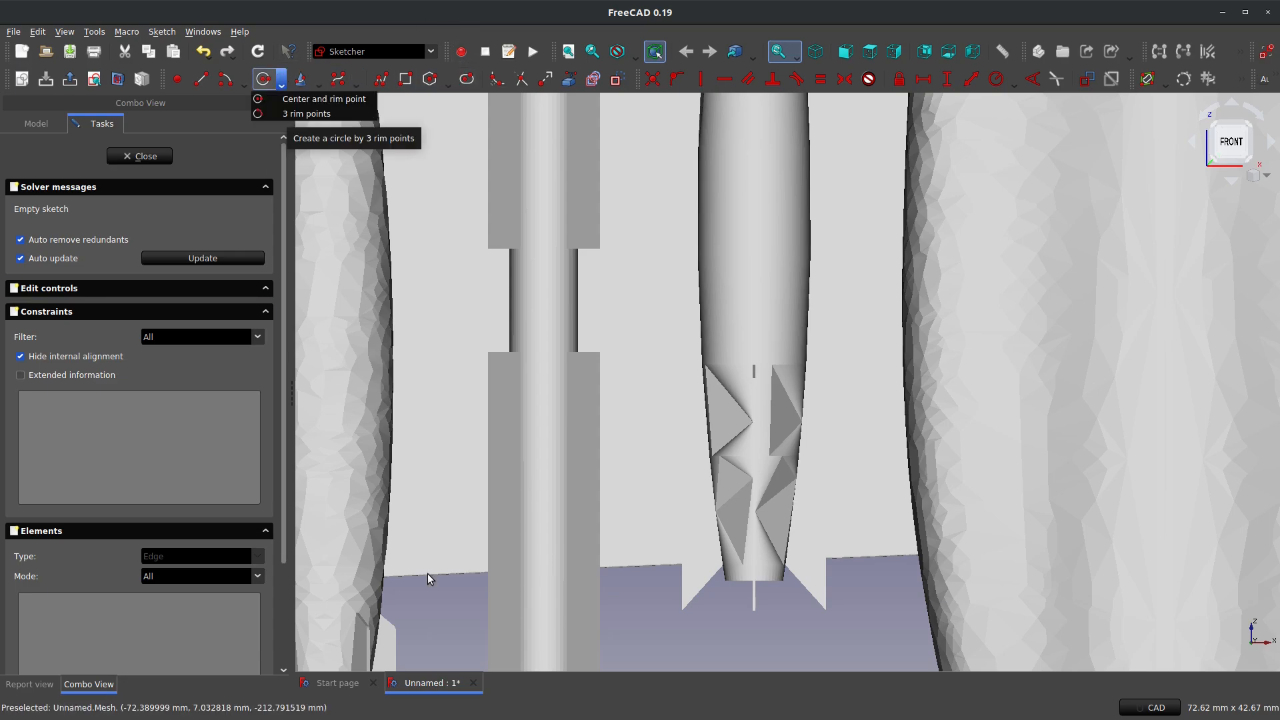
{"action": "left_click", "coordinate": [261, 79]}
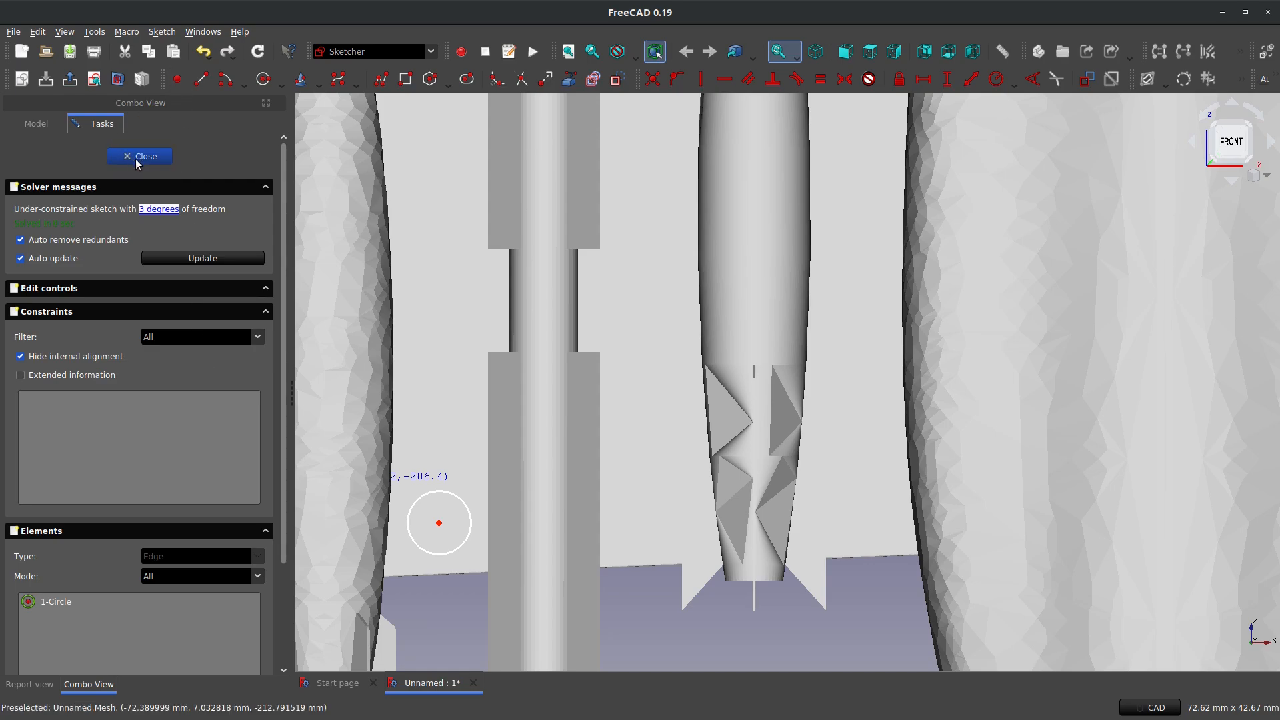
{"action": "left_click", "coordinate": [139, 156]}
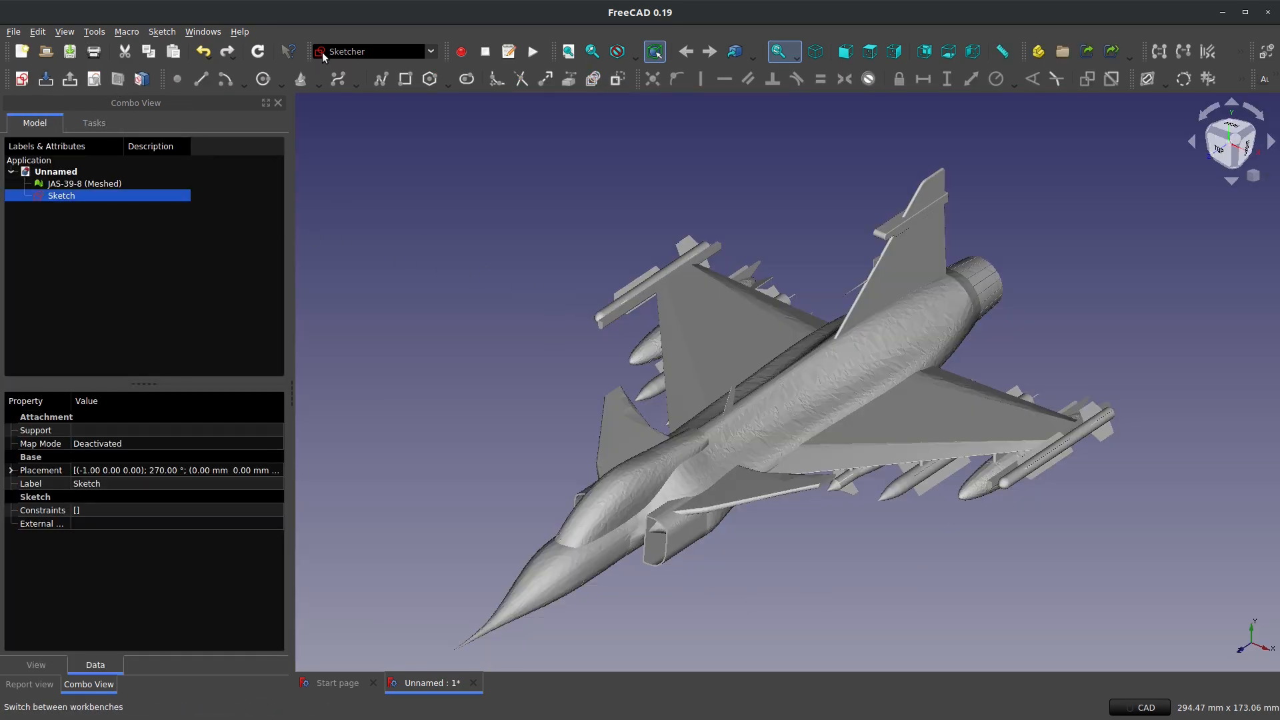
Step: In the Part workbench, extrude the circle sketch 10 mm along its normal as a solid
{"action": "left_click", "coordinate": [374, 51]}
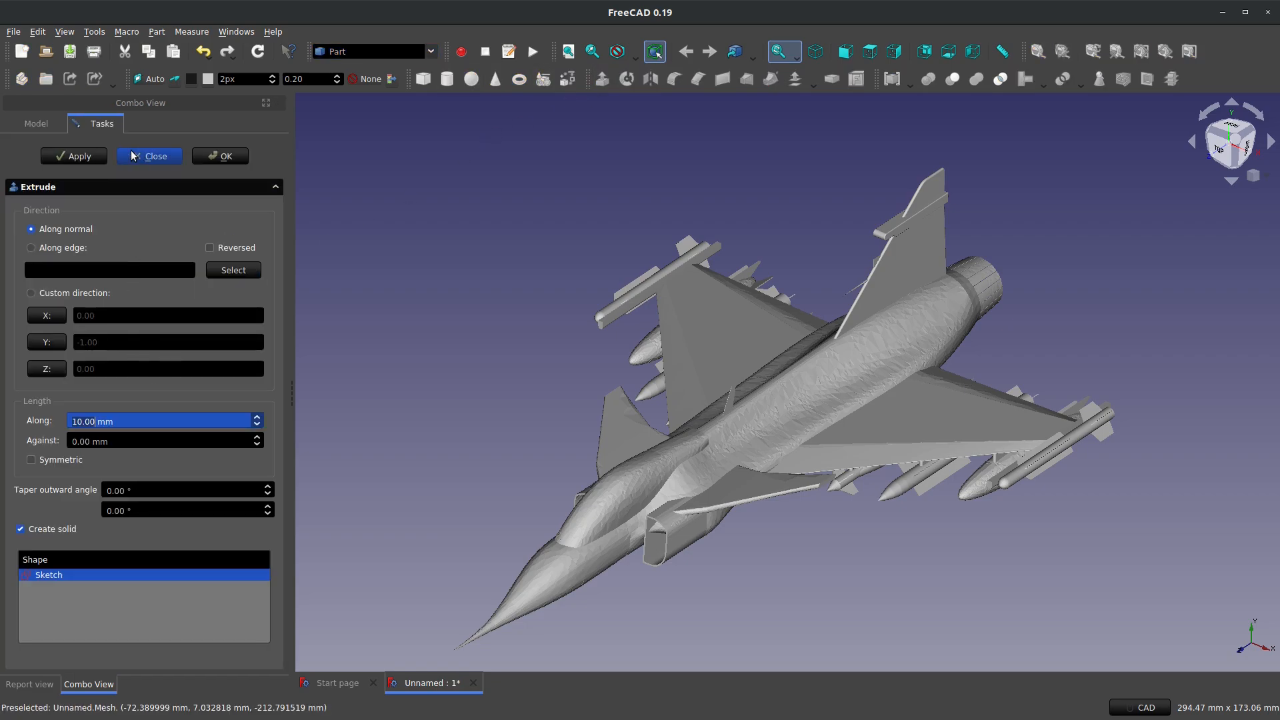
{"action": "mouse_move", "coordinate": [21, 430]}
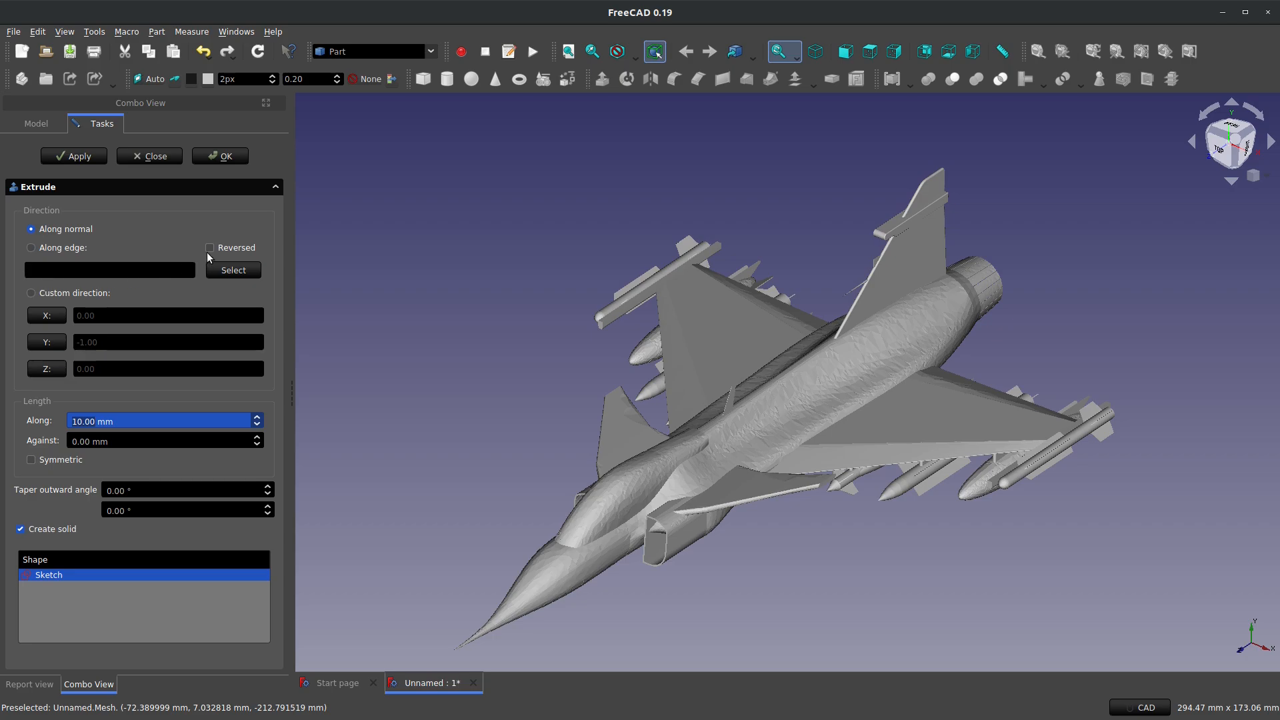
{"action": "left_click", "coordinate": [209, 248]}
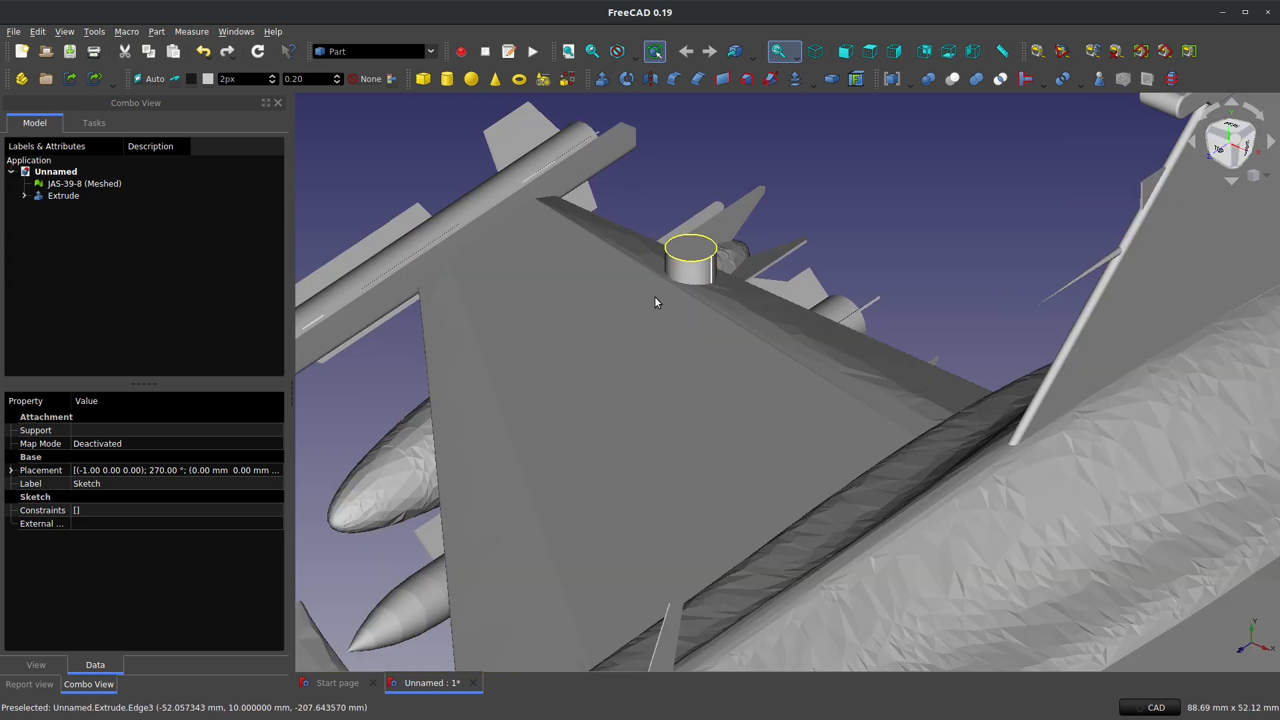
{"action": "left_click", "coordinate": [84, 182]}
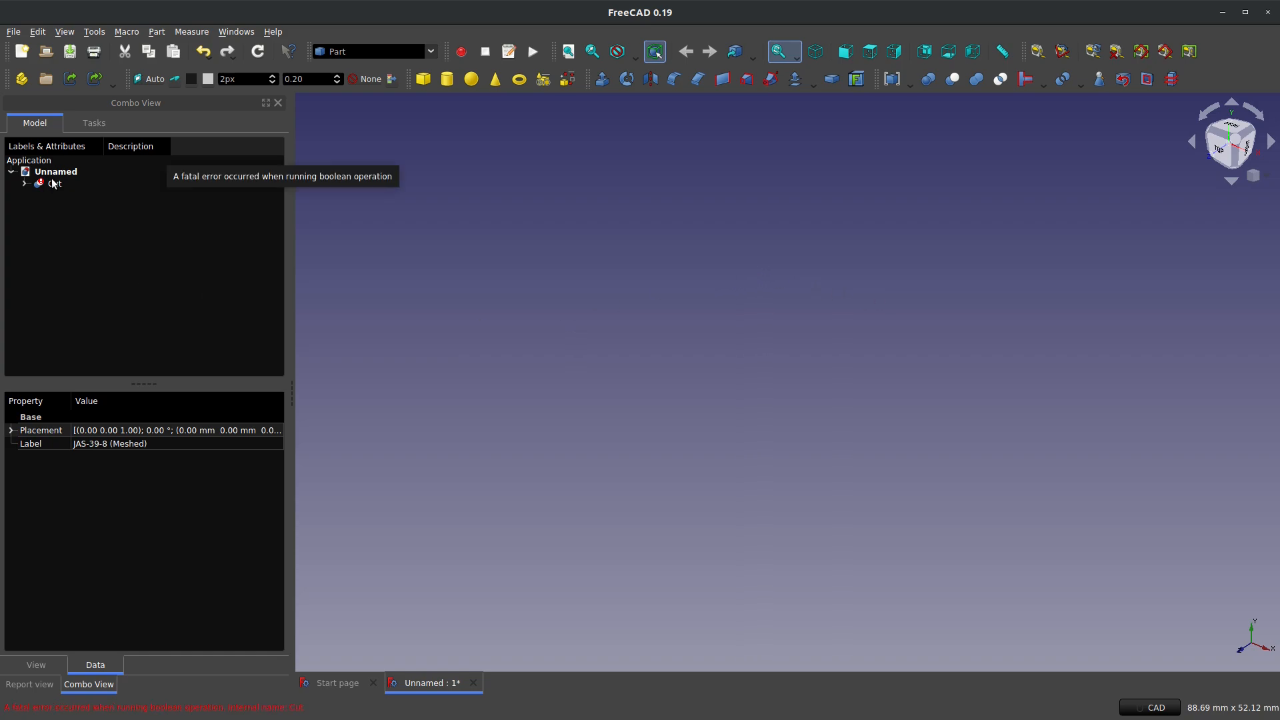
Step: Undo the failed boolean Cut and switch to the Mesh Design workbench
{"action": "left_click", "coordinate": [55, 183]}
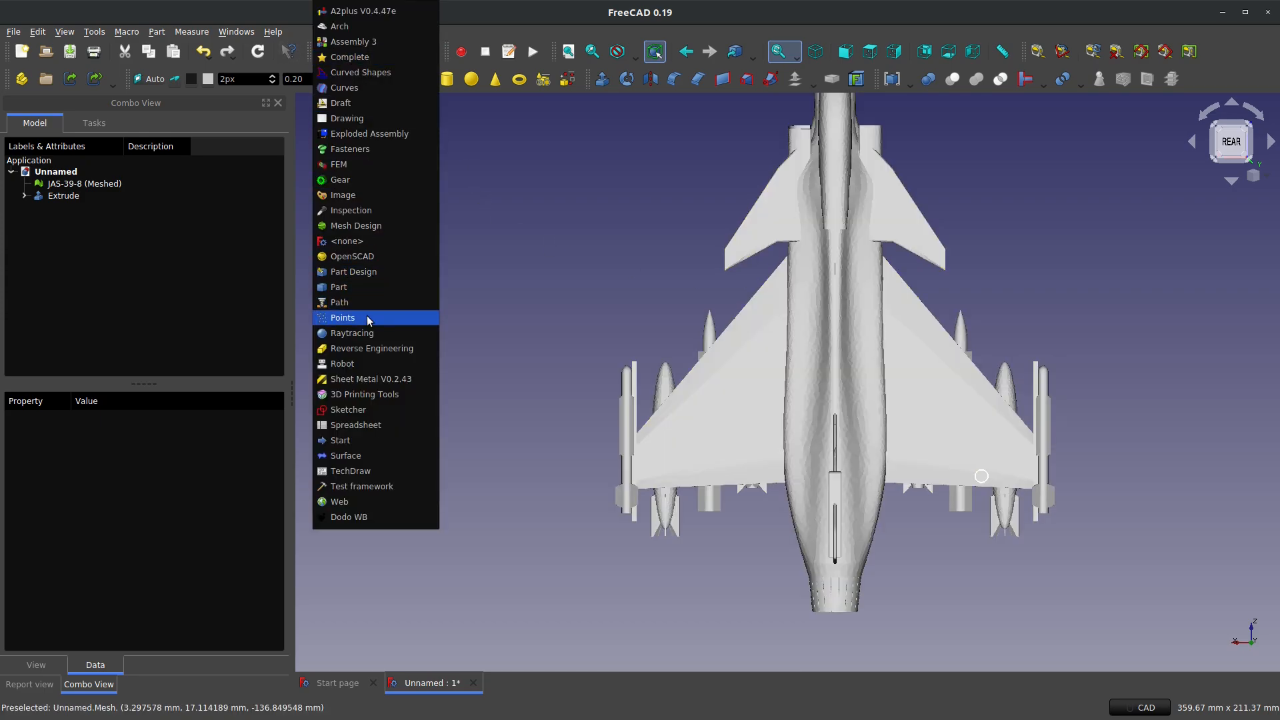
{"action": "left_click", "coordinate": [341, 318]}
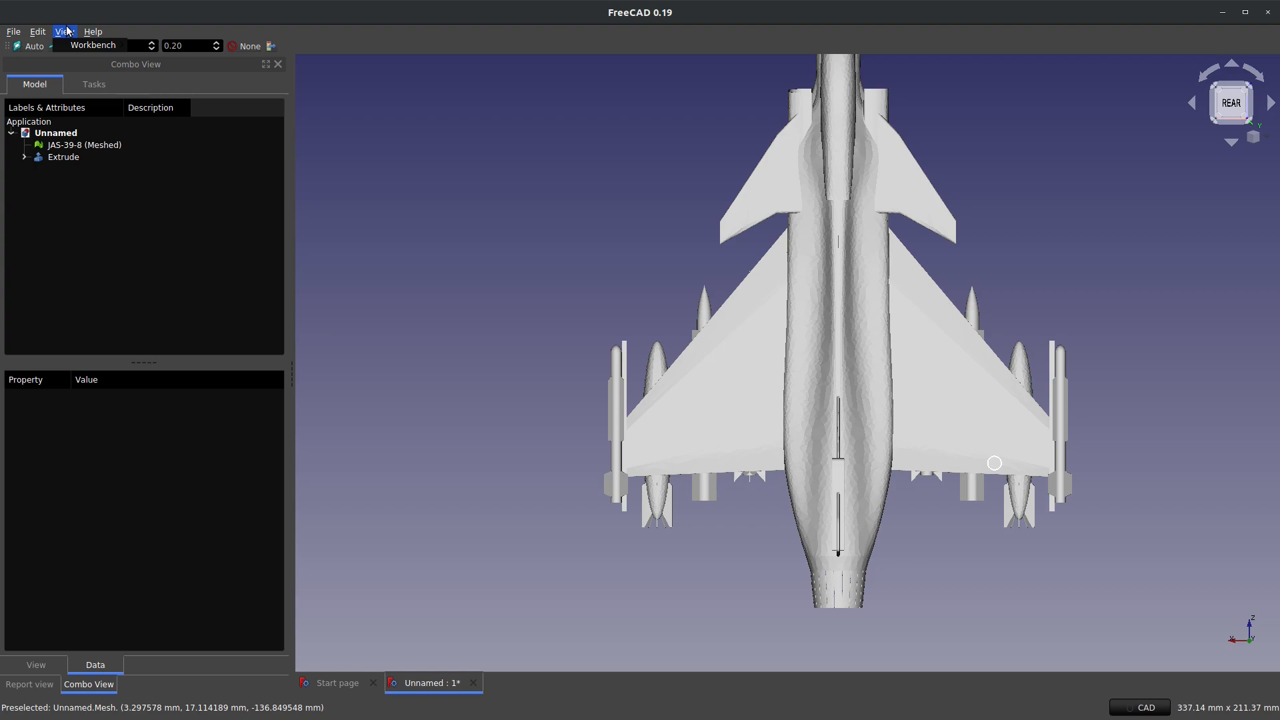
{"action": "left_click", "coordinate": [92, 45]}
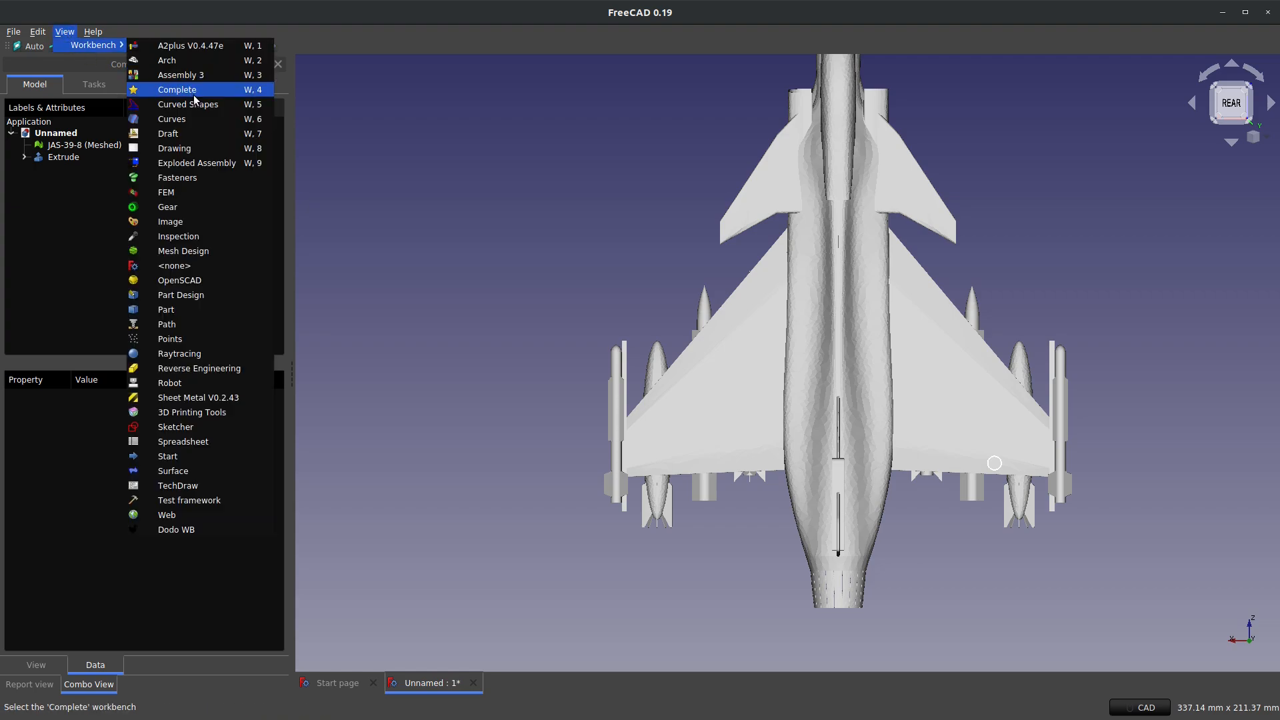
{"action": "mouse_move", "coordinate": [200, 250]}
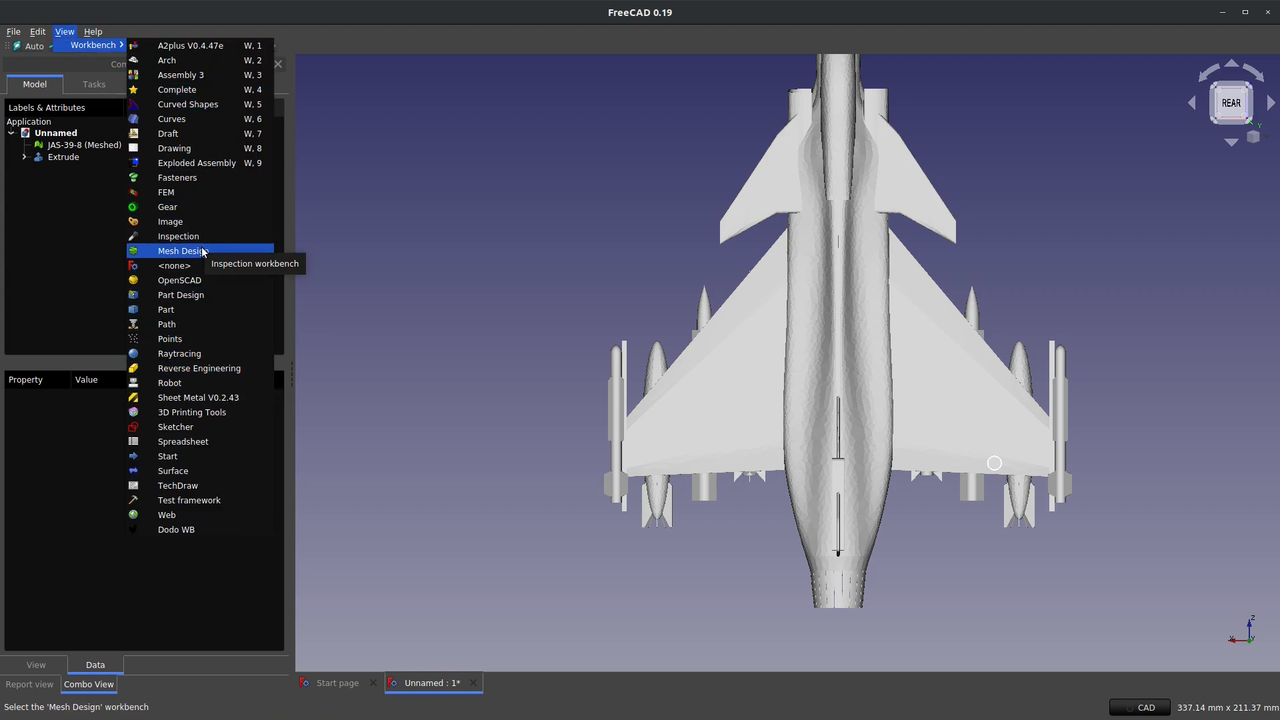
{"action": "left_click", "coordinate": [182, 250]}
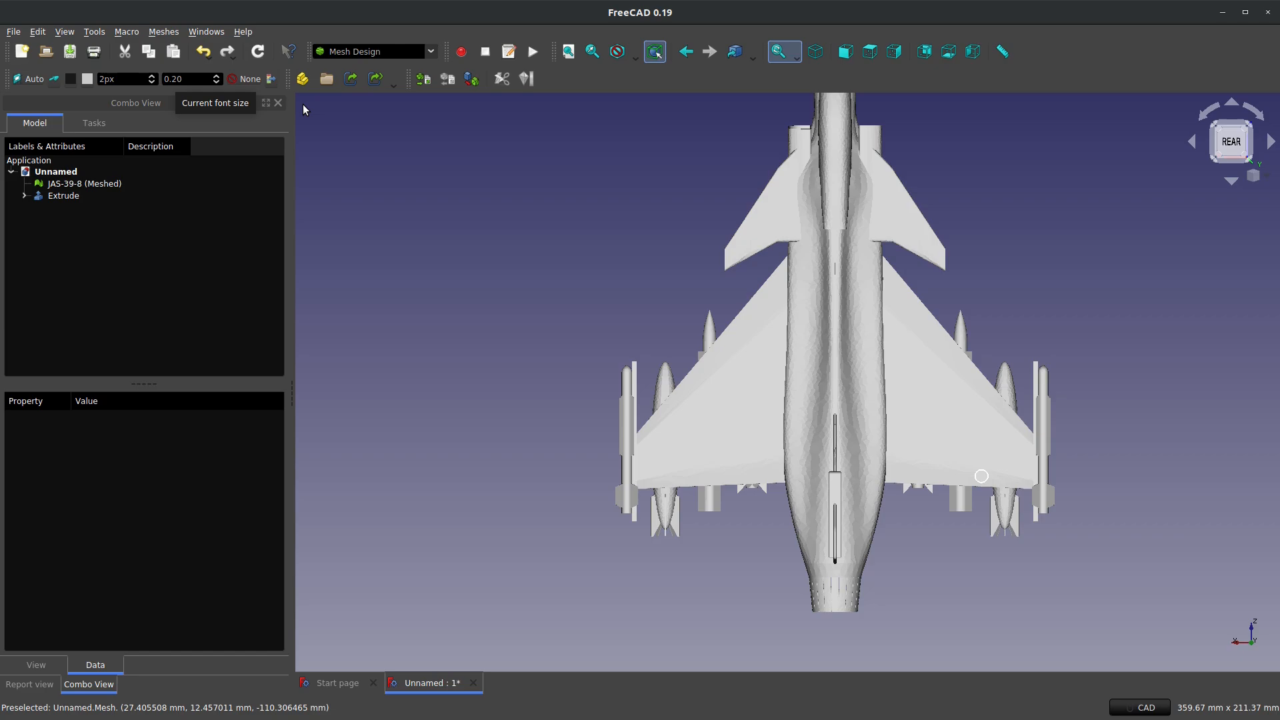
Step: Trim the mesh inside a polygon drawn across the wings, separating nose and rear
{"action": "left_click", "coordinate": [84, 183]}
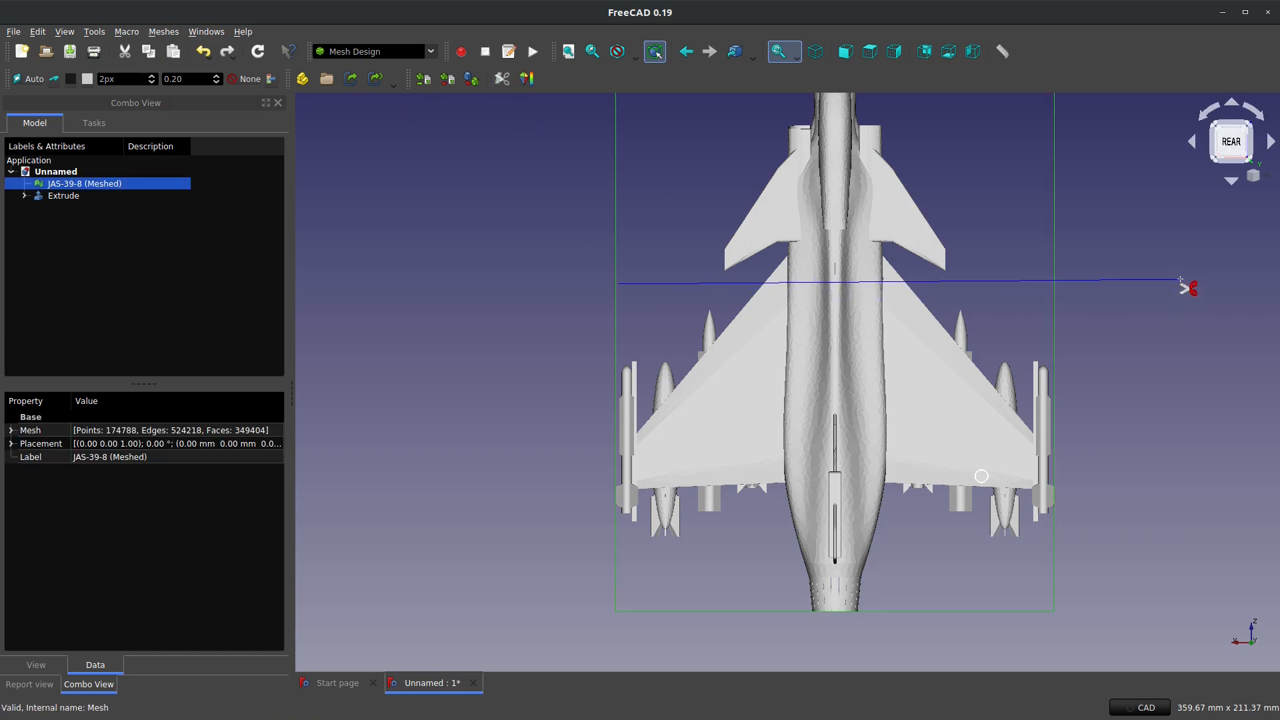
{"action": "left_click", "coordinate": [605, 357]}
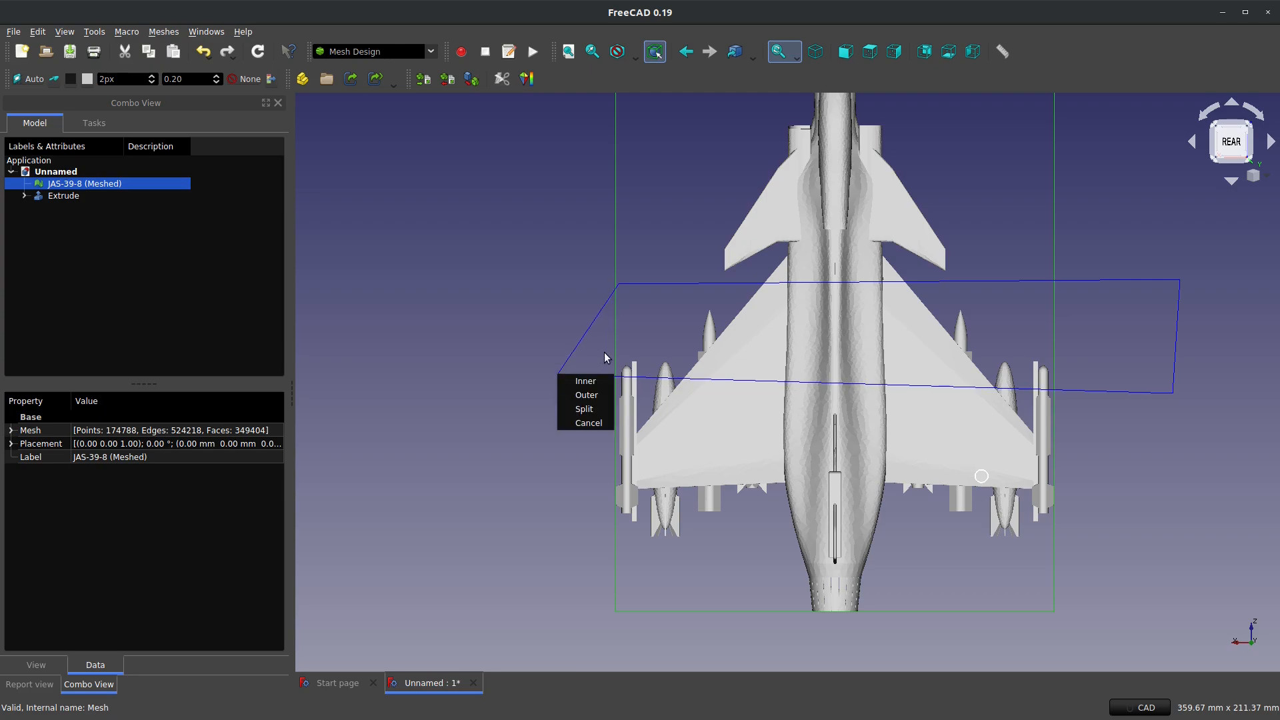
{"action": "left_click", "coordinate": [584, 410]}
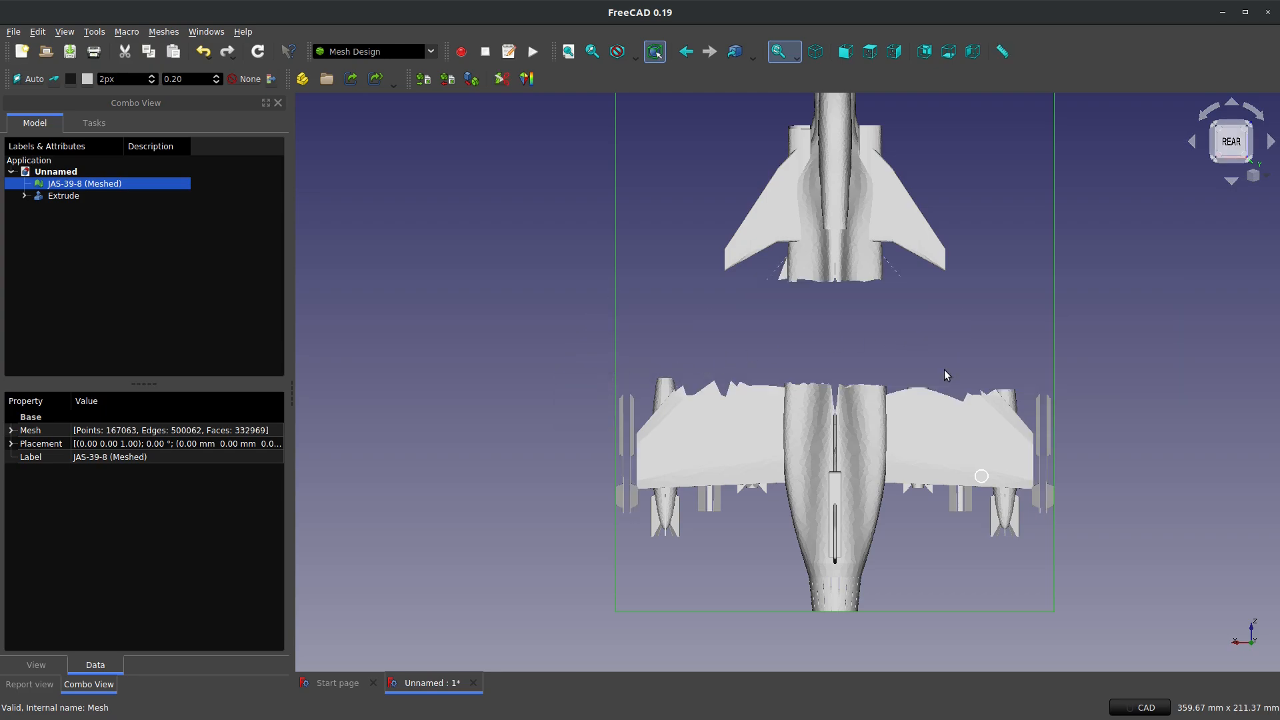
{"action": "left_click_drag", "start_coordinate": [946, 375], "coordinate": [873, 404]}
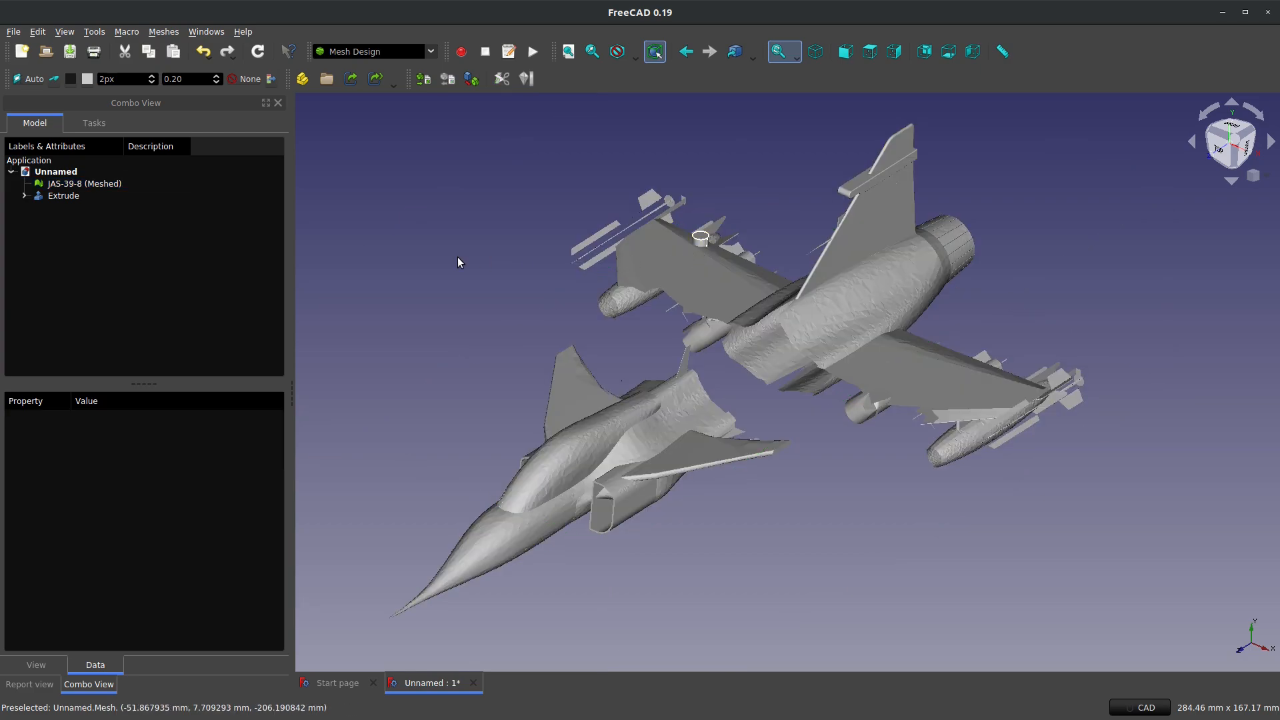
Step: Undo the trim, then create a shape from the whole mesh at 0.10 sewing tolerance
{"action": "left_click", "coordinate": [64, 195]}
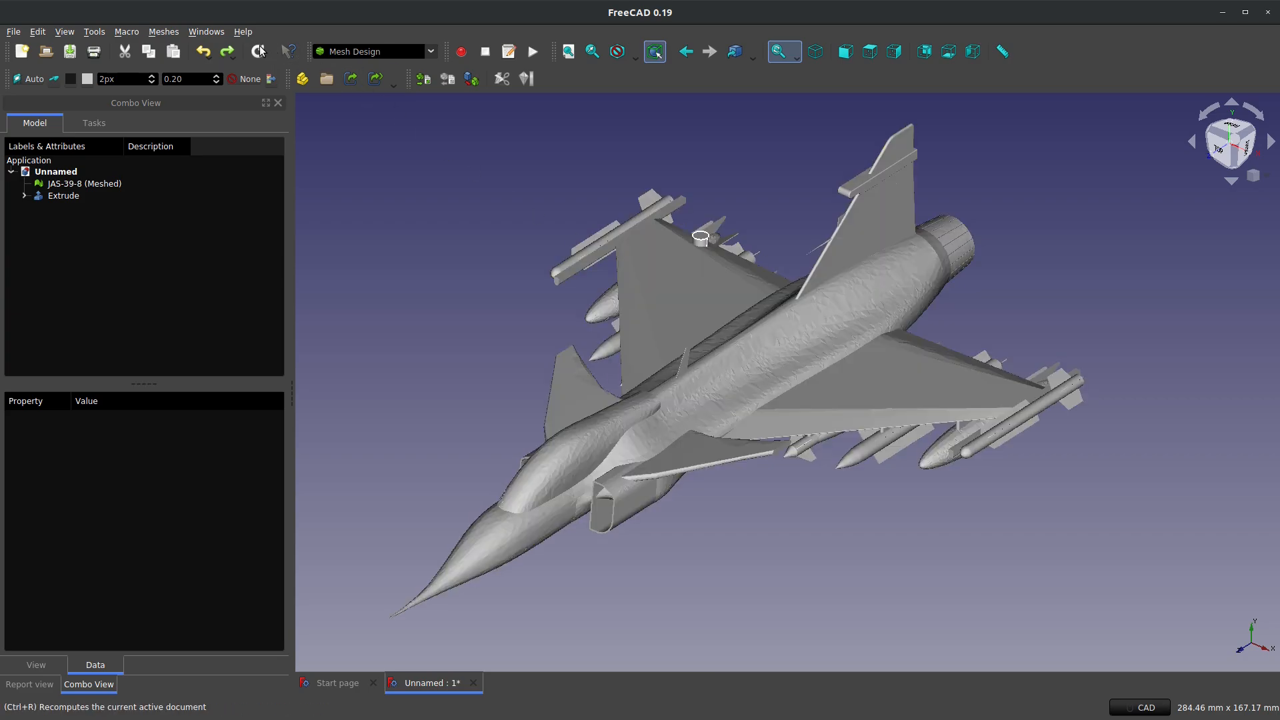
{"action": "left_click", "coordinate": [84, 182]}
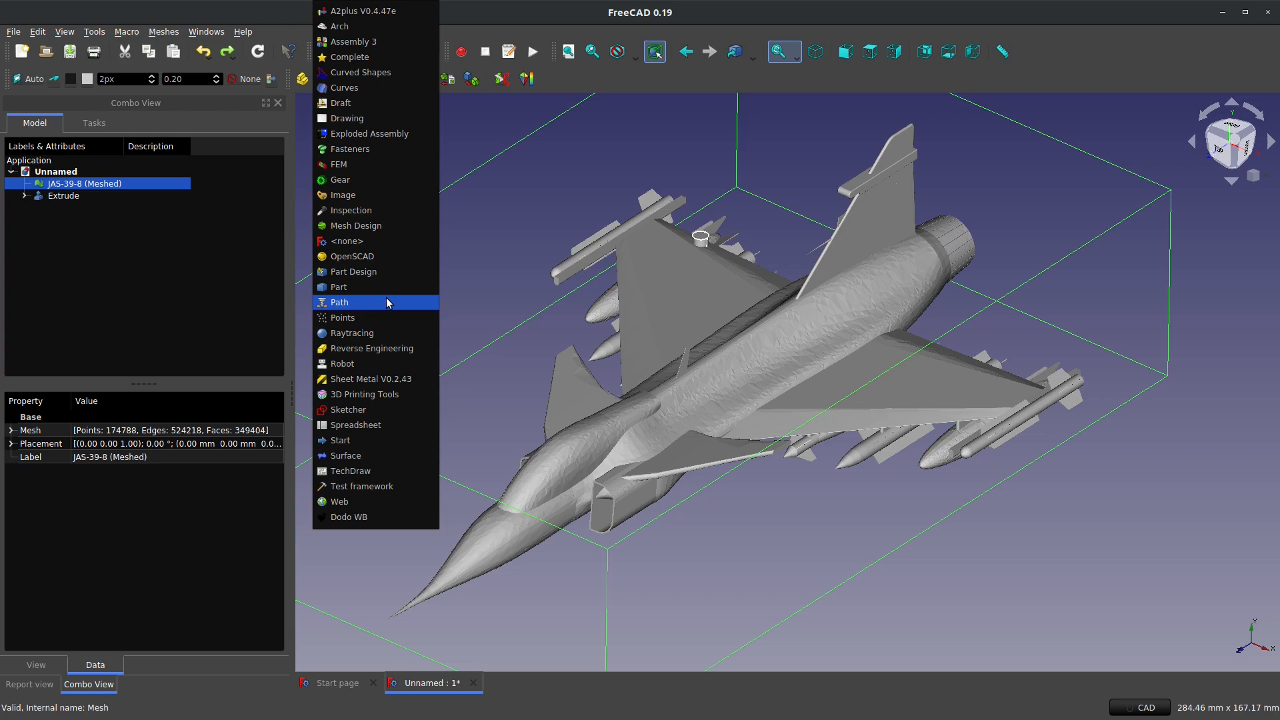
{"action": "left_click", "coordinate": [339, 286]}
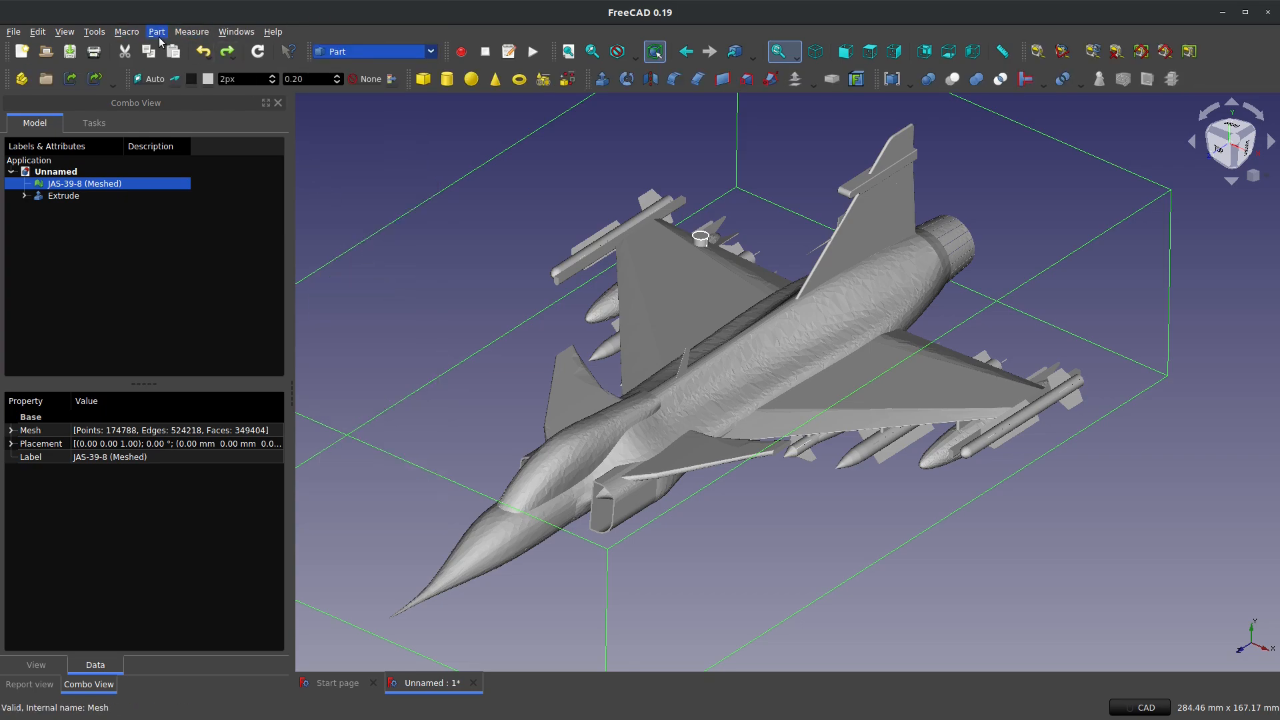
{"action": "left_click", "coordinate": [156, 32]}
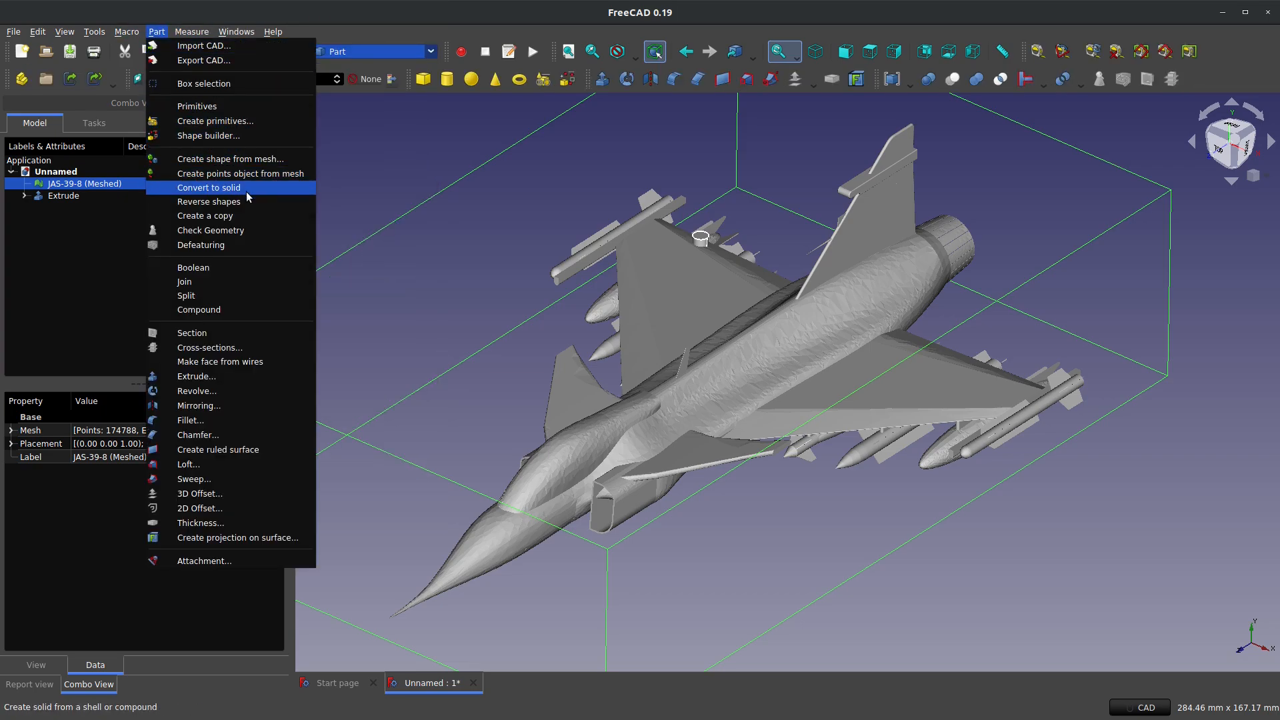
{"action": "mouse_move", "coordinate": [261, 159]}
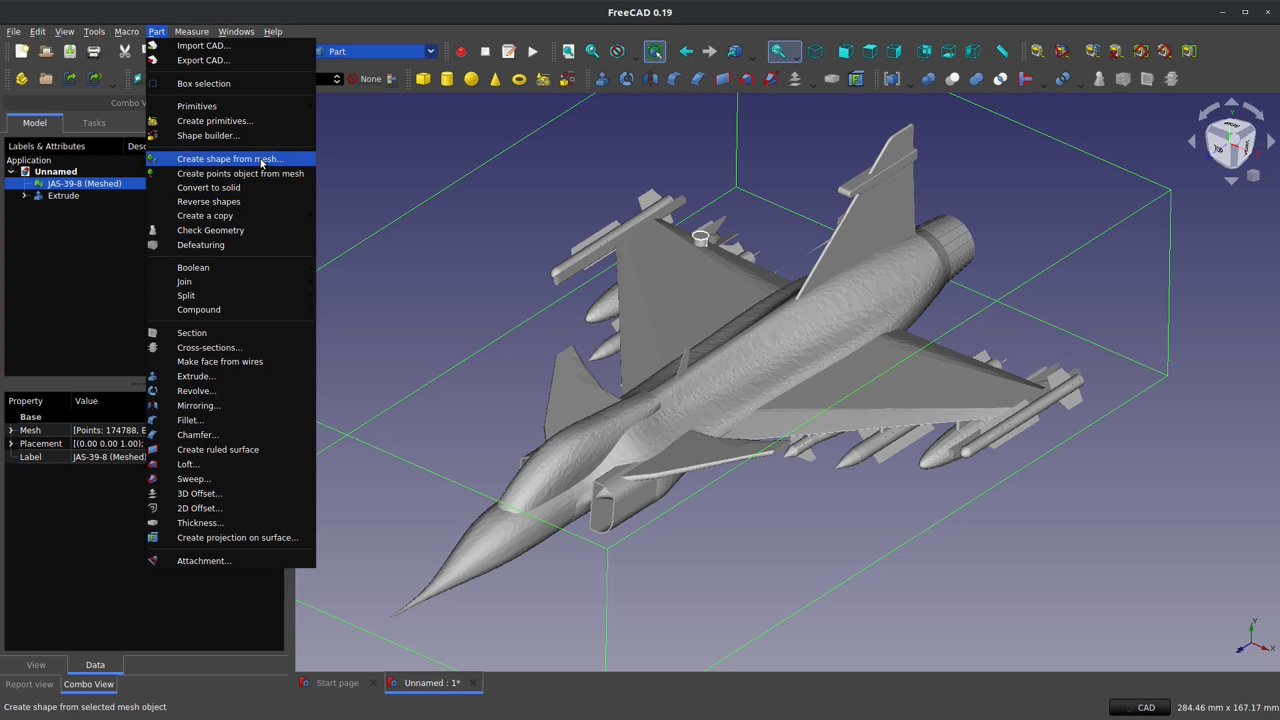
{"action": "mouse_move", "coordinate": [253, 165]}
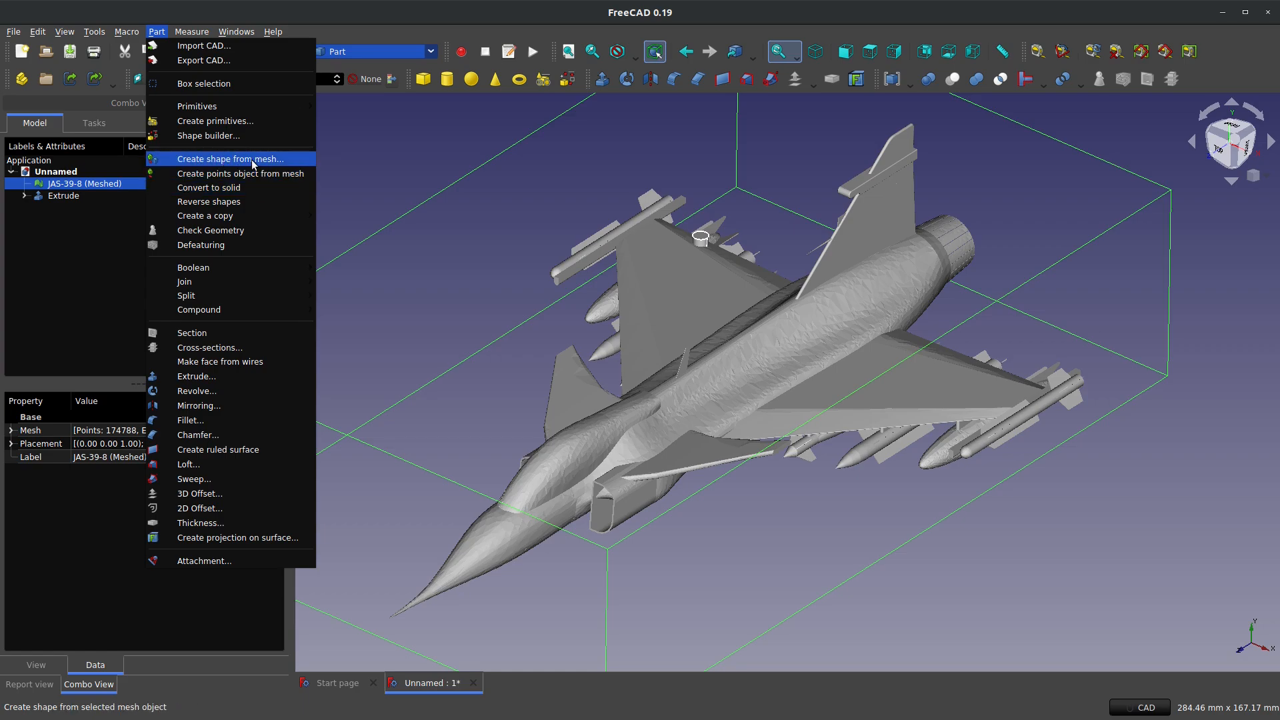
{"action": "left_click", "coordinate": [231, 159]}
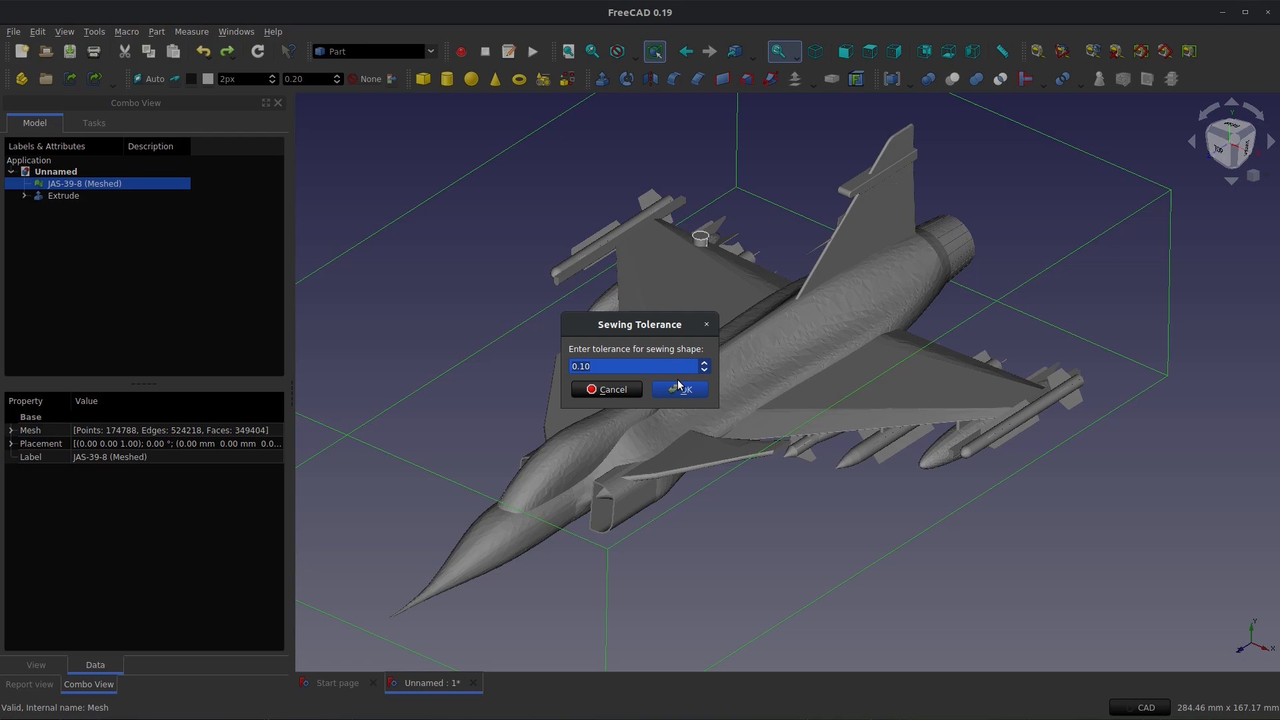
{"action": "left_click", "coordinate": [687, 389]}
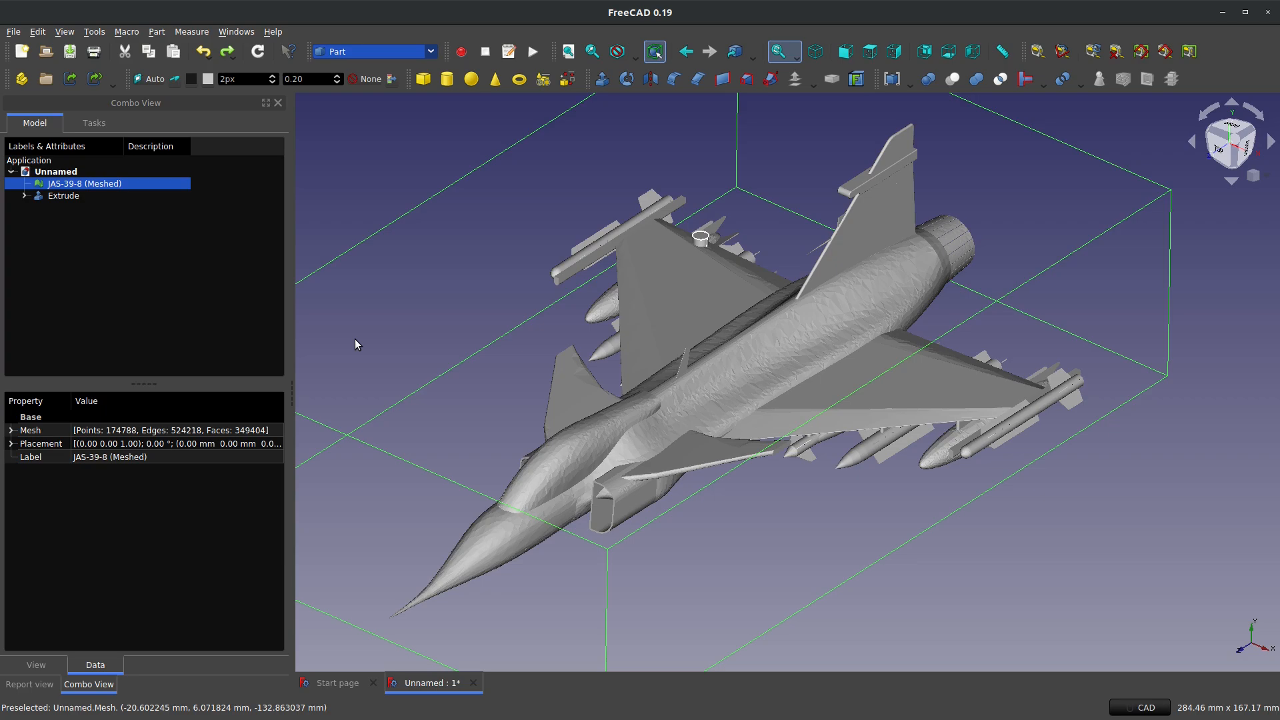
{"action": "mouse_move", "coordinate": [416, 334]}
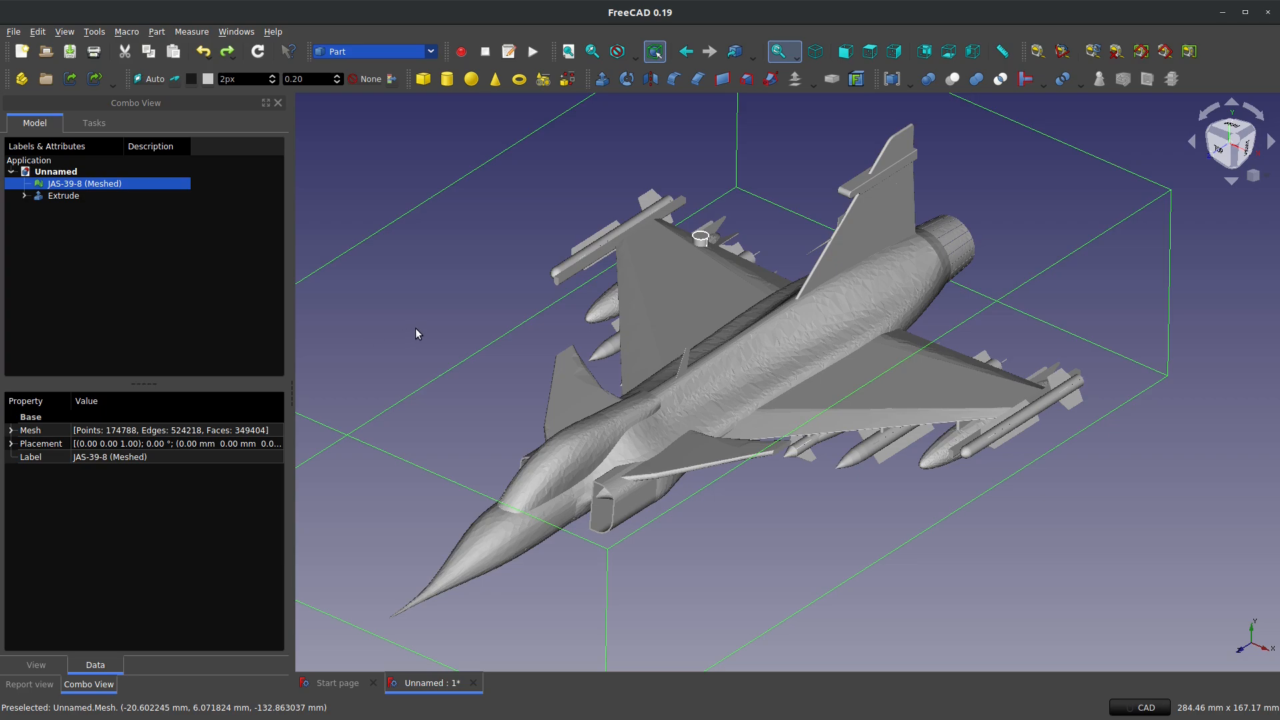
{"action": "mouse_move", "coordinate": [205, 155]}
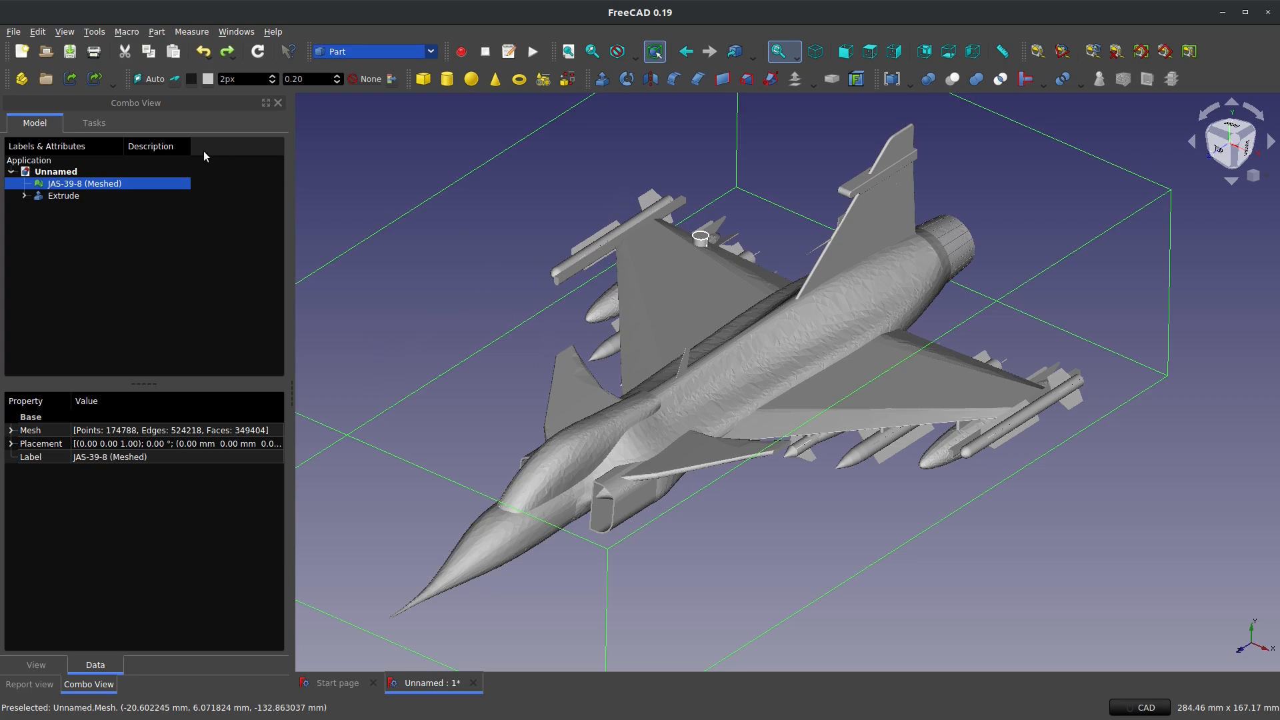
{"action": "mouse_move", "coordinate": [392, 51]}
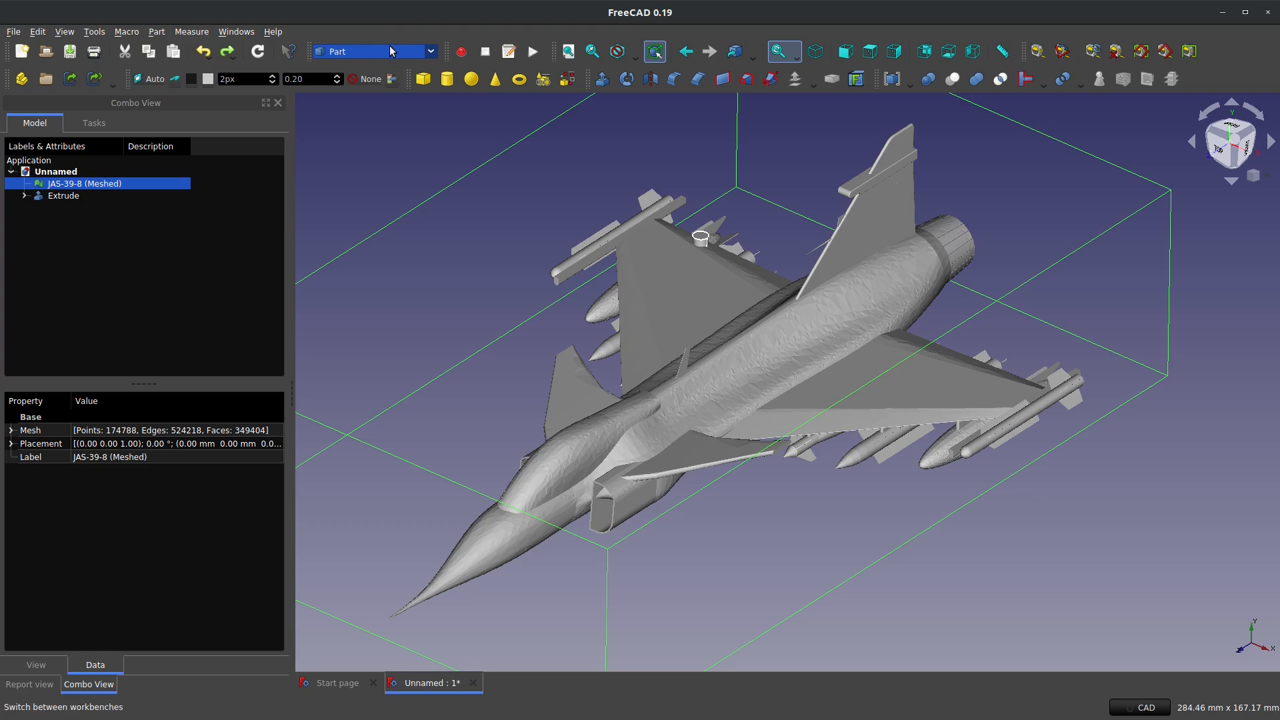
Step: Set the decimation reduction slider to 95% and apply it to the jet mesh
{"action": "left_click", "coordinate": [376, 51]}
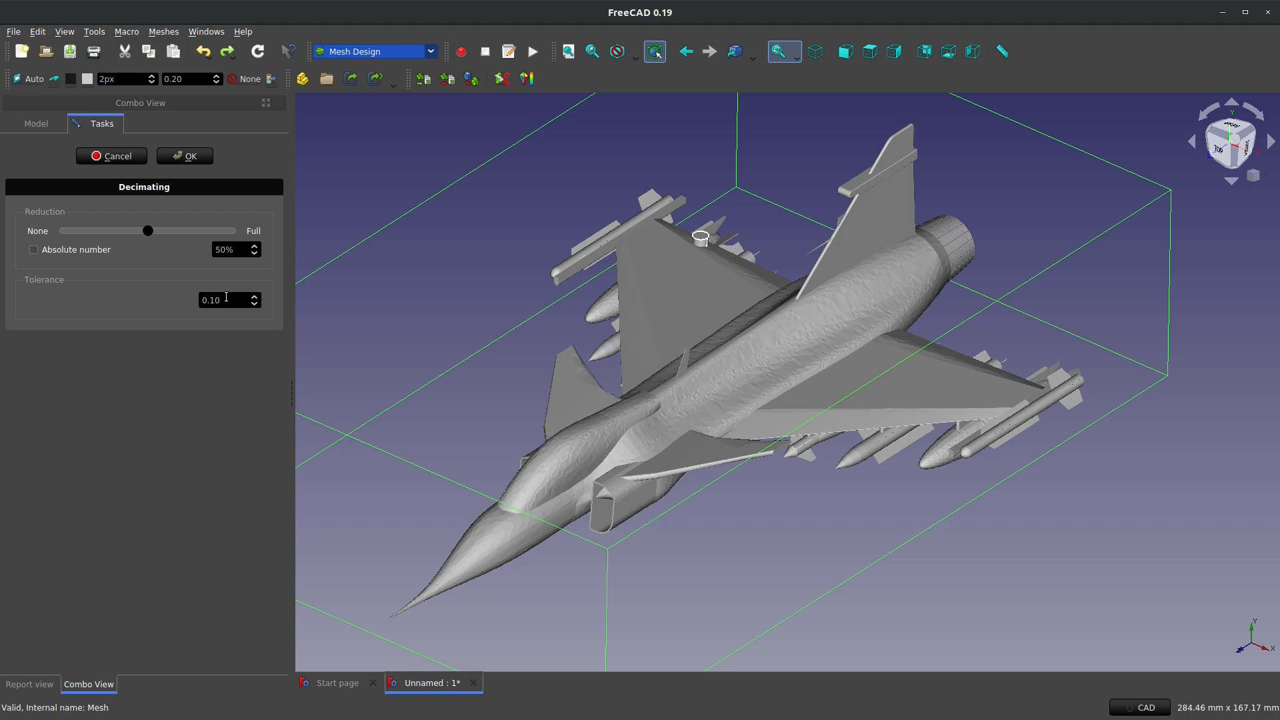
{"action": "left_click_drag", "start_coordinate": [148, 230], "coordinate": [228, 231]}
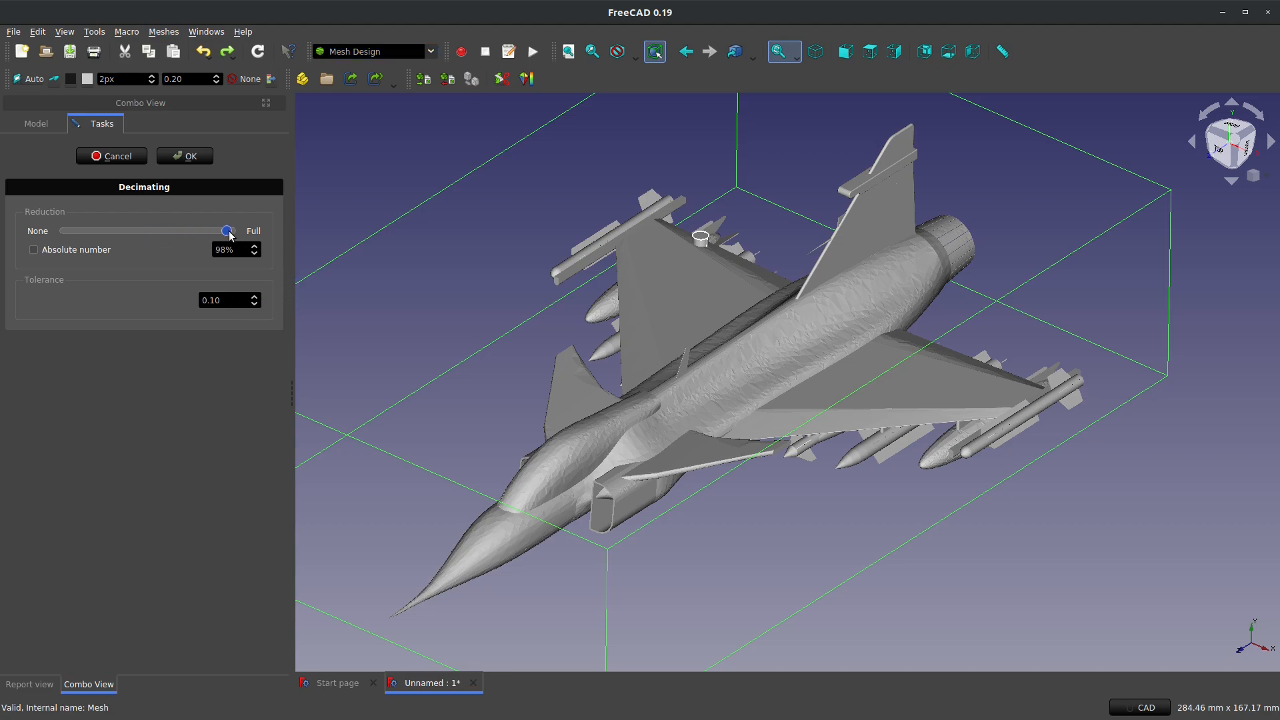
{"action": "left_click_drag", "start_coordinate": [228, 231], "coordinate": [222, 231]}
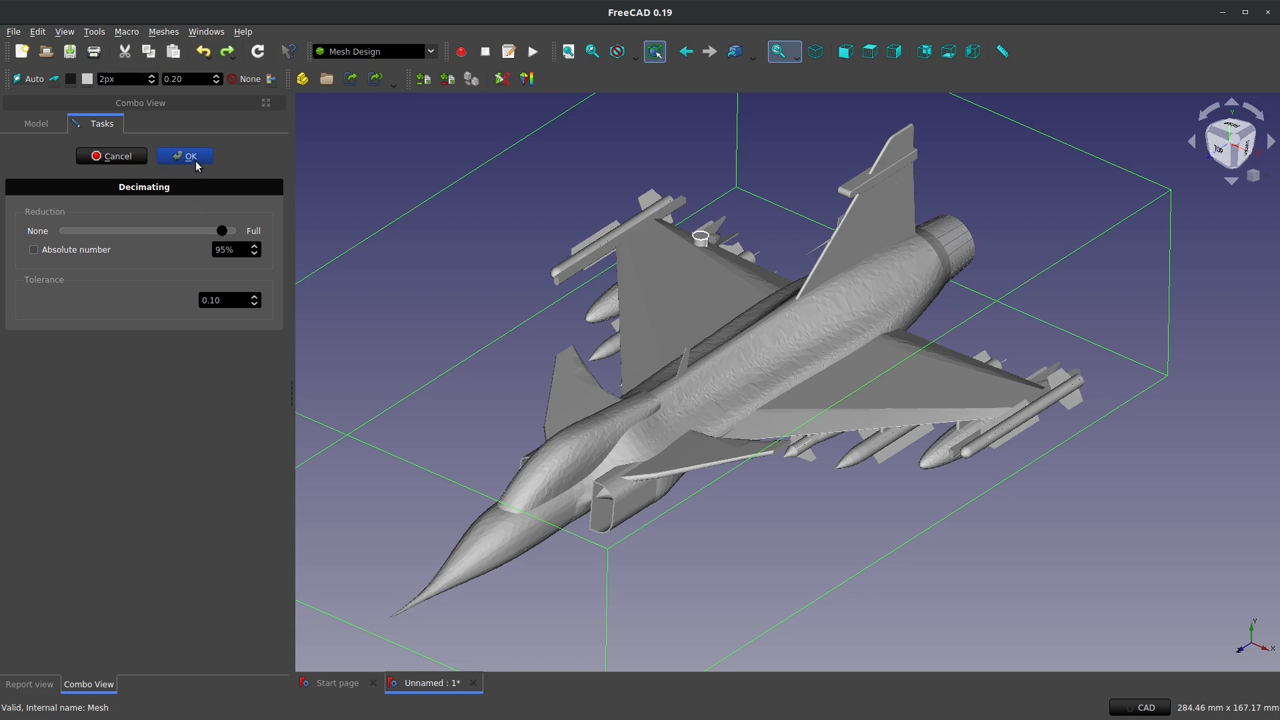
{"action": "left_click", "coordinate": [184, 156]}
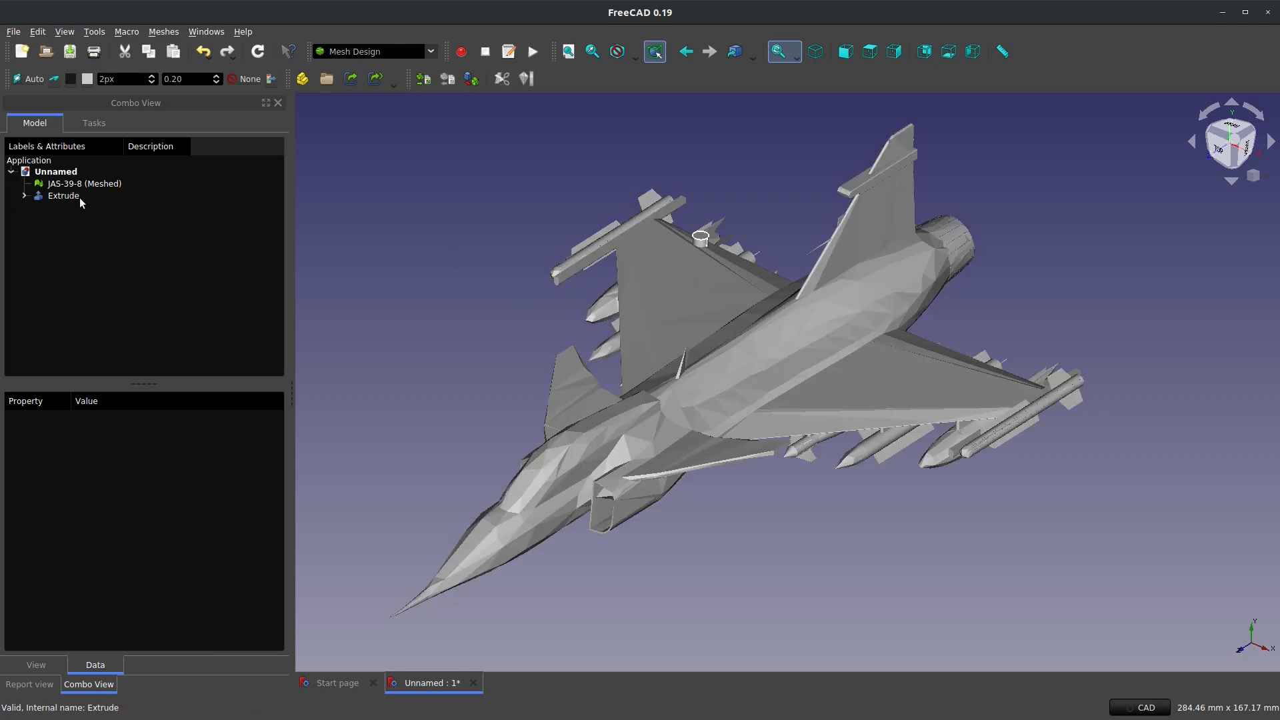
Step: Create shape Mesh001 from the 17,469-face decimated mesh at 0.10 sewing tolerance
{"action": "left_click", "coordinate": [373, 51]}
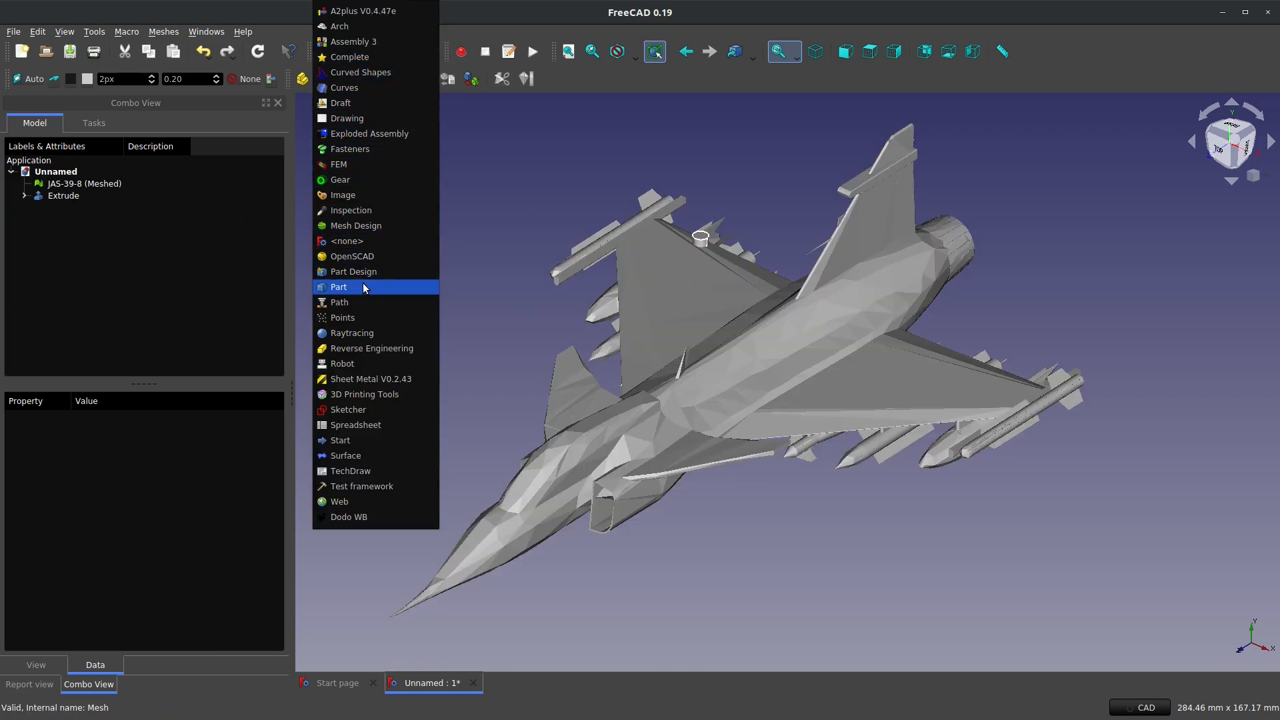
{"action": "left_click", "coordinate": [338, 287]}
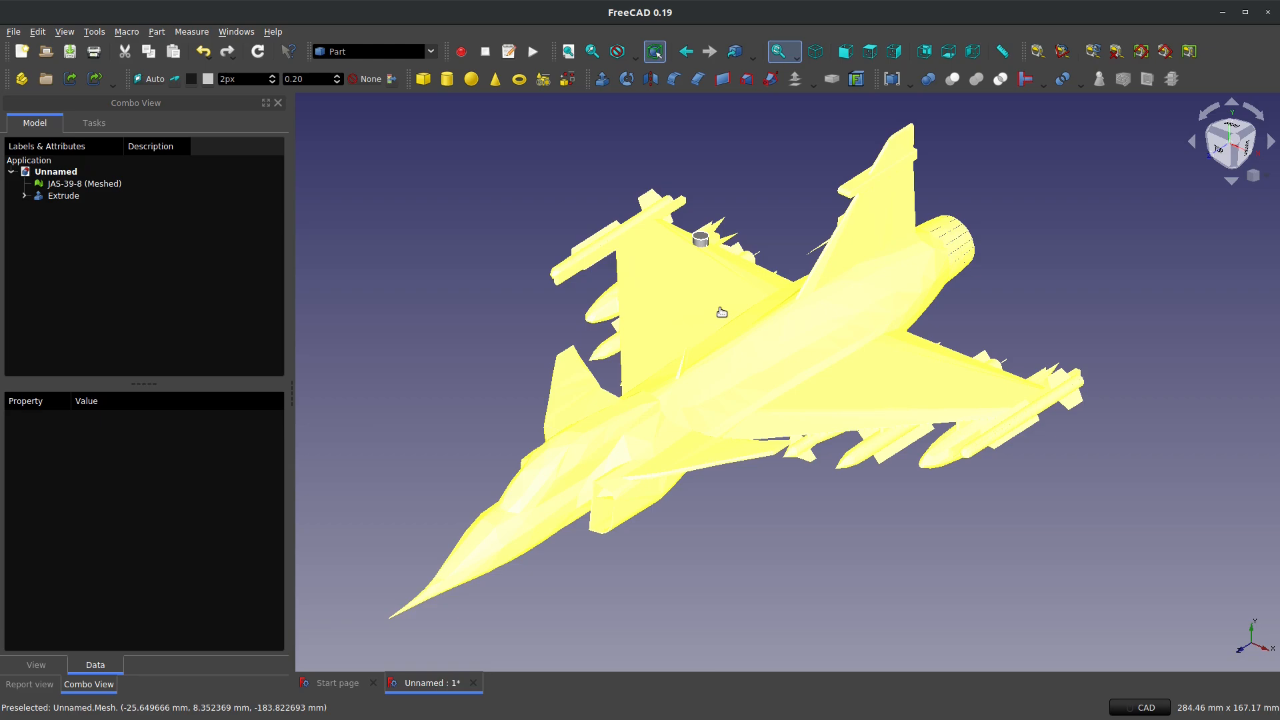
{"action": "left_click", "coordinate": [157, 32]}
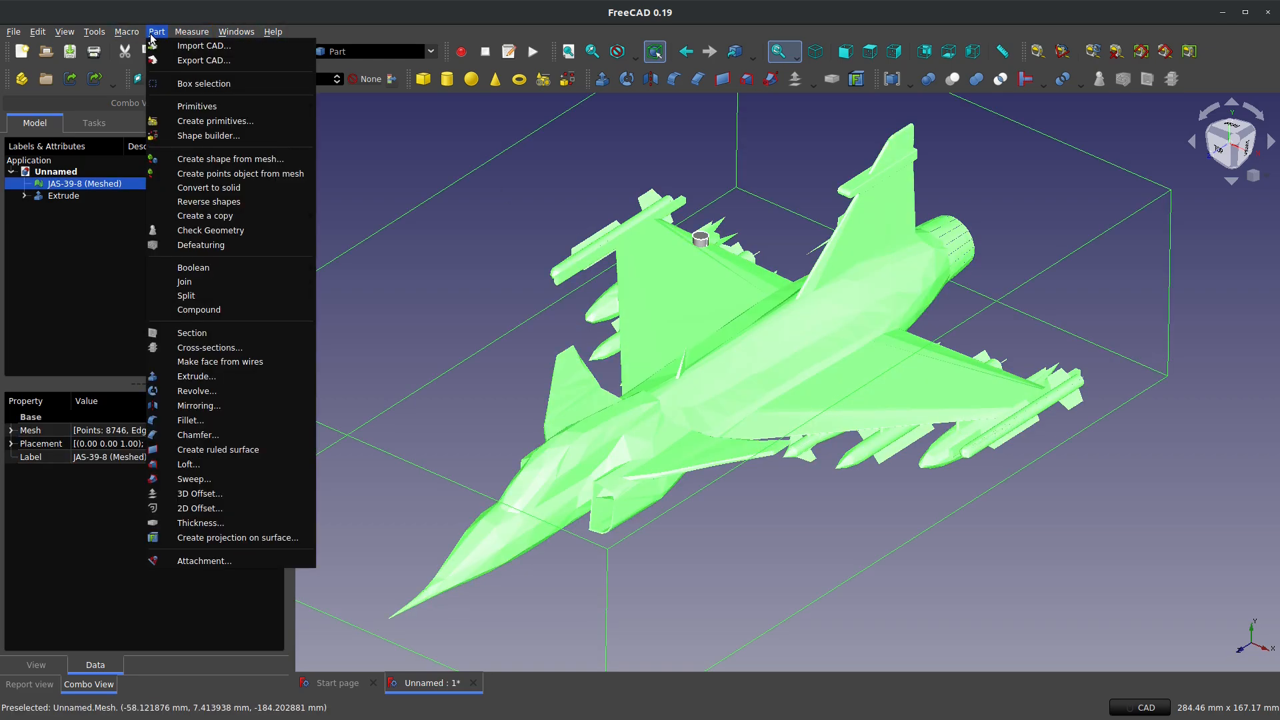
{"action": "left_click", "coordinate": [208, 187]}
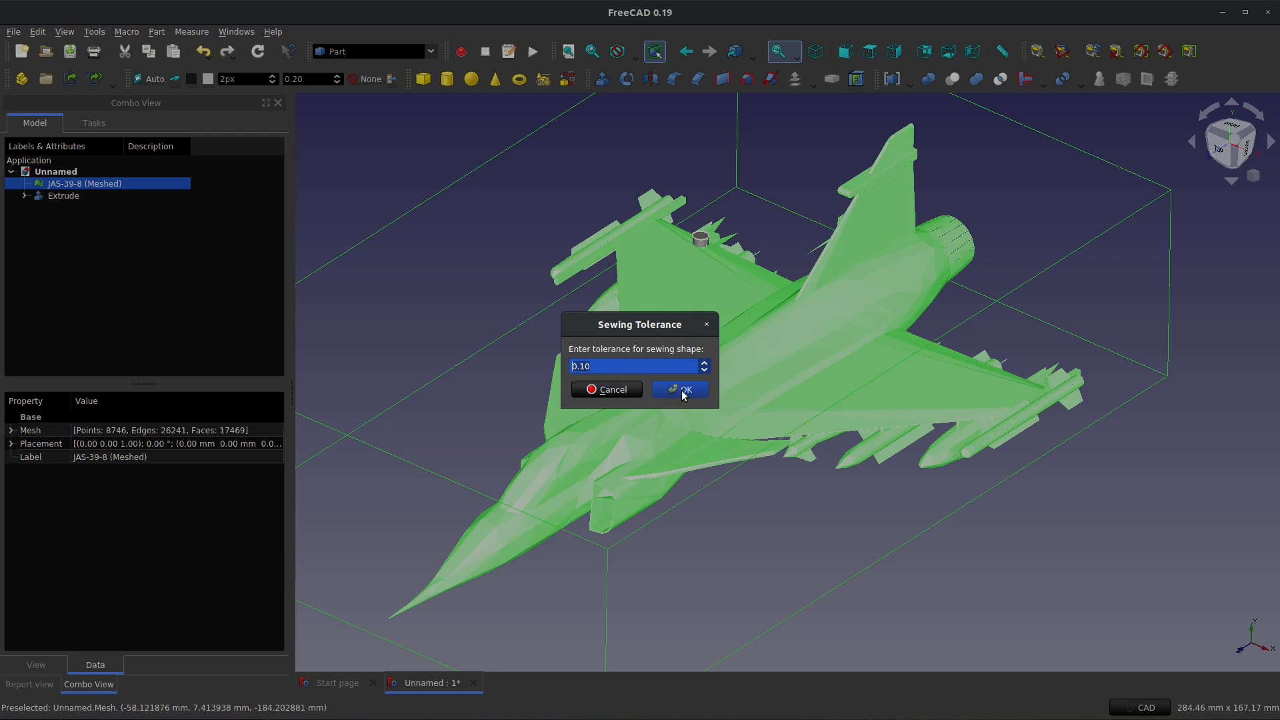
{"action": "left_click", "coordinate": [682, 389]}
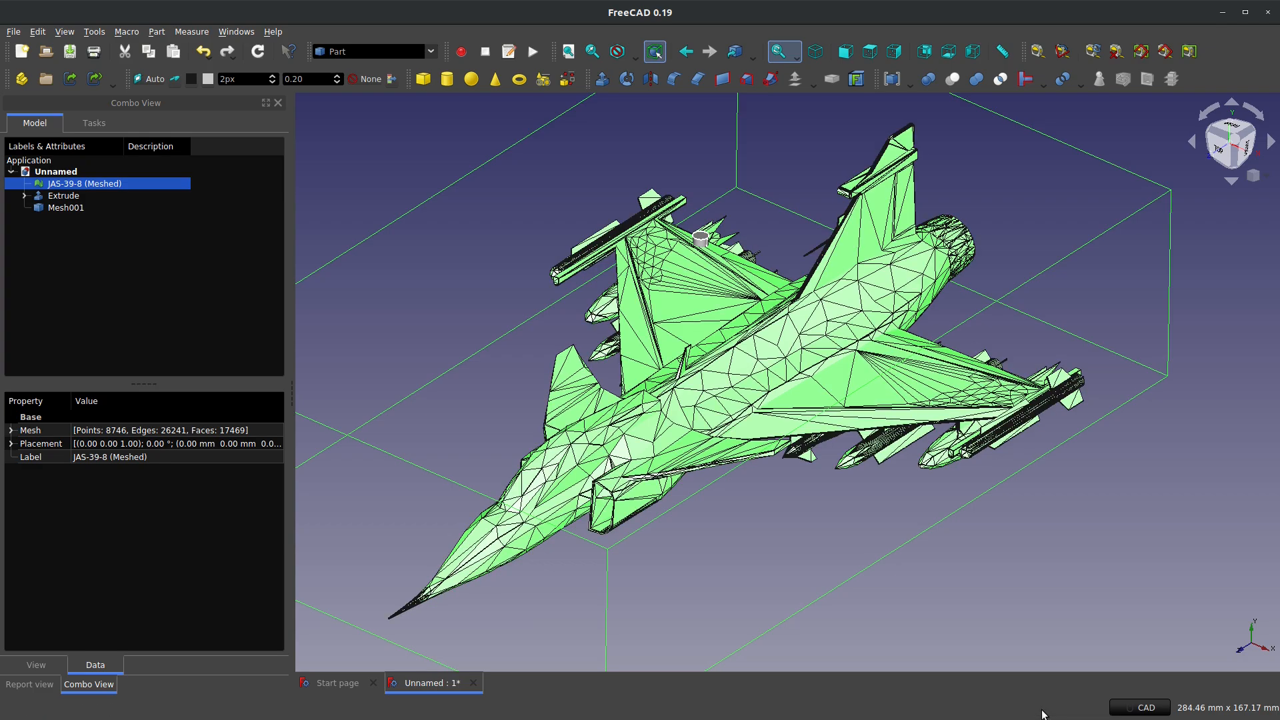
{"action": "mouse_move", "coordinate": [751, 436]}
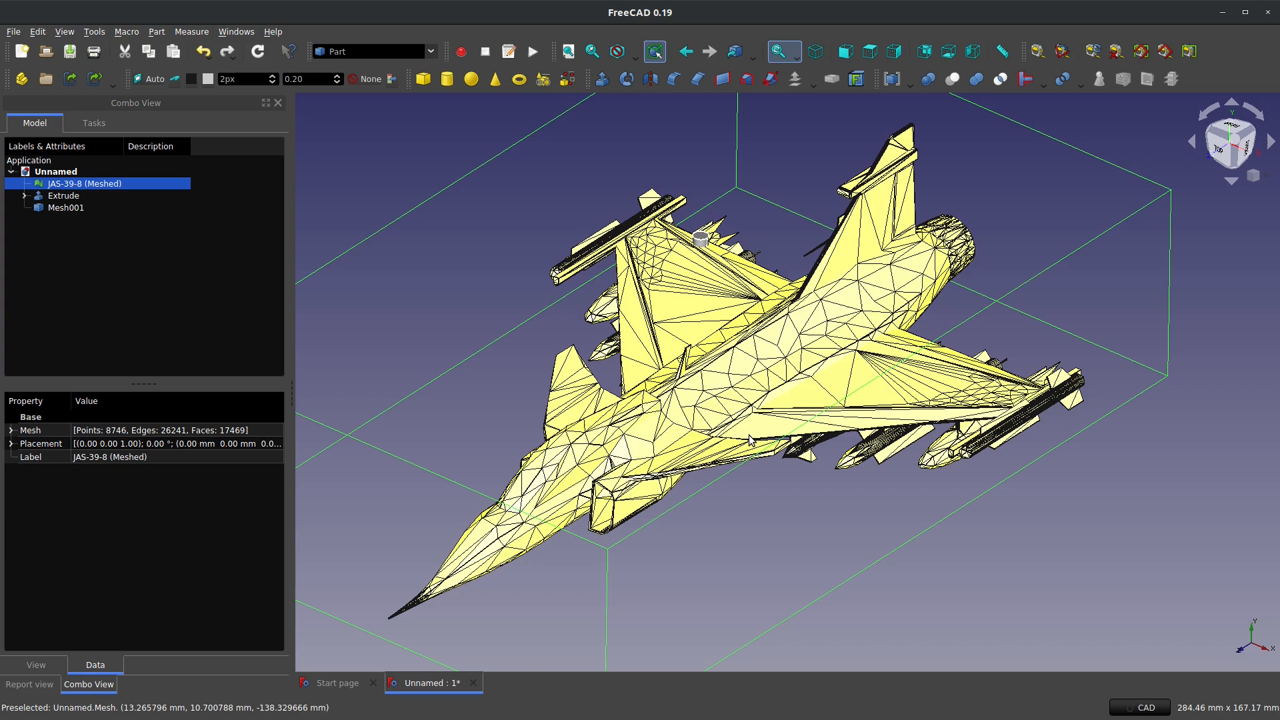
Step: Compare Mesh001 with JAS-39-8 (Meshed) by toggling selection, then pick the original mesh for deletion
{"action": "left_click", "coordinate": [634, 50]}
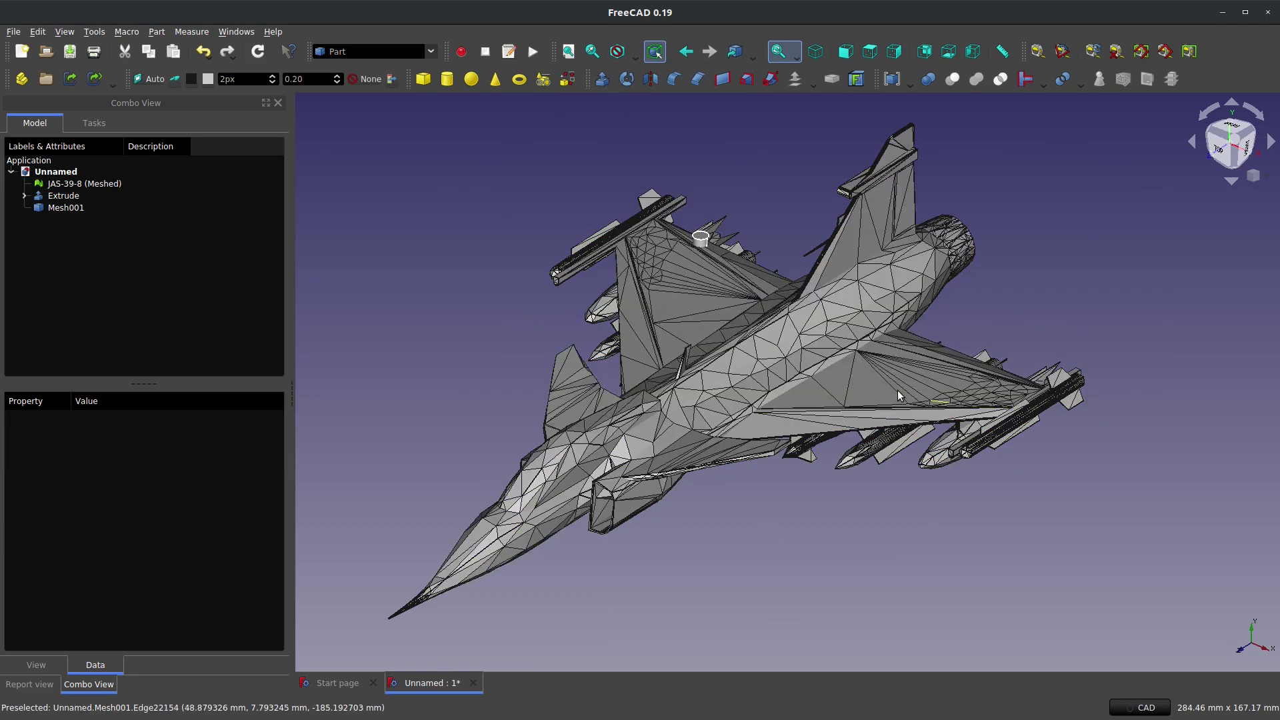
{"action": "left_click", "coordinate": [912, 394]}
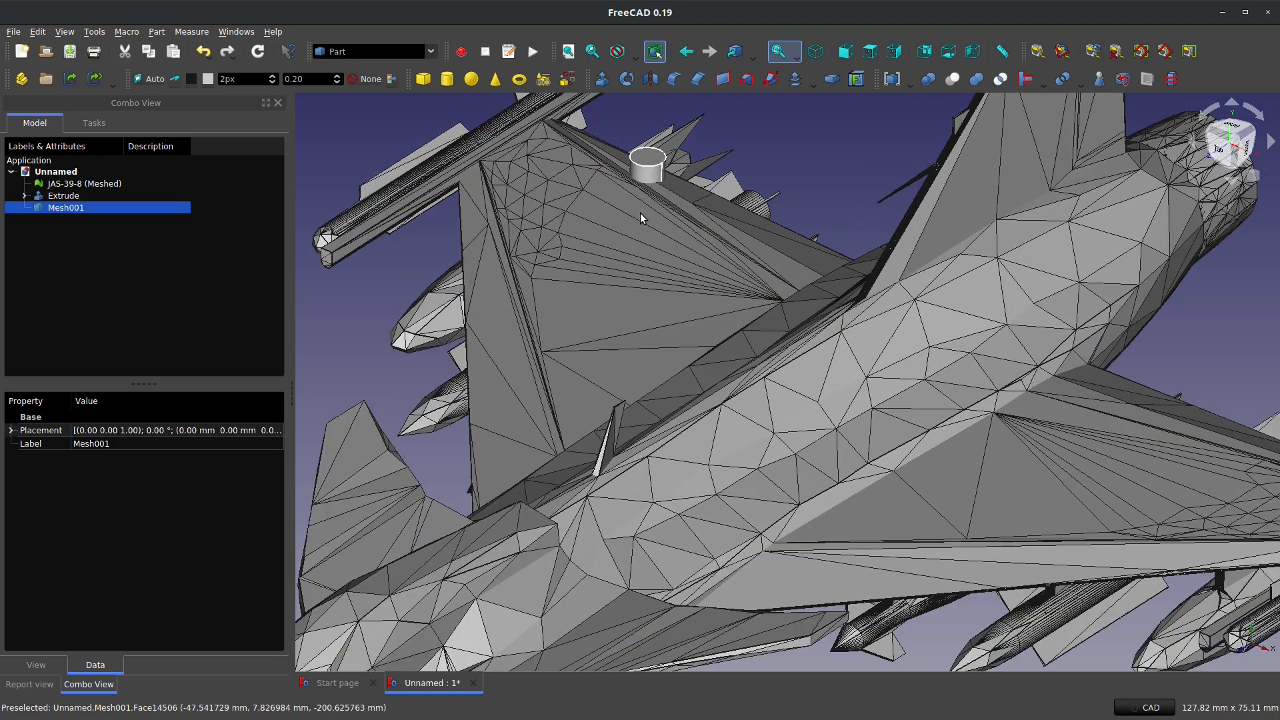
{"action": "left_click", "coordinate": [65, 207]}
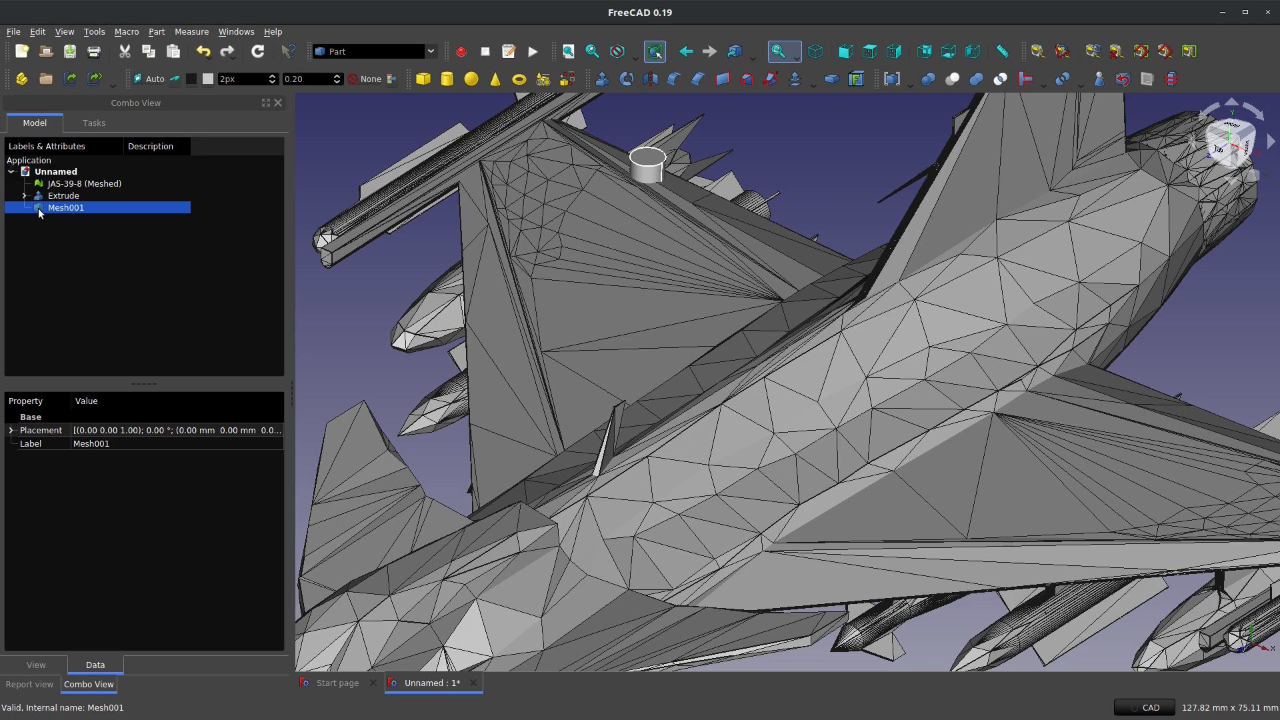
{"action": "left_click", "coordinate": [84, 182]}
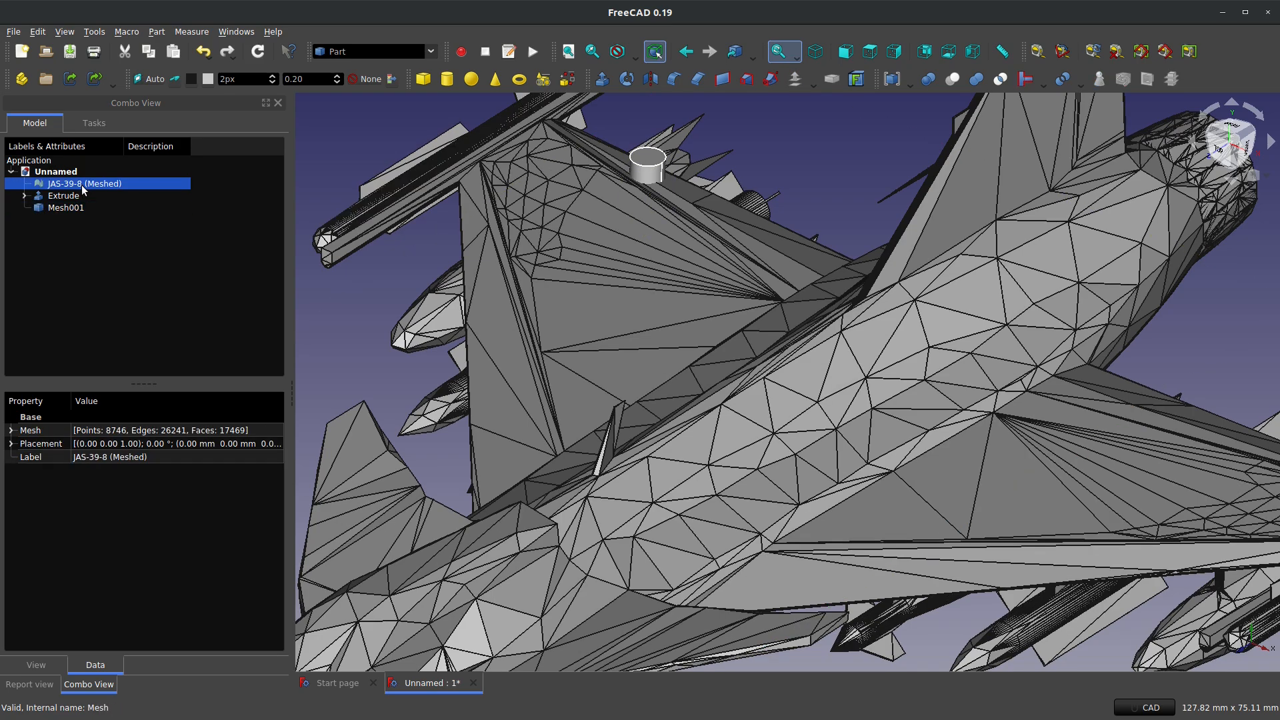
{"action": "left_click", "coordinate": [65, 207]}
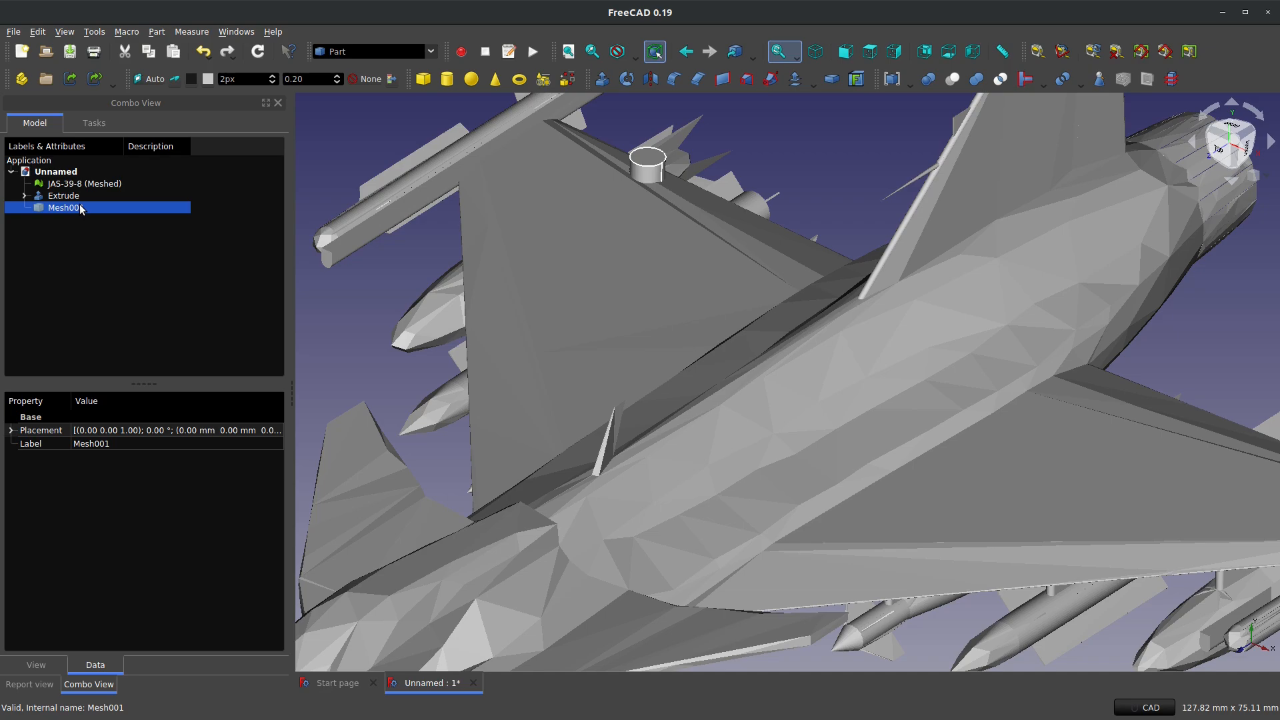
{"action": "left_click", "coordinate": [84, 182]}
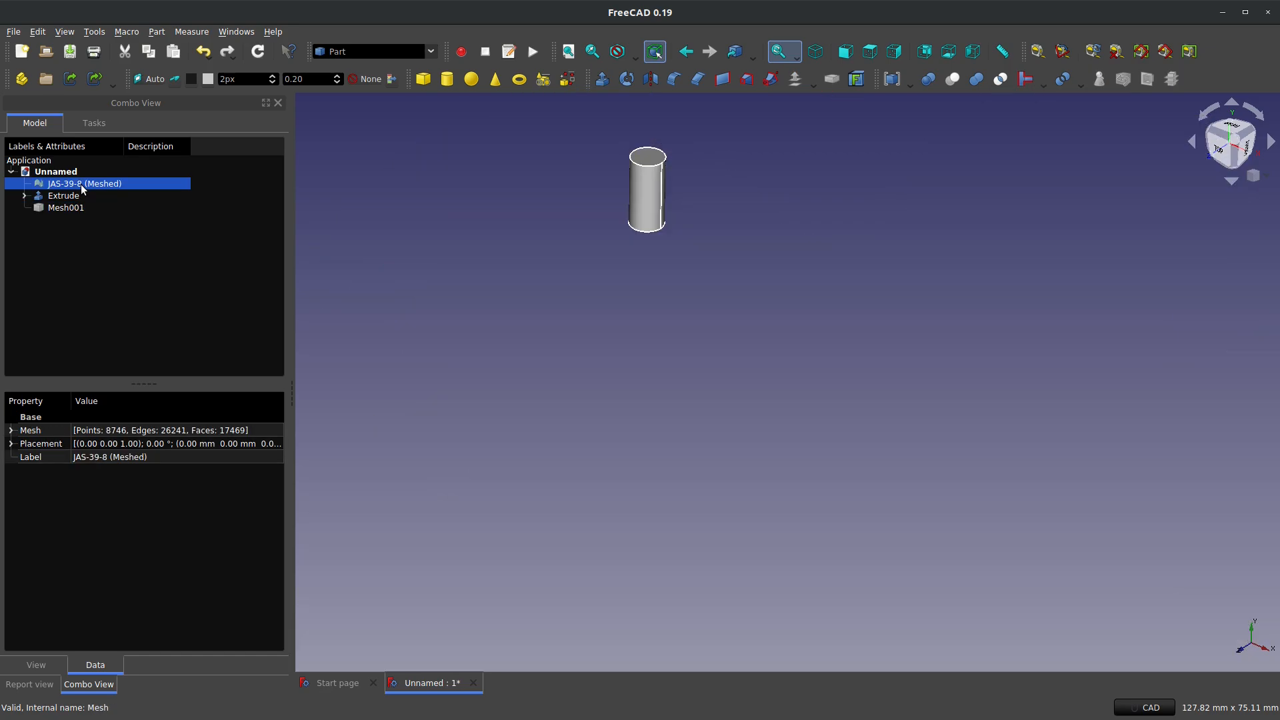
{"action": "left_click", "coordinate": [65, 206]}
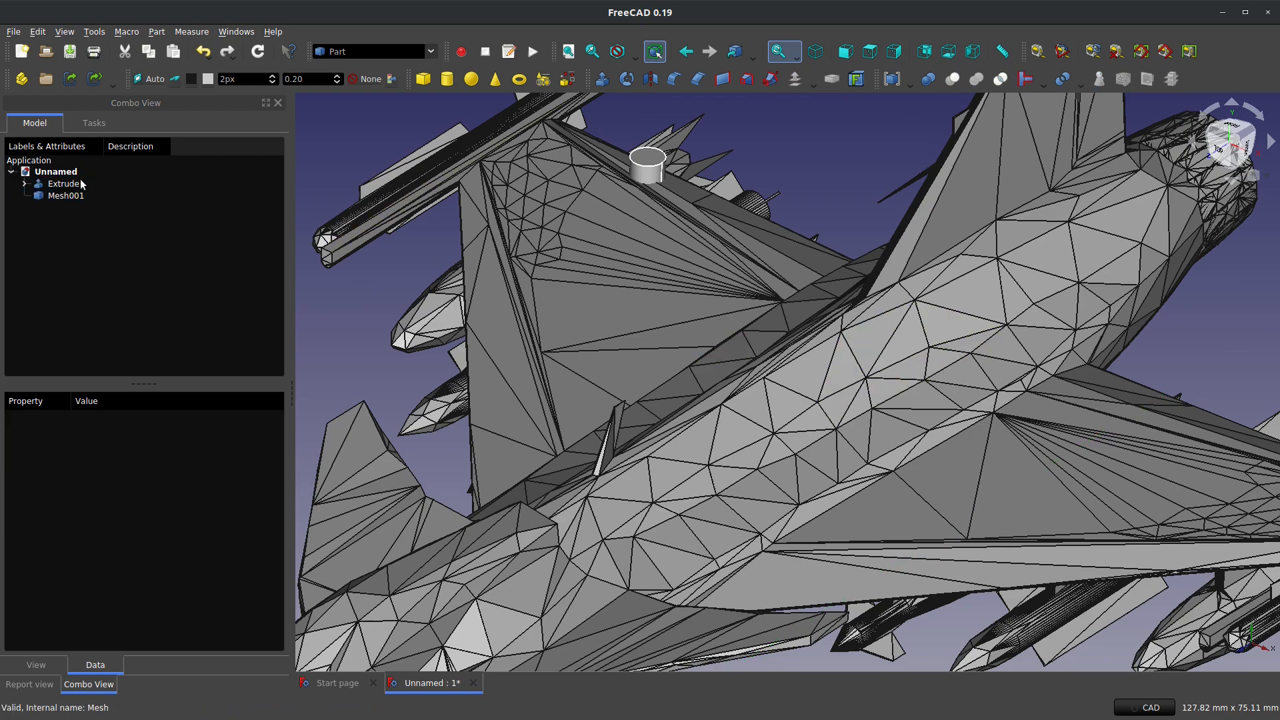
{"action": "left_click", "coordinate": [65, 195]}
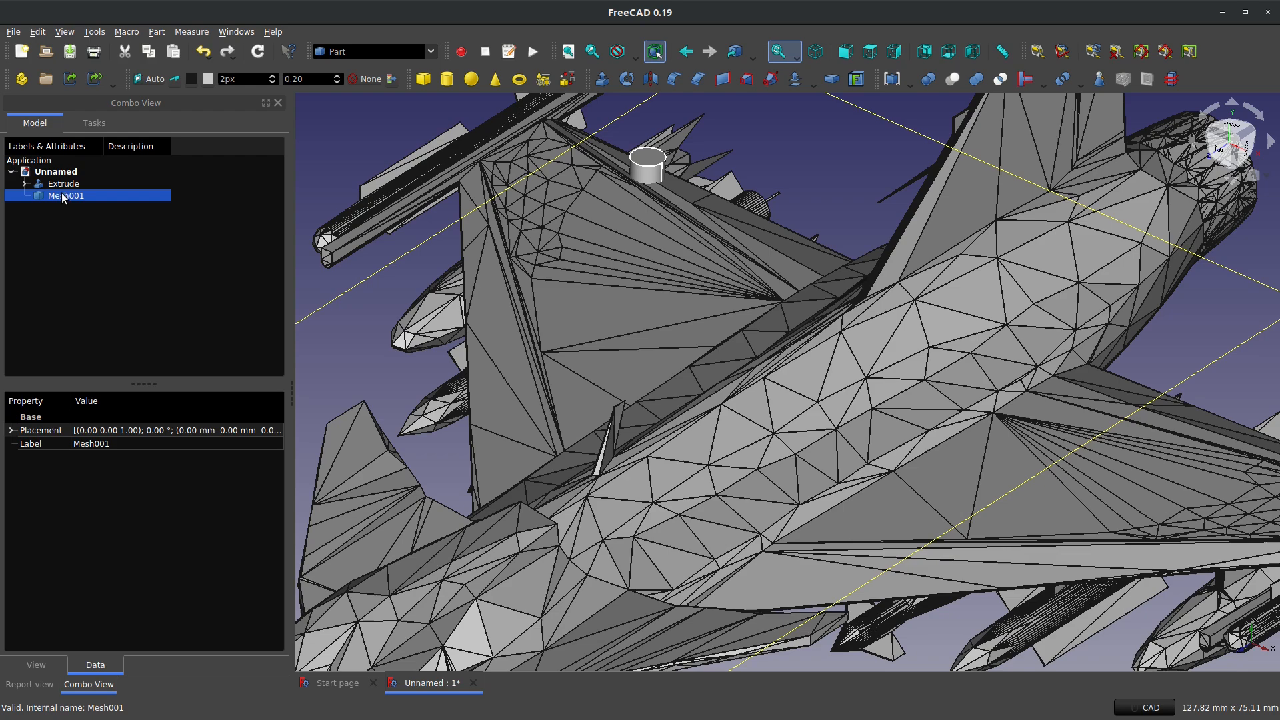
{"action": "left_click", "coordinate": [64, 183]}
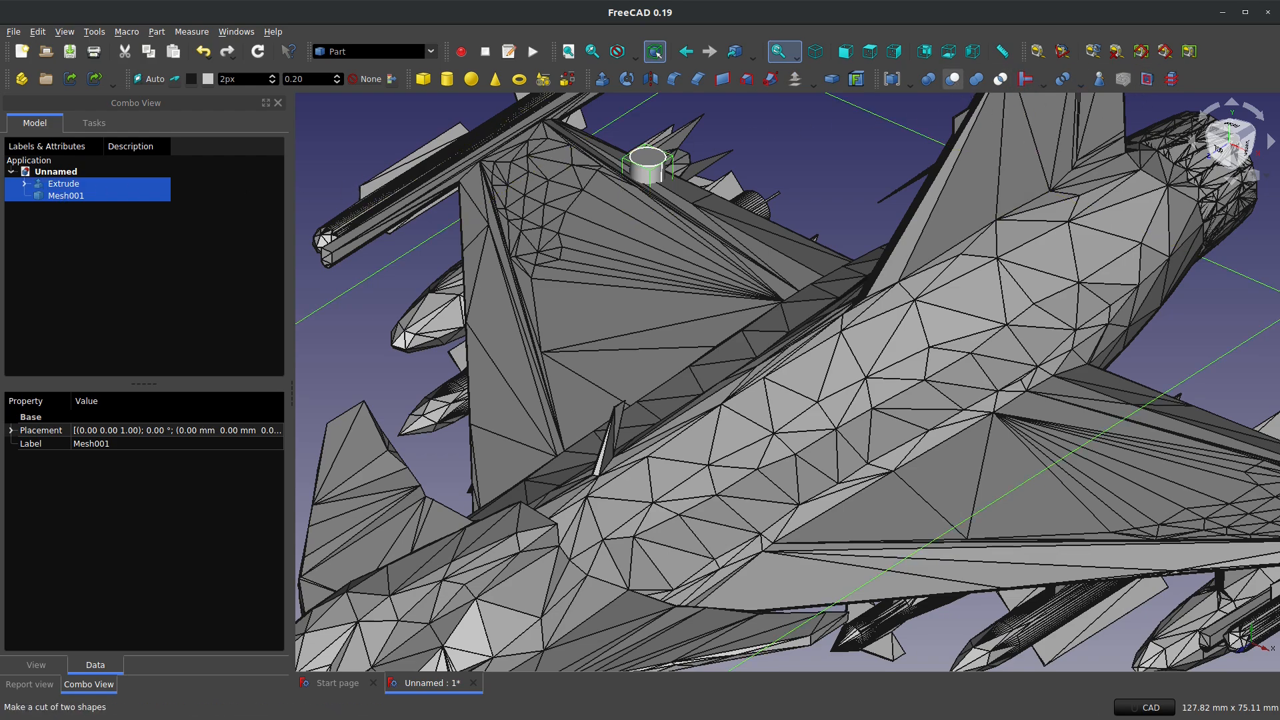
{"action": "mouse_move", "coordinate": [802, 171]}
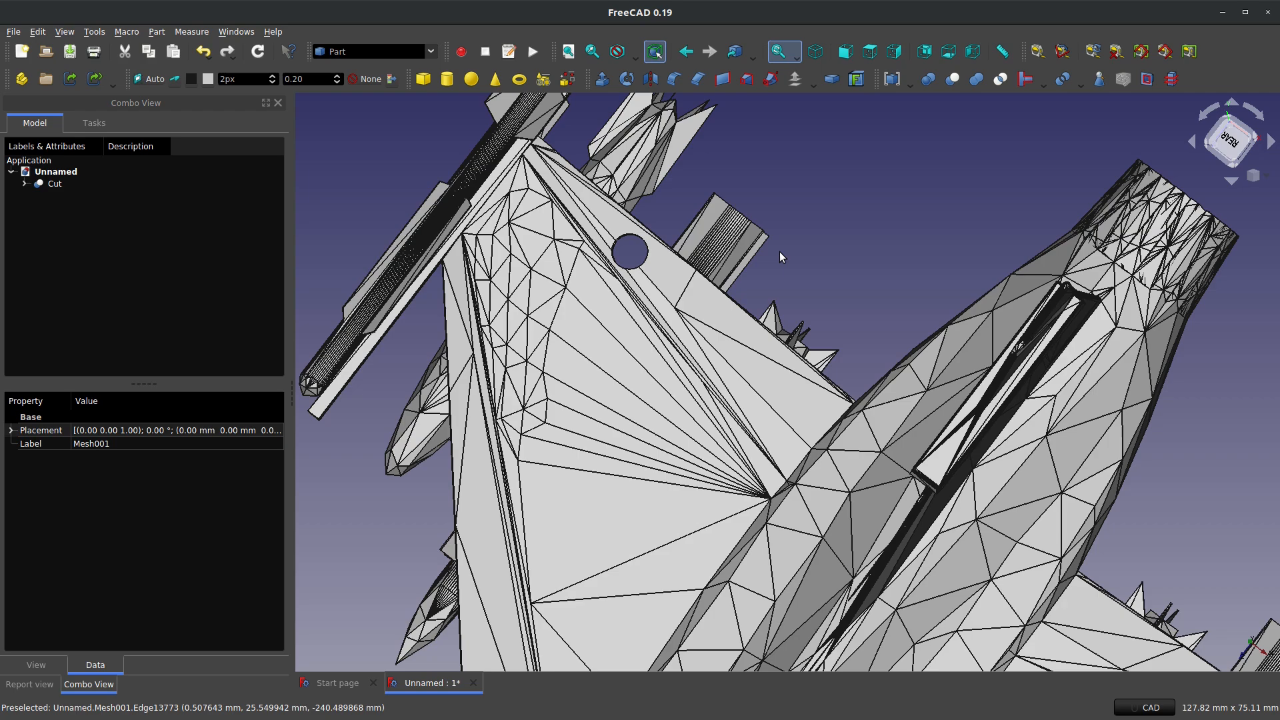
{"action": "mouse_move", "coordinate": [774, 261]}
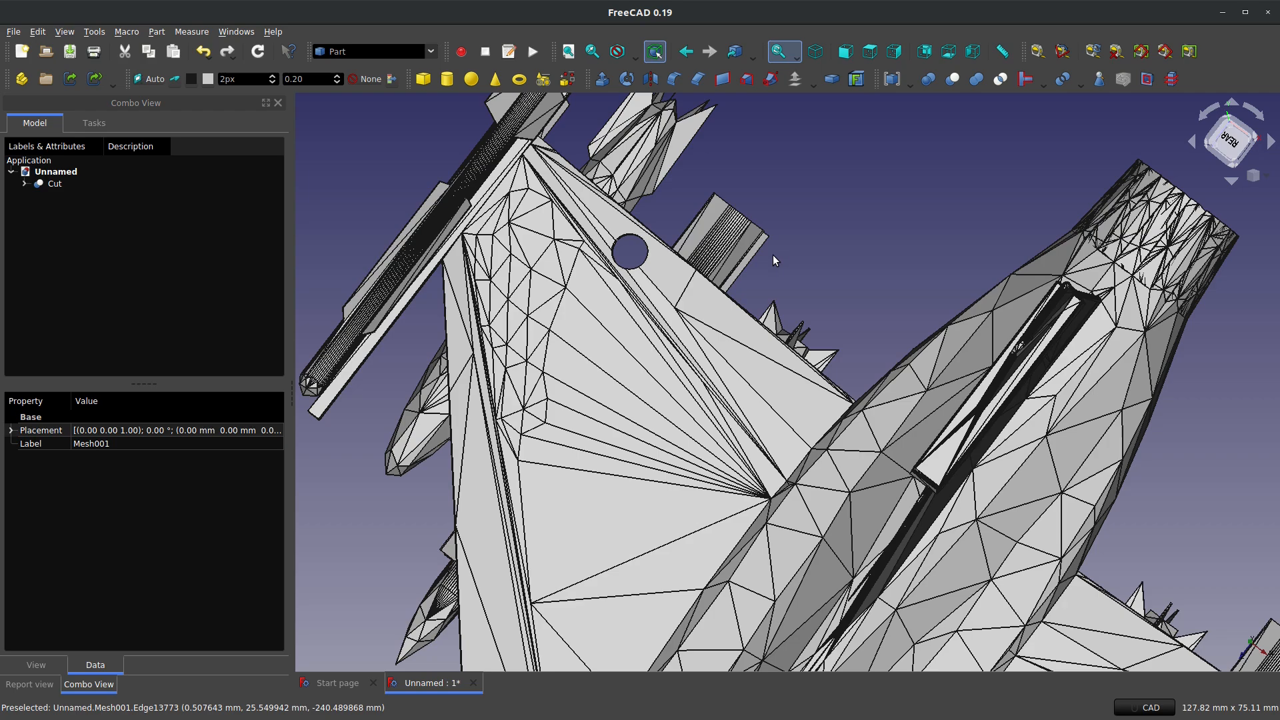
{"action": "mouse_move", "coordinate": [697, 256]}
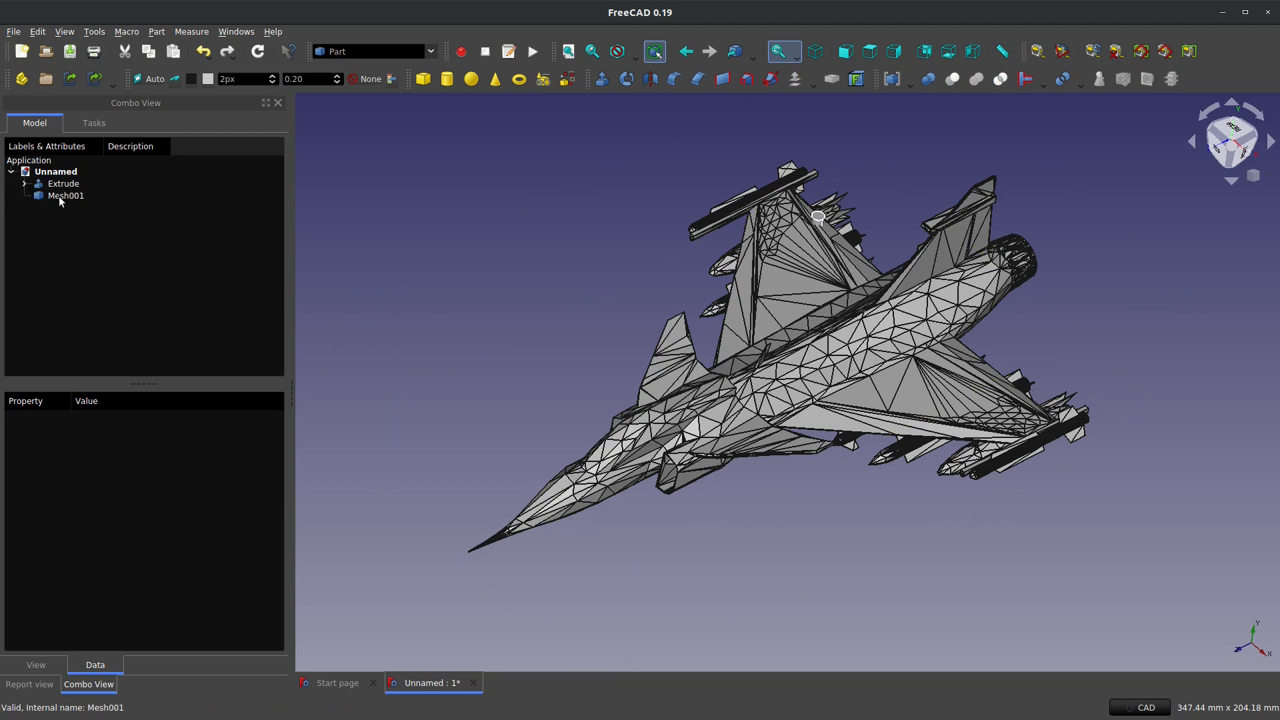
Step: Convert Mesh001 to a solid, then revert to only the original JAS-39-8 mesh
{"action": "left_click", "coordinate": [156, 32]}
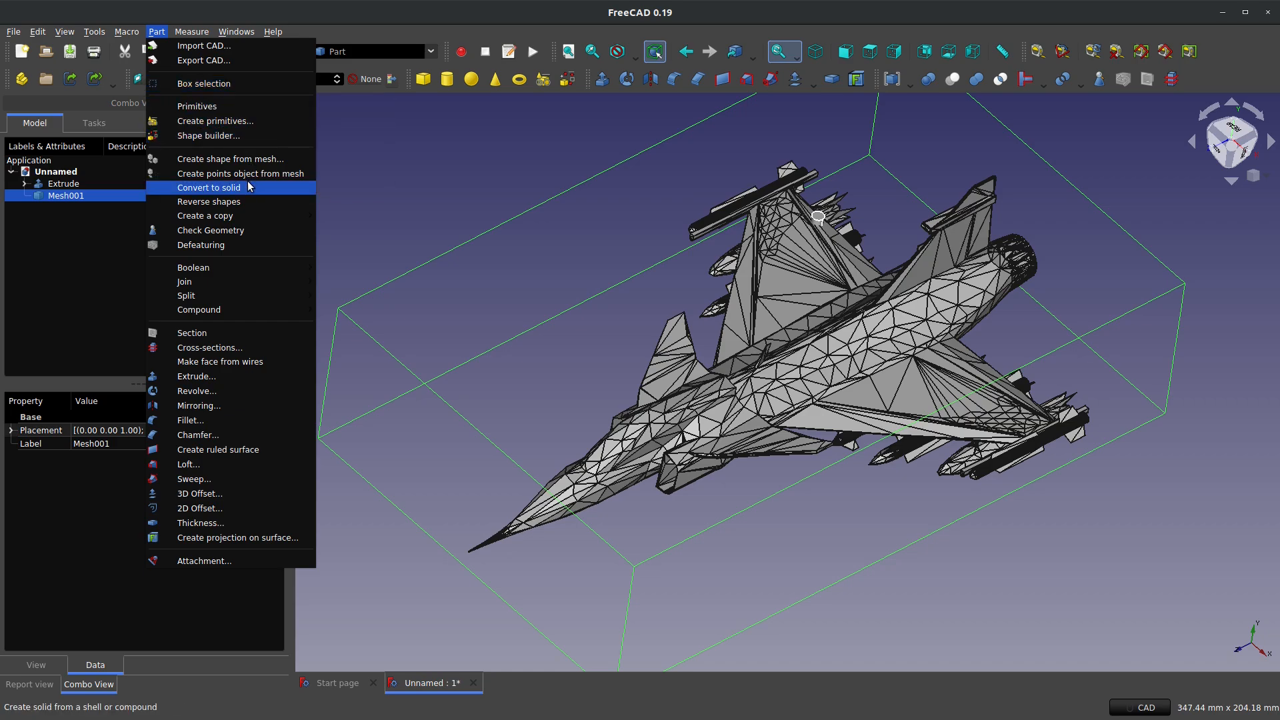
{"action": "mouse_move", "coordinate": [245, 124]}
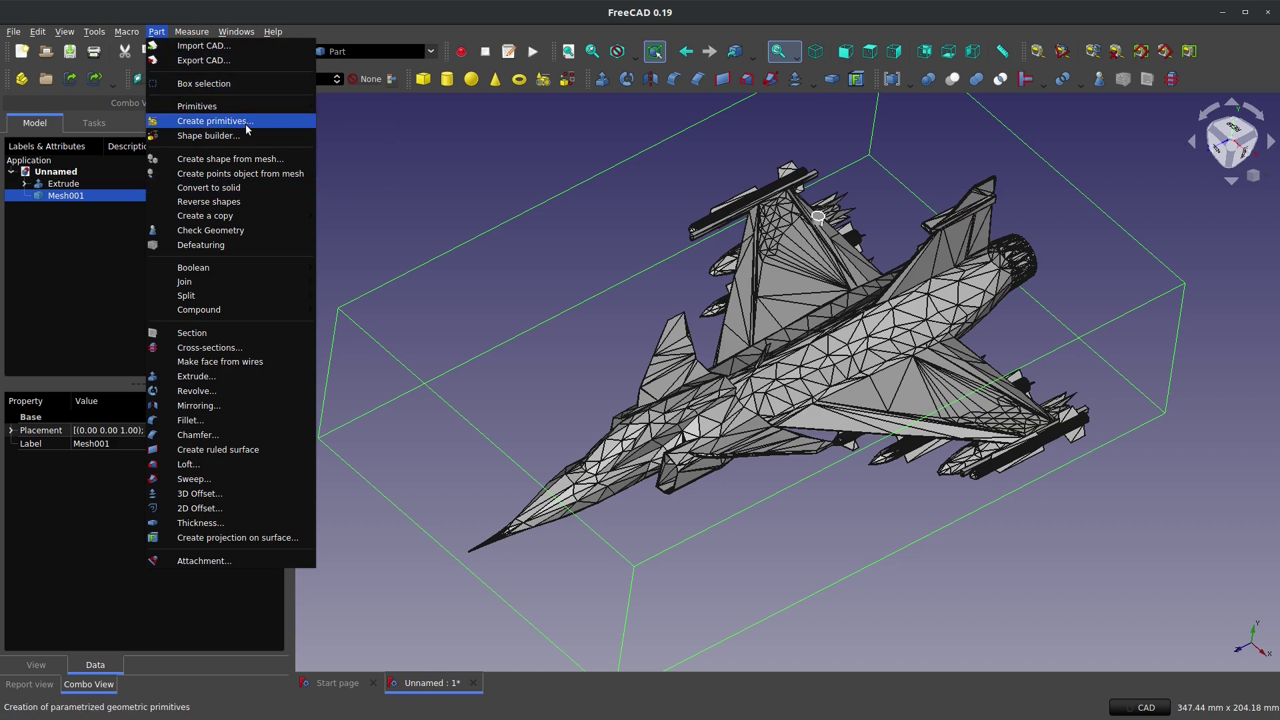
{"action": "mouse_move", "coordinate": [244, 192]}
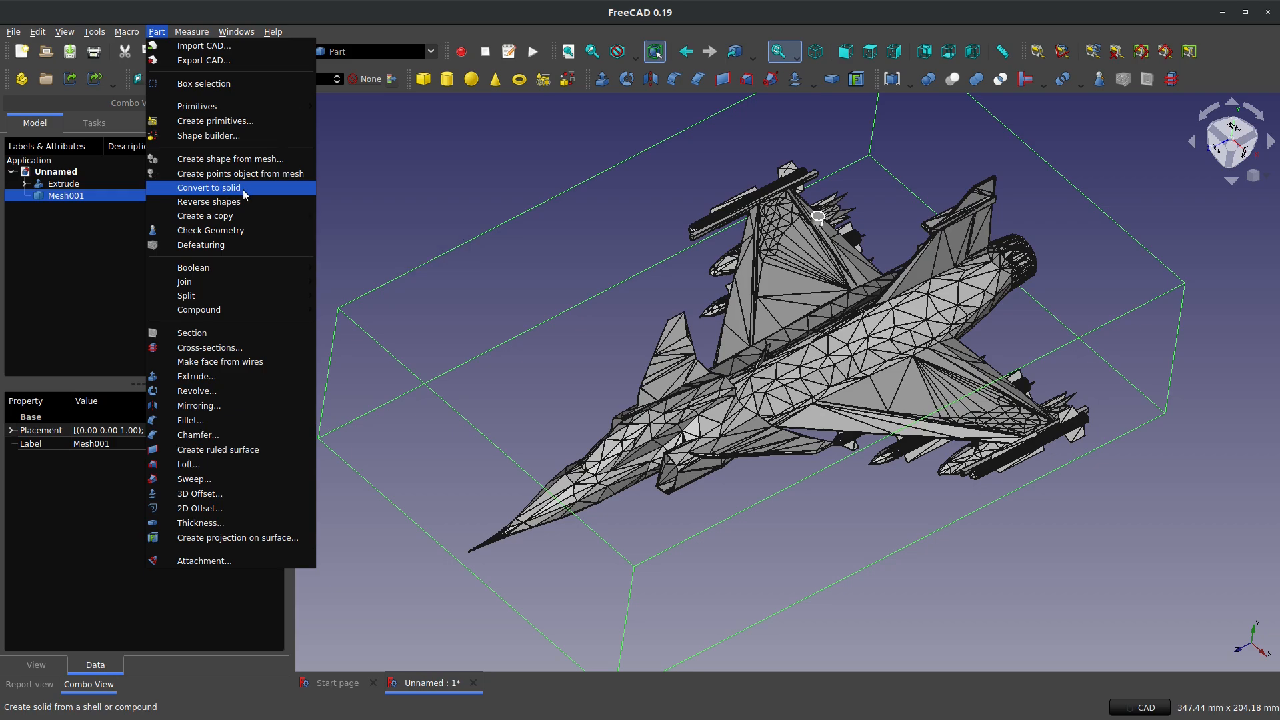
{"action": "left_click", "coordinate": [208, 187]}
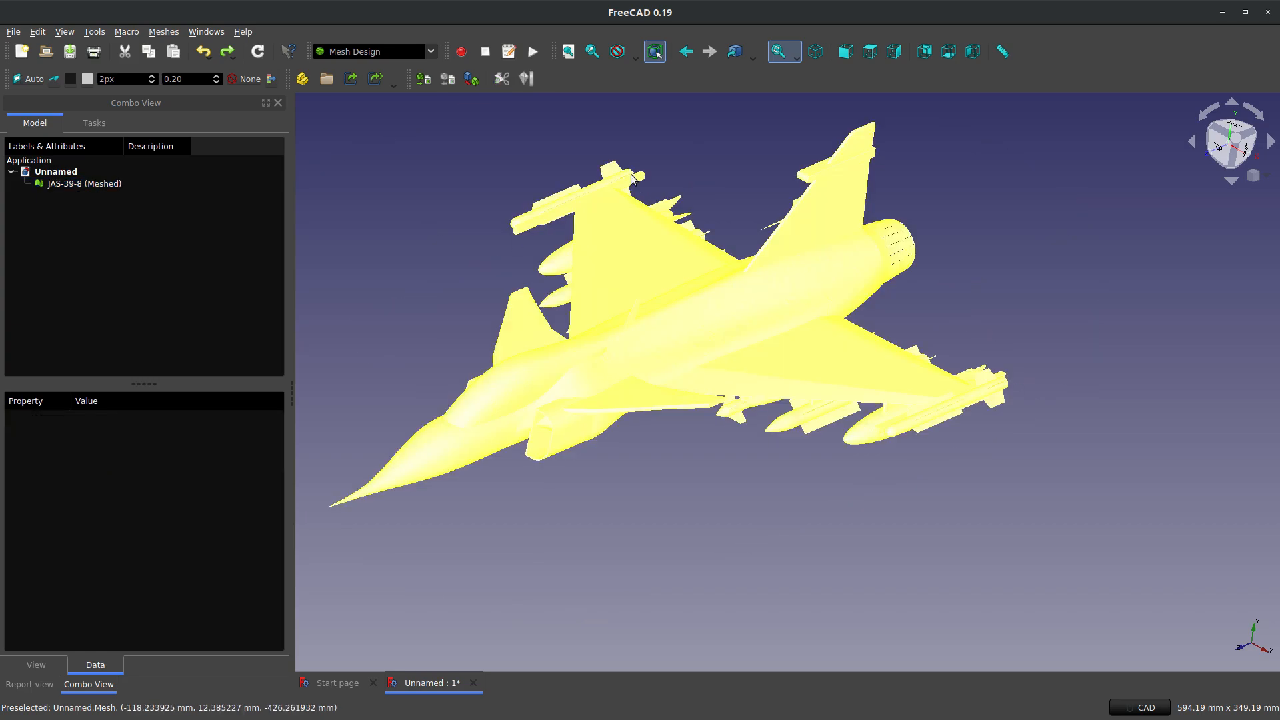
{"action": "mouse_move", "coordinate": [933, 409]}
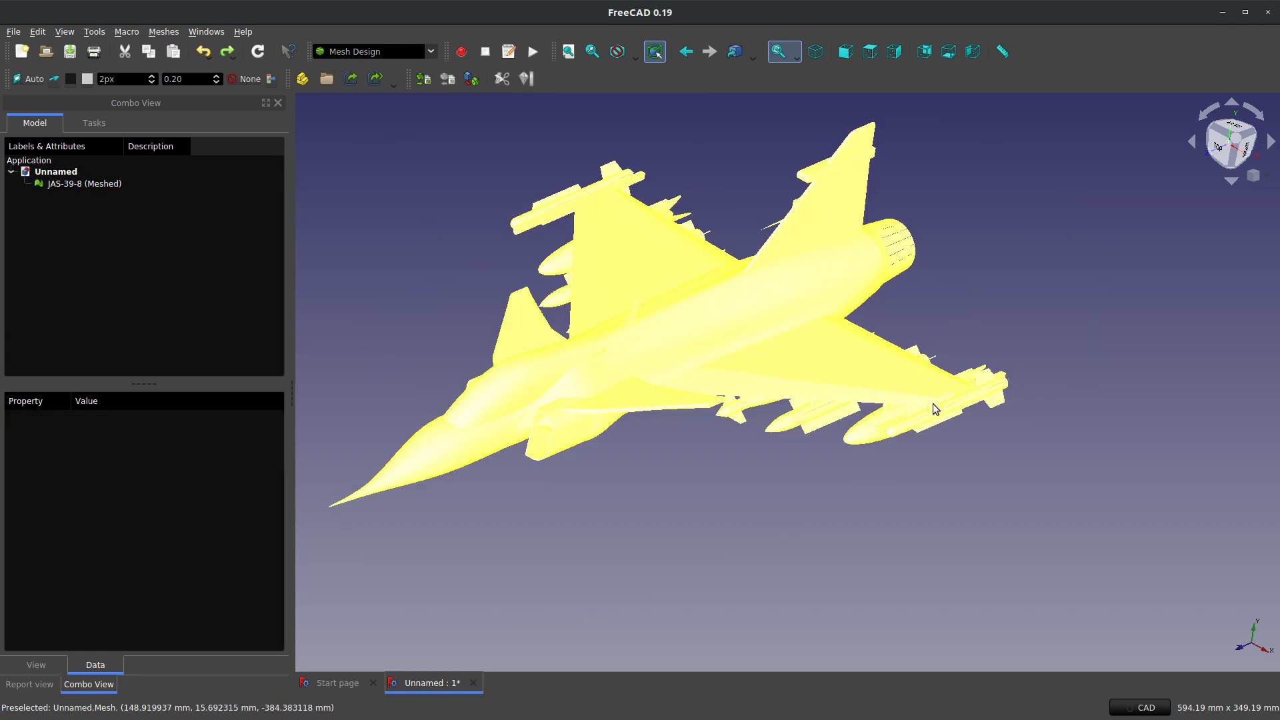